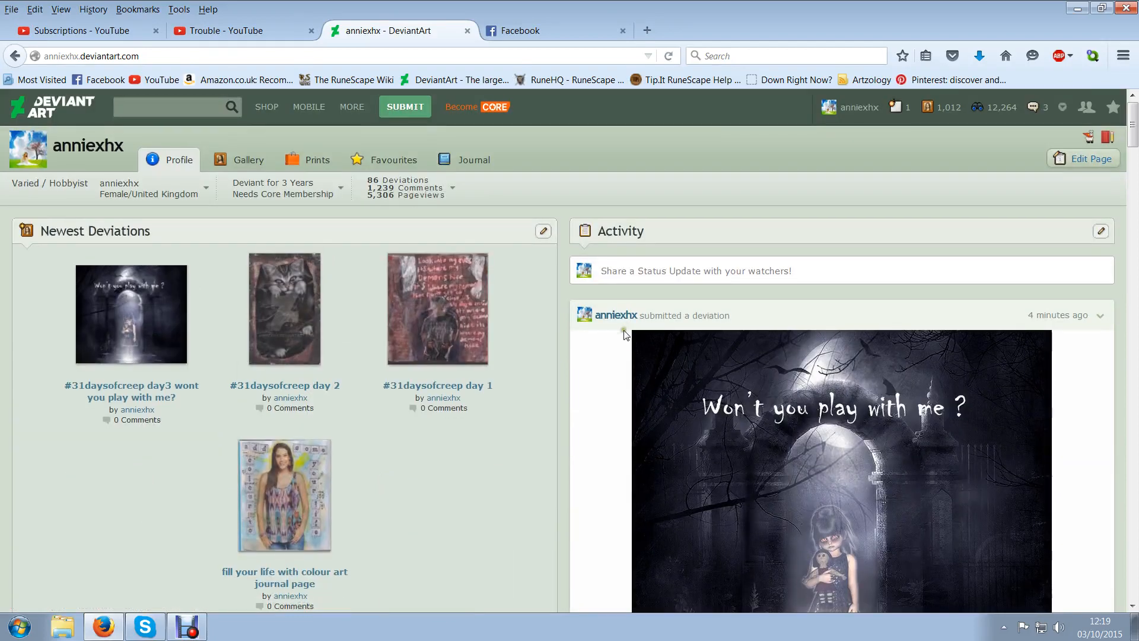
Scroll the profile overview down and back up past the newest deviations
scroll("down", 3)
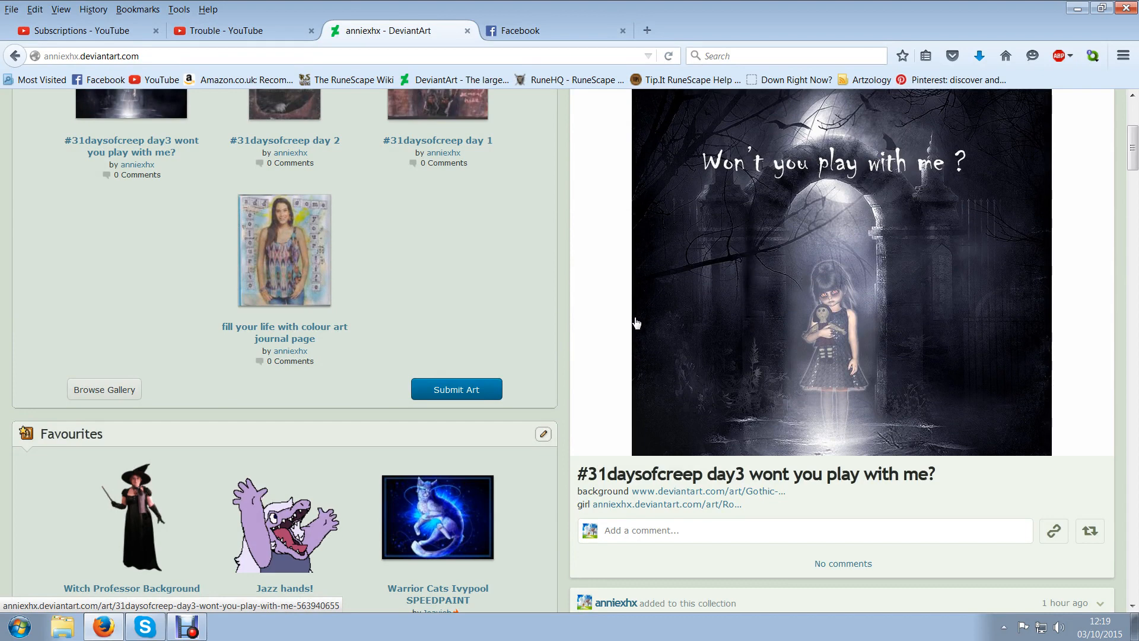
mouse_move(621, 327)
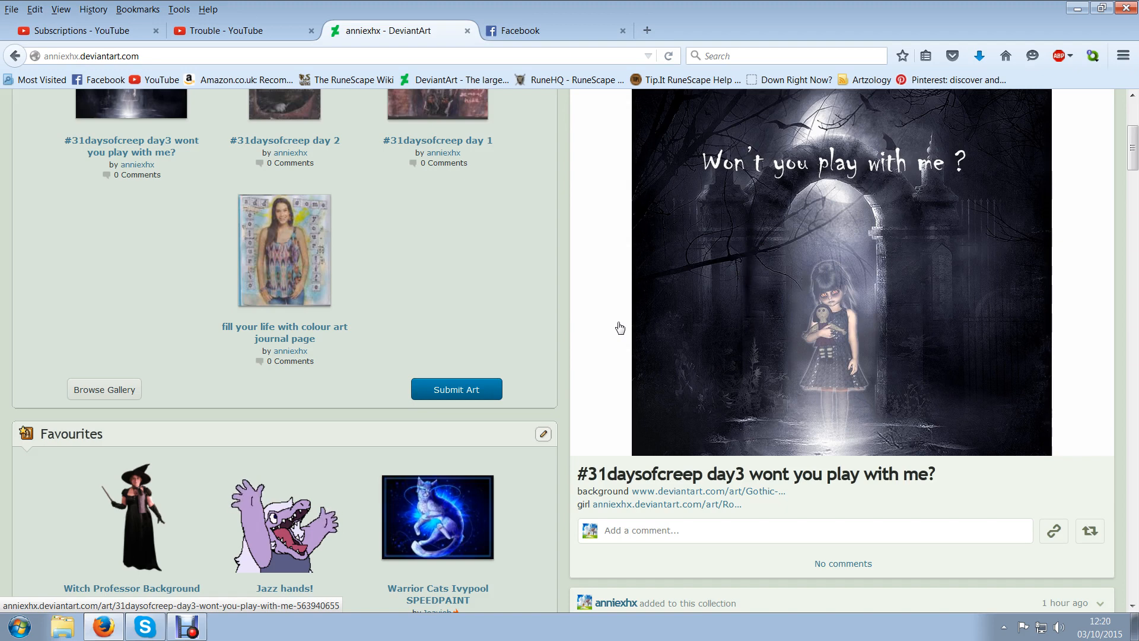
scroll("up", 3)
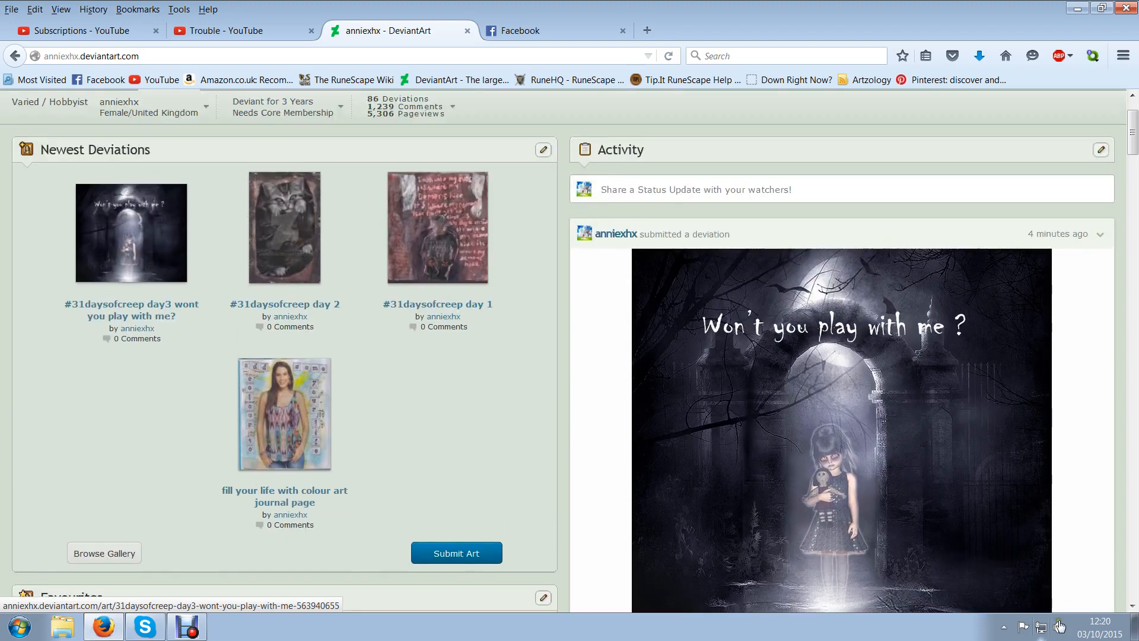
mouse_move(885, 552)
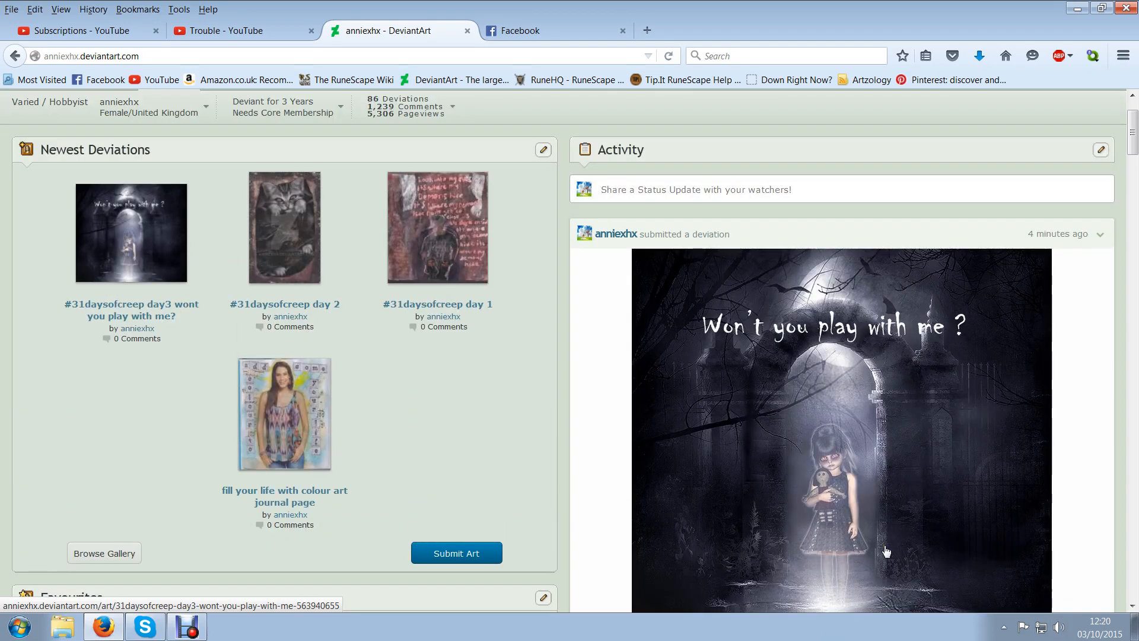
mouse_move(891, 460)
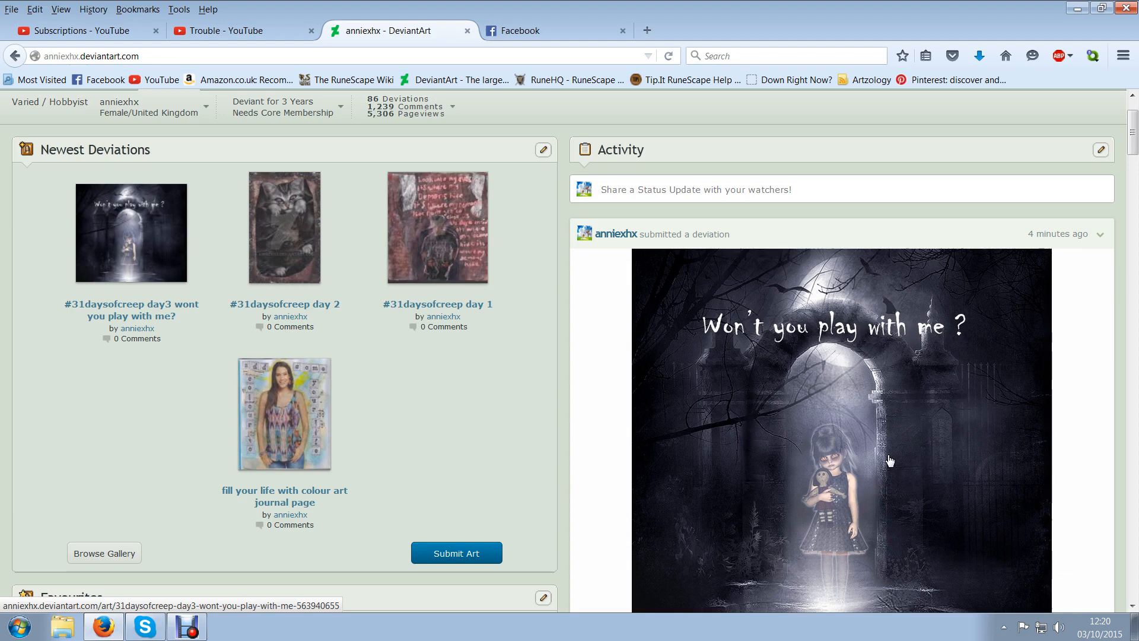
mouse_move(756, 404)
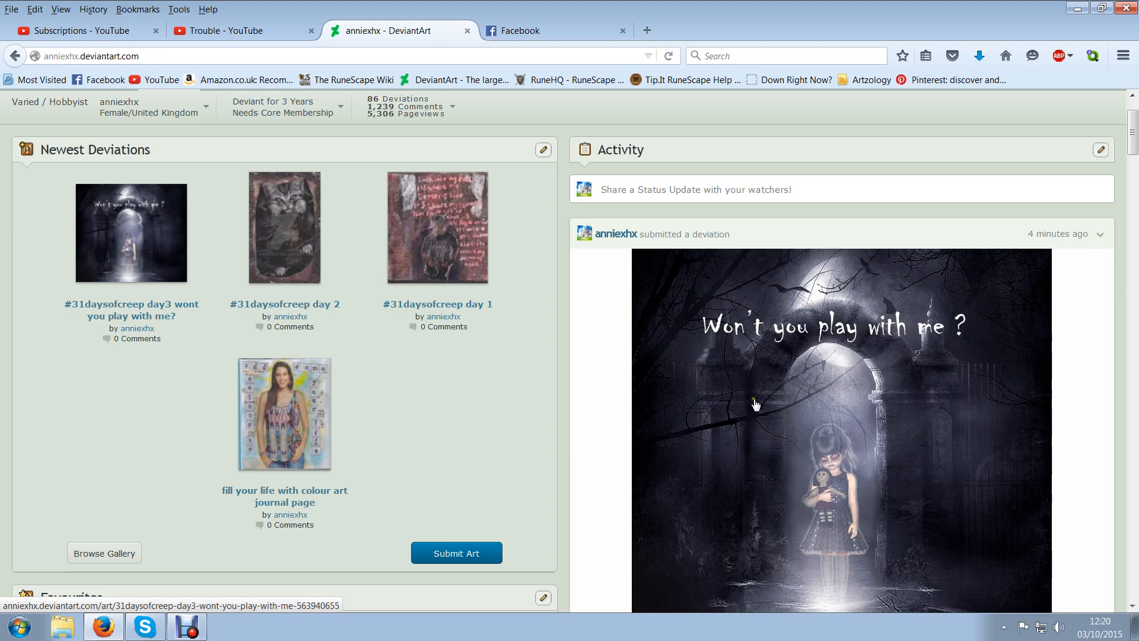
mouse_move(736, 411)
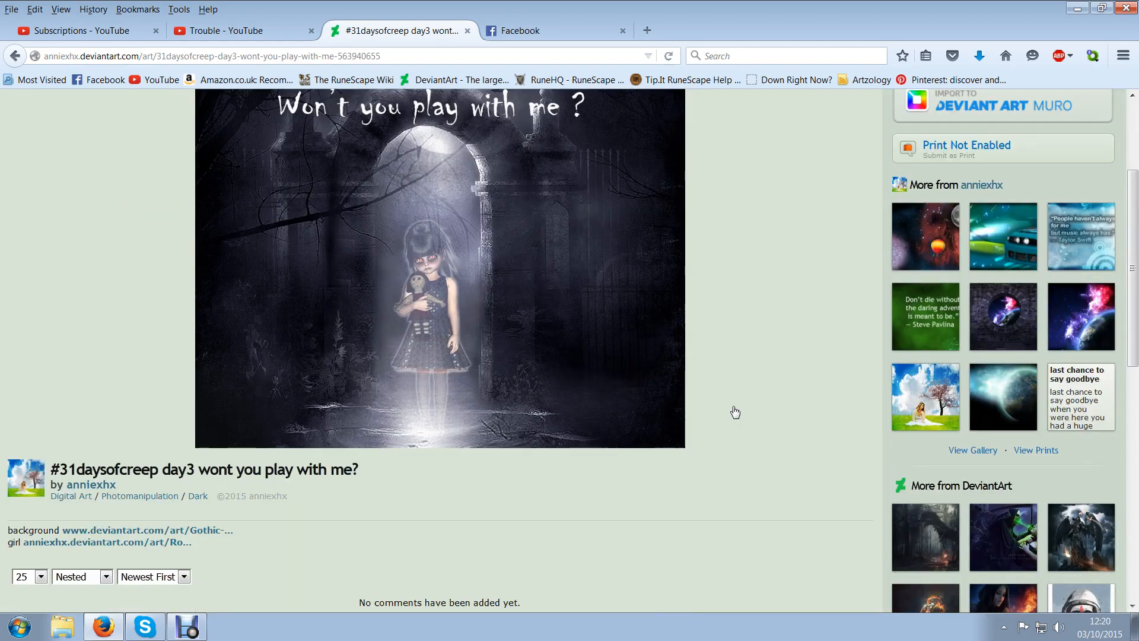
mouse_move(763, 471)
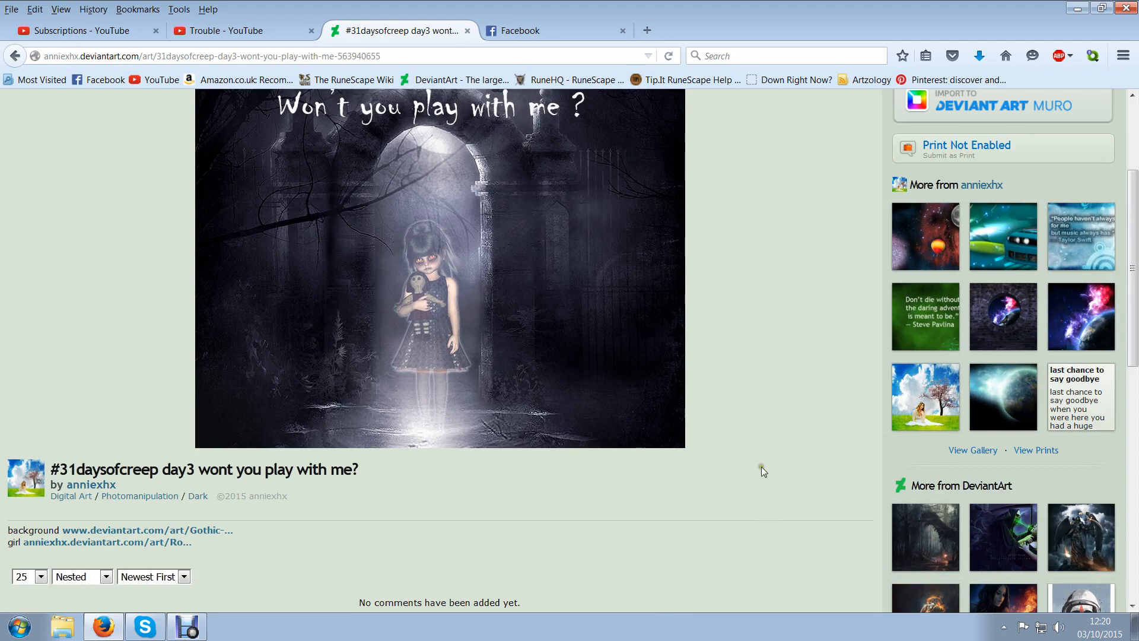
scroll("up", 3)
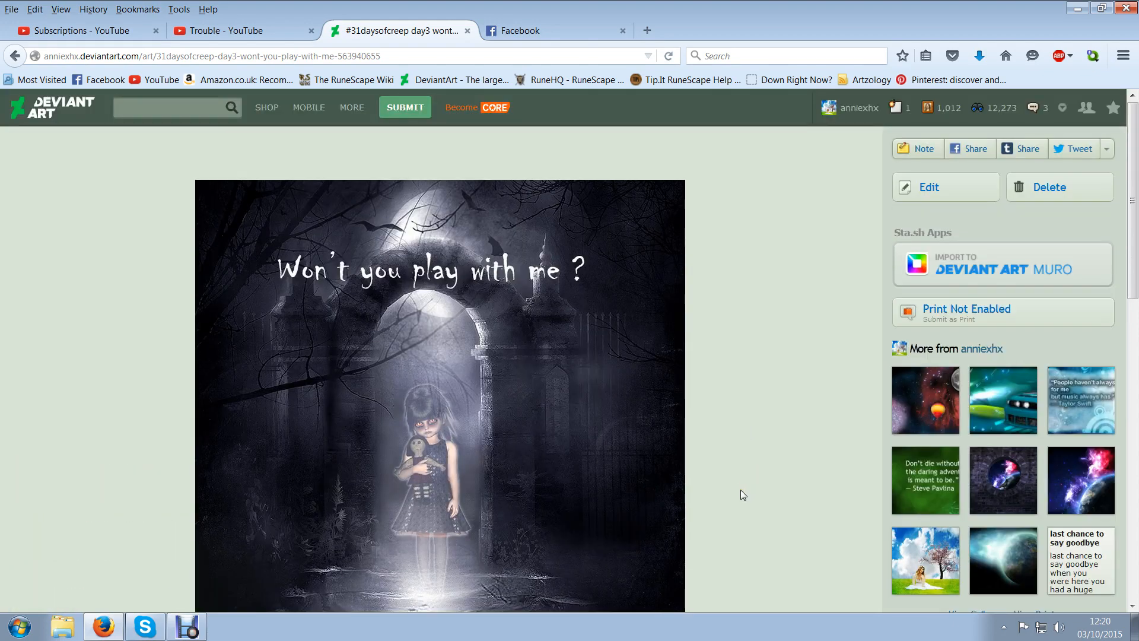
mouse_move(712, 483)
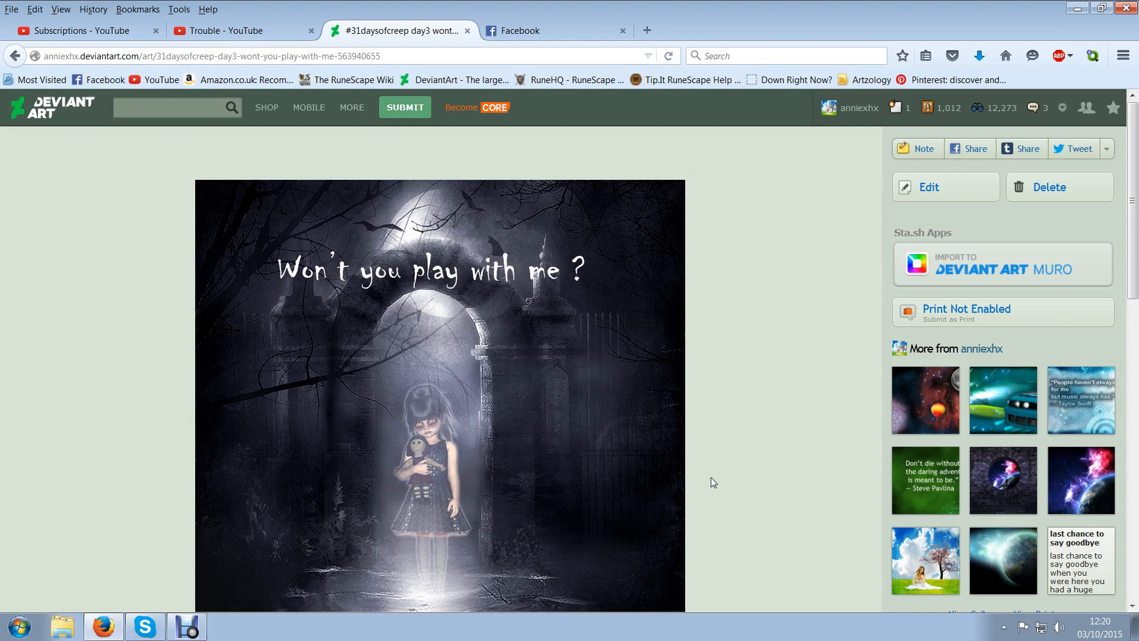
mouse_move(730, 429)
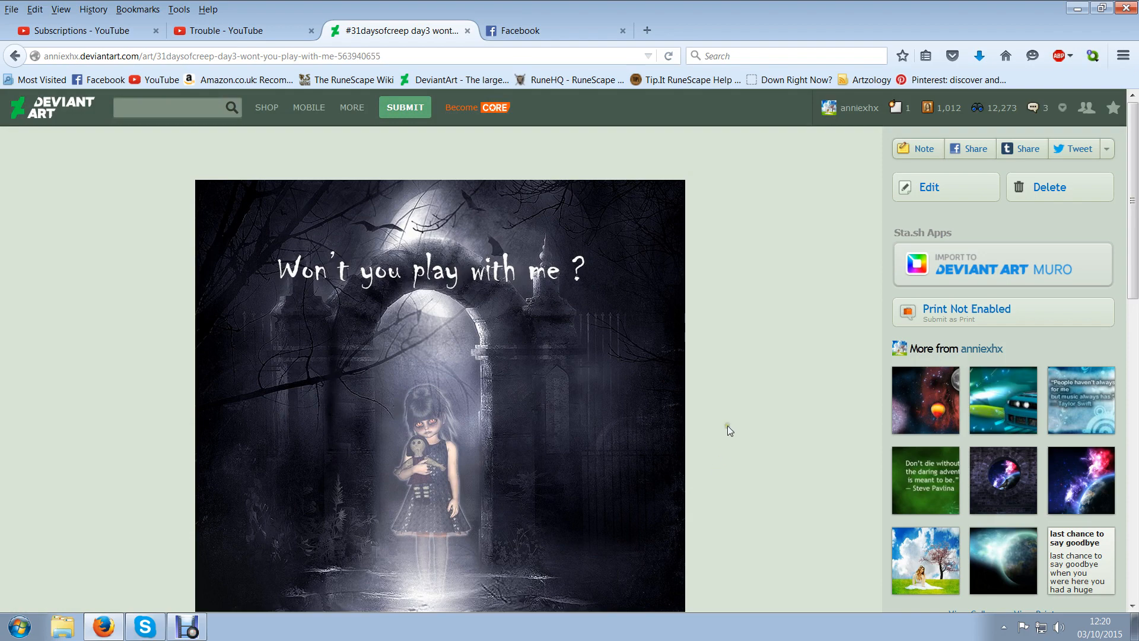
scroll("down", 3)
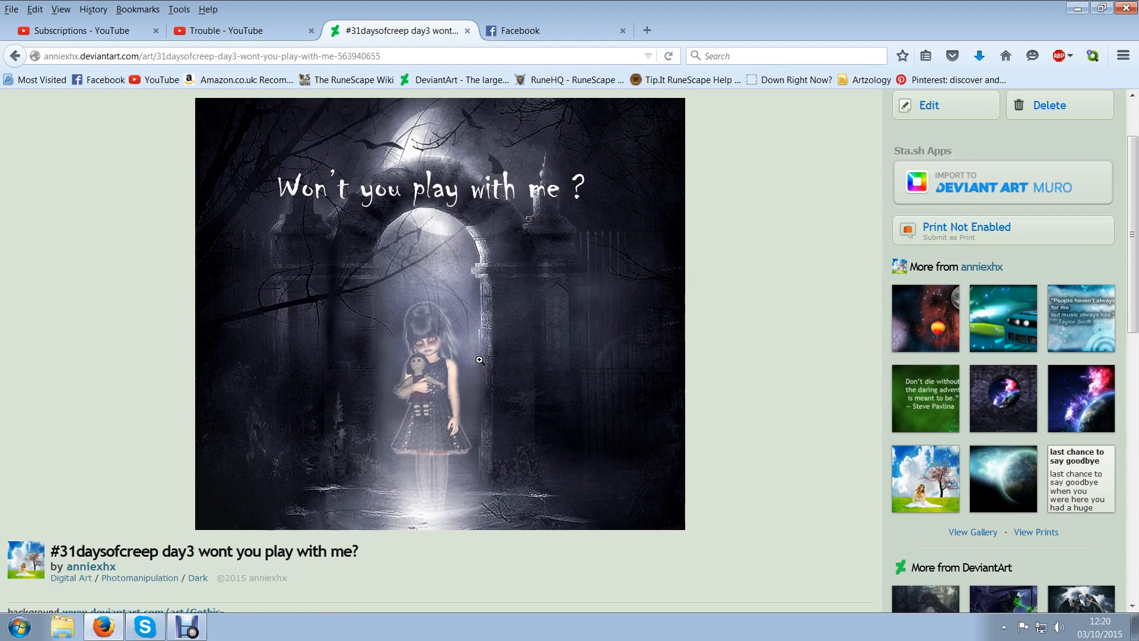
mouse_move(507, 161)
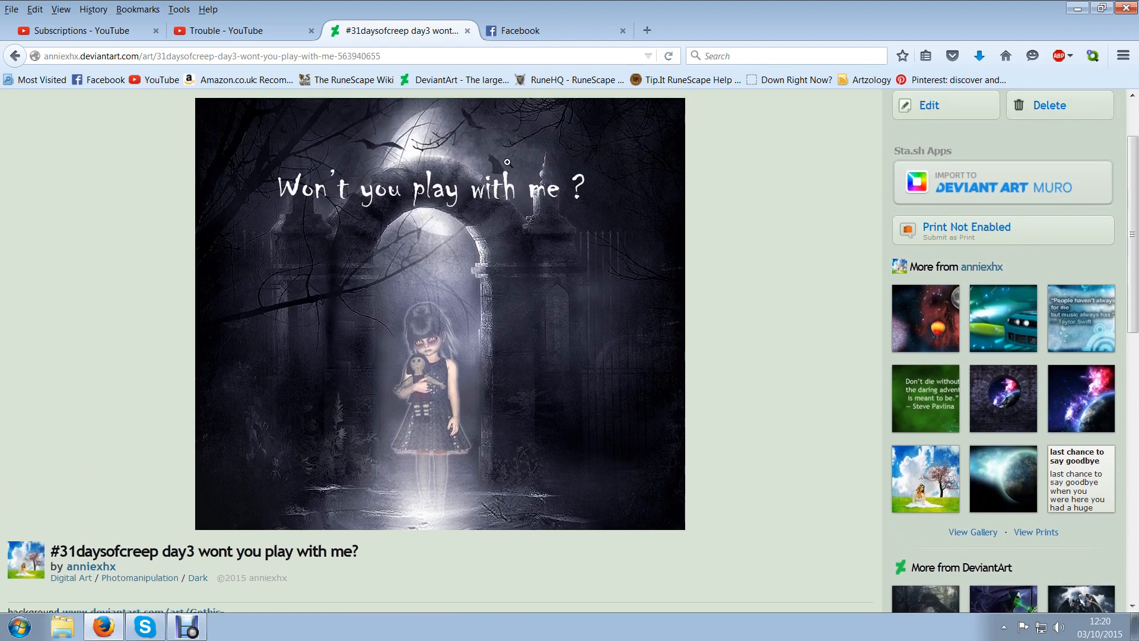
mouse_move(864, 359)
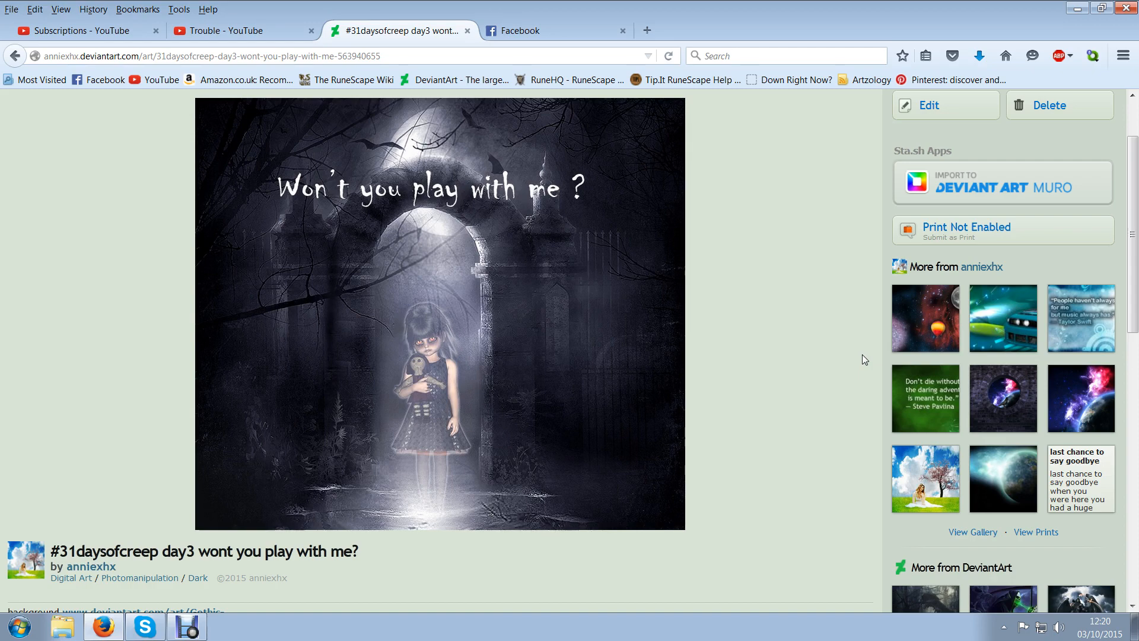
mouse_move(432, 269)
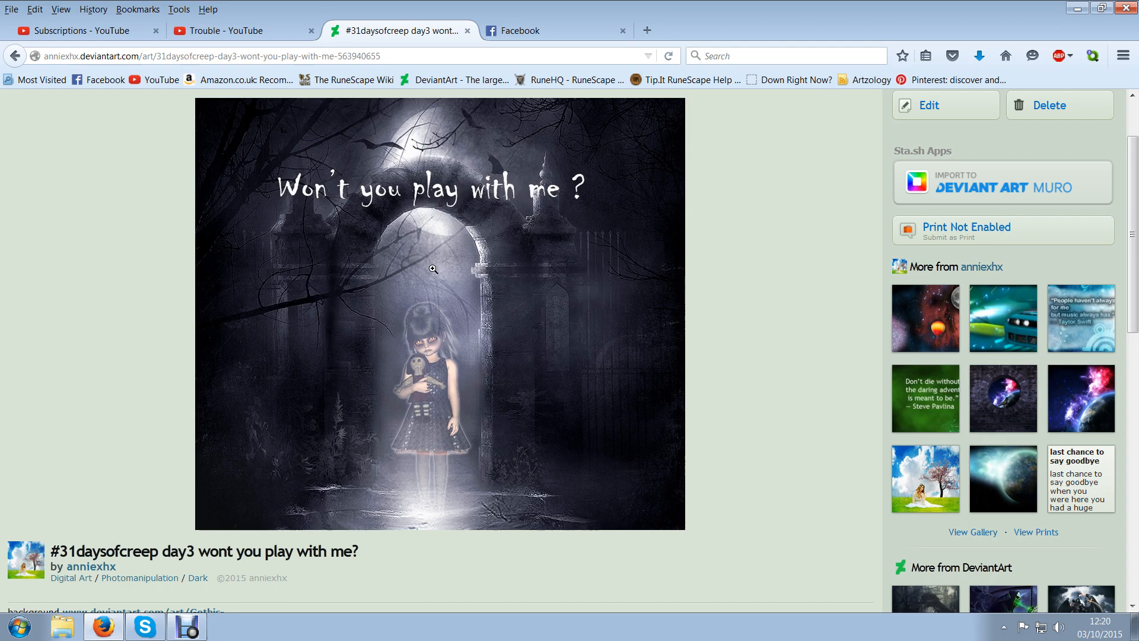
mouse_move(419, 297)
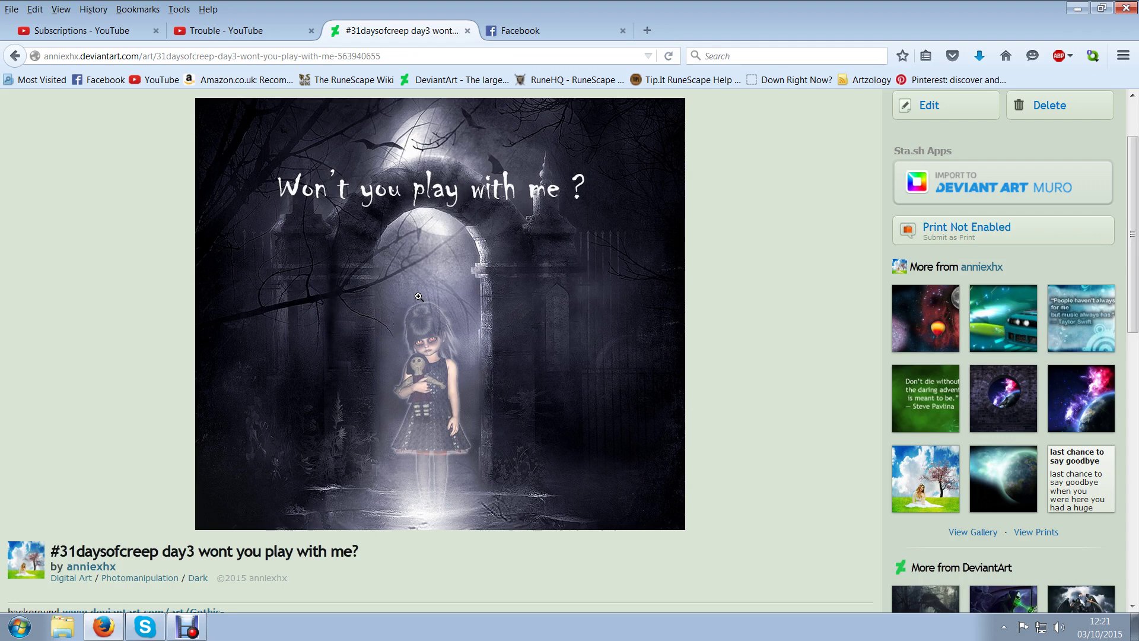
mouse_move(72, 396)
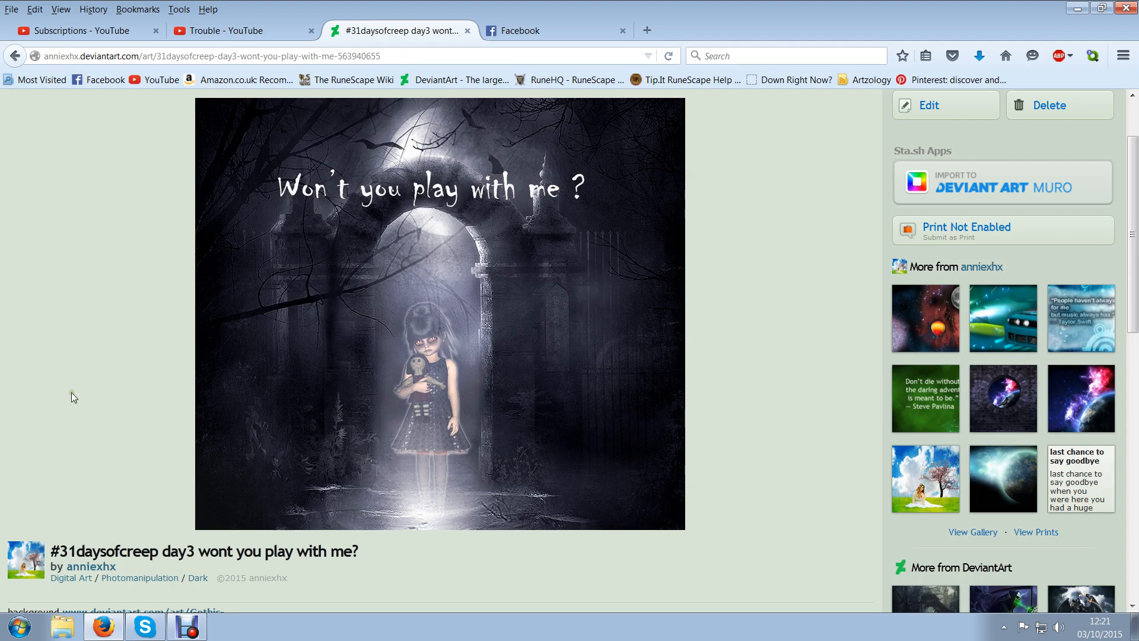
mouse_move(379, 373)
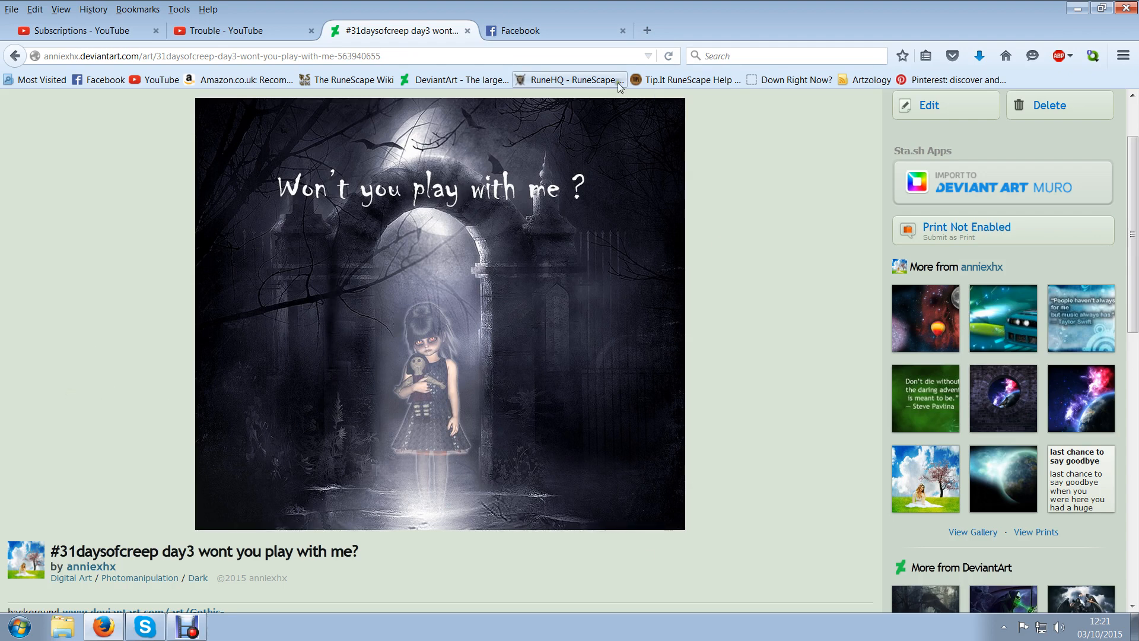
mouse_move(360, 354)
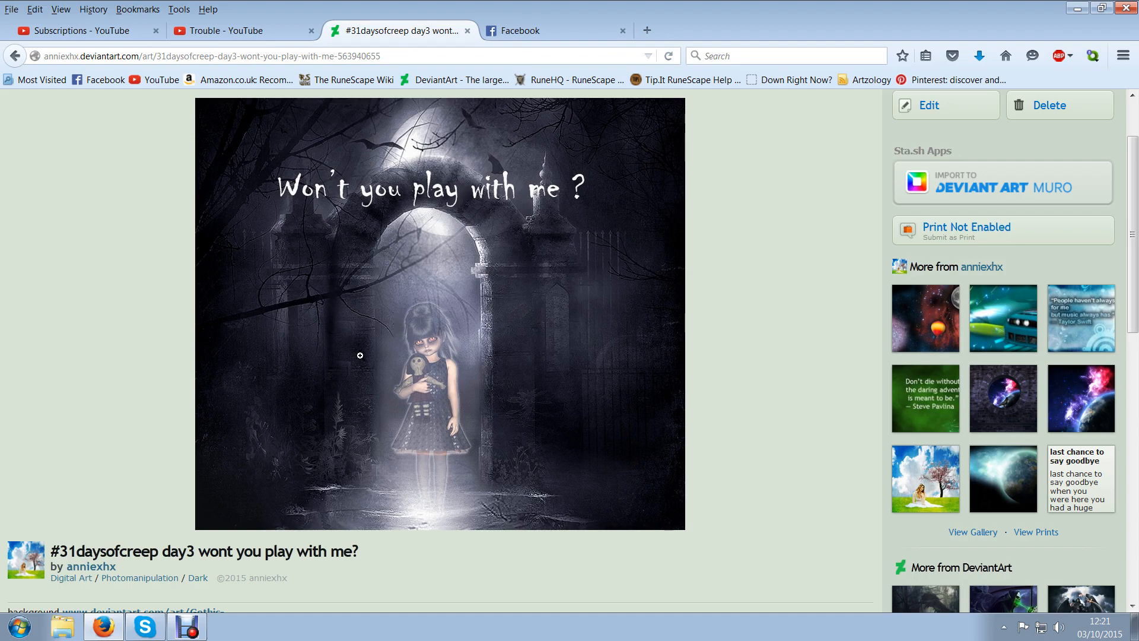
Open the credited background link in a new tab and view the Gothic Background STOCK page
scroll("down", 3)
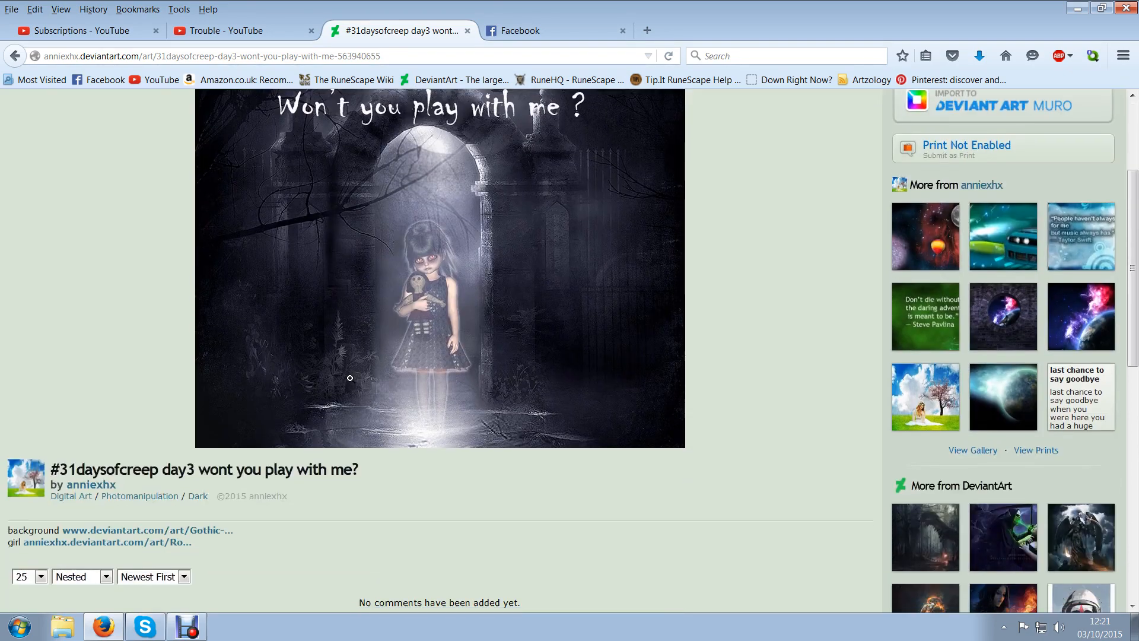
right_click(145, 530)
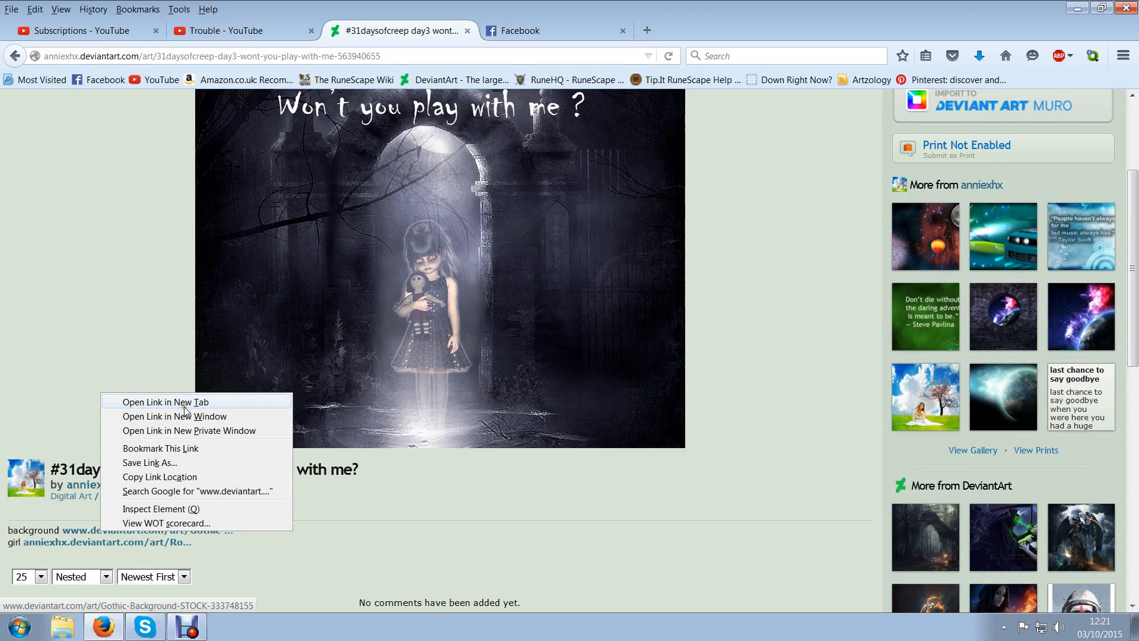
left_click(167, 402)
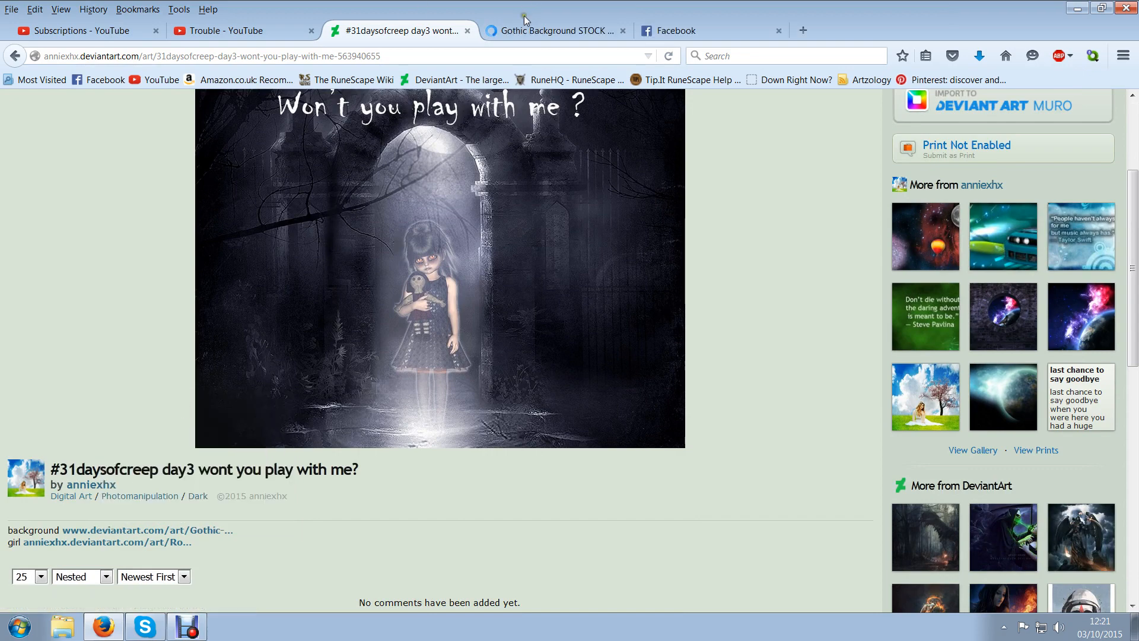
left_click(554, 31)
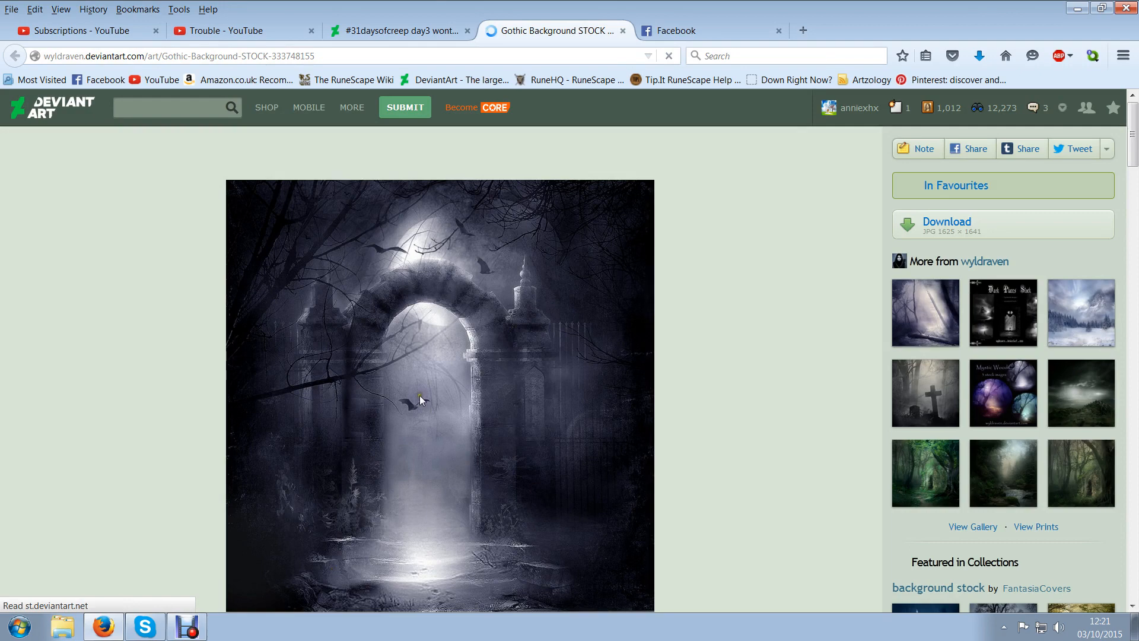
scroll("down", 3)
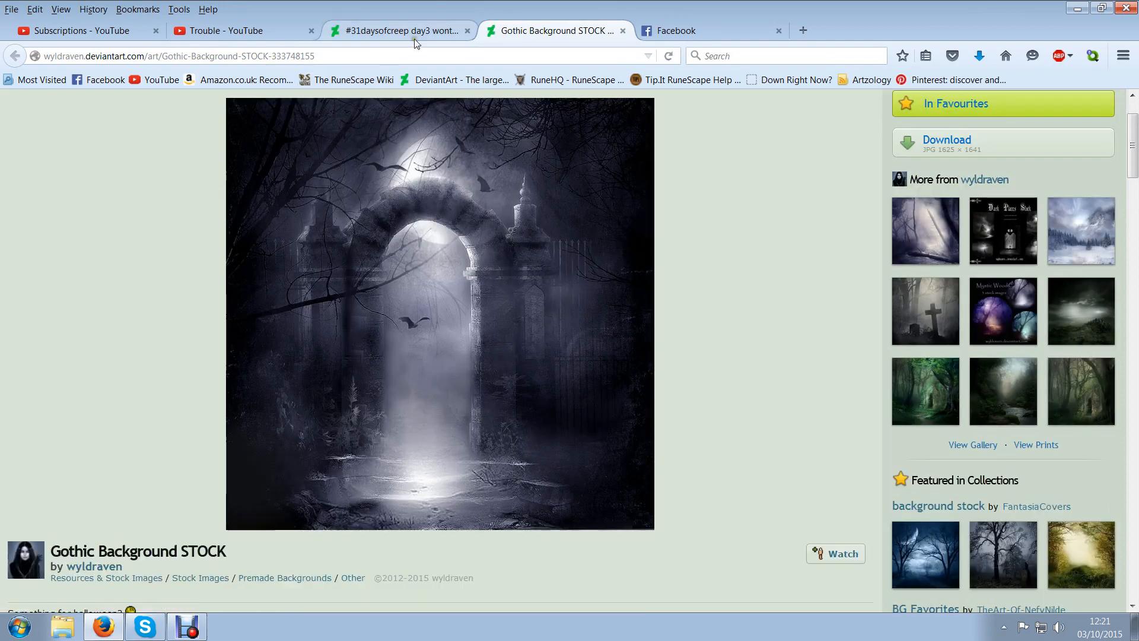
Compare the day3 artwork with the Gothic Background STOCK page, switching between the two tabs
left_click(398, 30)
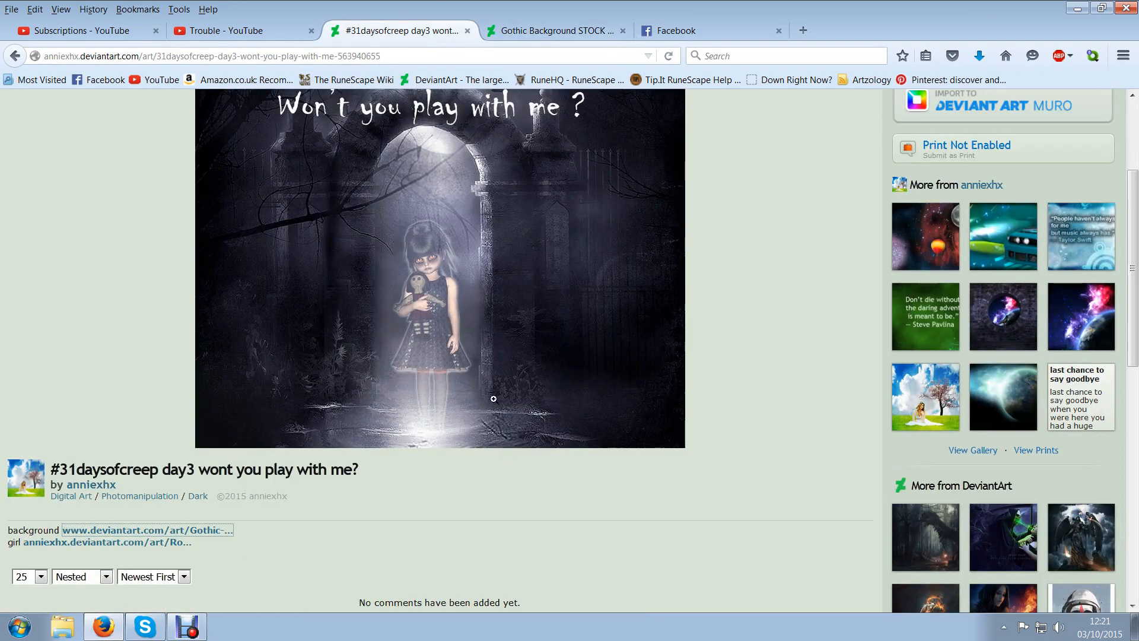
scroll("up", 3)
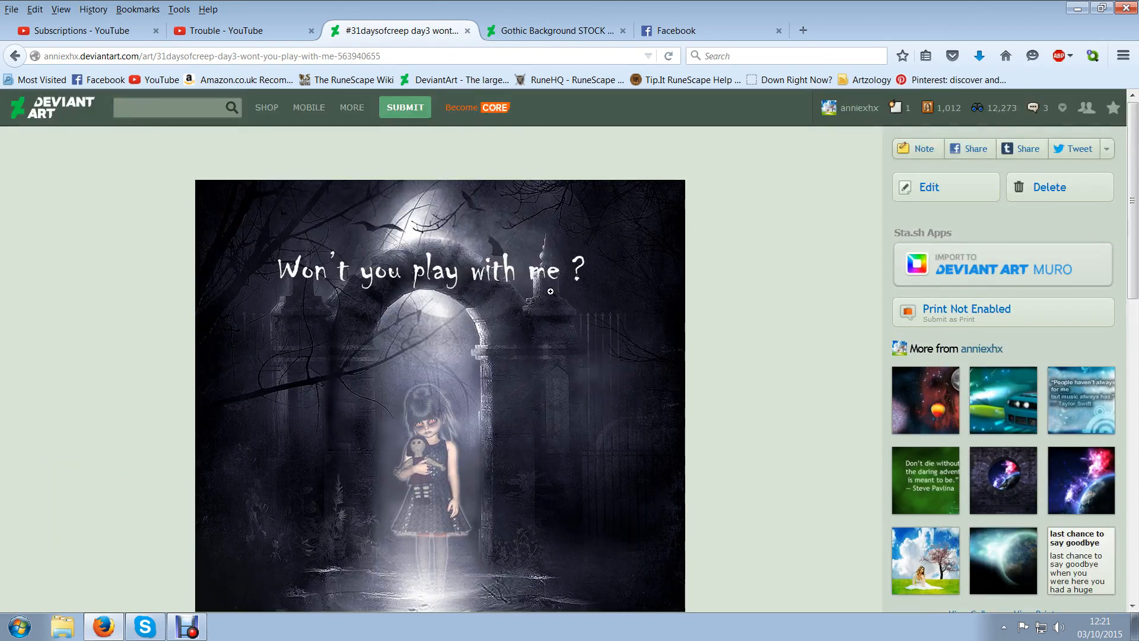
left_click(556, 31)
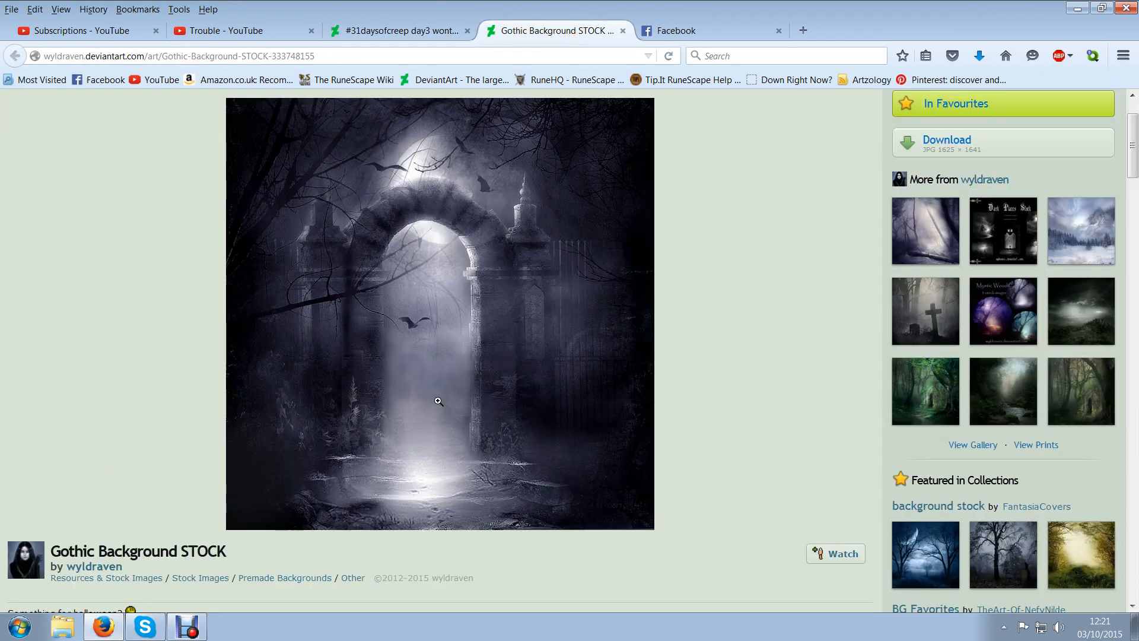
left_click(399, 31)
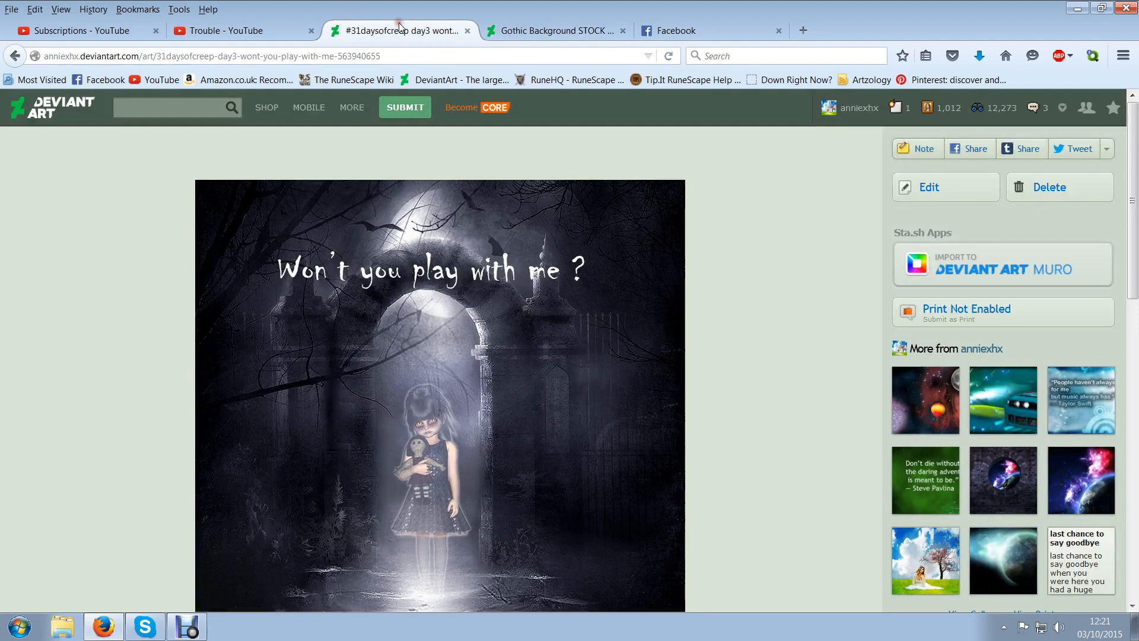
mouse_move(628, 634)
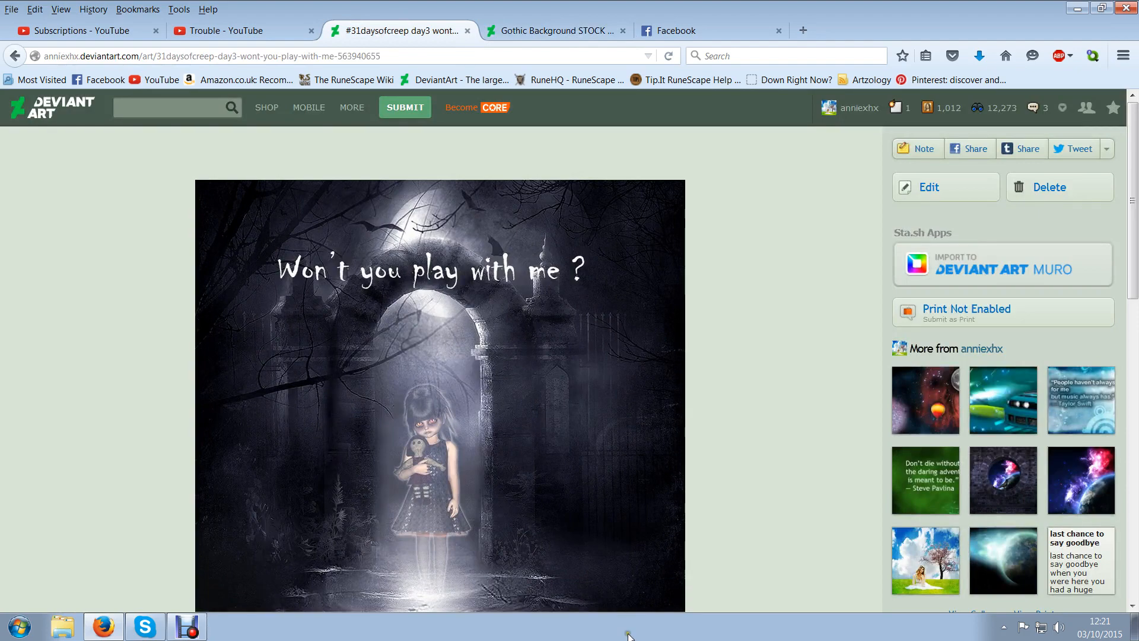
left_click(555, 31)
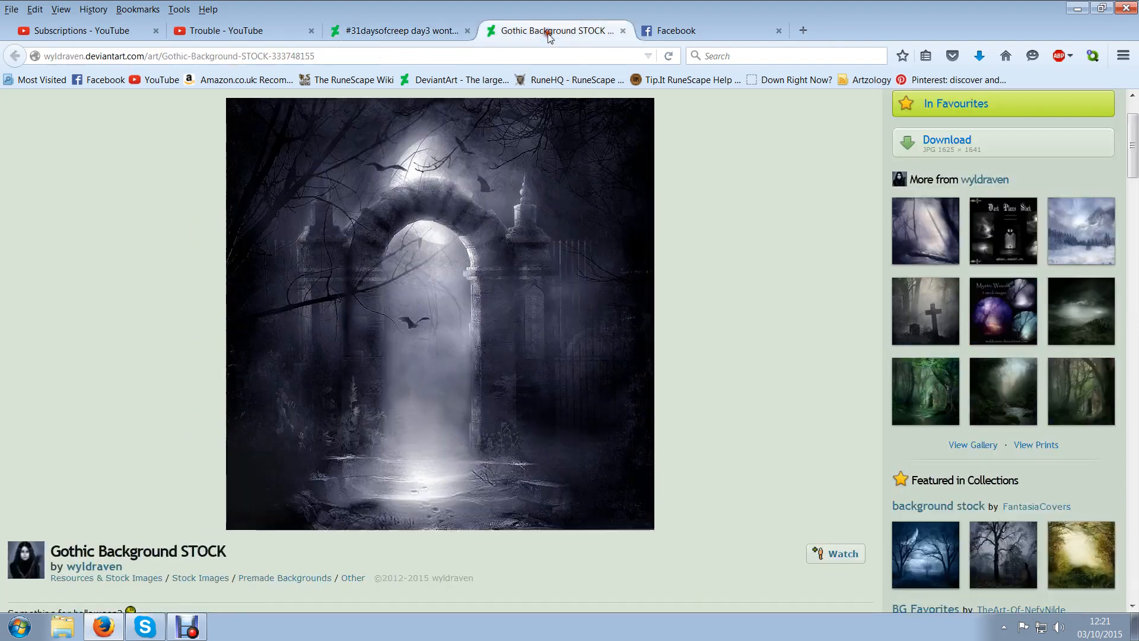
scroll("down", 3)
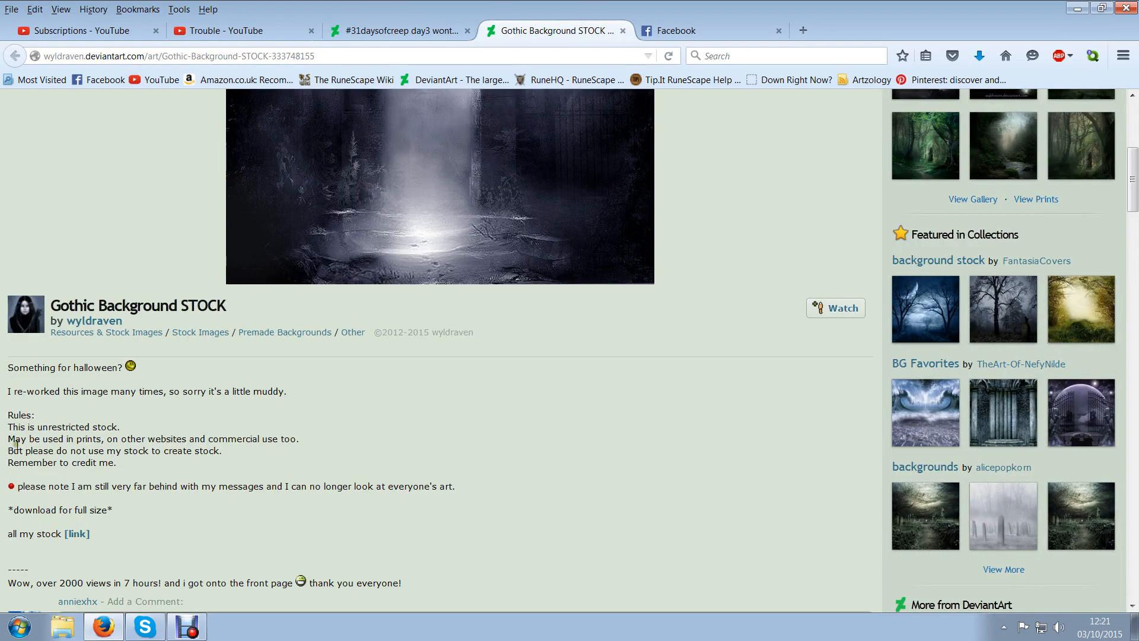
mouse_move(230, 501)
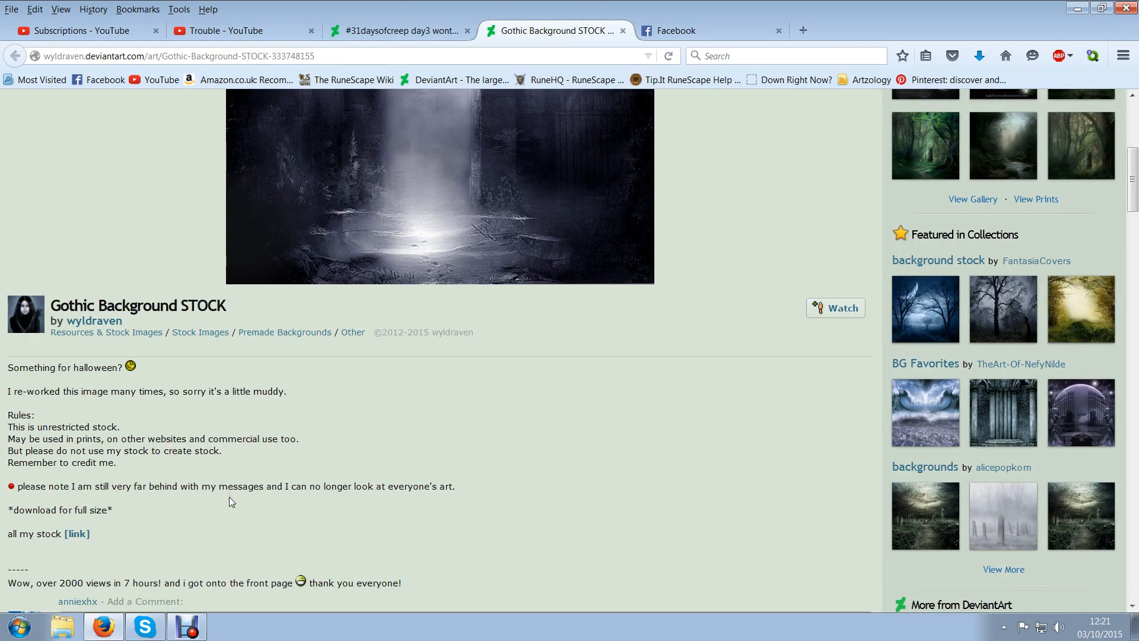
scroll("down", 3)
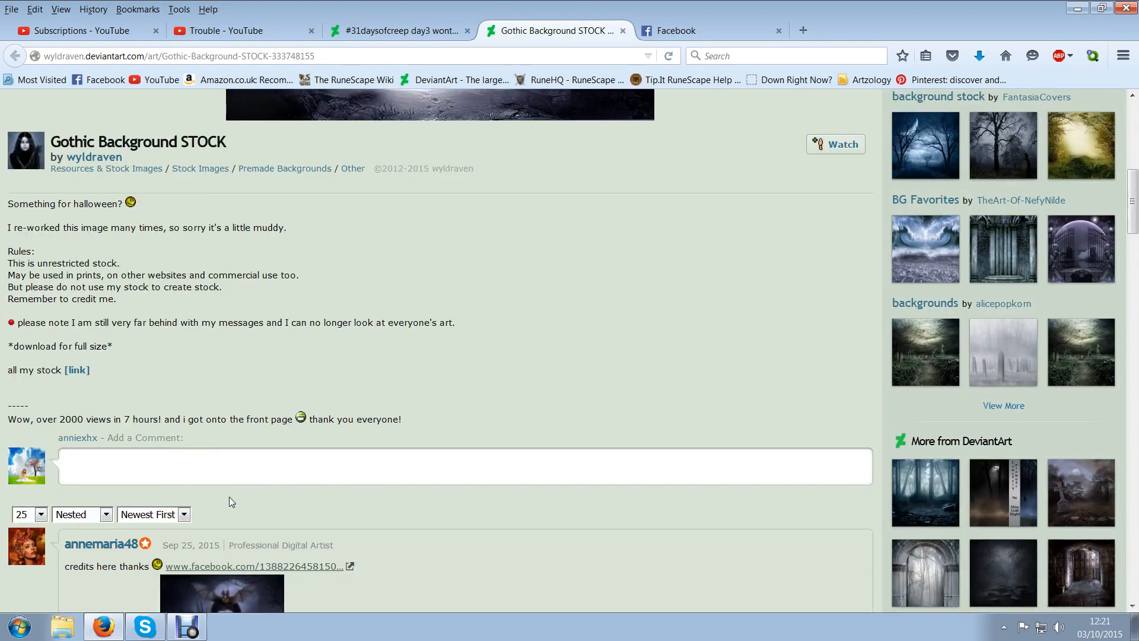
mouse_move(221, 497)
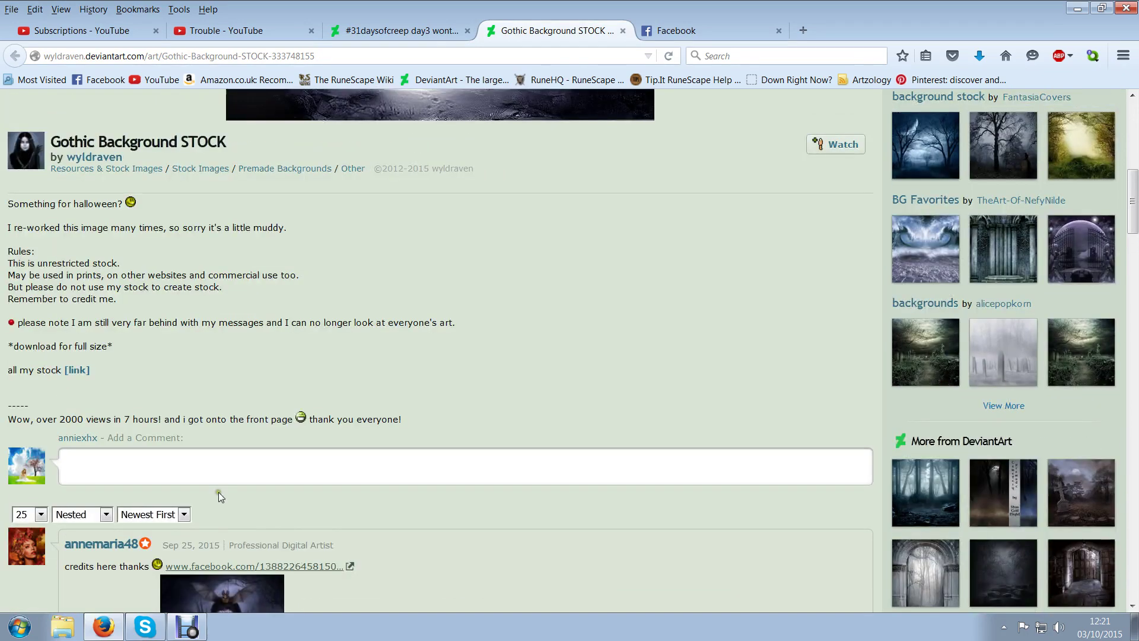
Look further down the Gothic Background STOCK page, then return to the day3 artwork credits
left_click(378, 465)
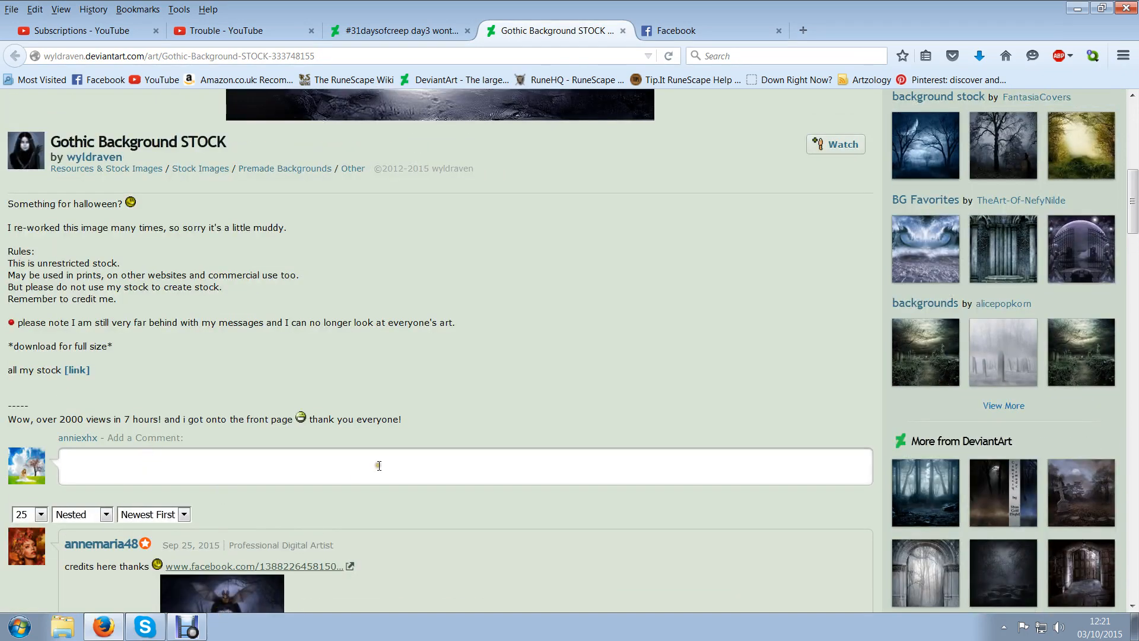
scroll("up", 3)
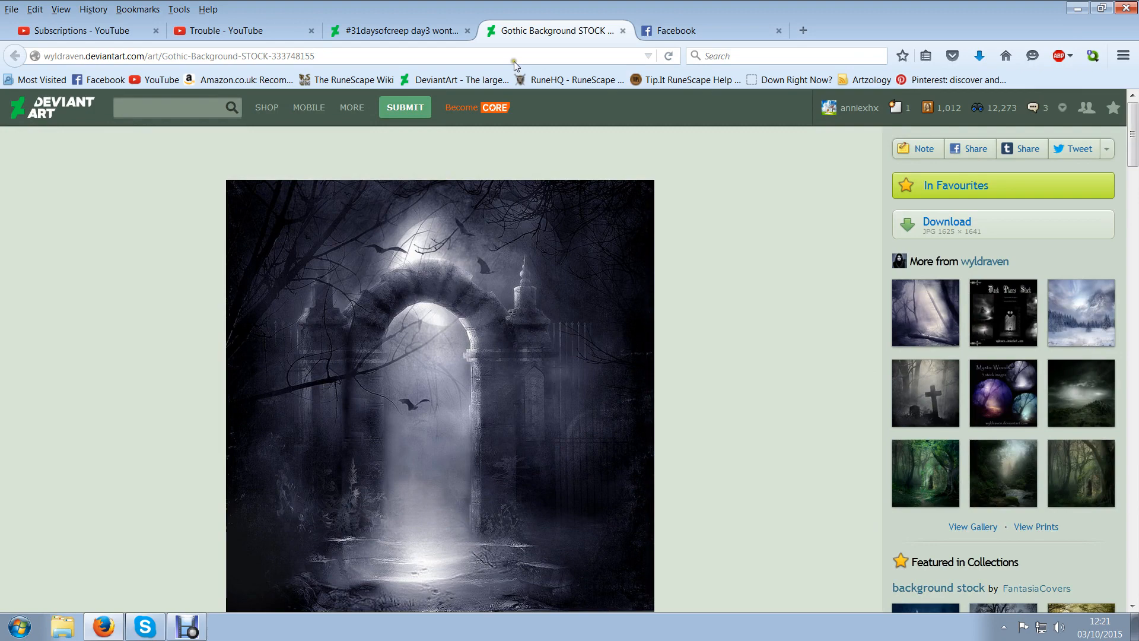
scroll("down", 3)
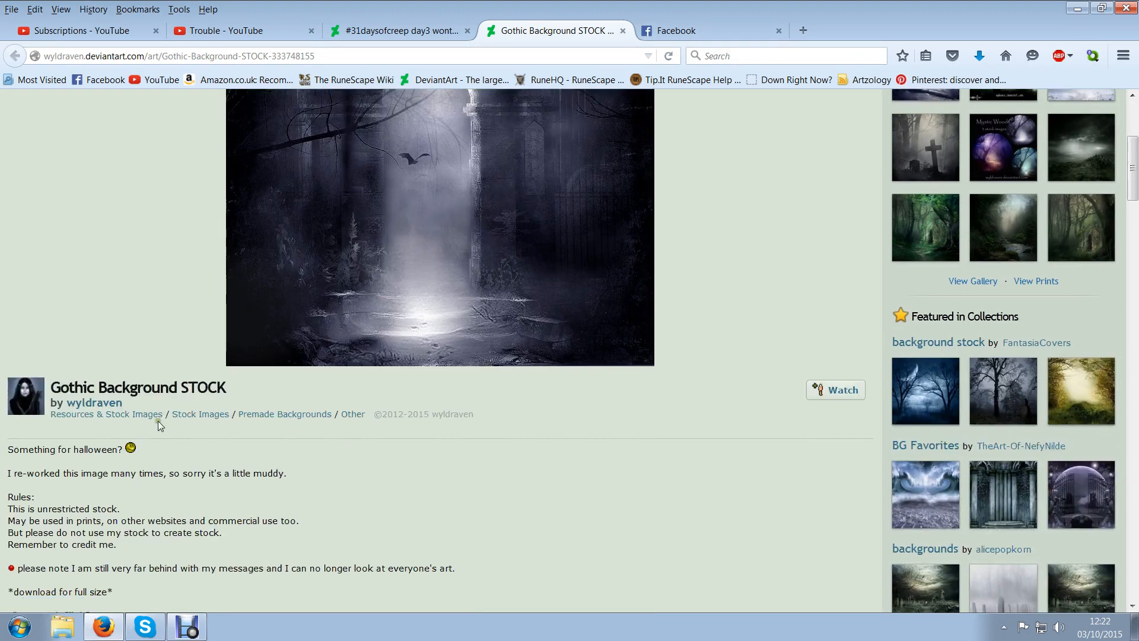
mouse_move(95, 414)
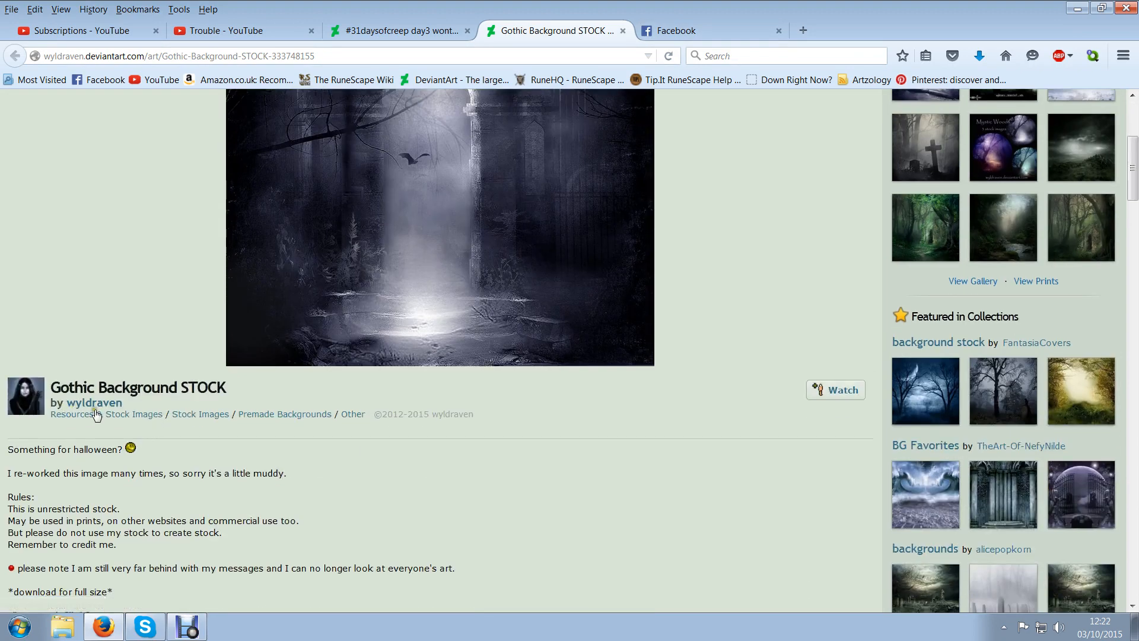
mouse_move(627, 9)
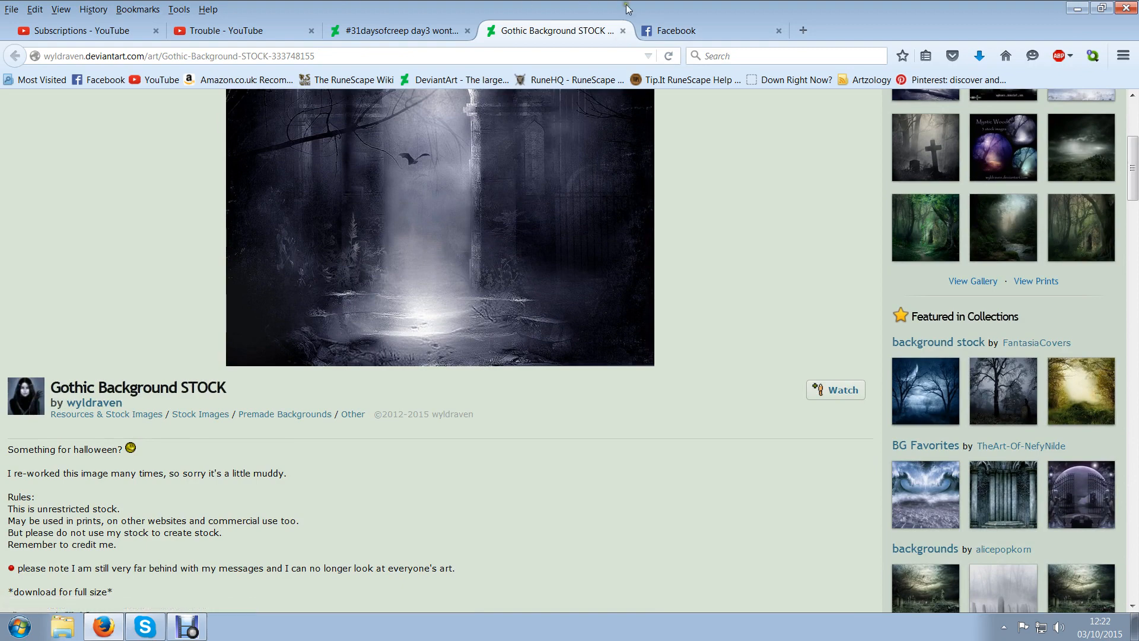
left_click(397, 31)
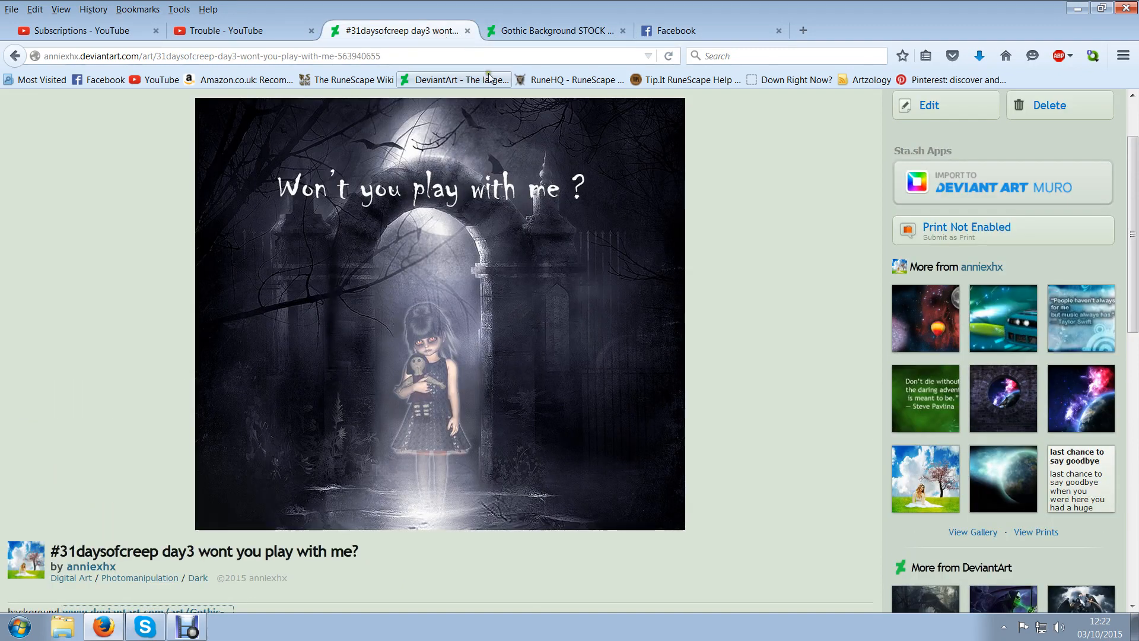
scroll("down", 3)
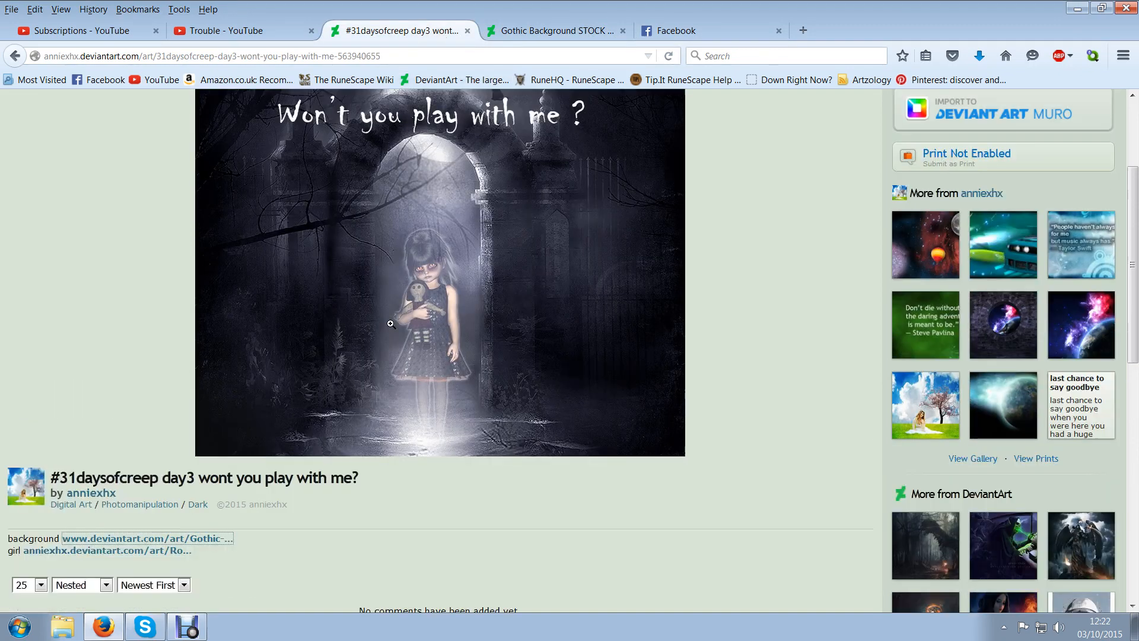
Open the credited girl stock link in a new tab and show the RoseMary03 page
scroll("down", 3)
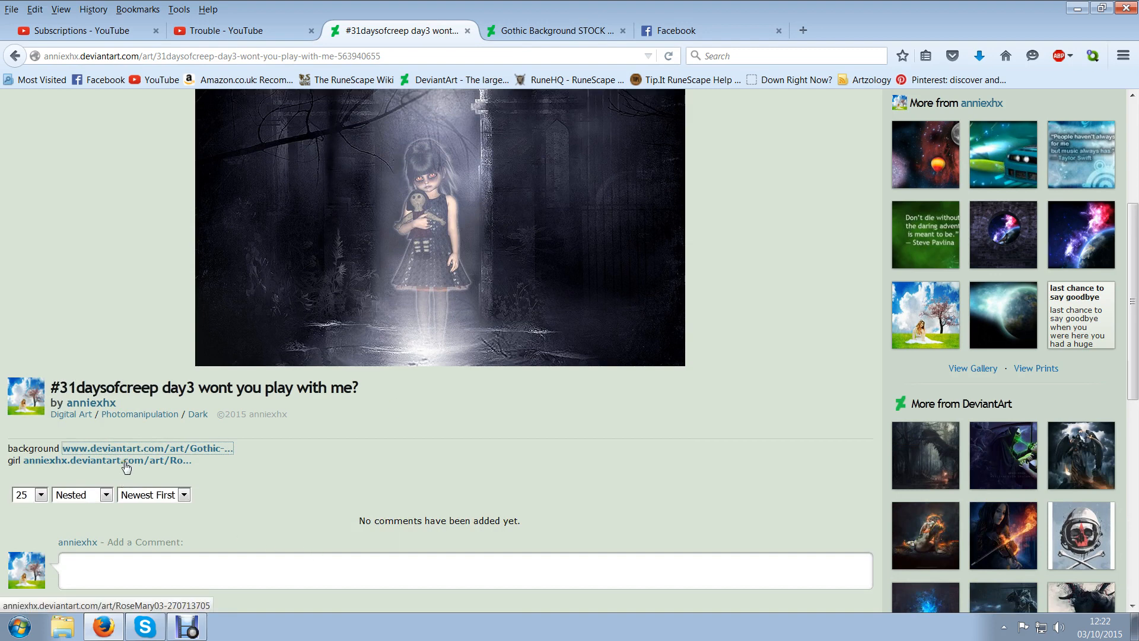
right_click(107, 460)
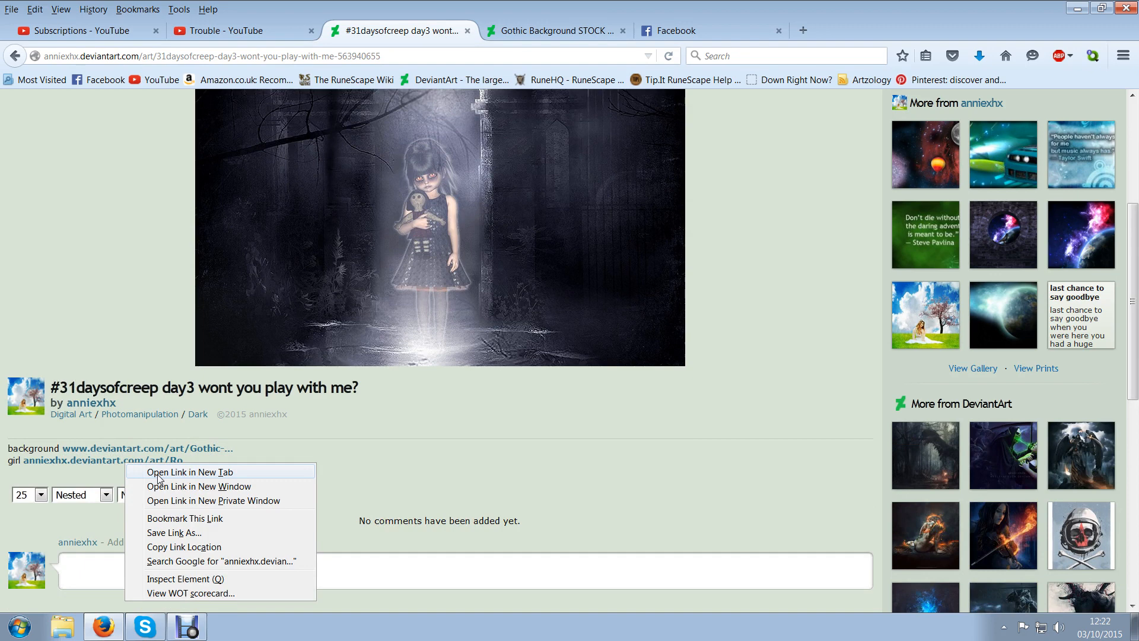
left_click(190, 473)
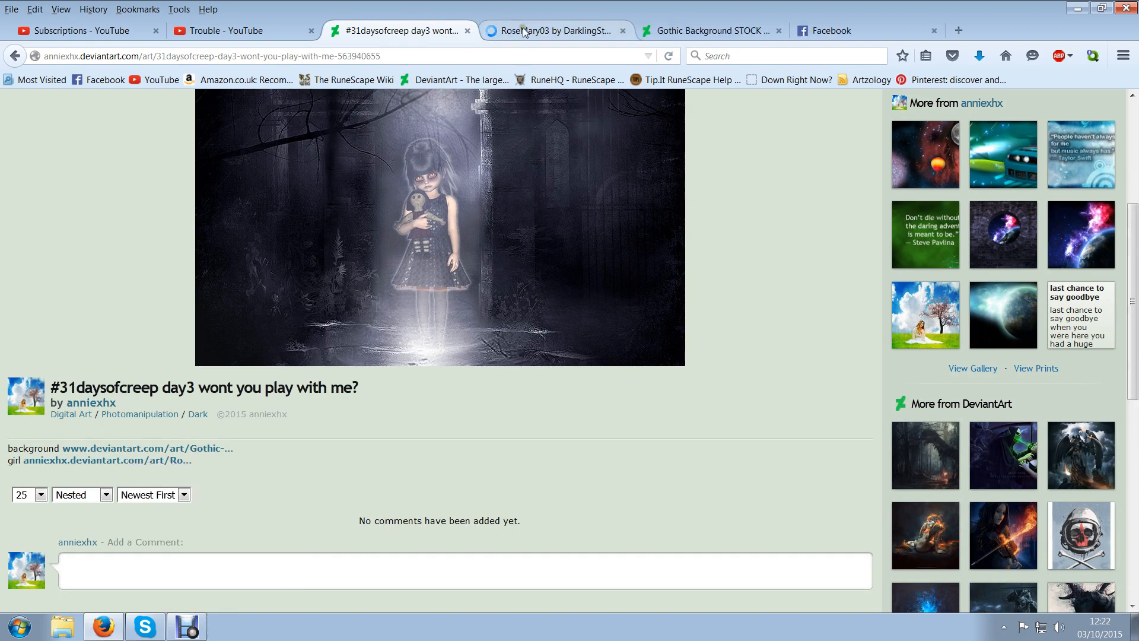
left_click(554, 31)
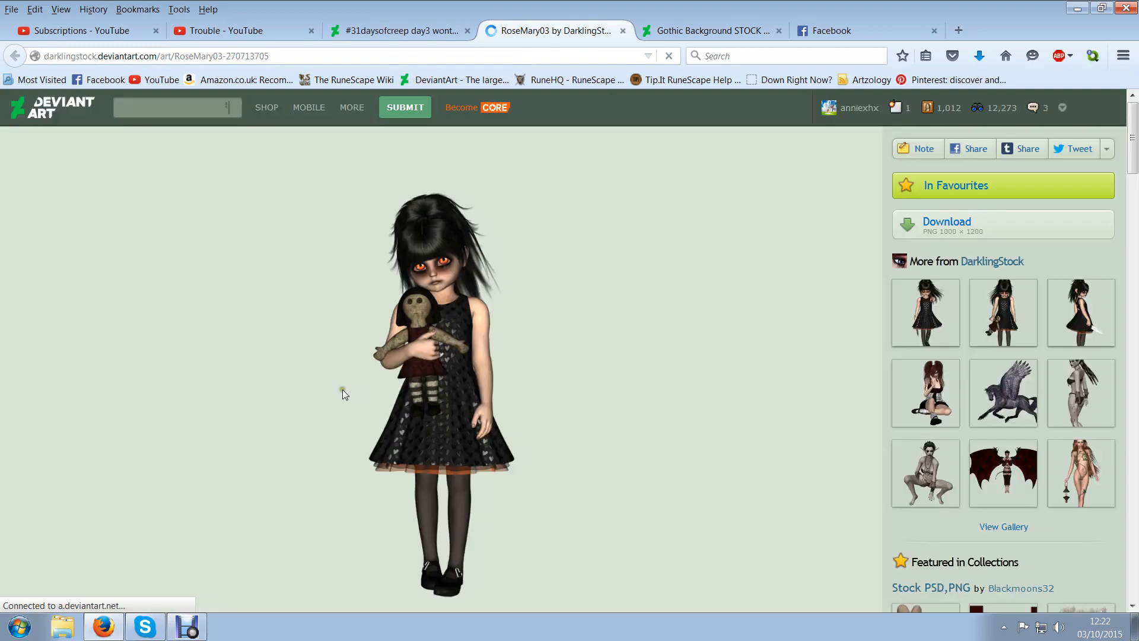
scroll("down", 3)
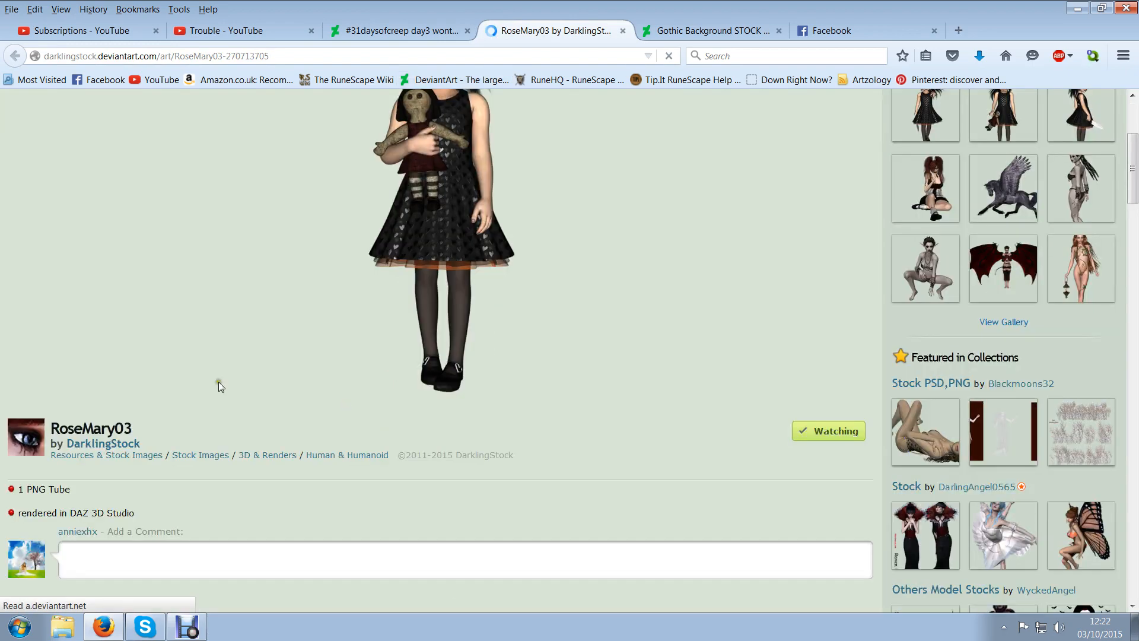
scroll("down", 3)
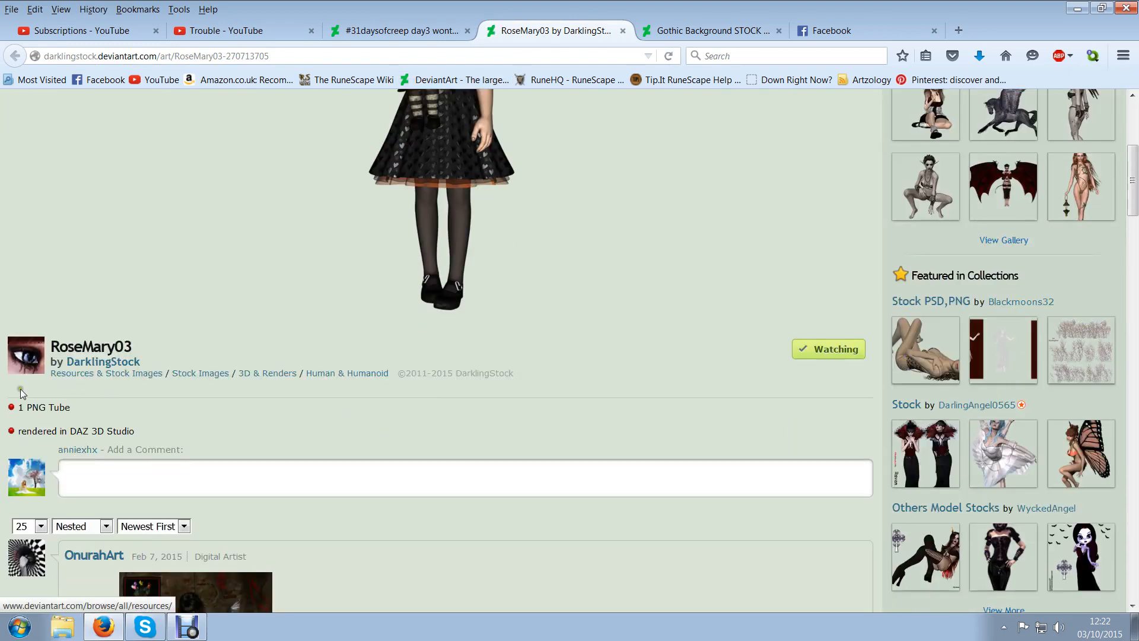
scroll("up", 3)
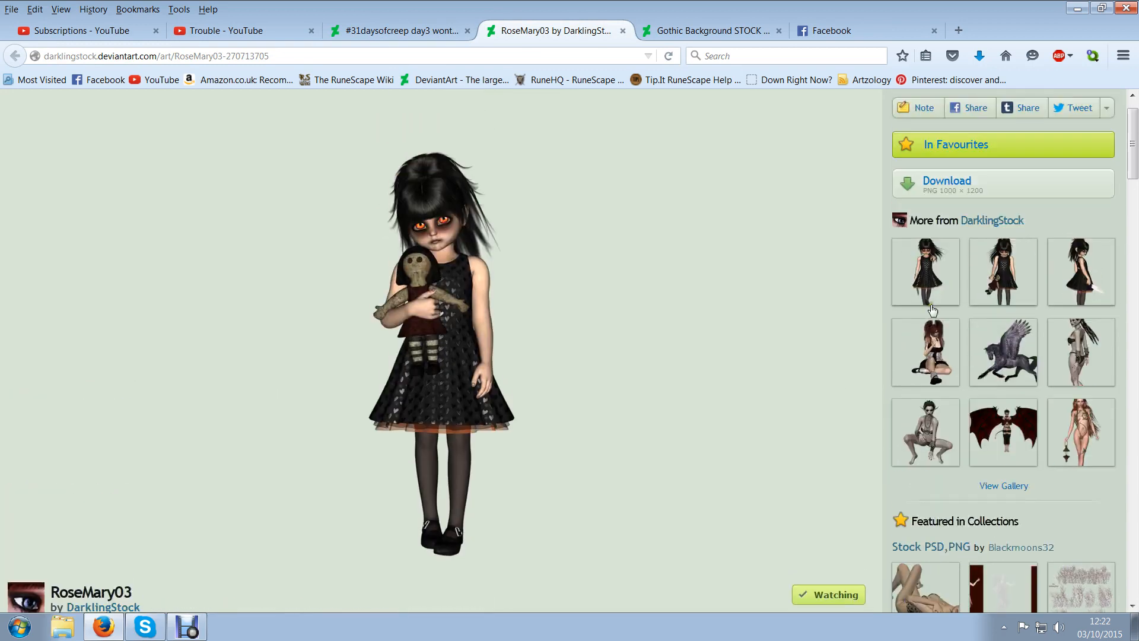
scroll("down", 3)
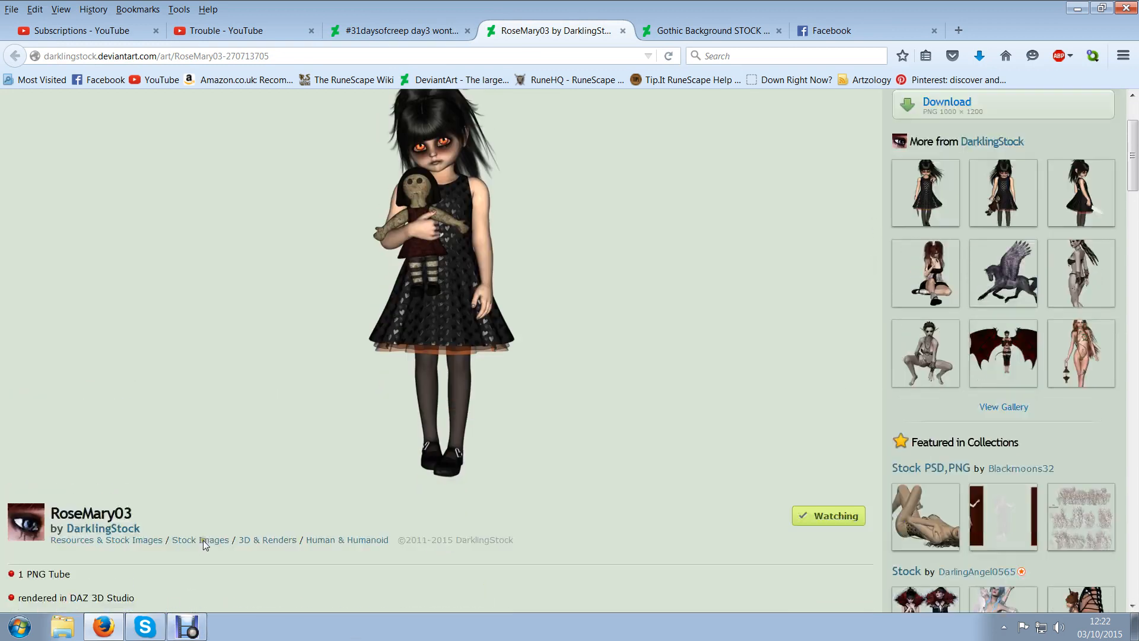
scroll("down", 3)
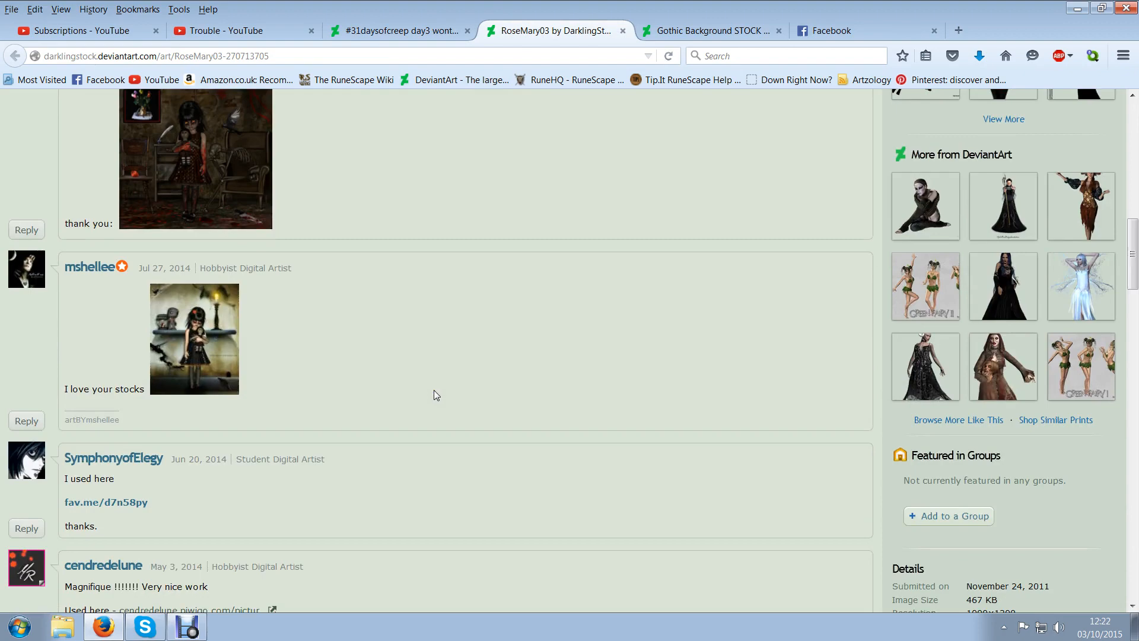
scroll("down", 3)
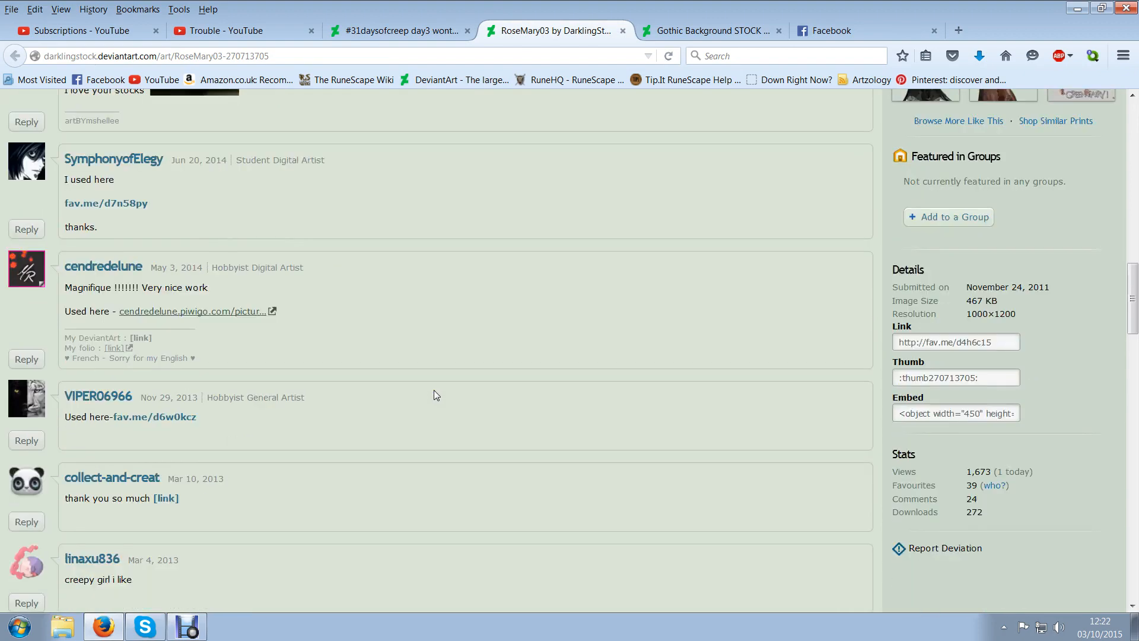
scroll("up", 3)
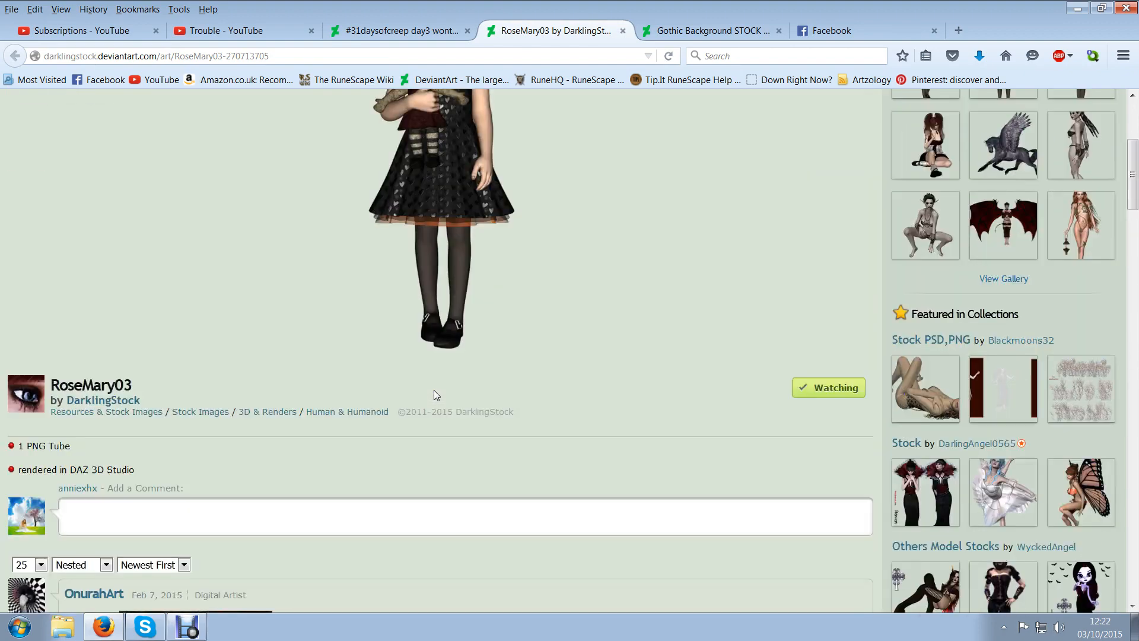
scroll("up", 3)
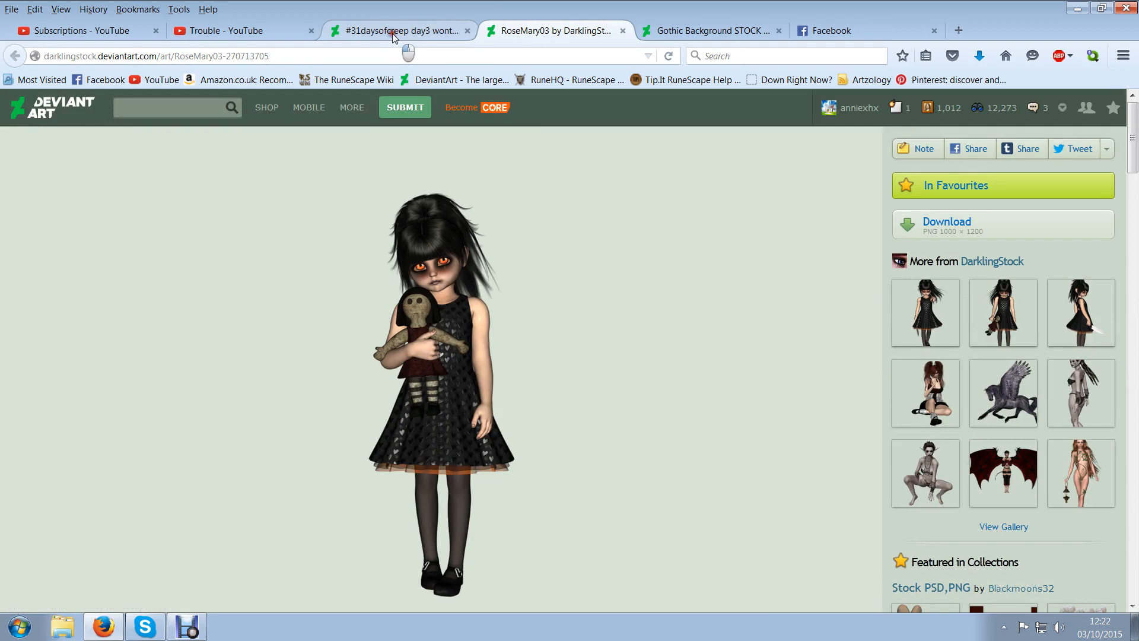
Revisit the day3 artwork, then show the RoseMary03 girl-with-doll stock image again
left_click(399, 31)
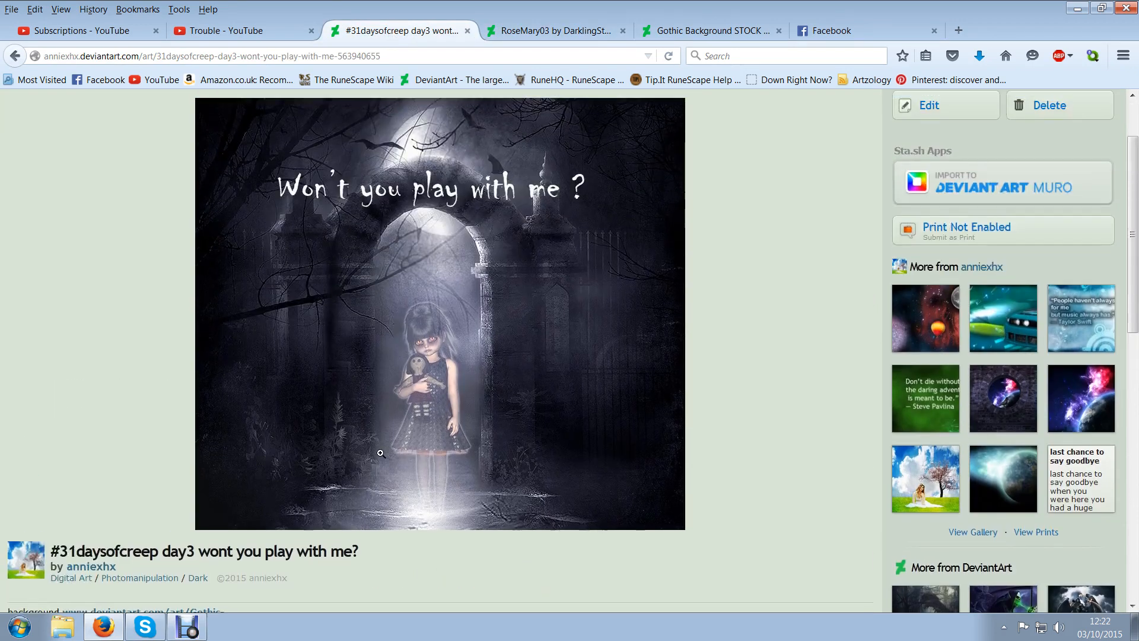
mouse_move(471, 460)
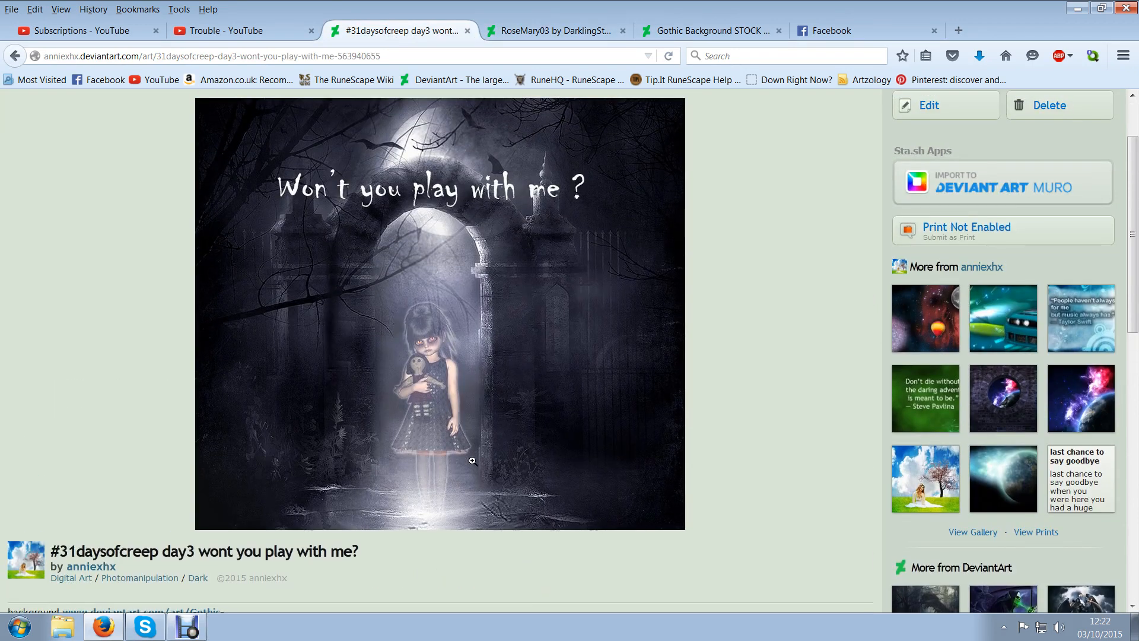
mouse_move(430, 471)
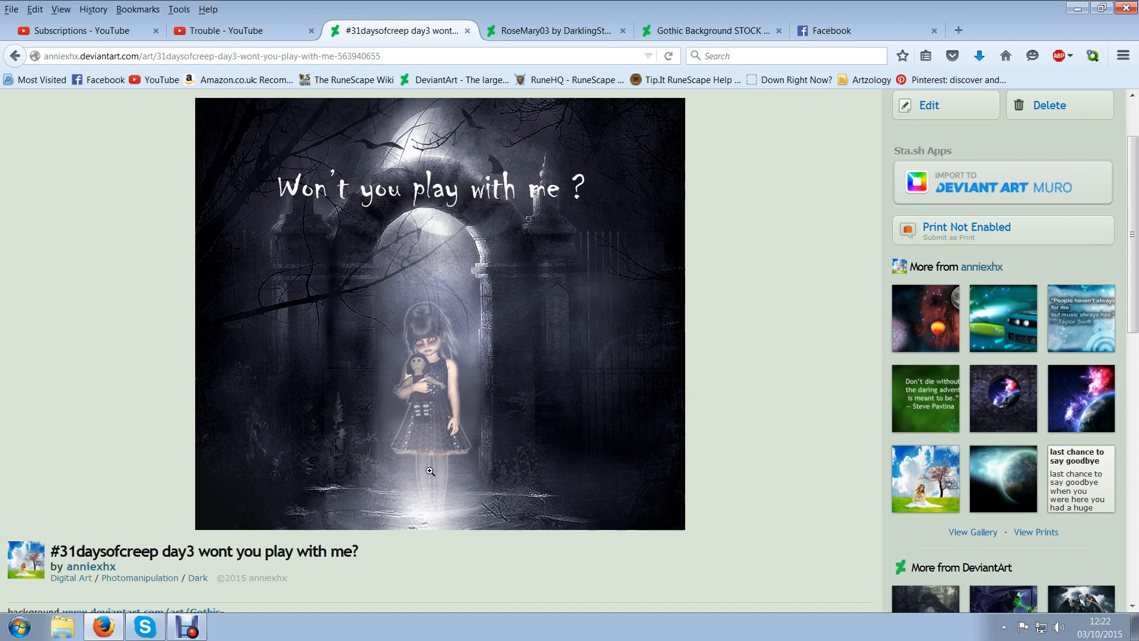
mouse_move(394, 482)
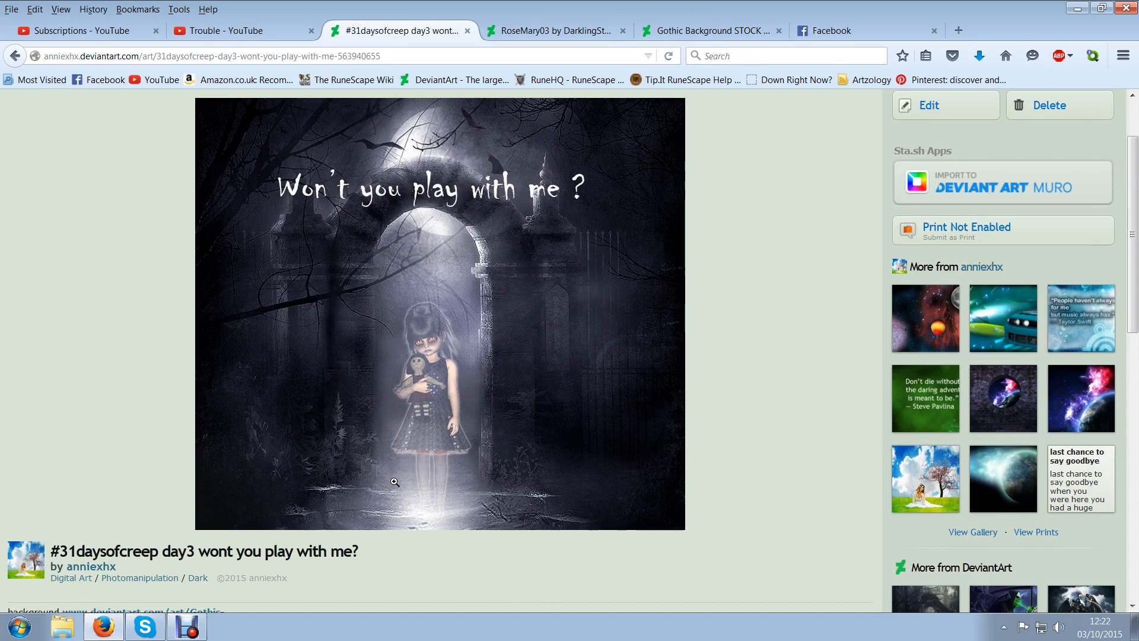
mouse_move(41, 80)
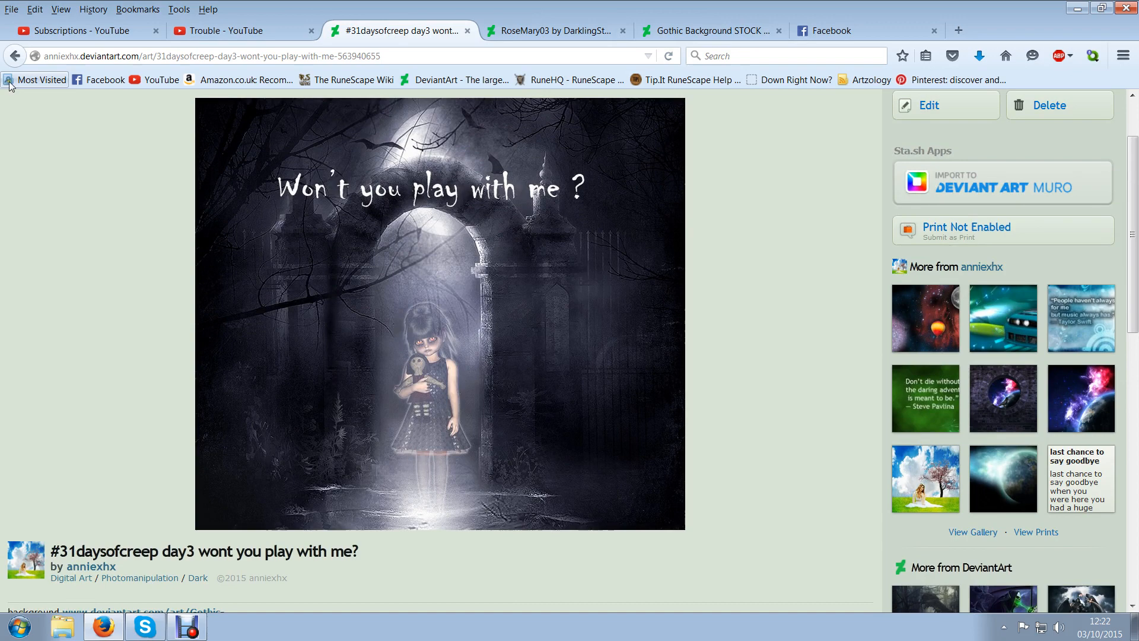
mouse_move(79, 119)
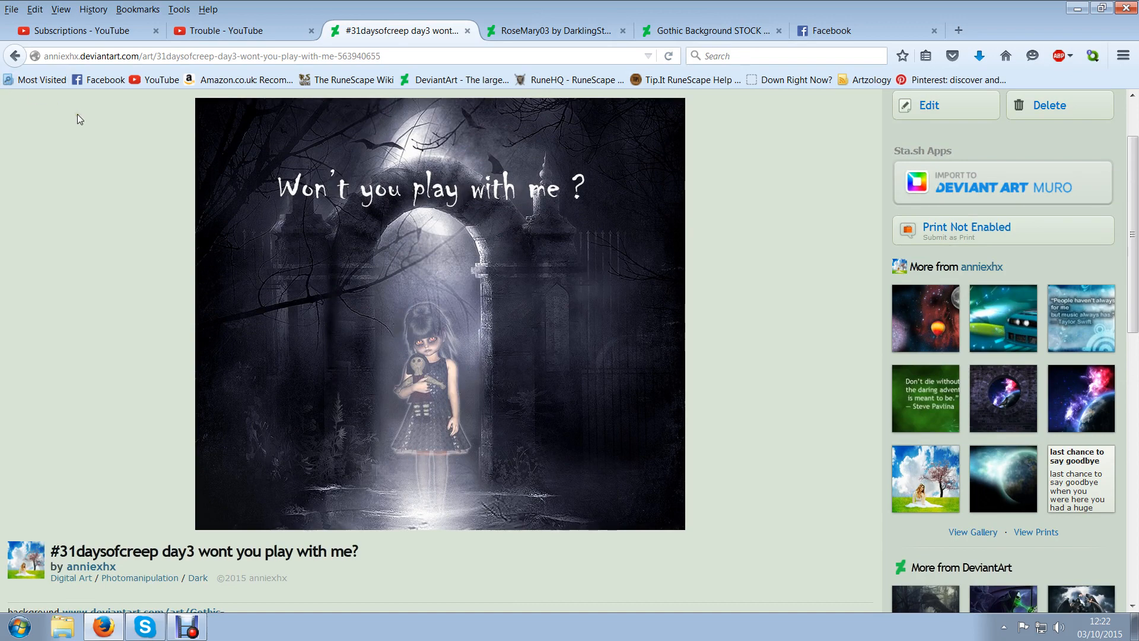
mouse_move(56, 113)
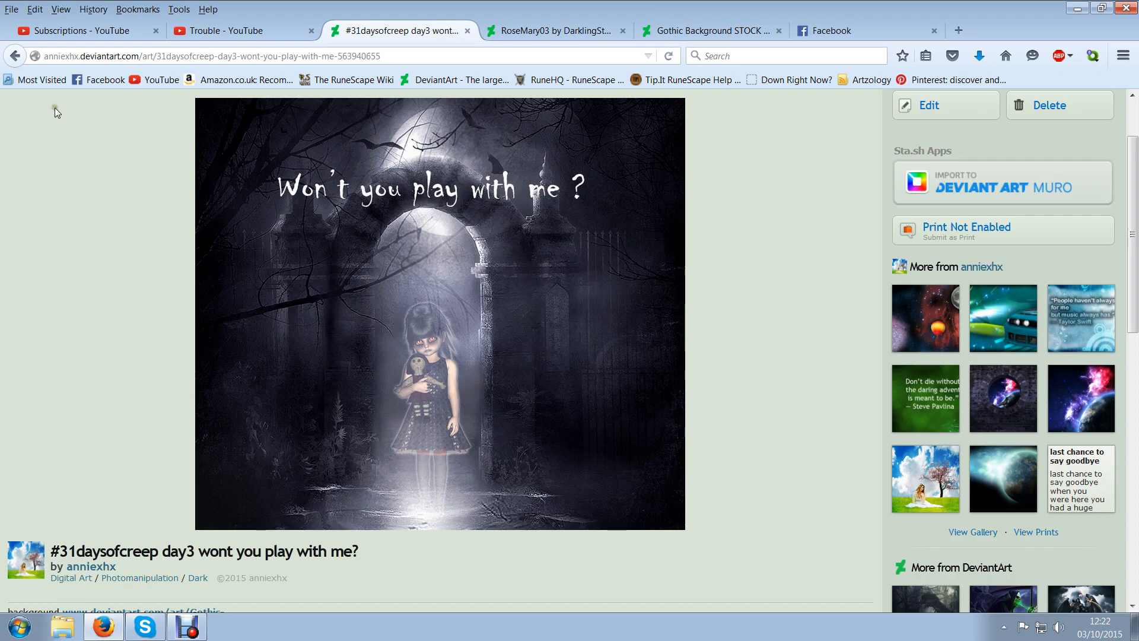
mouse_move(565, 271)
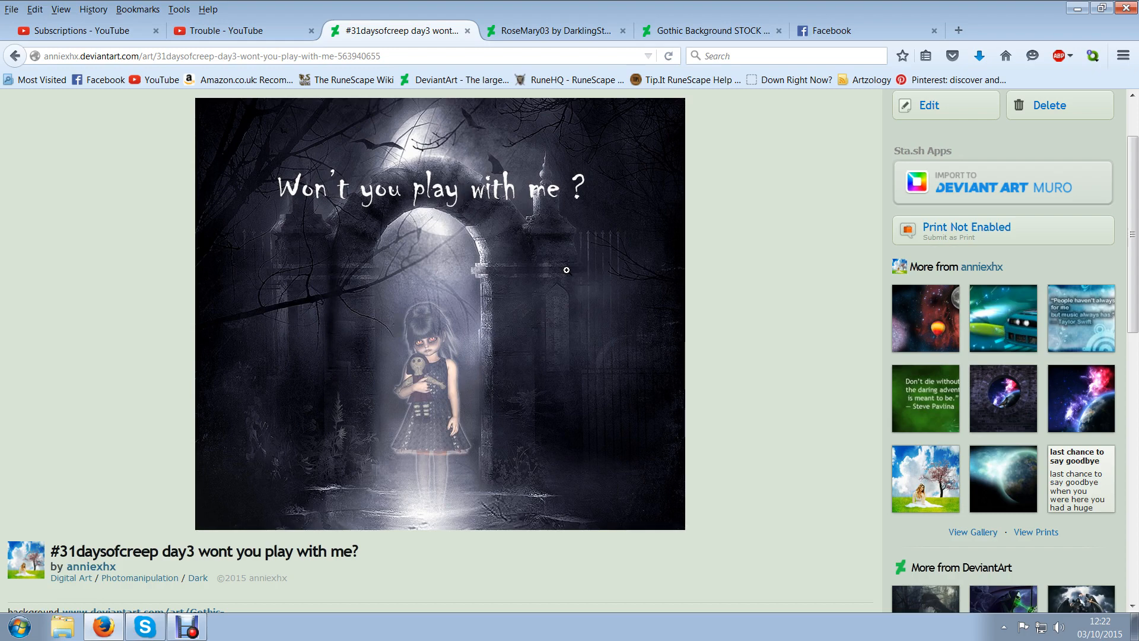
mouse_move(678, 542)
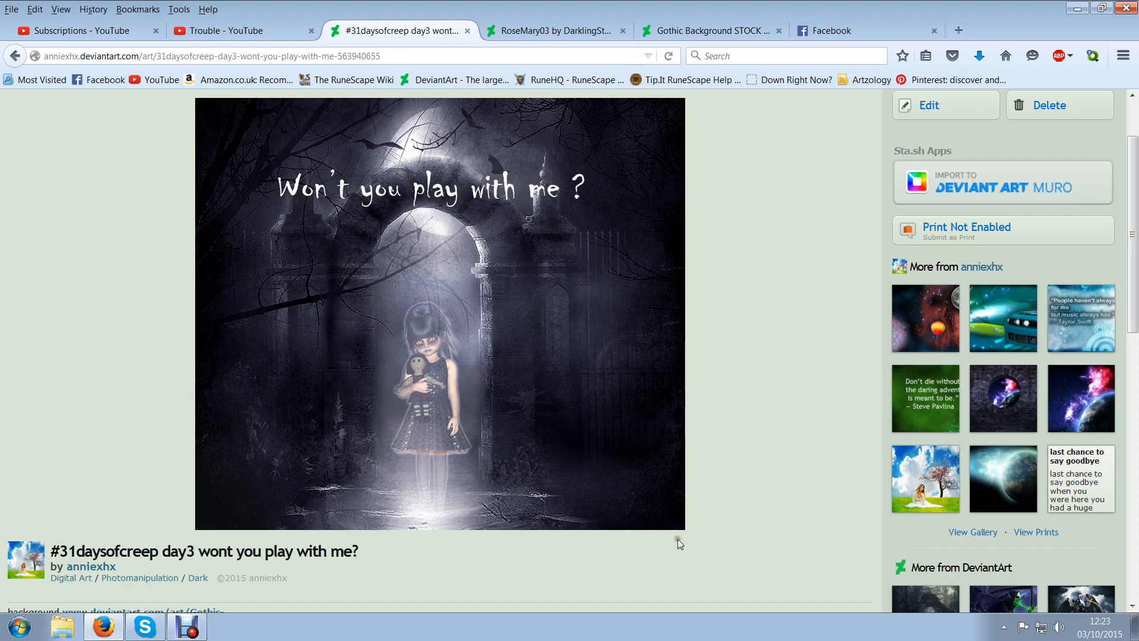
mouse_move(432, 292)
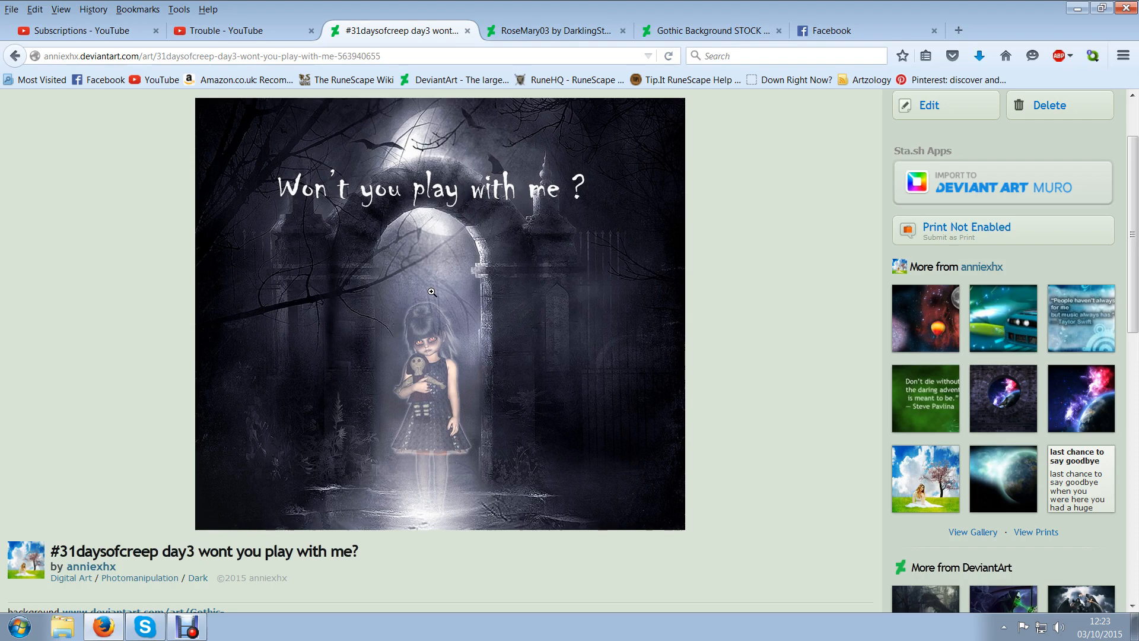
mouse_move(572, 391)
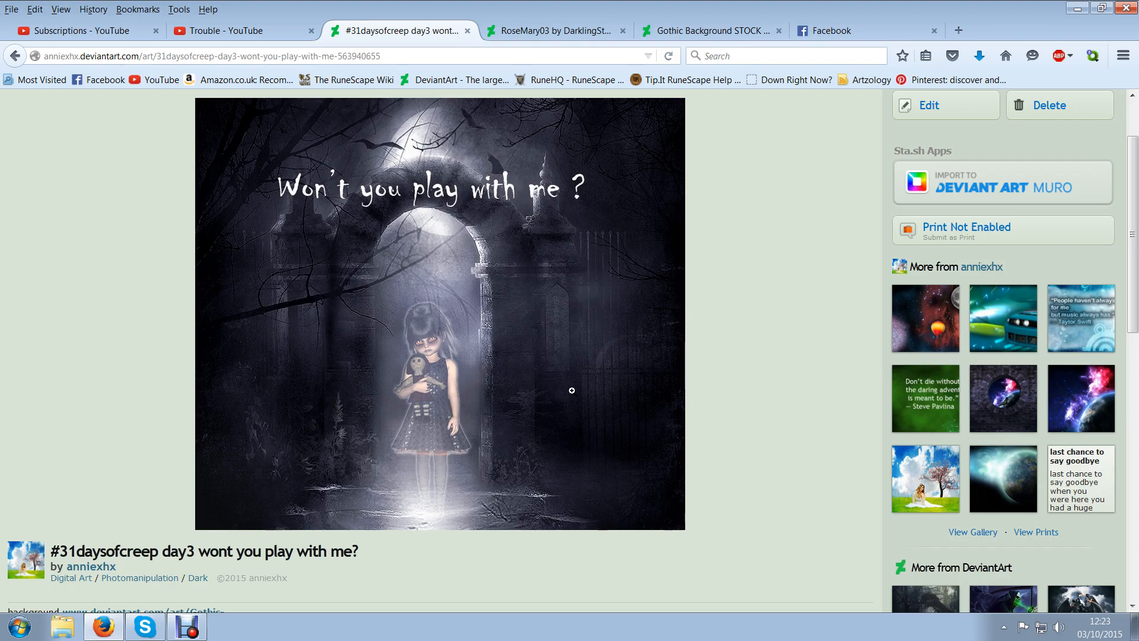
mouse_move(578, 373)
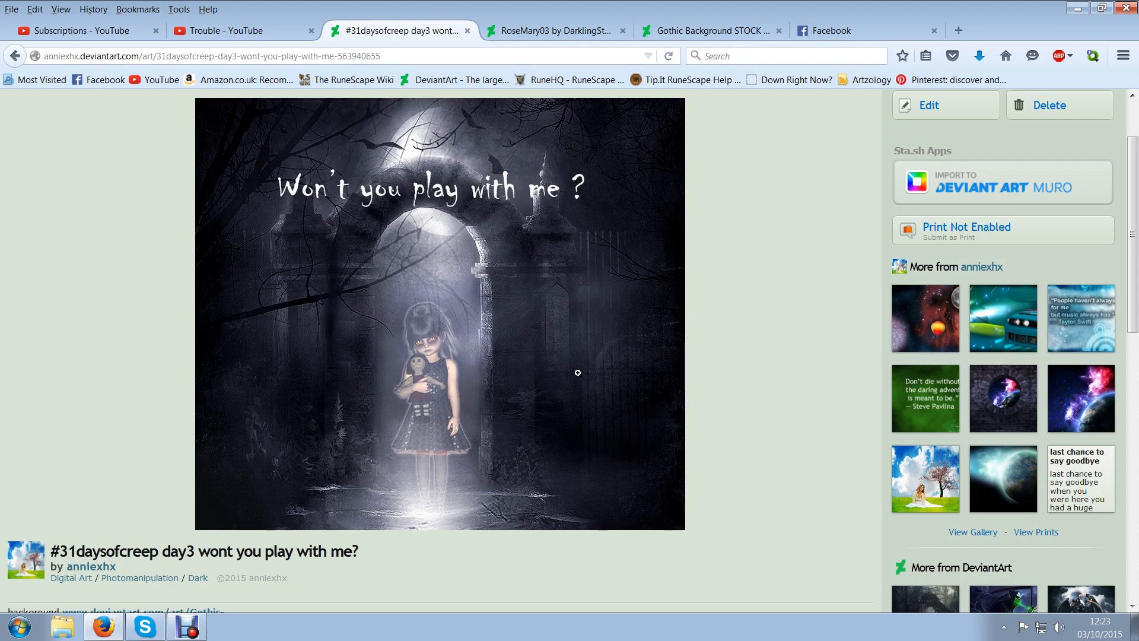
mouse_move(467, 414)
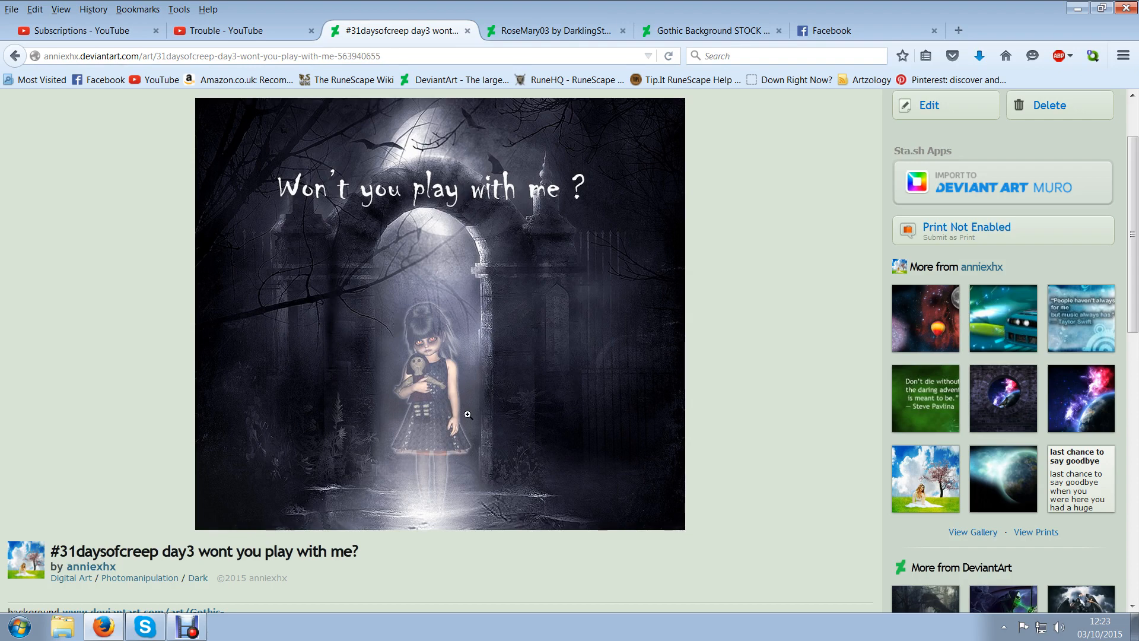
mouse_move(681, 391)
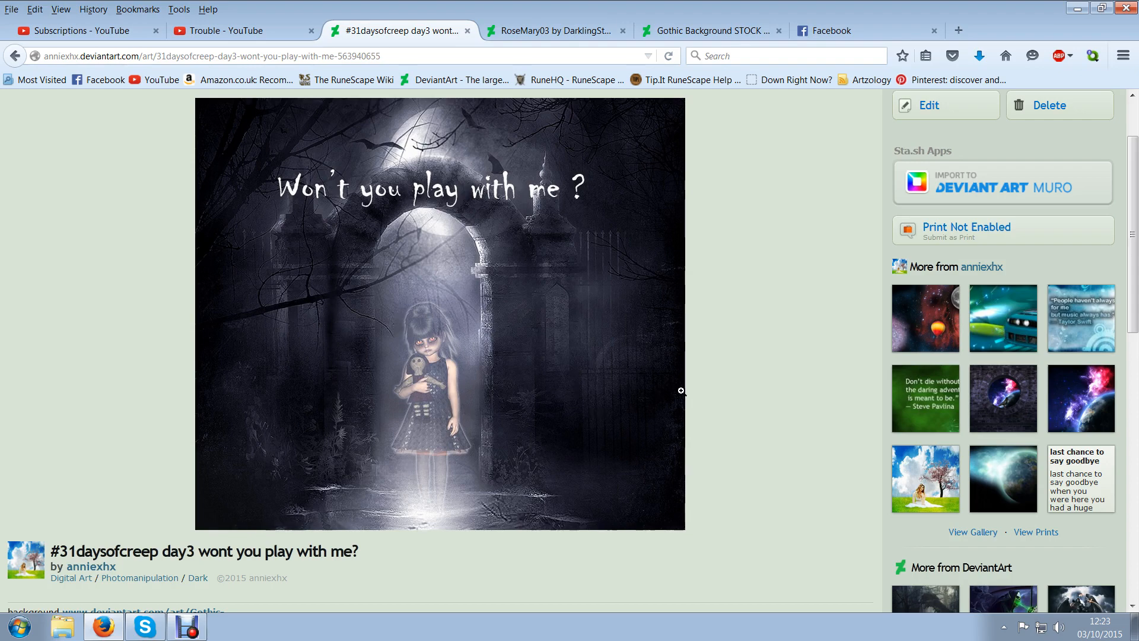
mouse_move(641, 419)
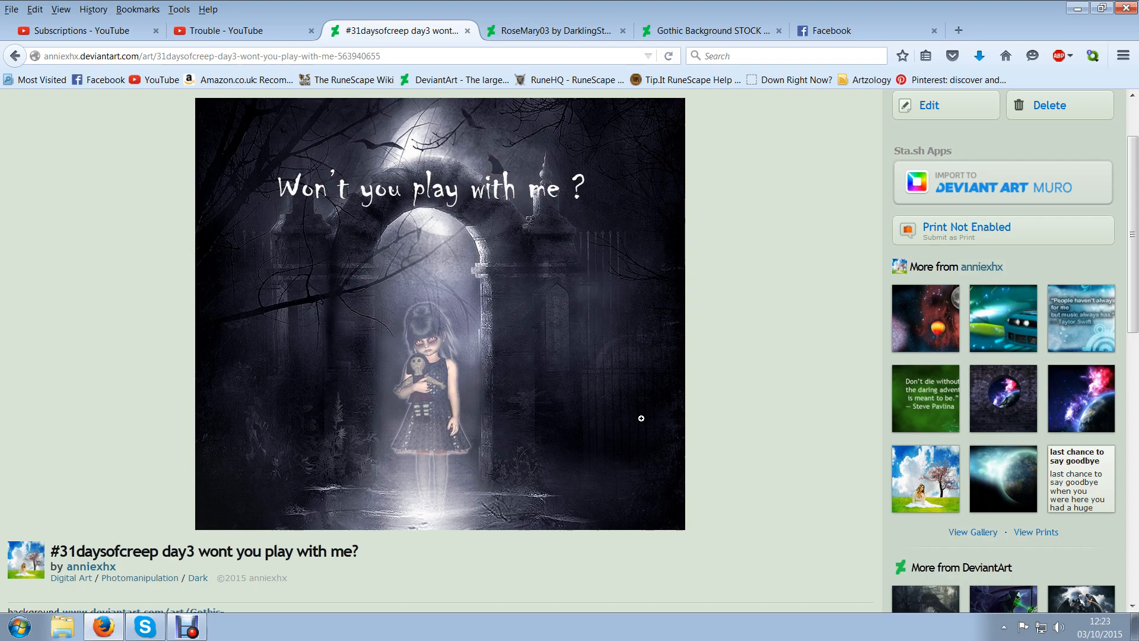
mouse_move(553, 376)
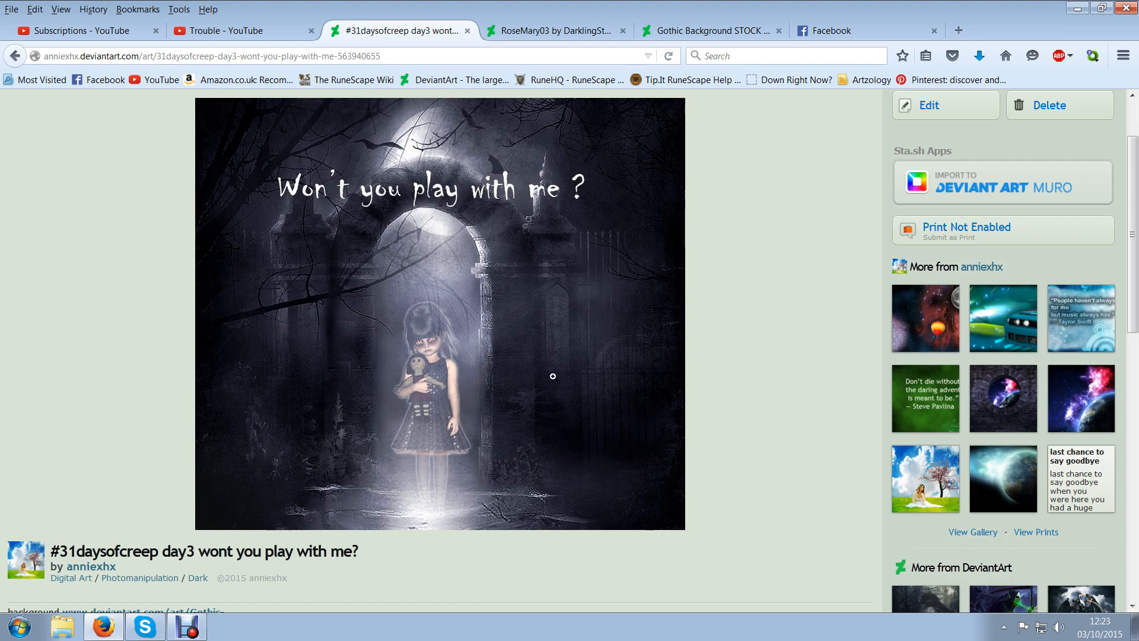
mouse_move(155, 243)
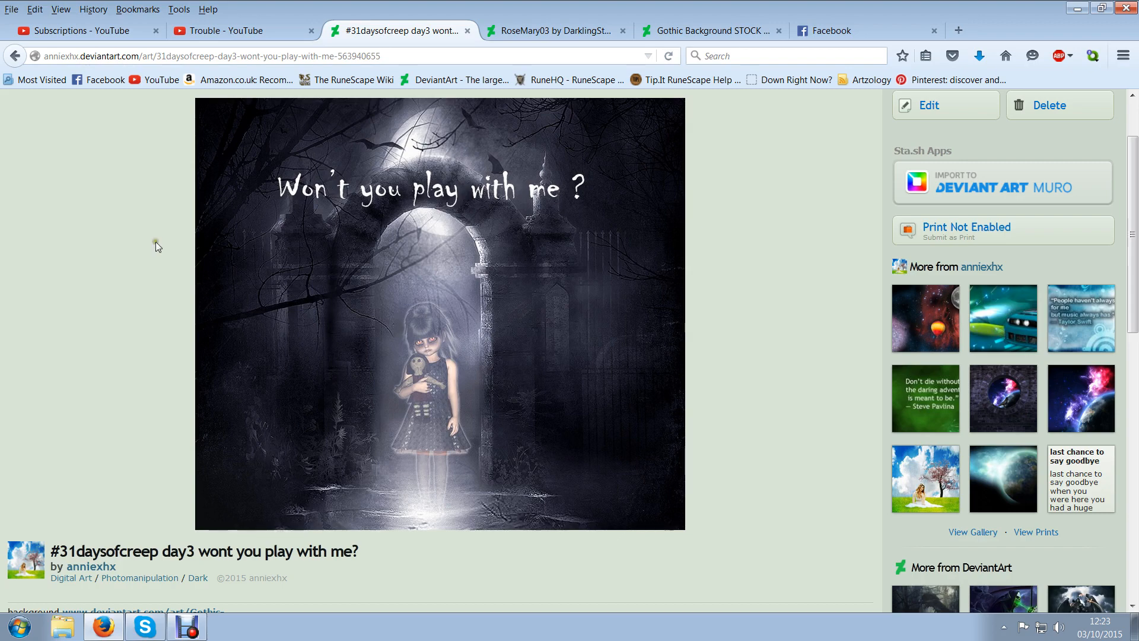
mouse_move(529, 476)
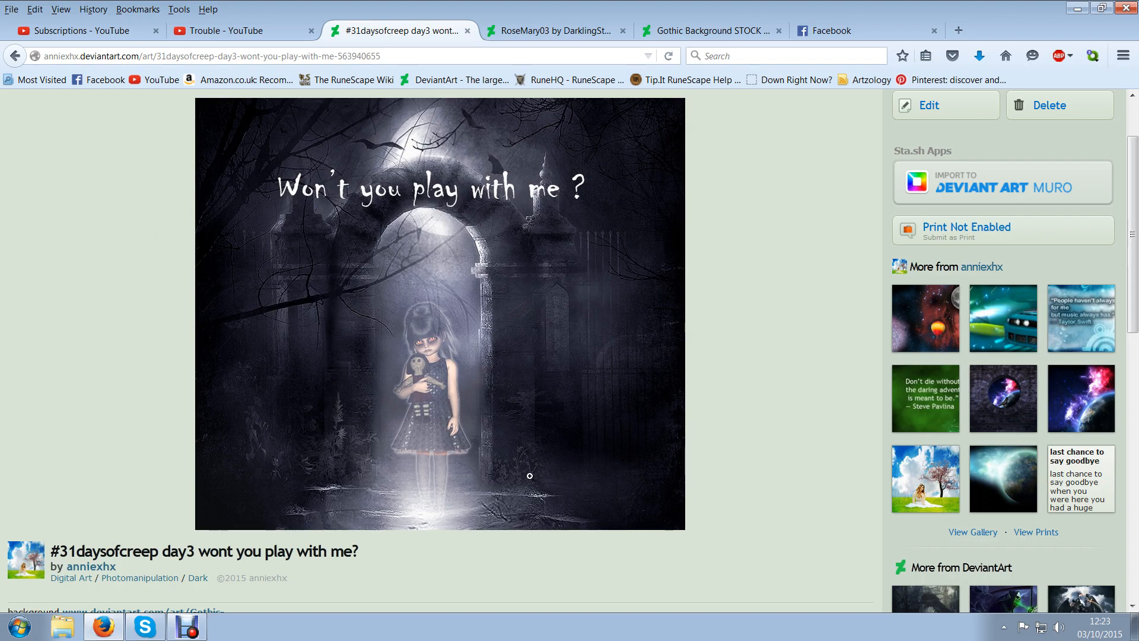
mouse_move(422, 361)
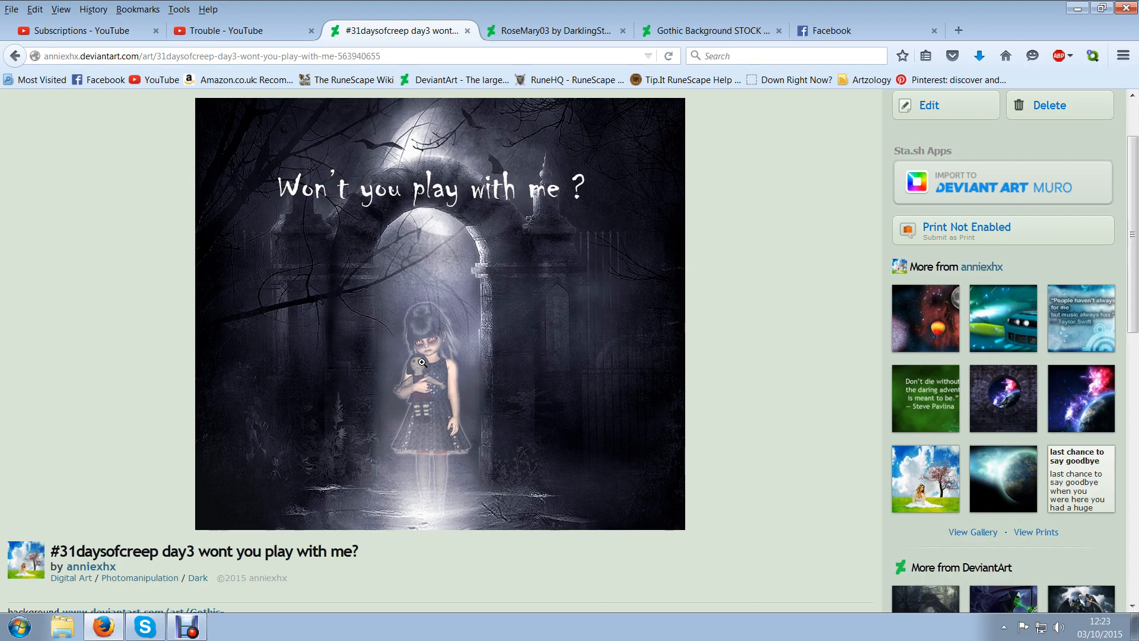
mouse_move(1047, 582)
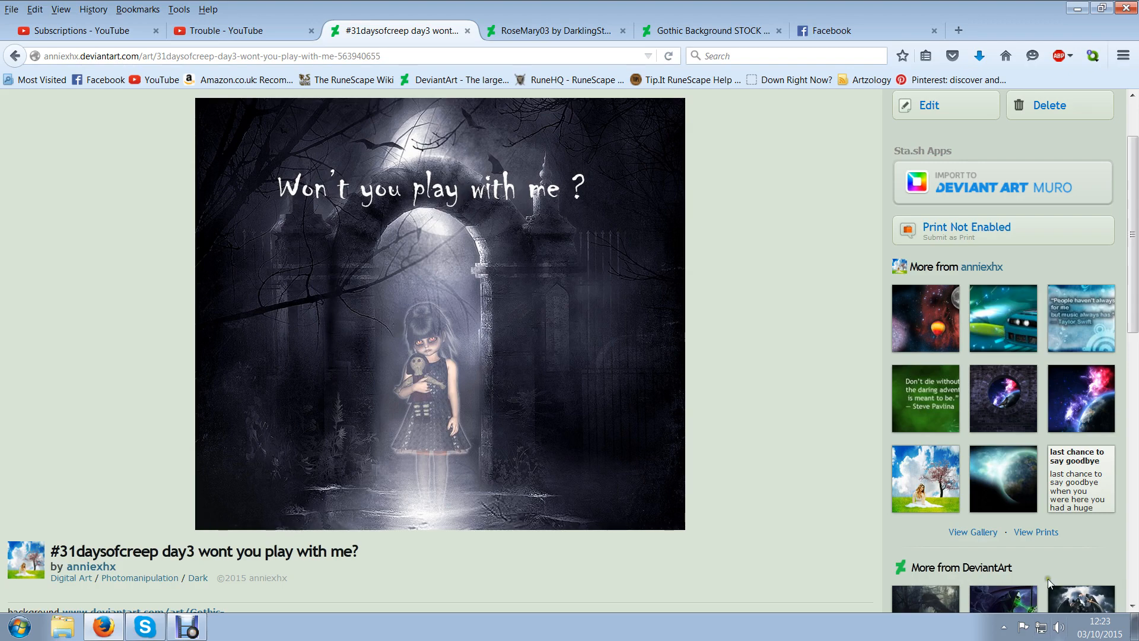
mouse_move(1124, 575)
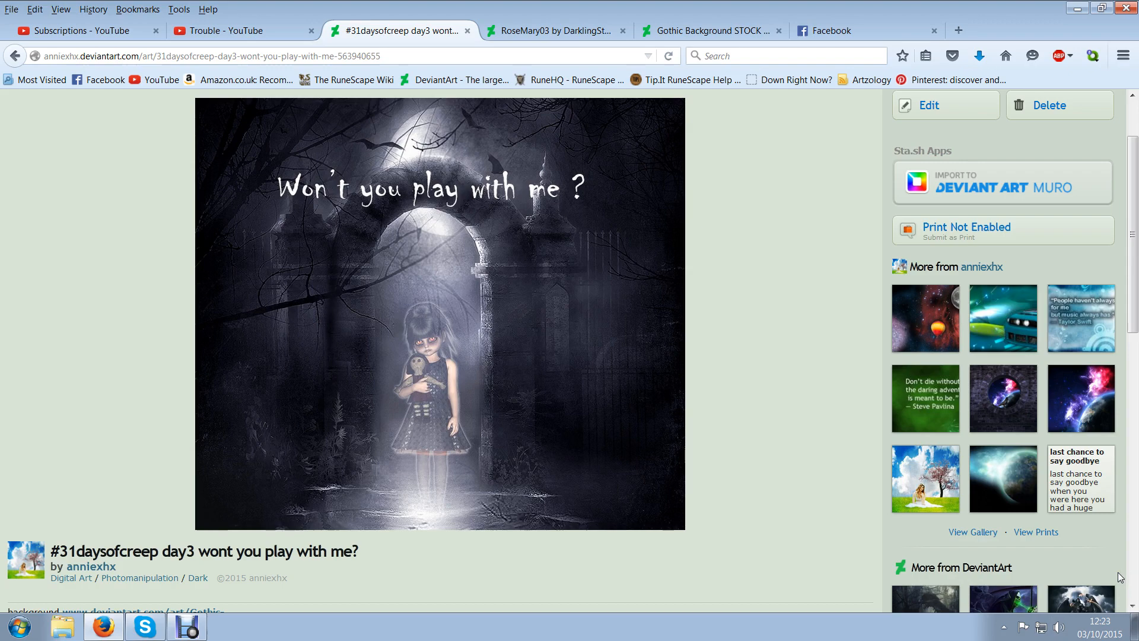
mouse_move(1099, 582)
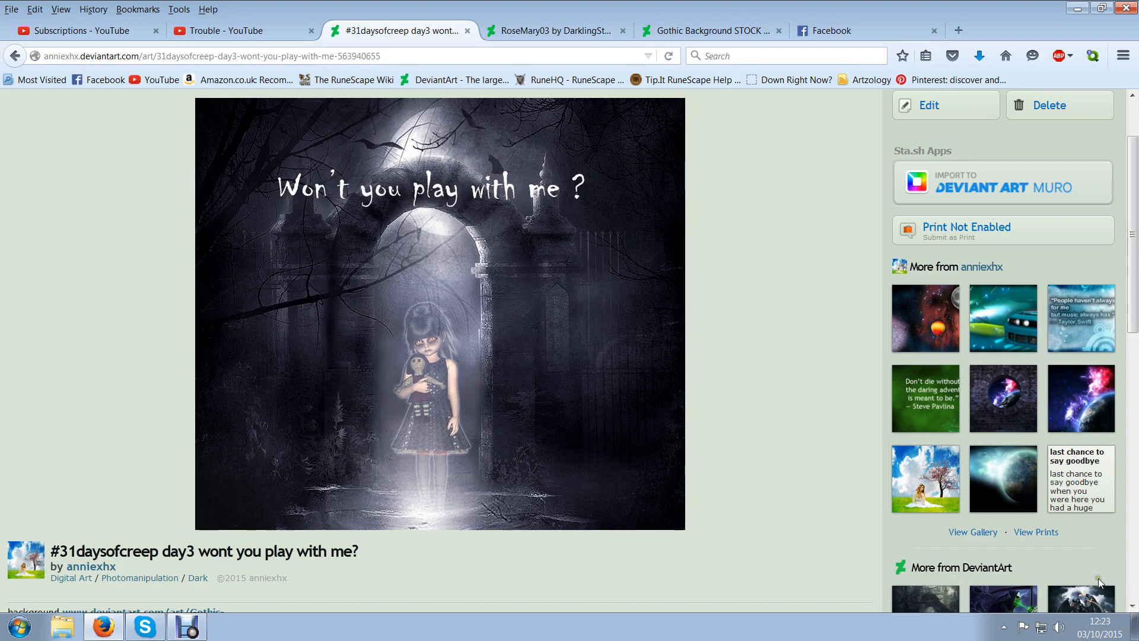
mouse_move(979, 449)
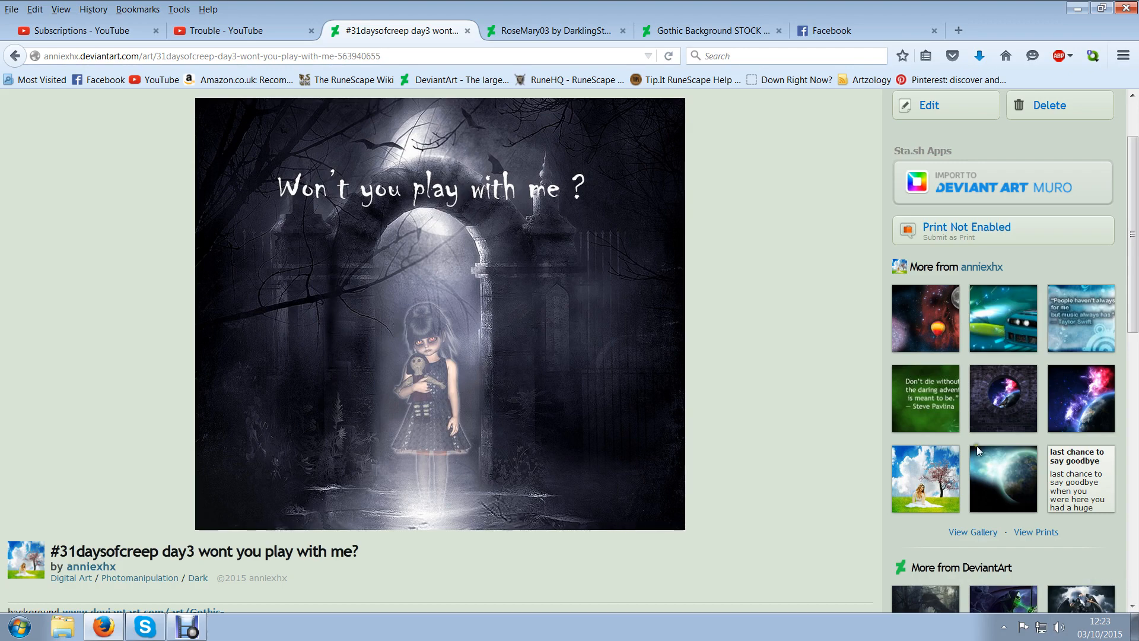
mouse_move(245, 408)
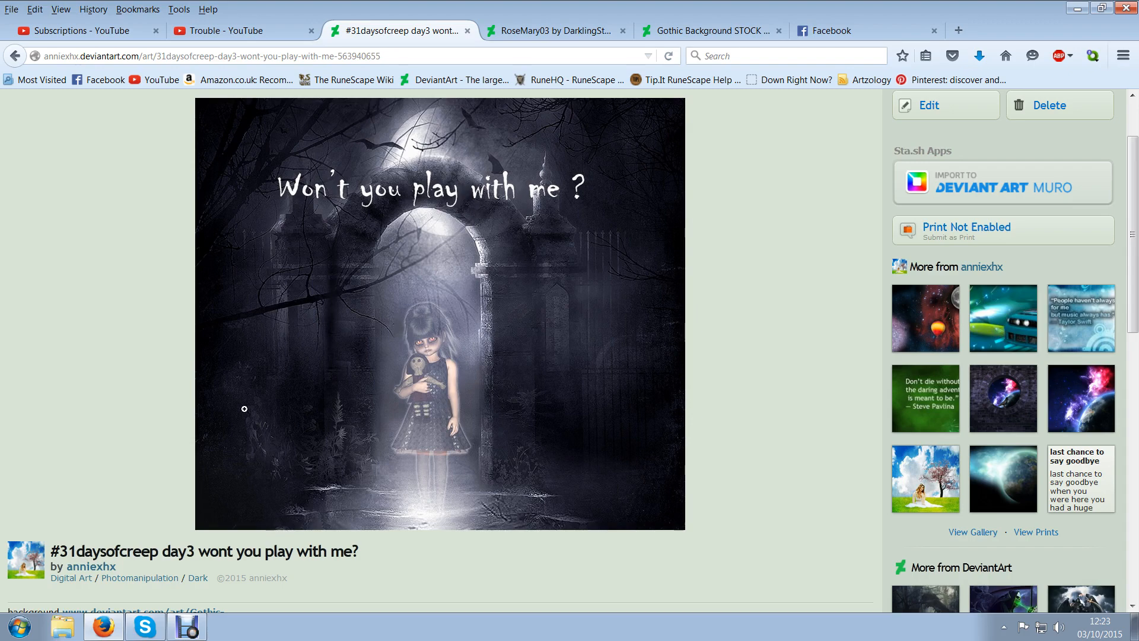
mouse_move(554, 232)
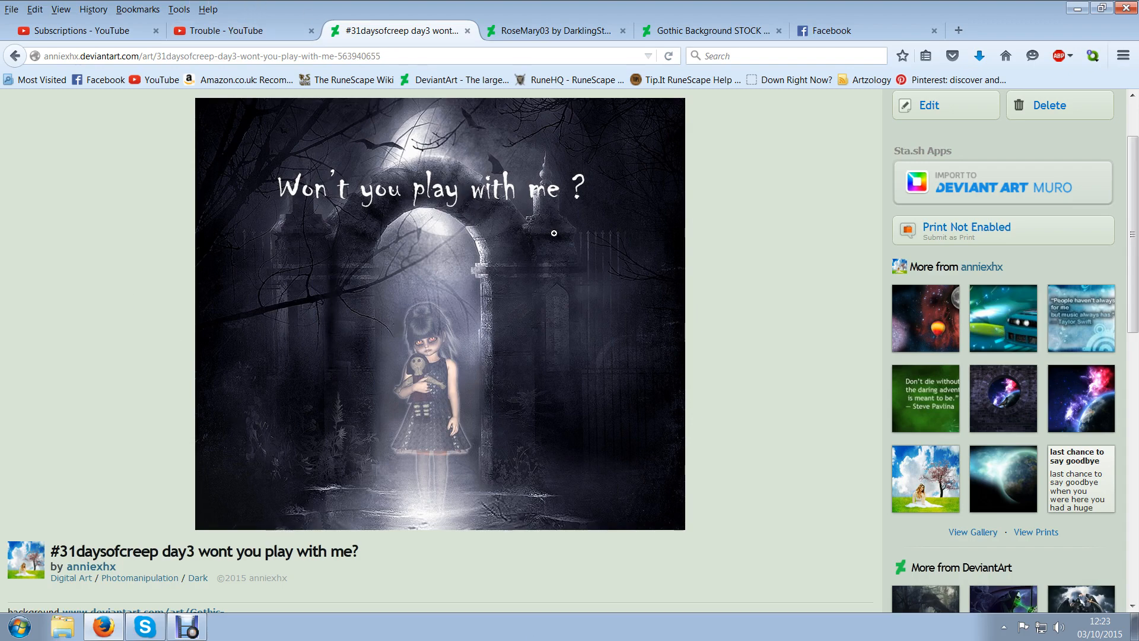
mouse_move(541, 254)
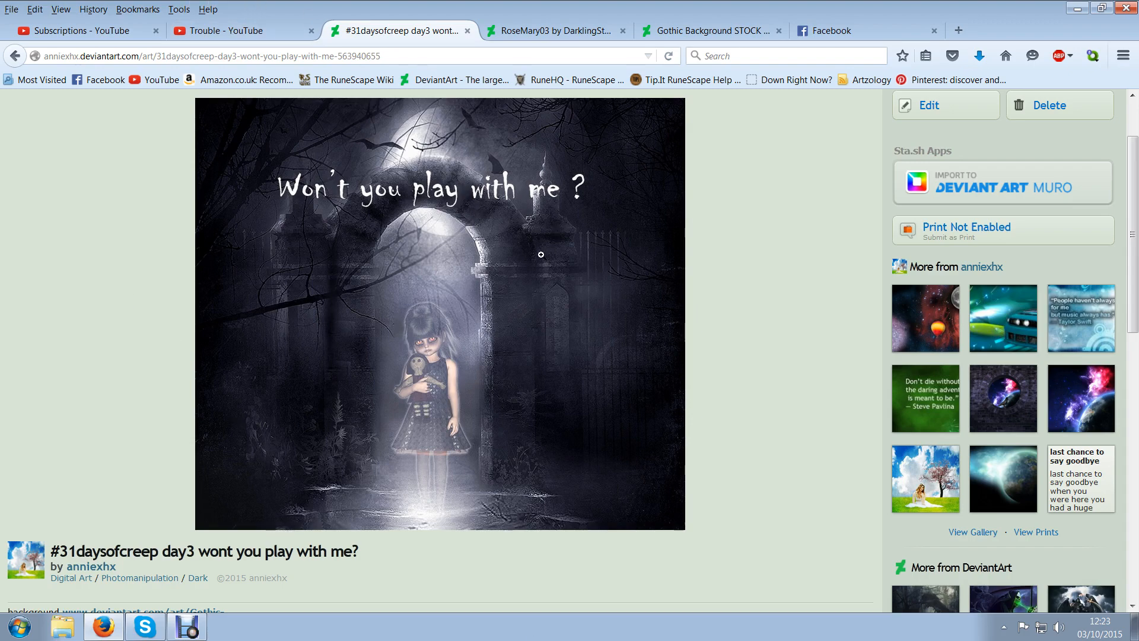
mouse_move(543, 267)
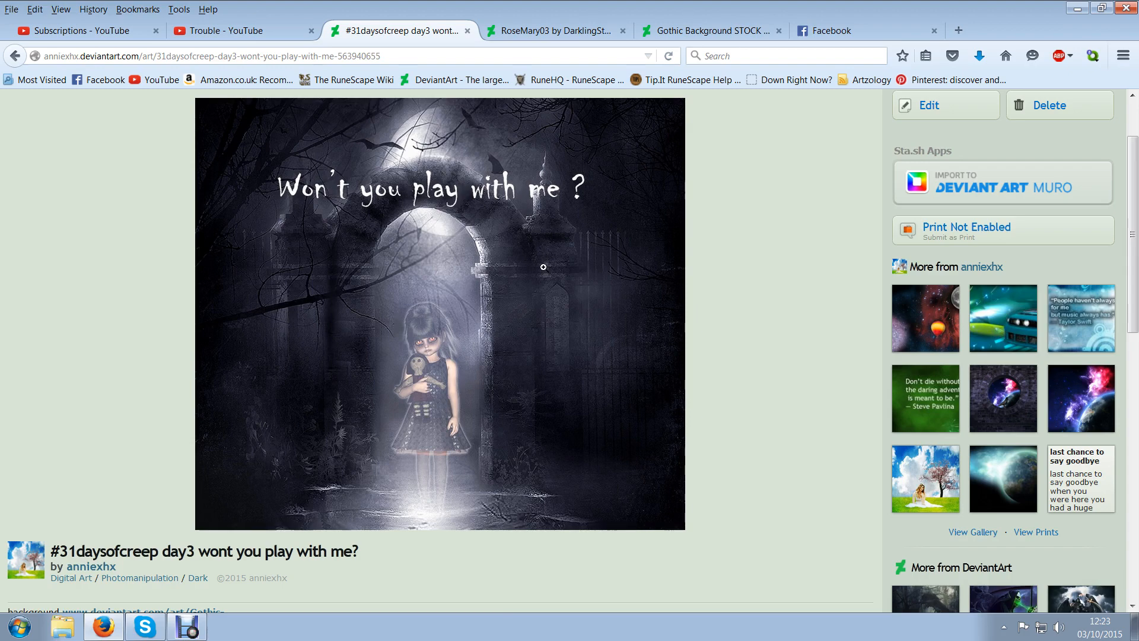
mouse_move(602, 416)
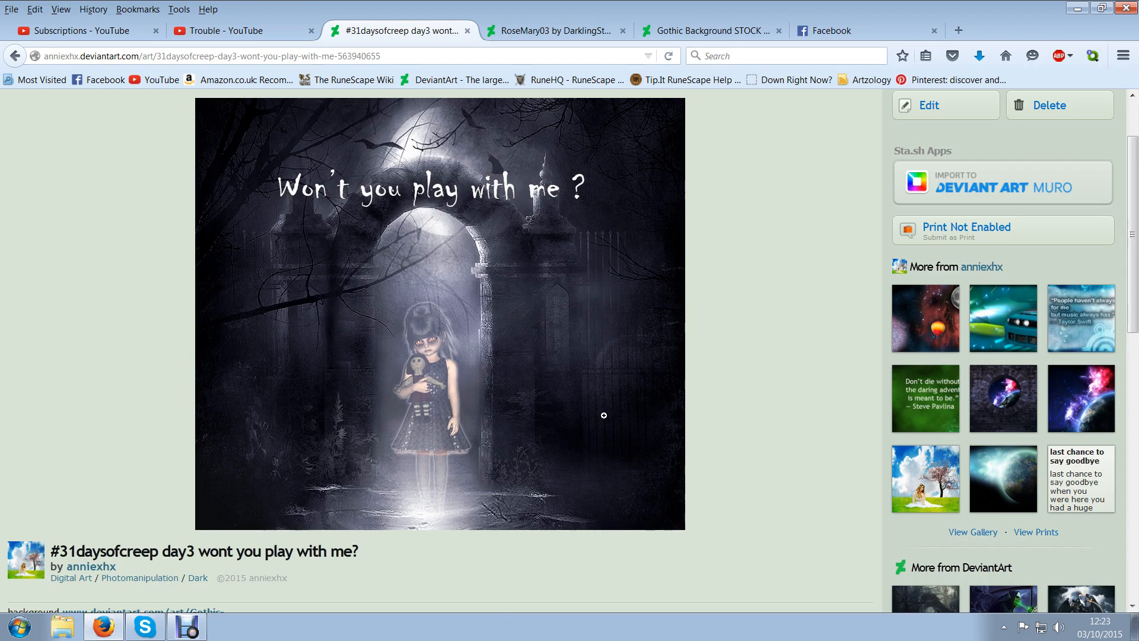
mouse_move(582, 267)
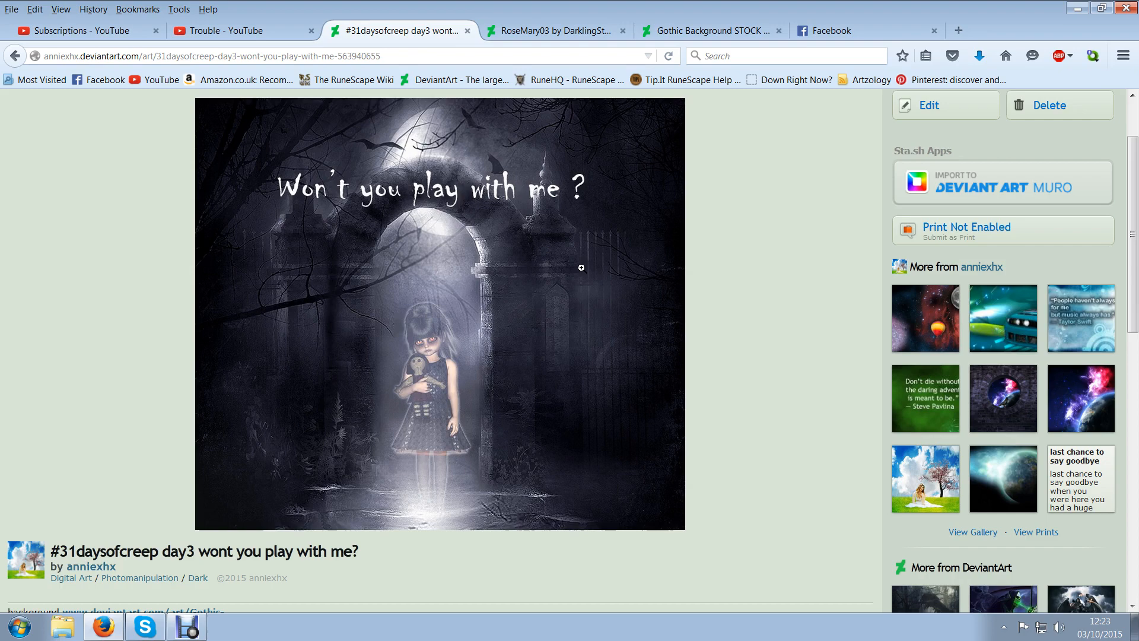
mouse_move(616, 282)
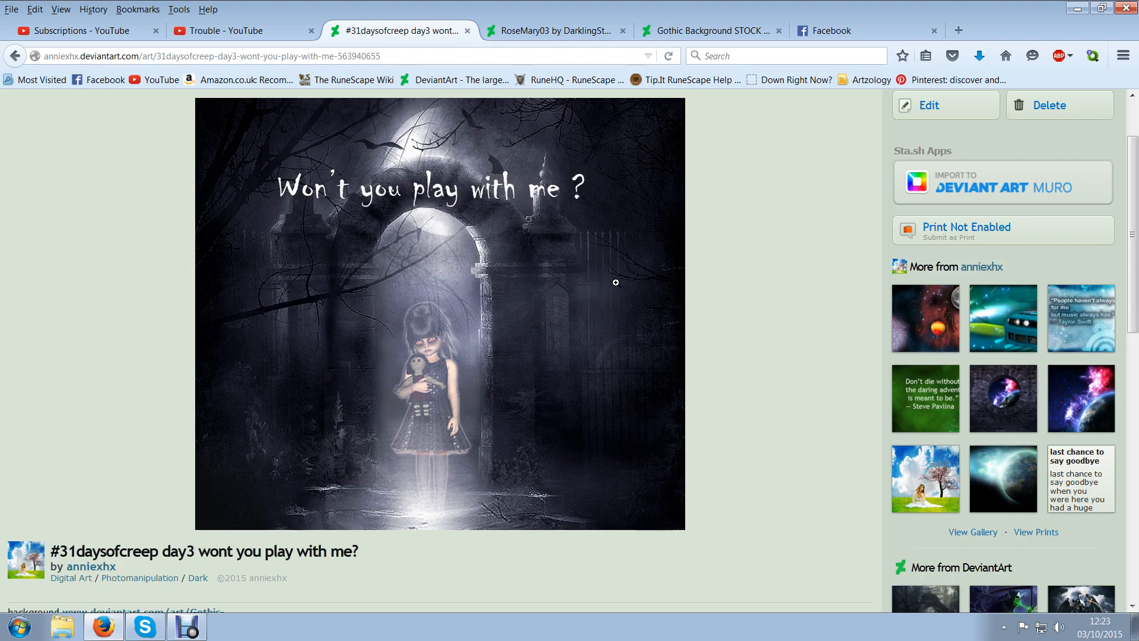
mouse_move(465, 398)
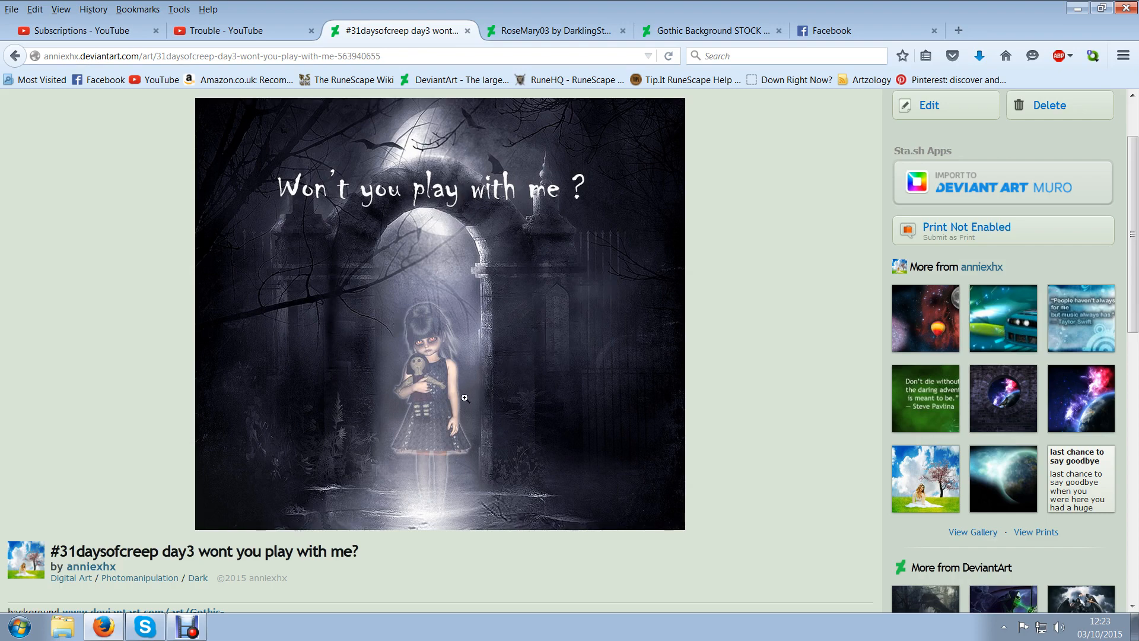
mouse_move(574, 305)
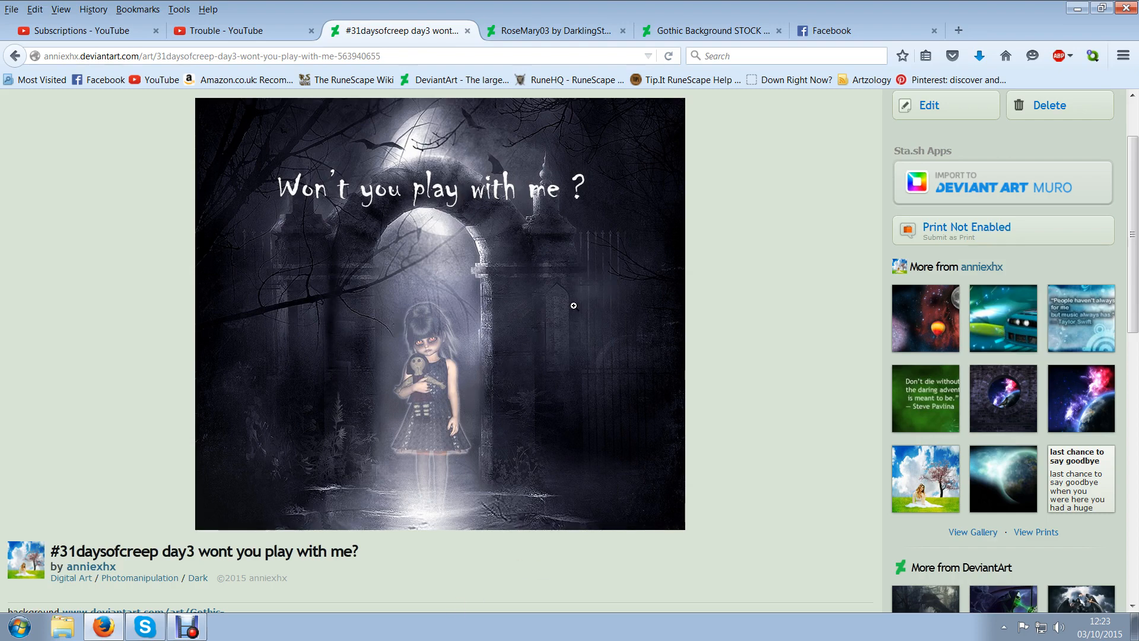
mouse_move(533, 305)
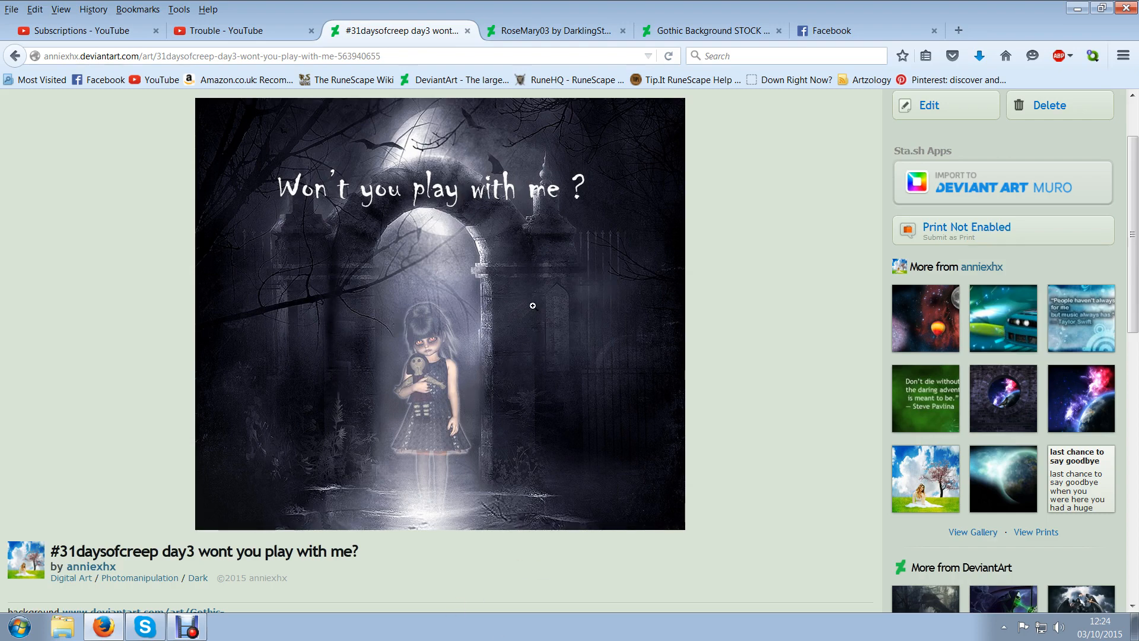
mouse_move(232, 246)
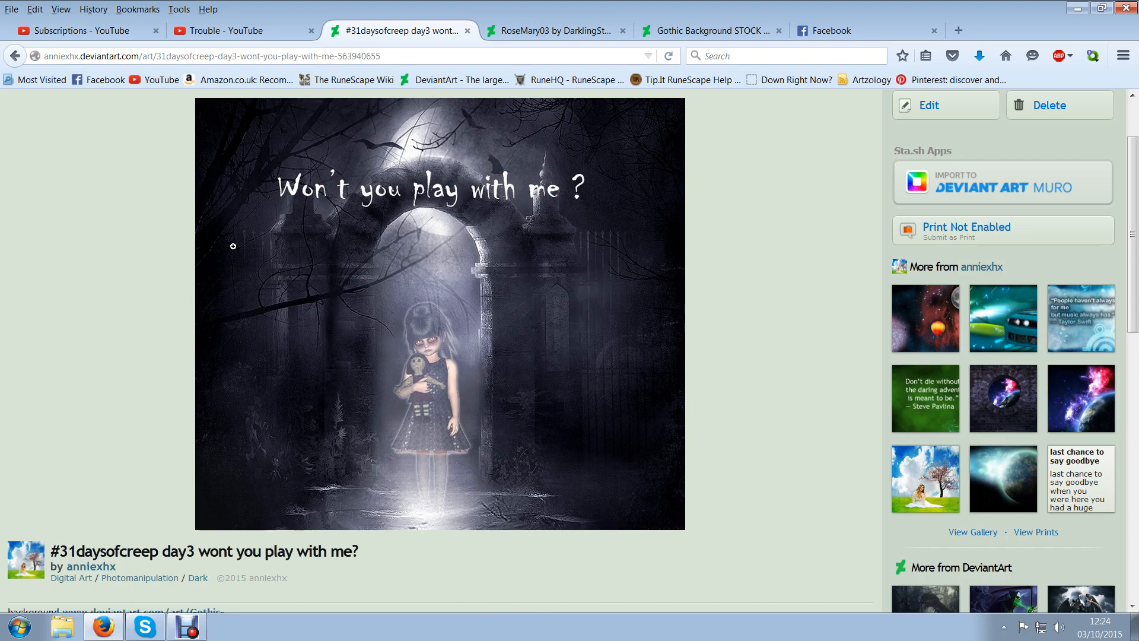
mouse_move(534, 268)
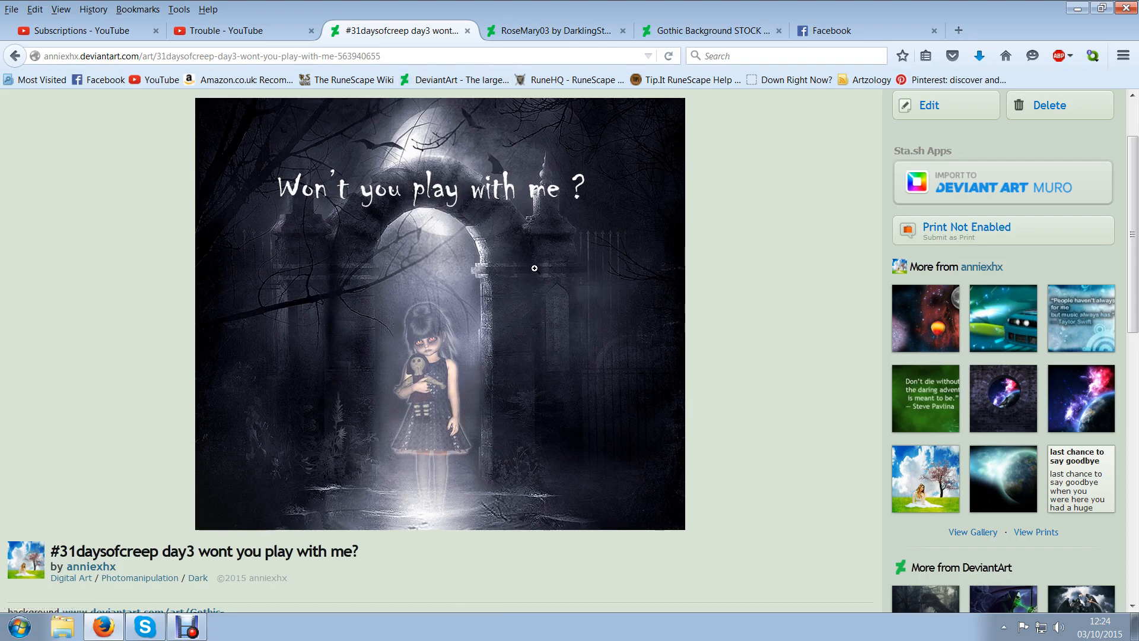
mouse_move(402, 498)
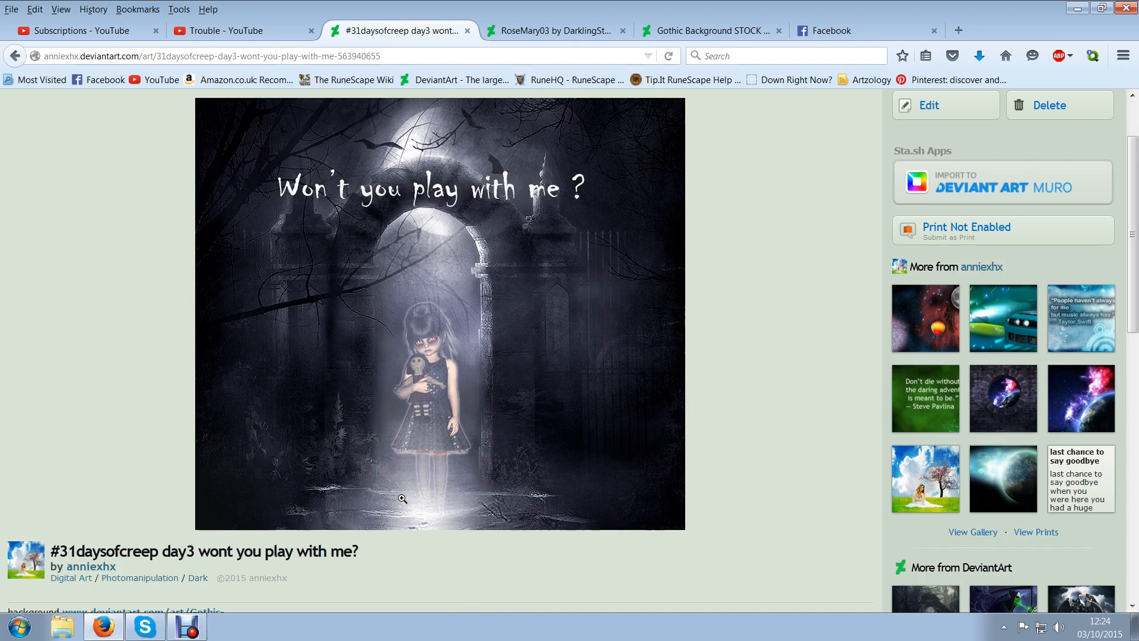
mouse_move(553, 433)
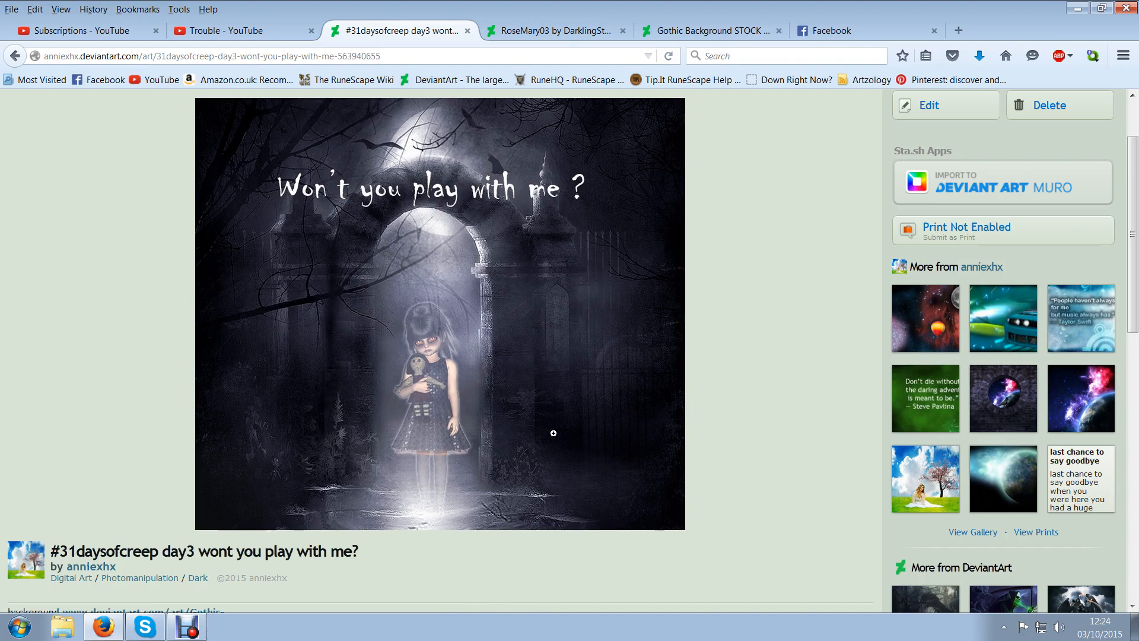
mouse_move(542, 318)
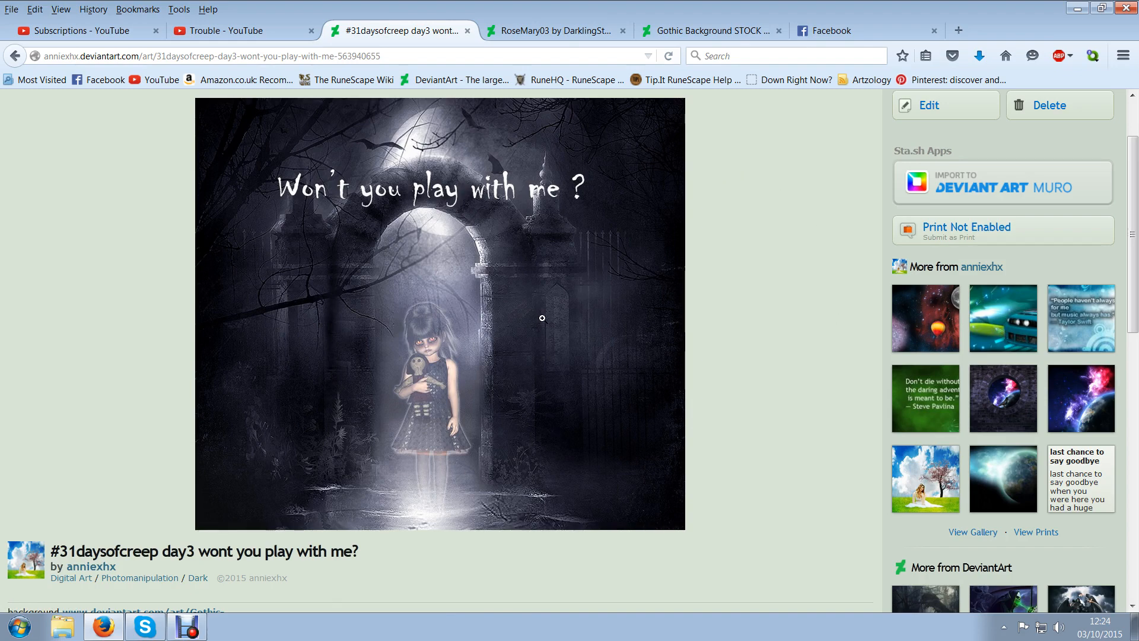
mouse_move(532, 356)
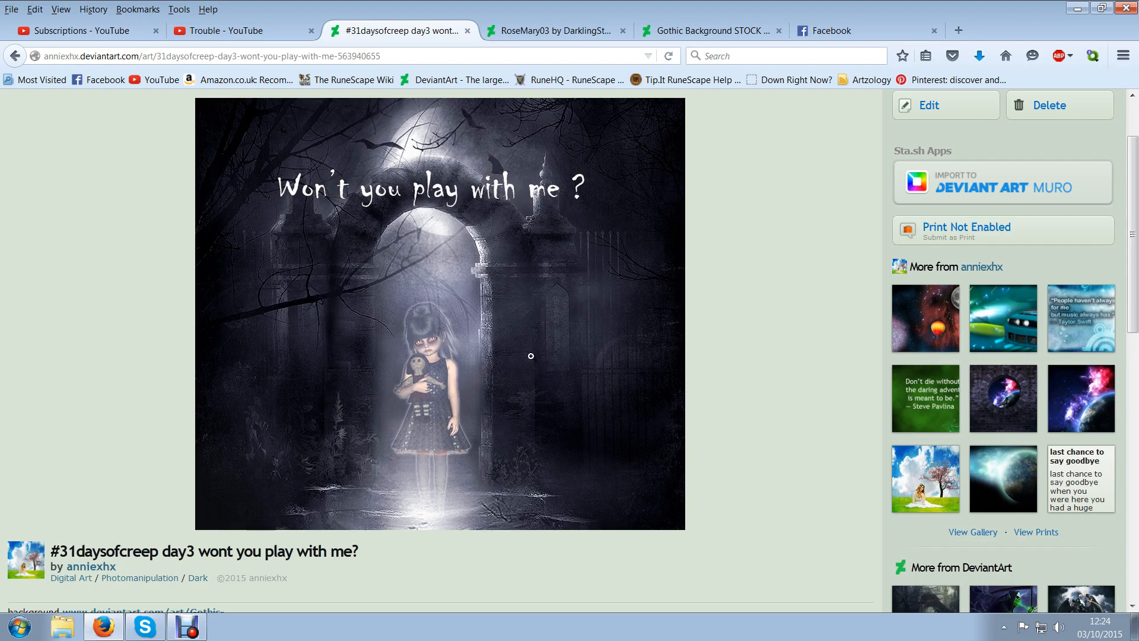
mouse_move(481, 380)
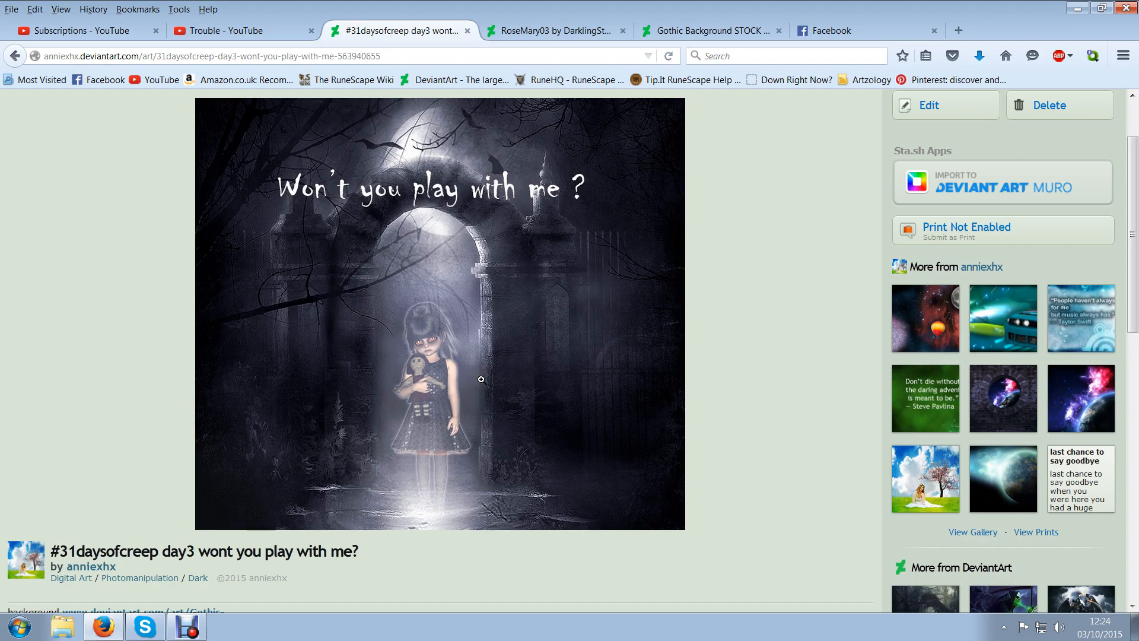
mouse_move(387, 211)
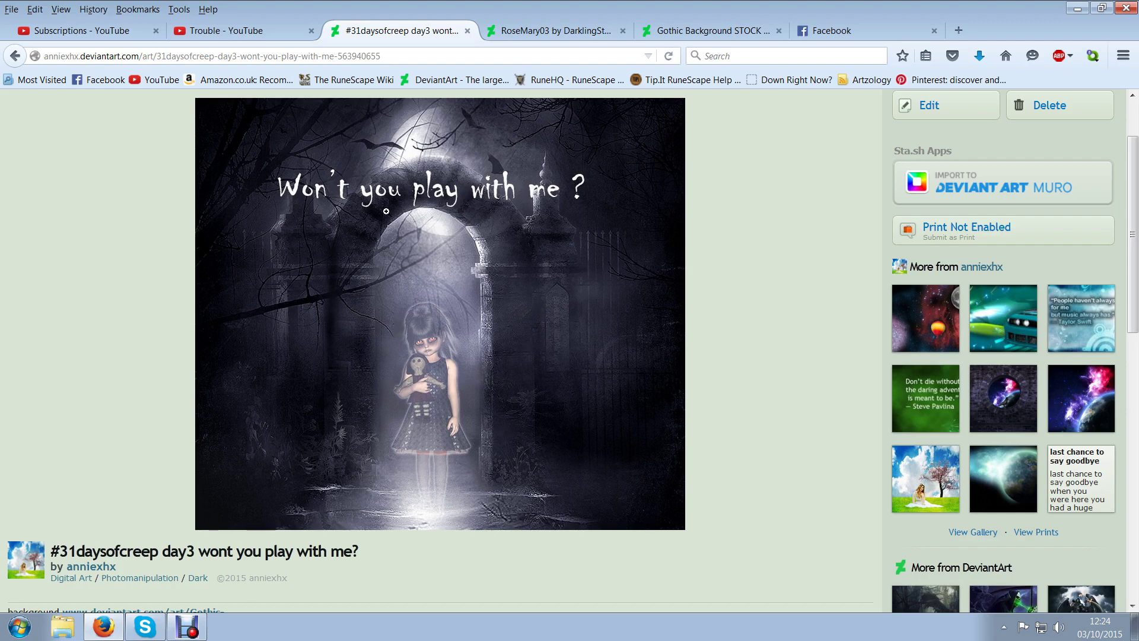
mouse_move(408, 203)
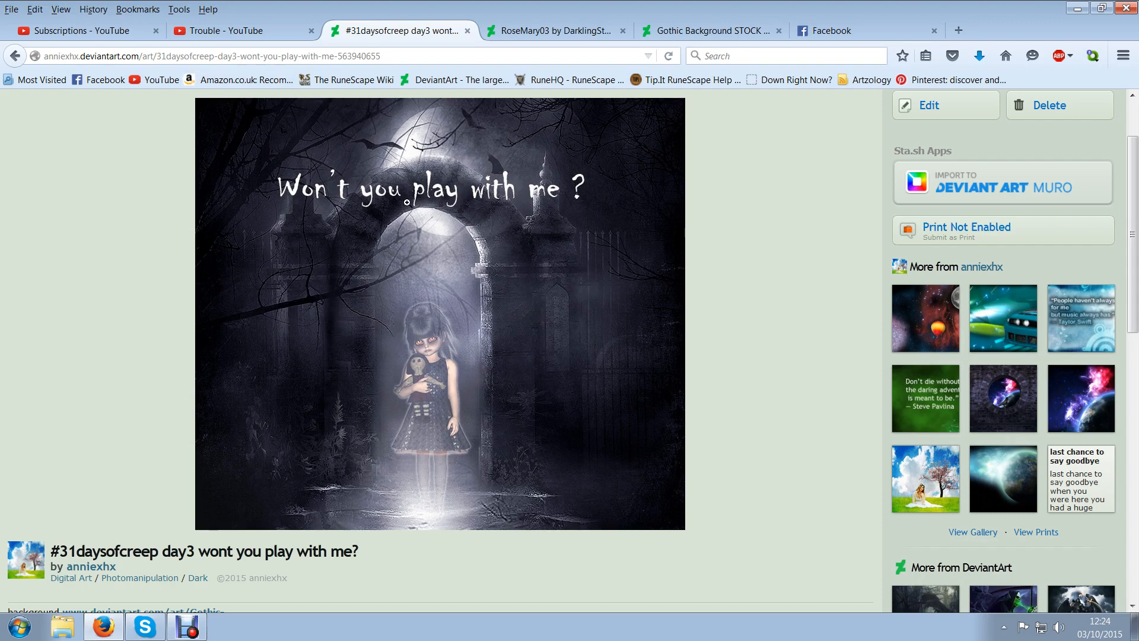
mouse_move(501, 462)
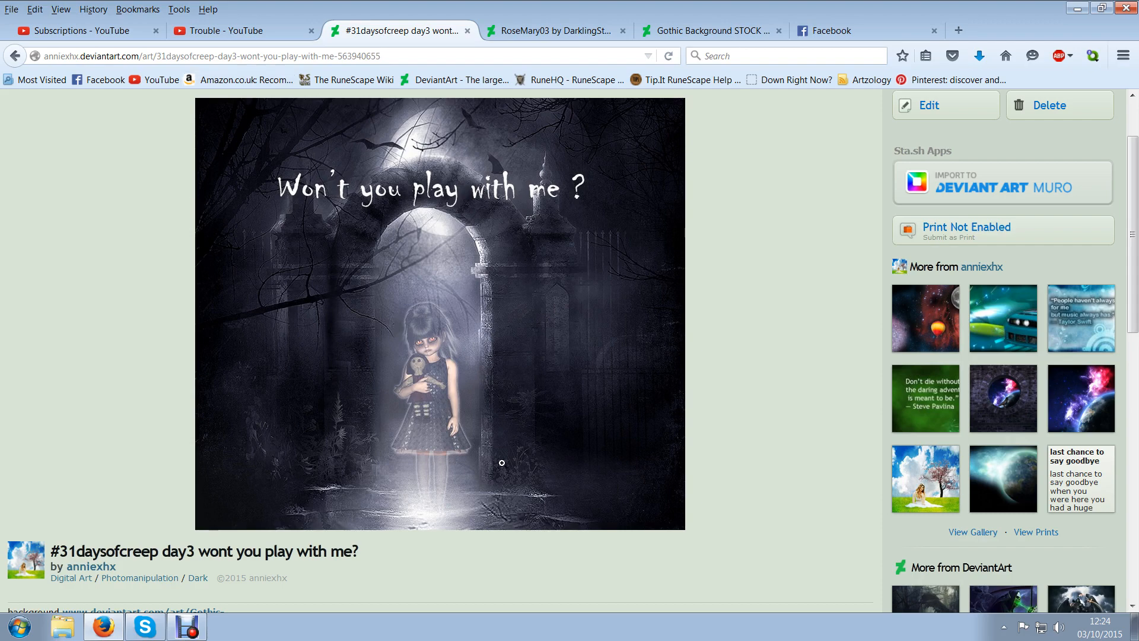
mouse_move(406, 502)
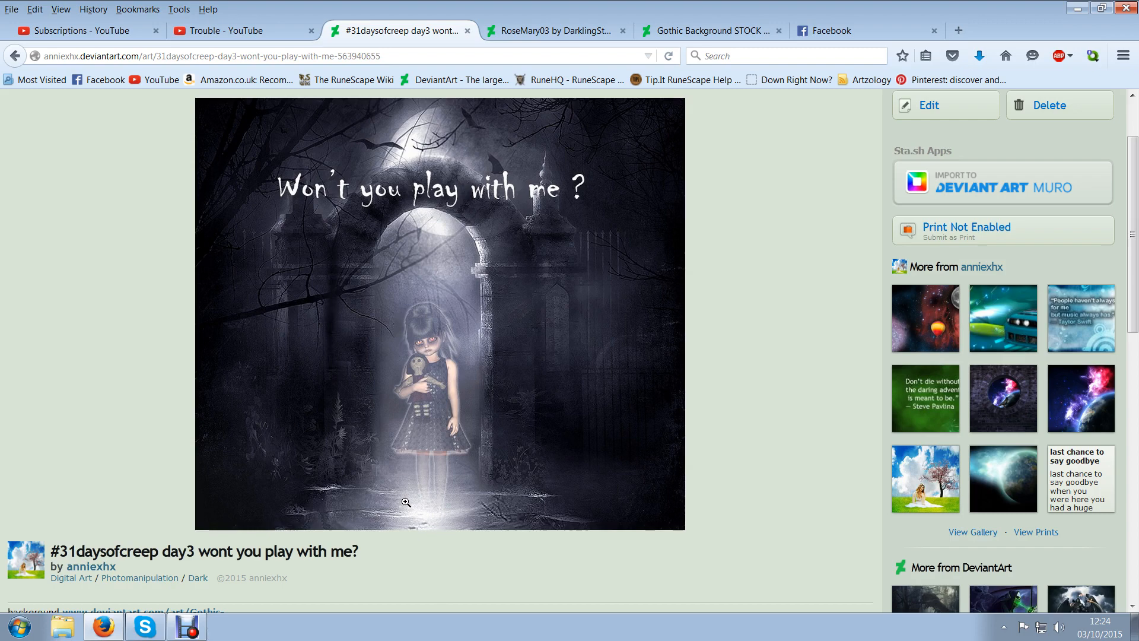
mouse_move(471, 412)
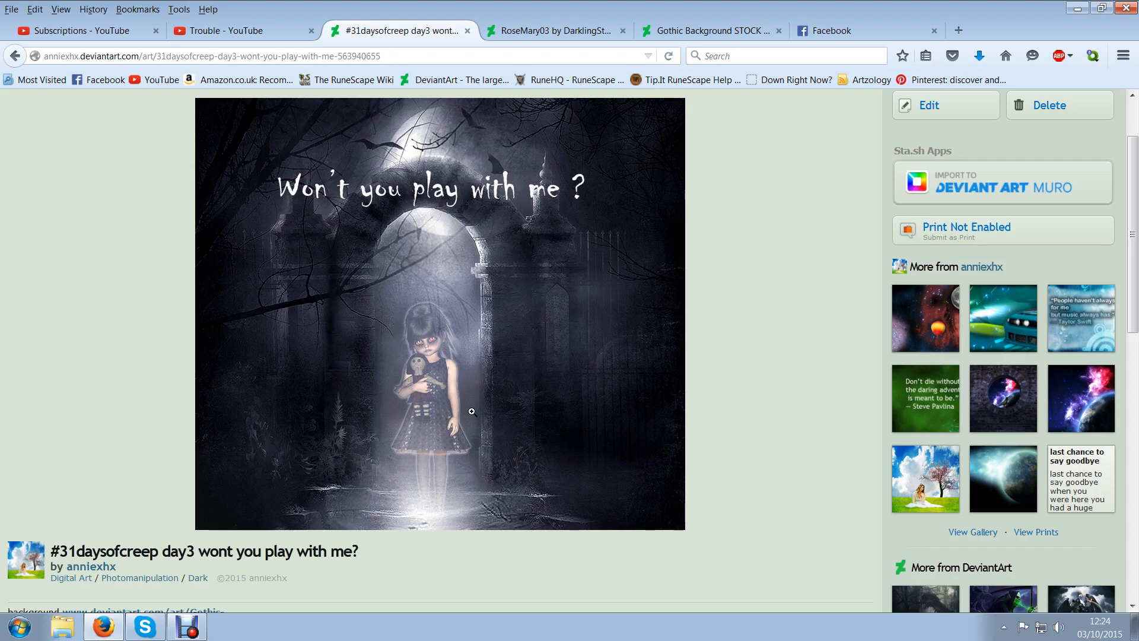
left_click(555, 31)
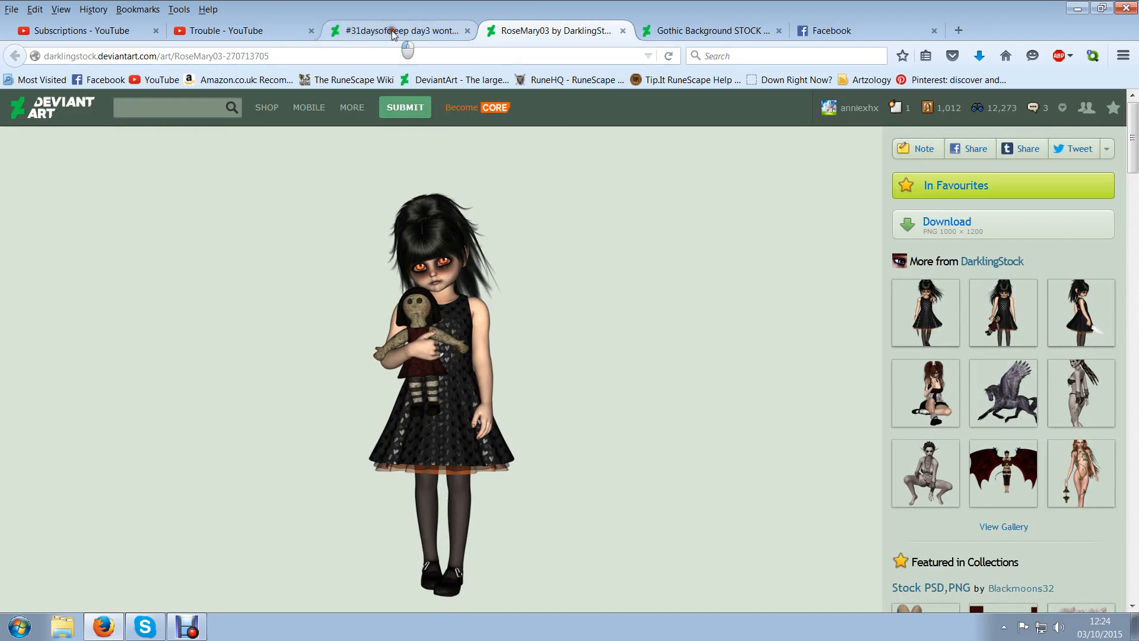
Return to the day3 artwork page and open the own-account options list in the top bar
left_click(399, 31)
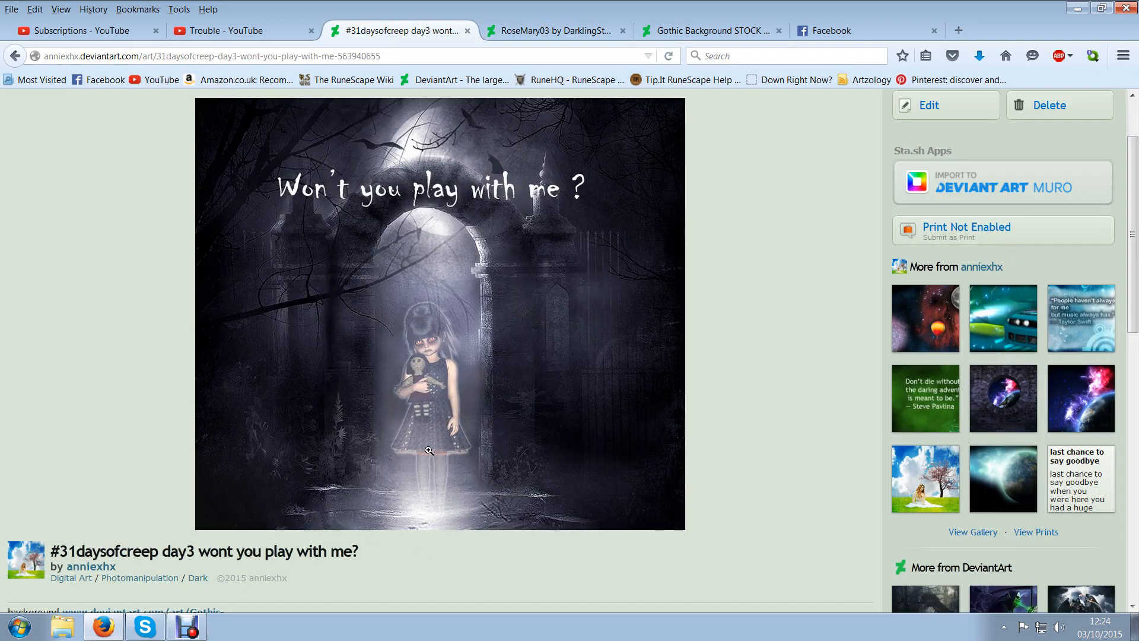
mouse_move(422, 368)
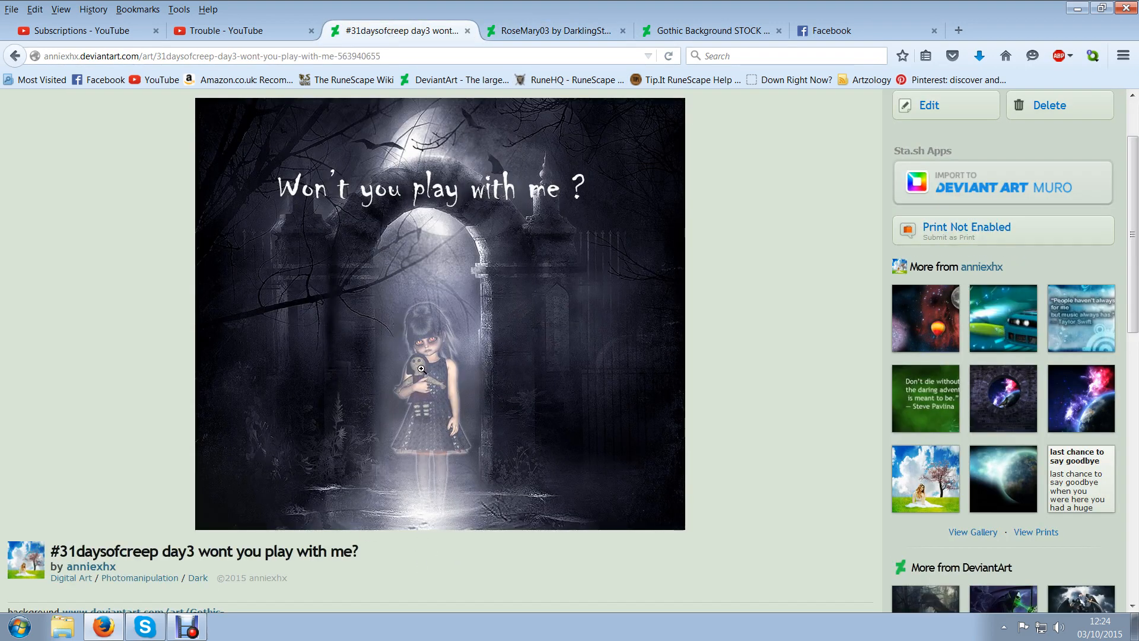
mouse_move(437, 566)
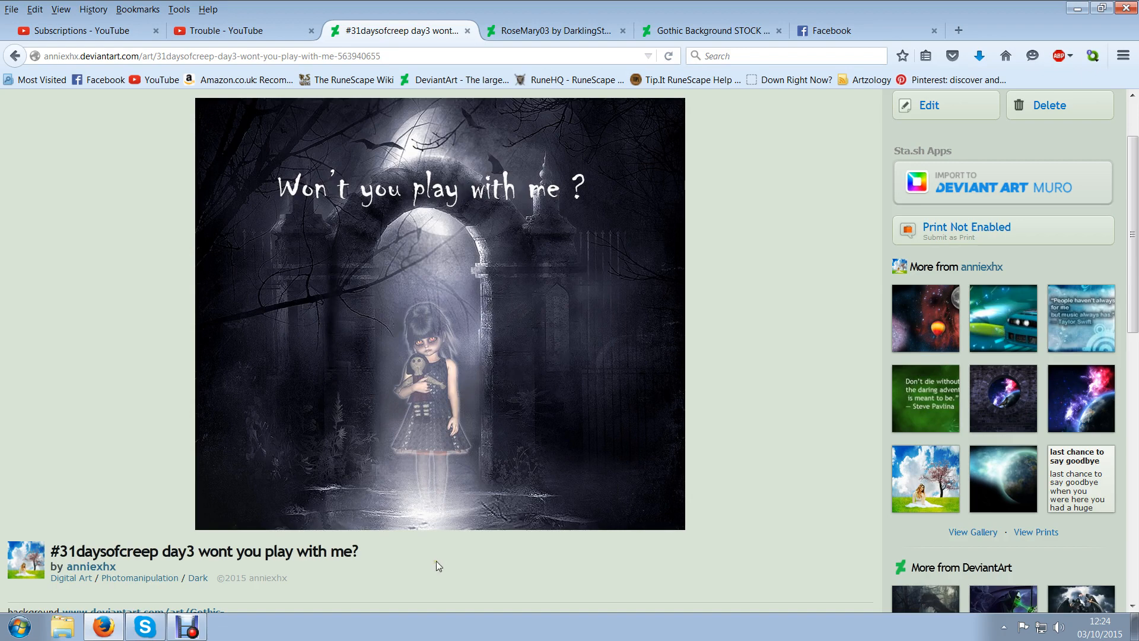
mouse_move(475, 312)
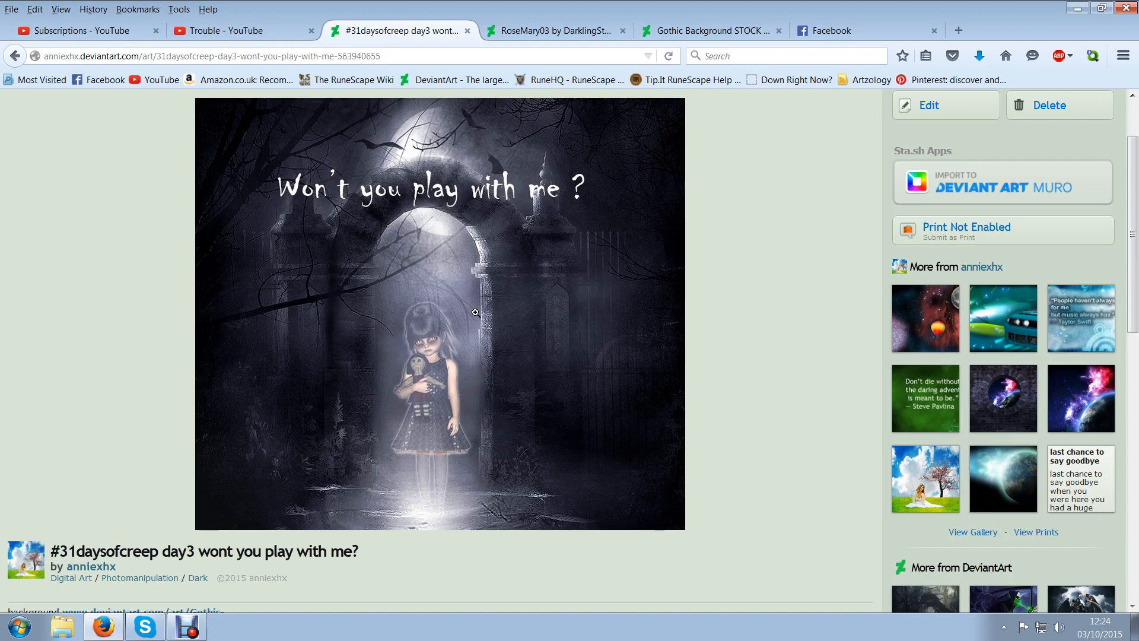
mouse_move(440, 425)
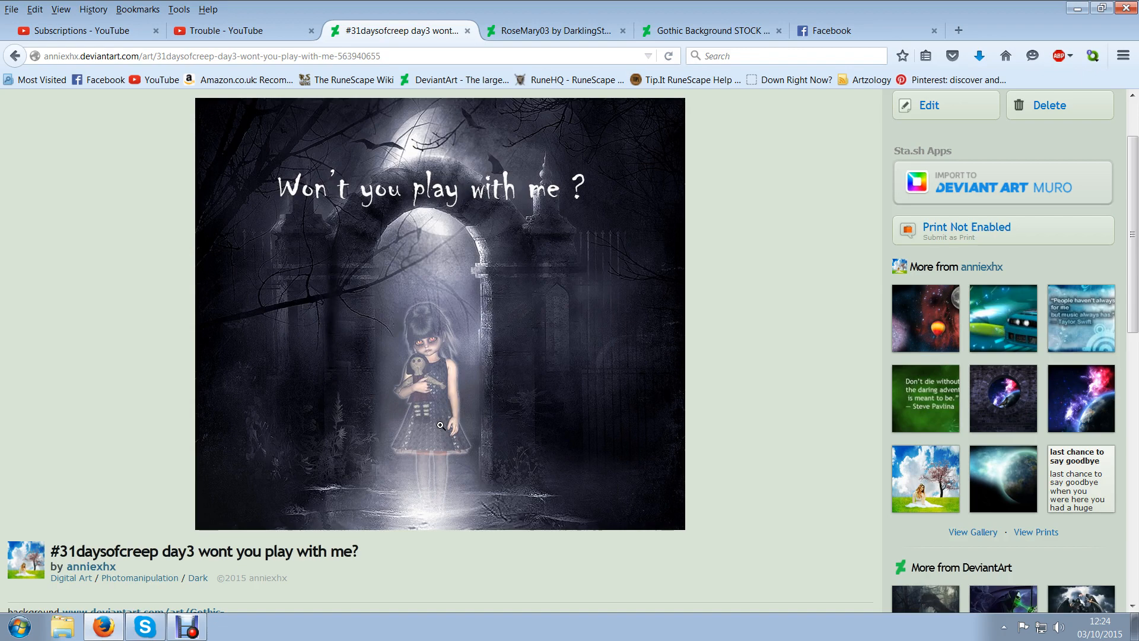
mouse_move(520, 508)
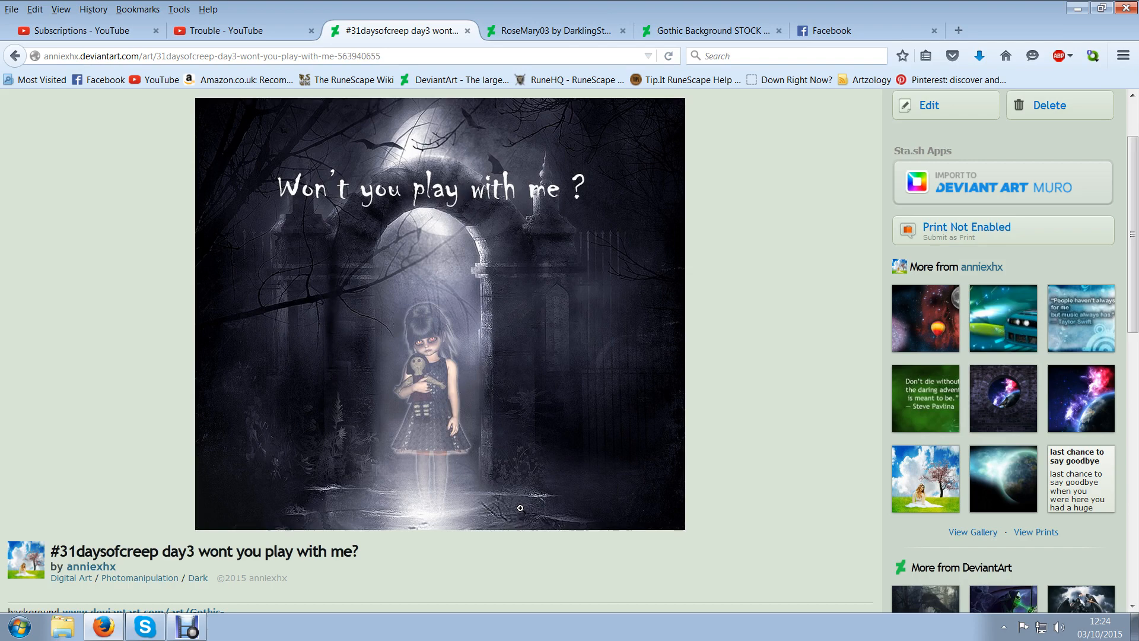
mouse_move(428, 182)
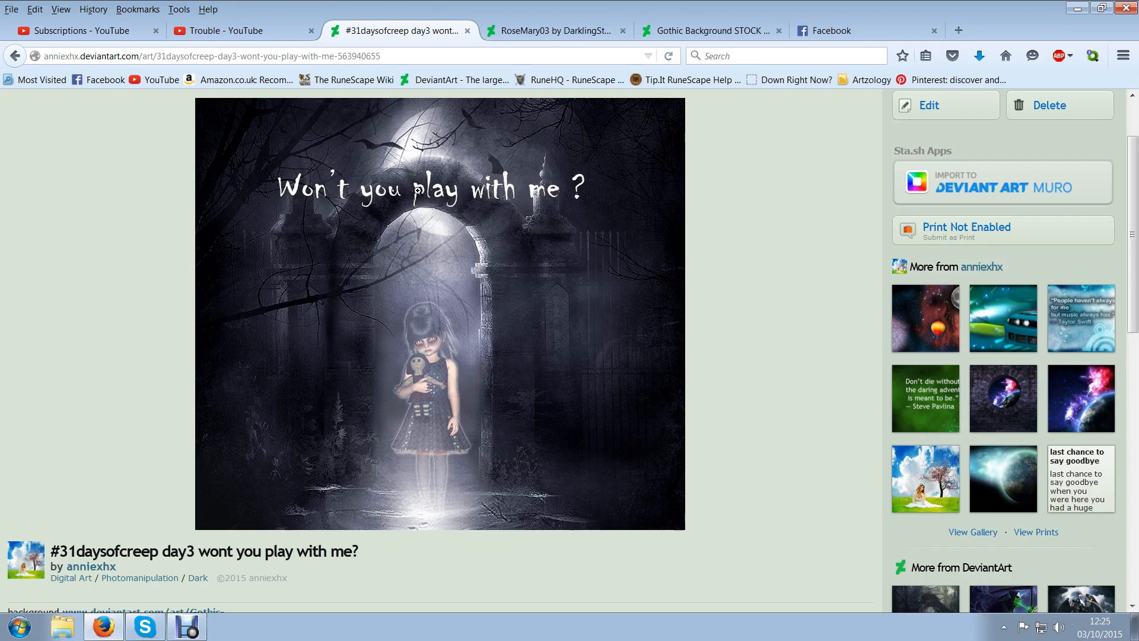
mouse_move(389, 485)
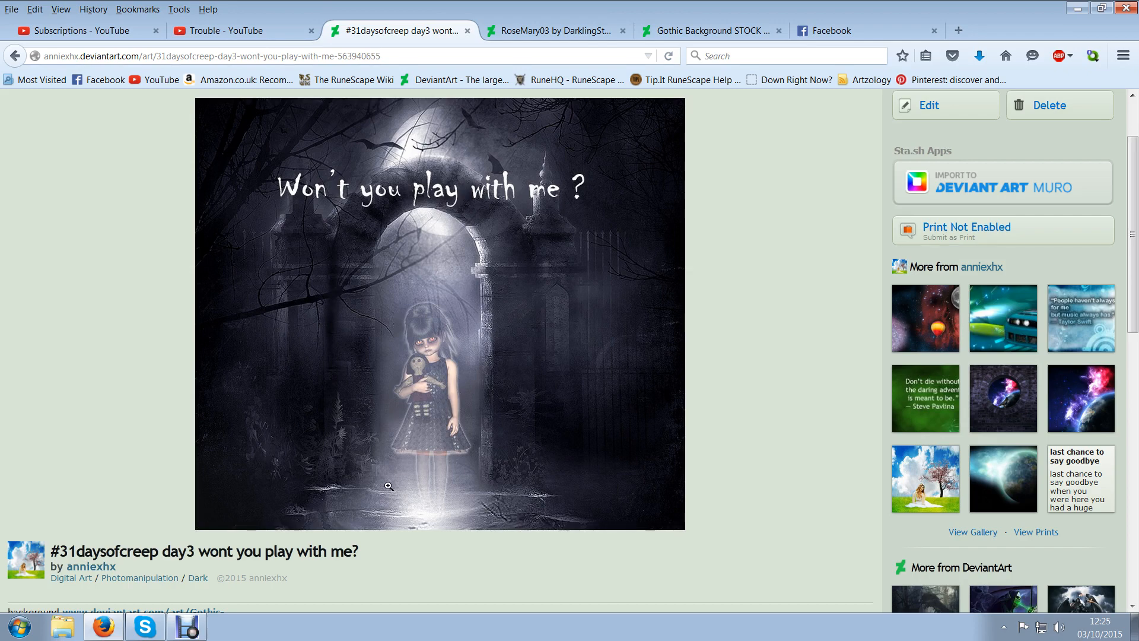
mouse_move(458, 242)
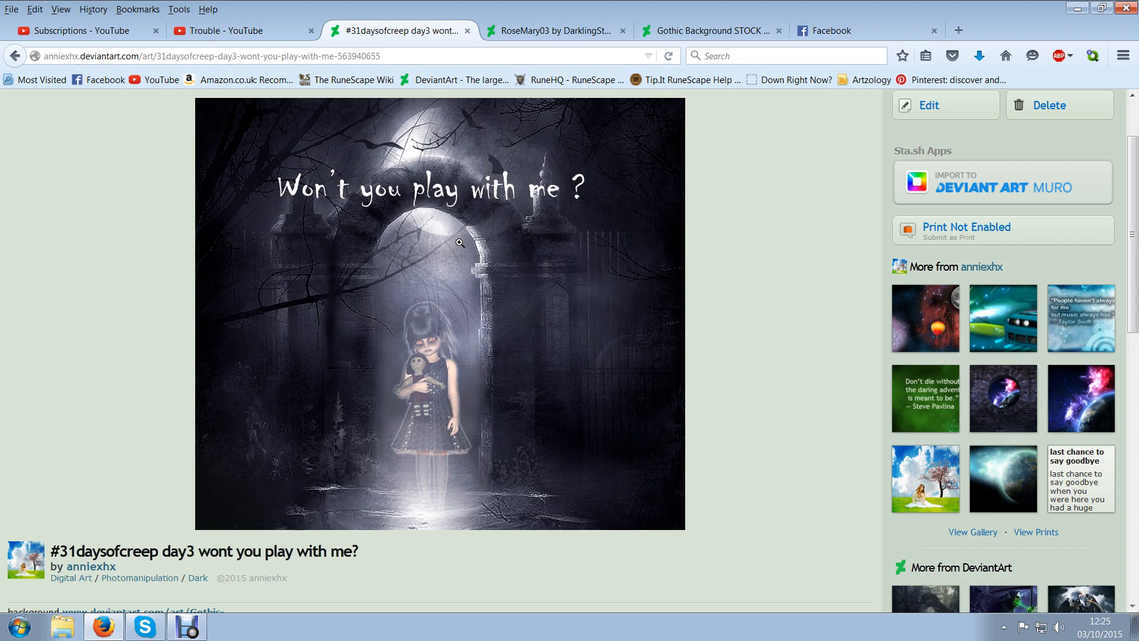
mouse_move(303, 393)
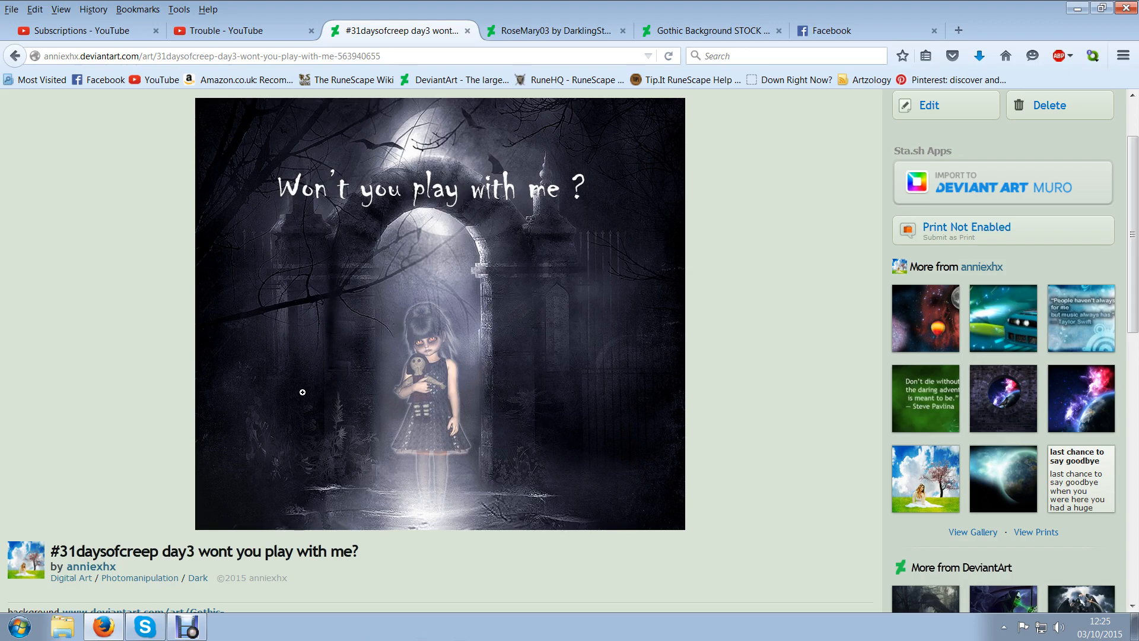
mouse_move(509, 207)
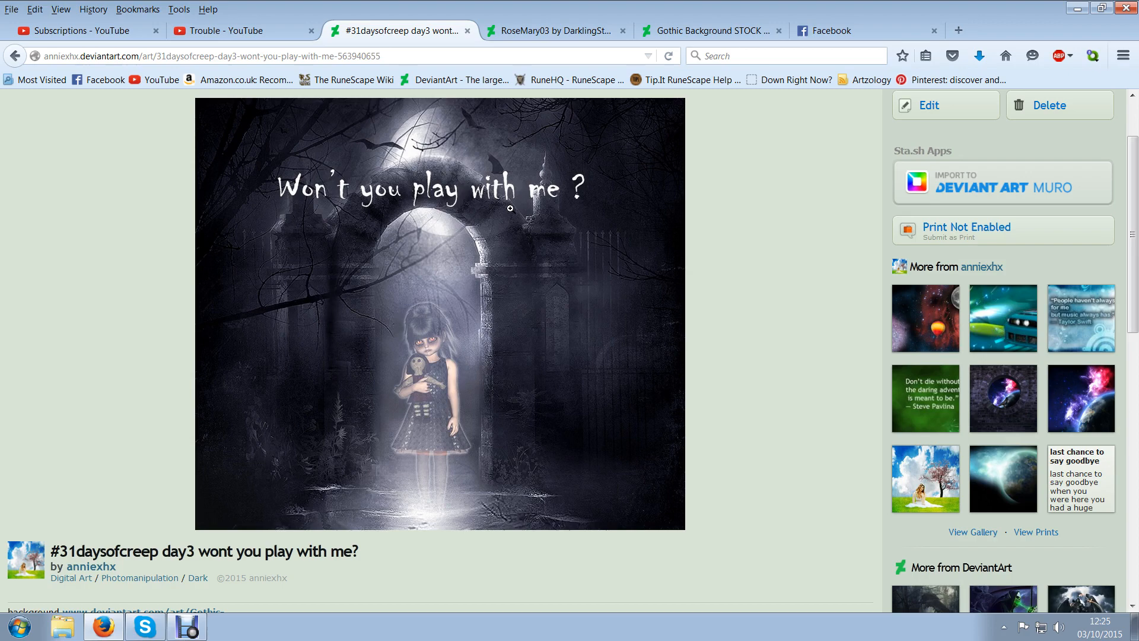
mouse_move(287, 629)
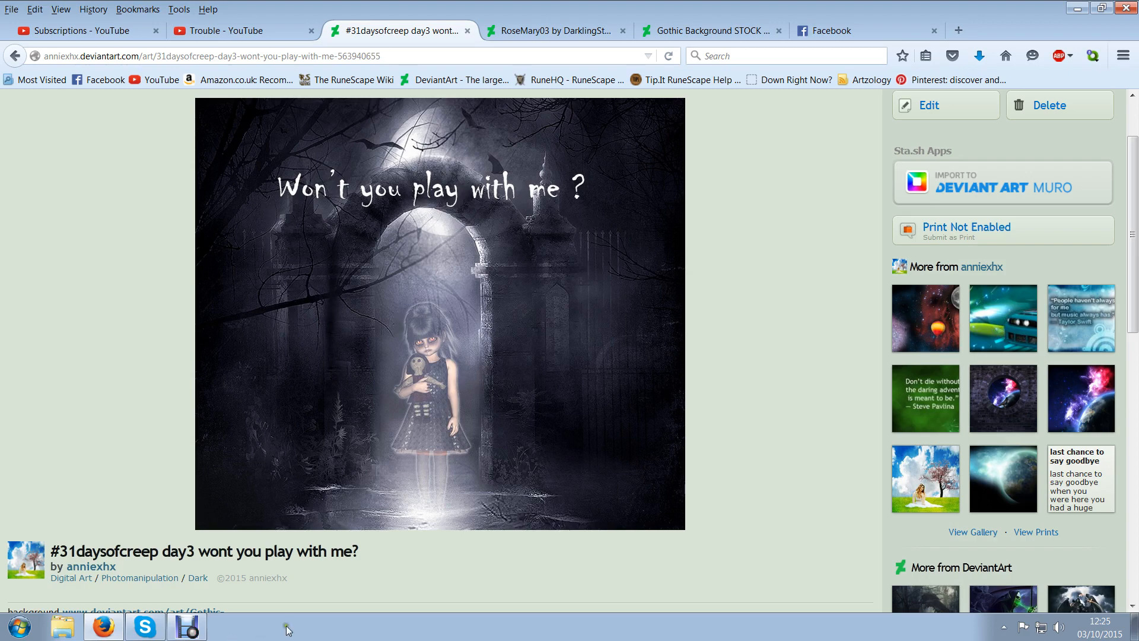
scroll("down", 3)
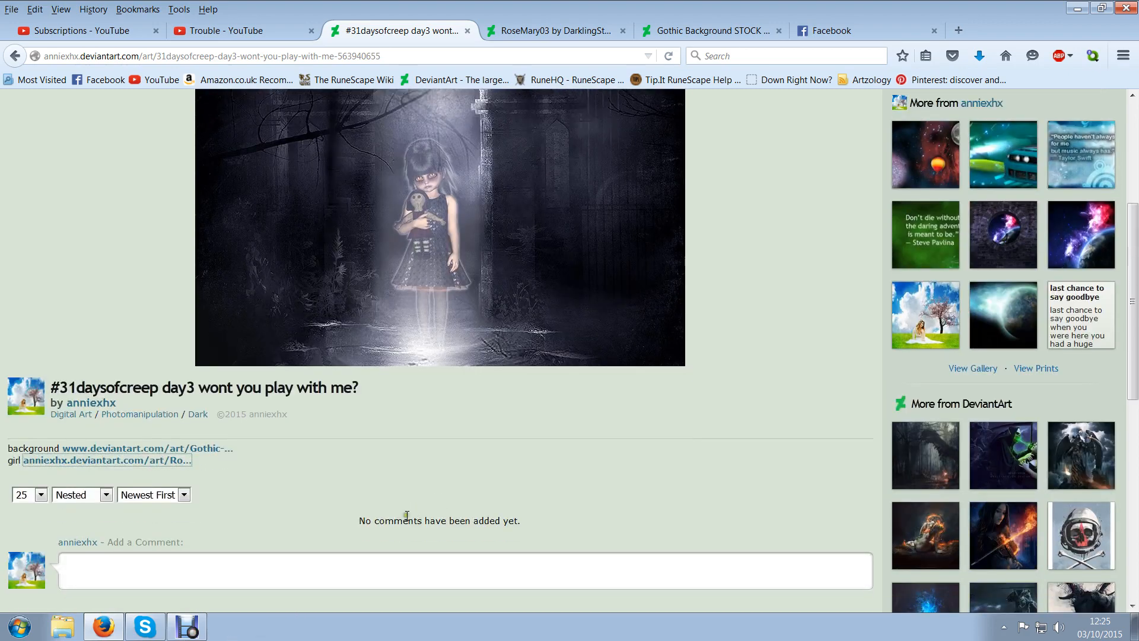
left_click(440, 225)
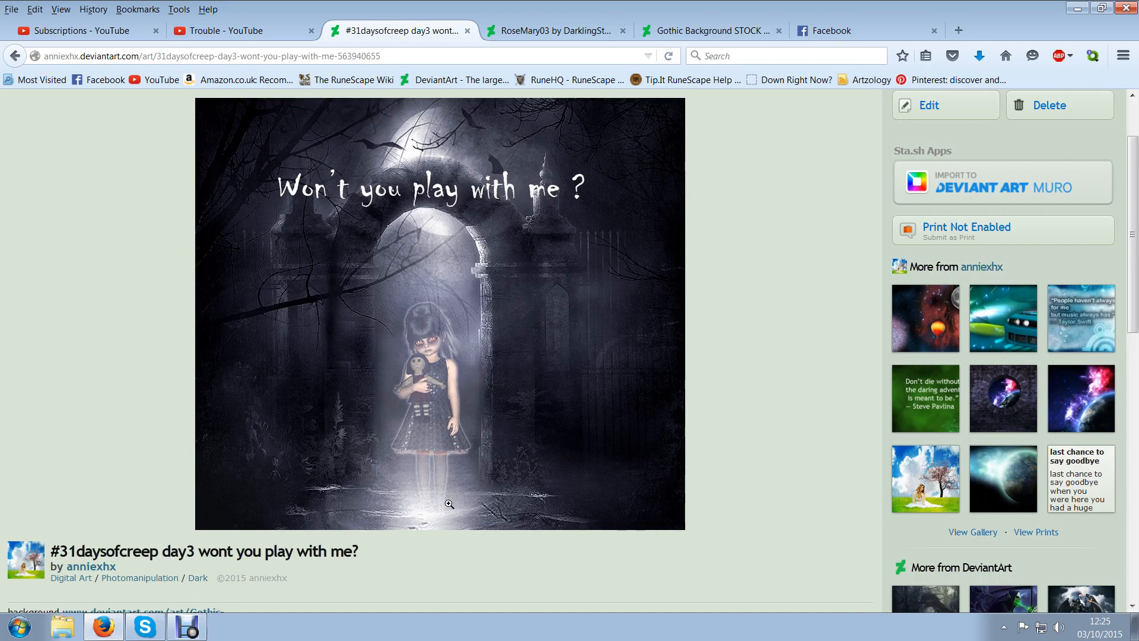
mouse_move(382, 237)
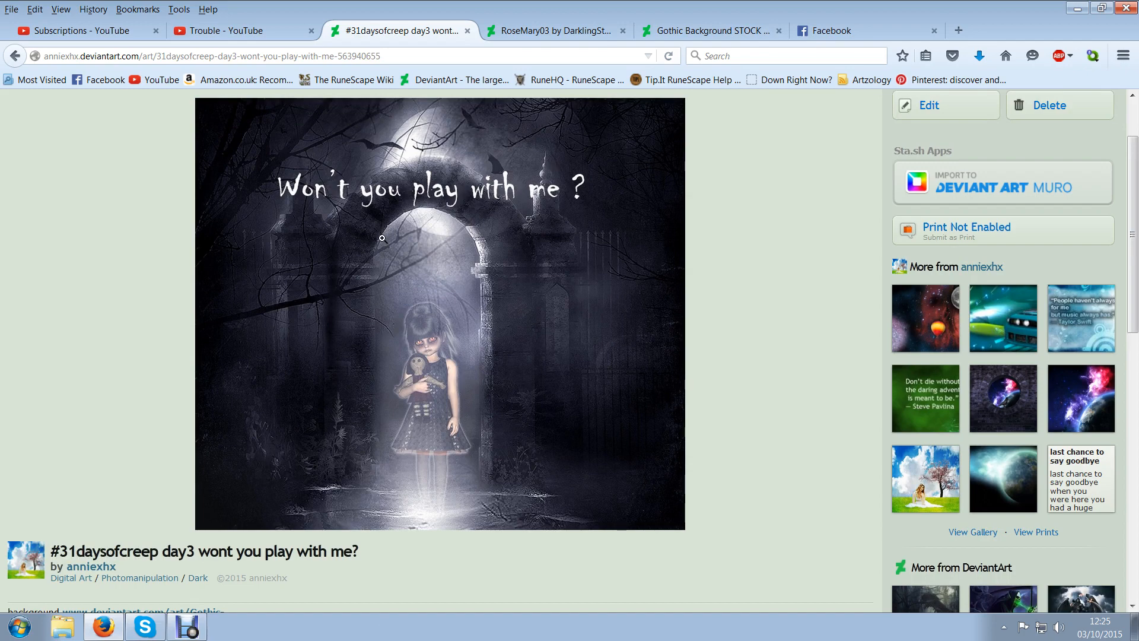
mouse_move(492, 381)
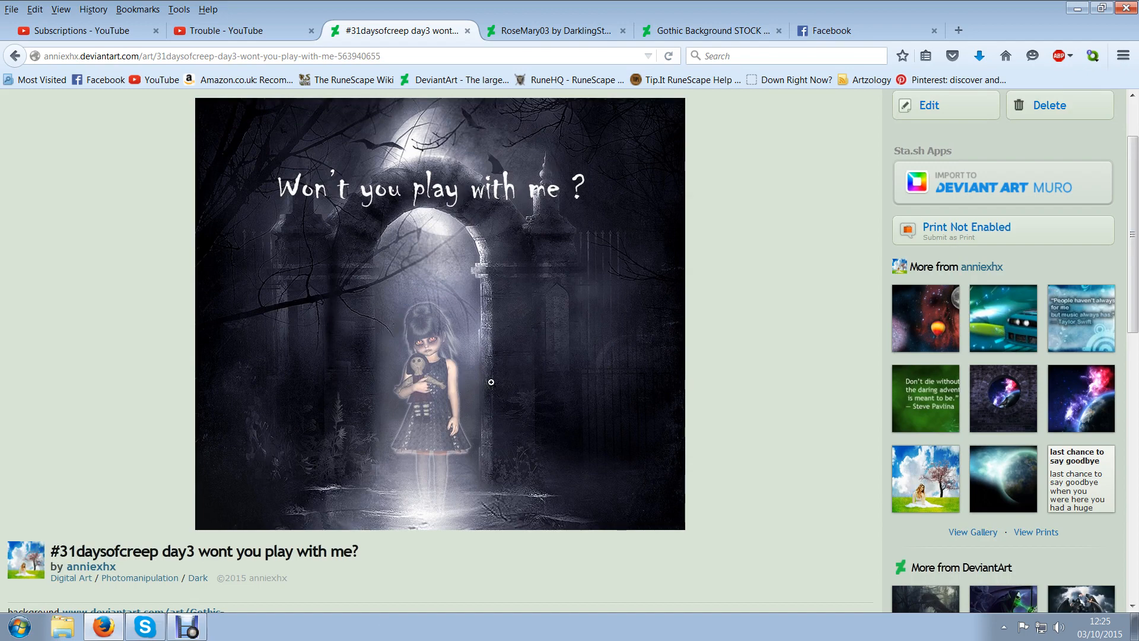
mouse_move(572, 377)
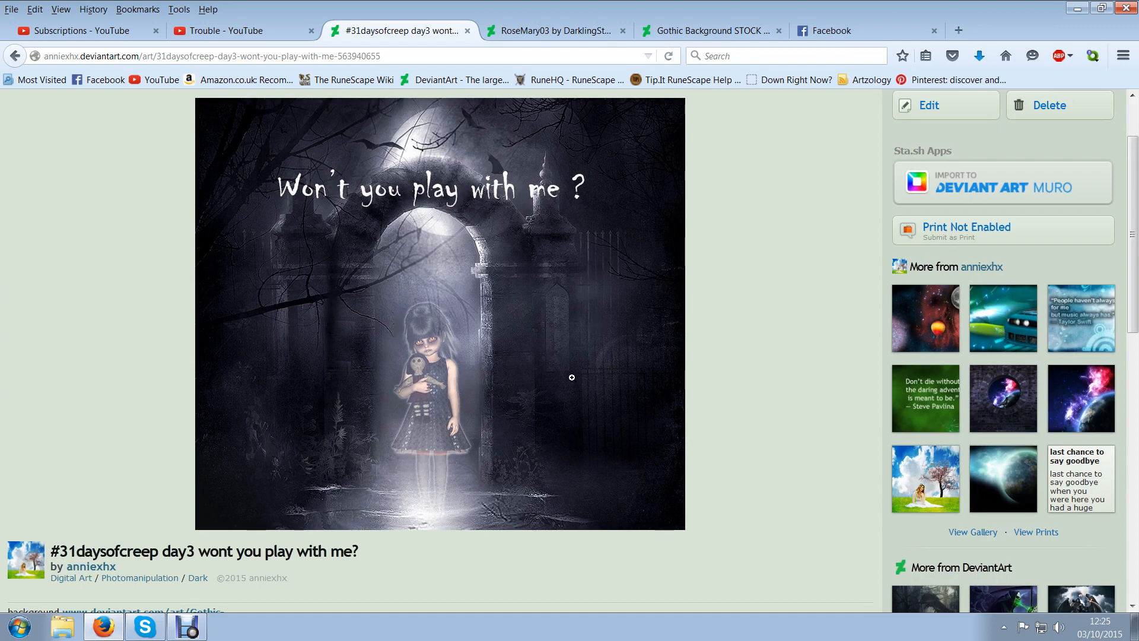
scroll("down", 3)
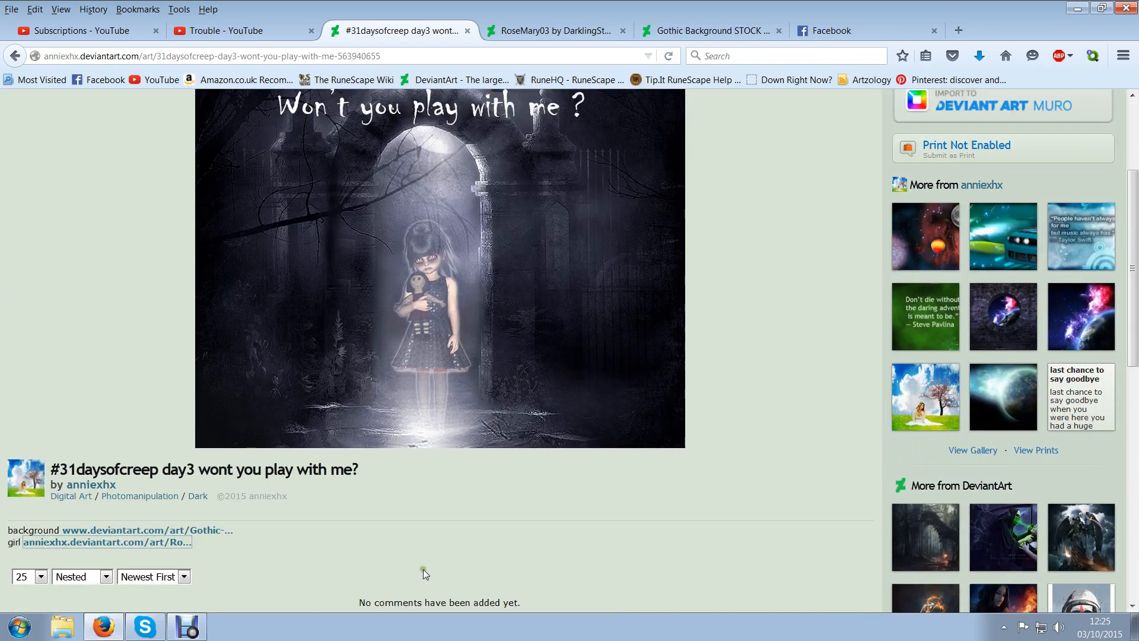
left_click(857, 107)
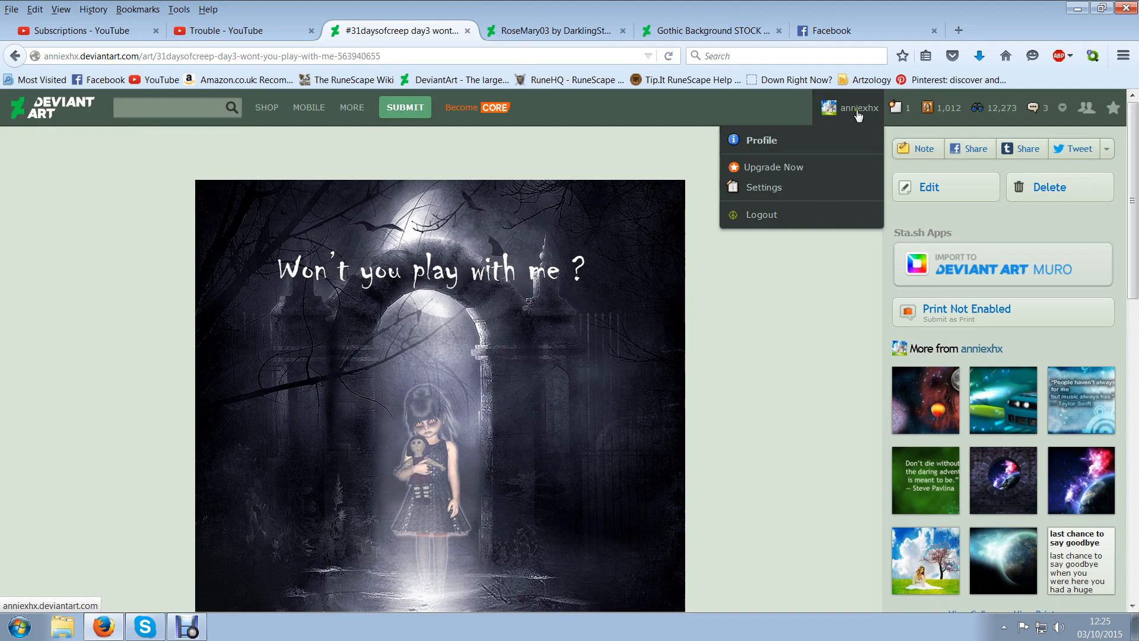
mouse_move(858, 125)
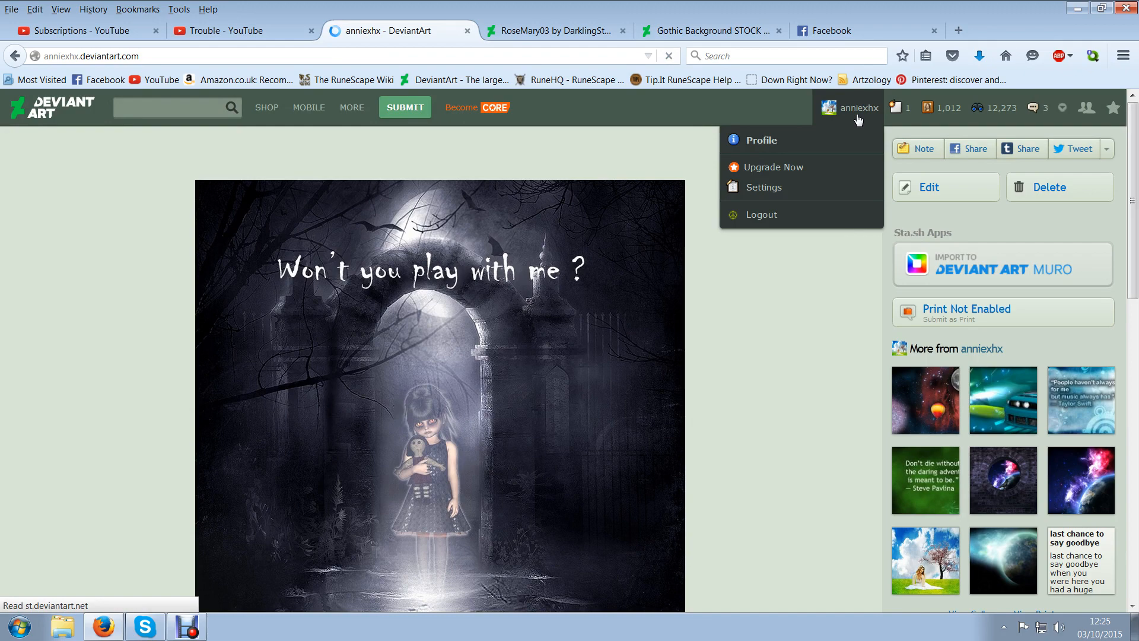
Go to the own profile and open the full gallery of artworks
left_click(761, 141)
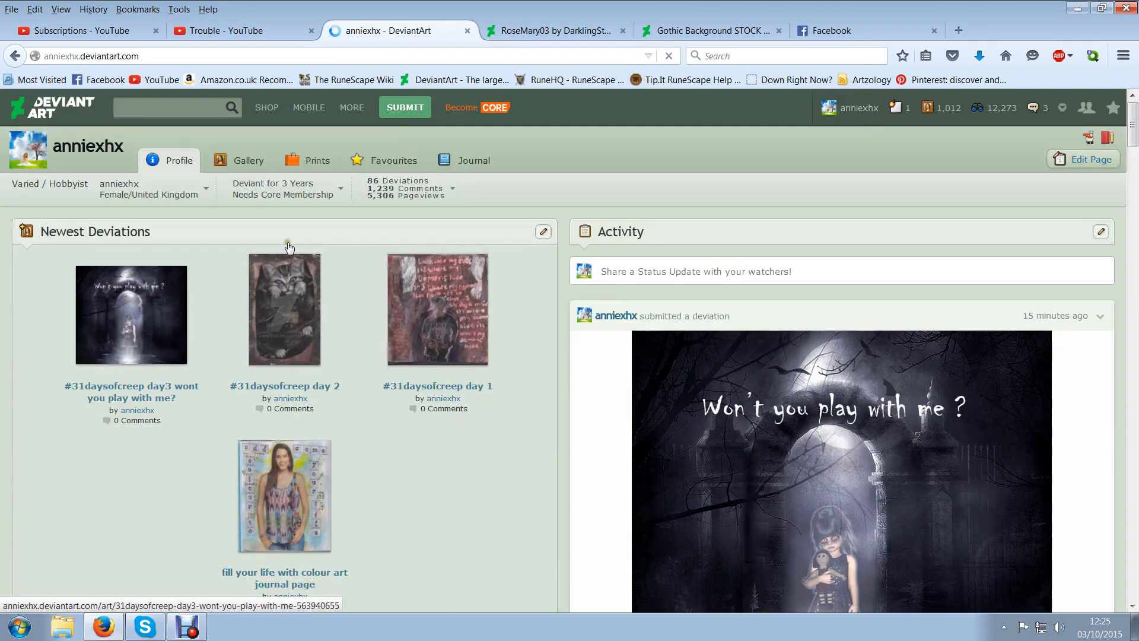
mouse_move(248, 160)
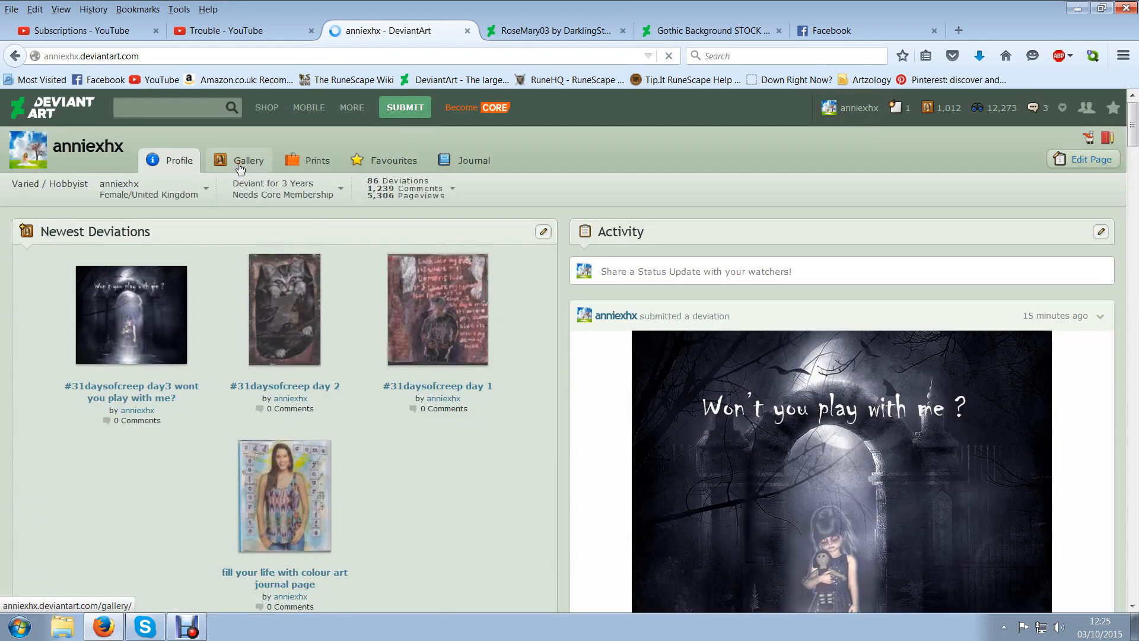
left_click(248, 160)
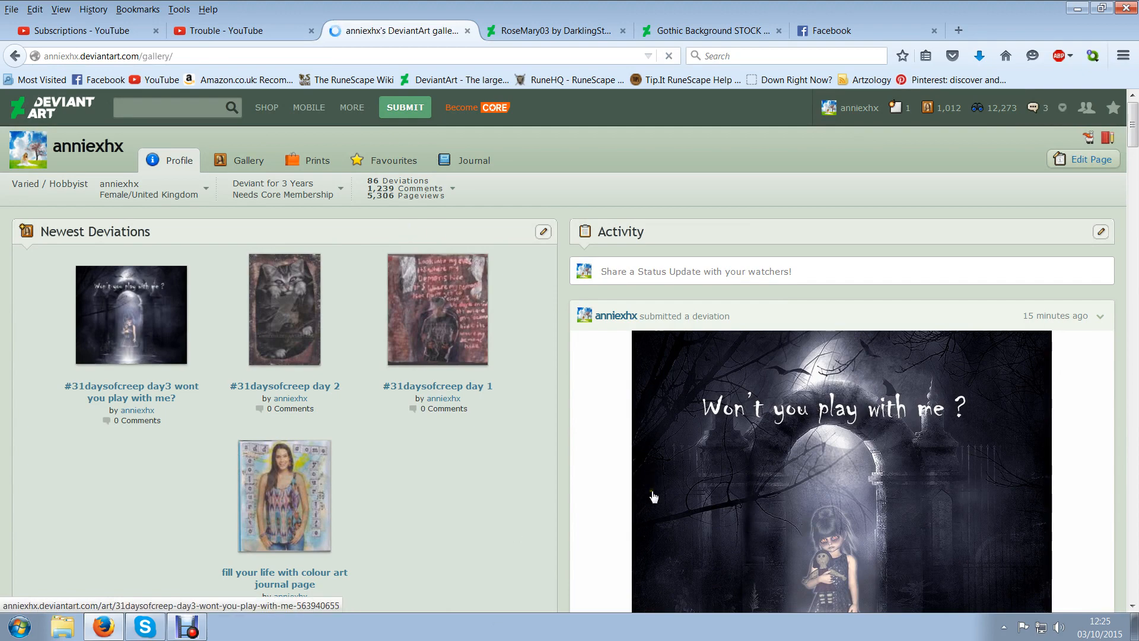
left_click(248, 160)
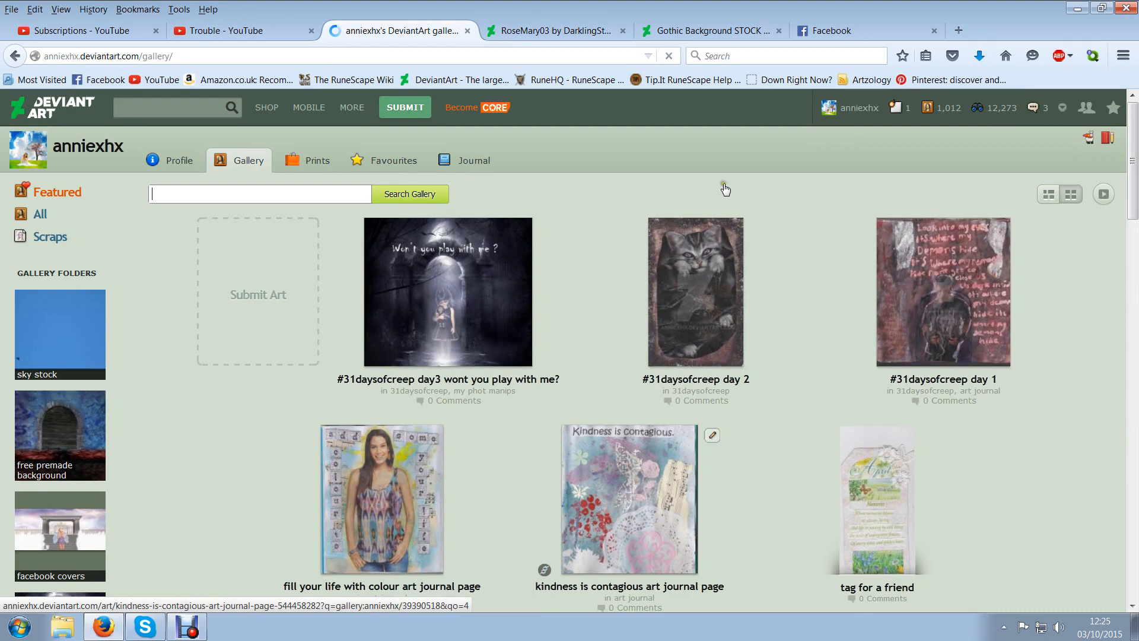
scroll("down", 3)
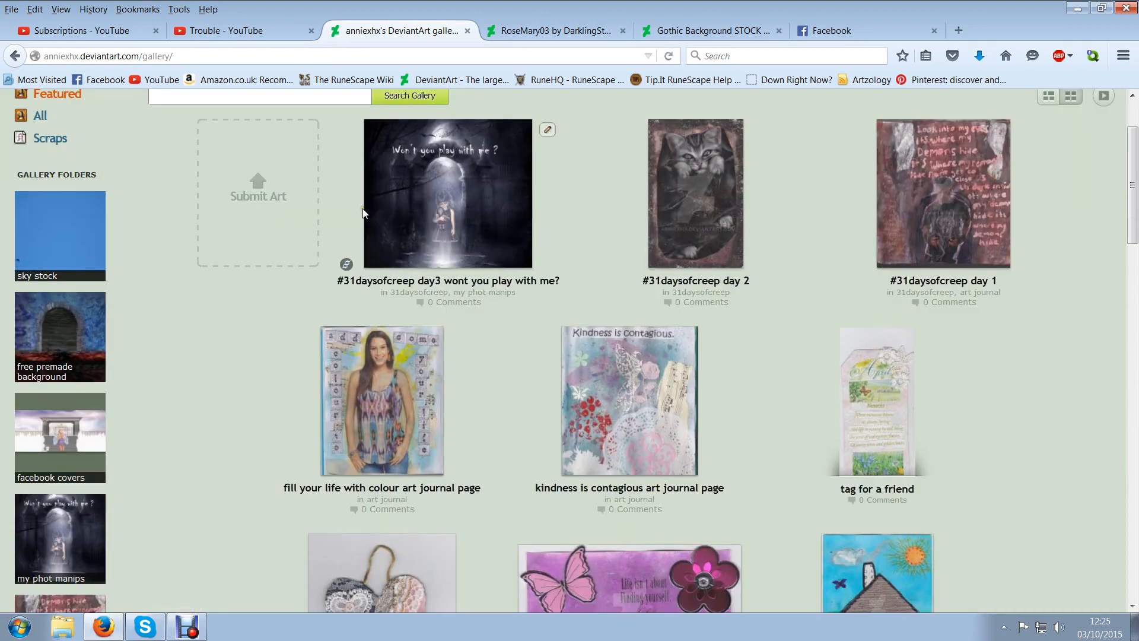
scroll("up", 3)
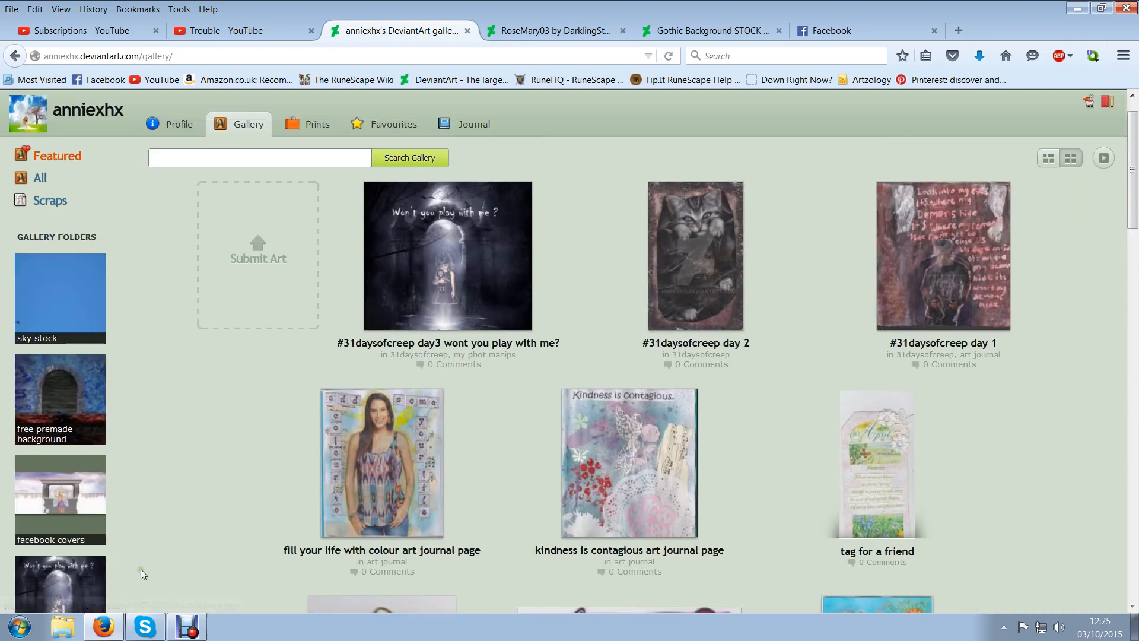
scroll("up", 3)
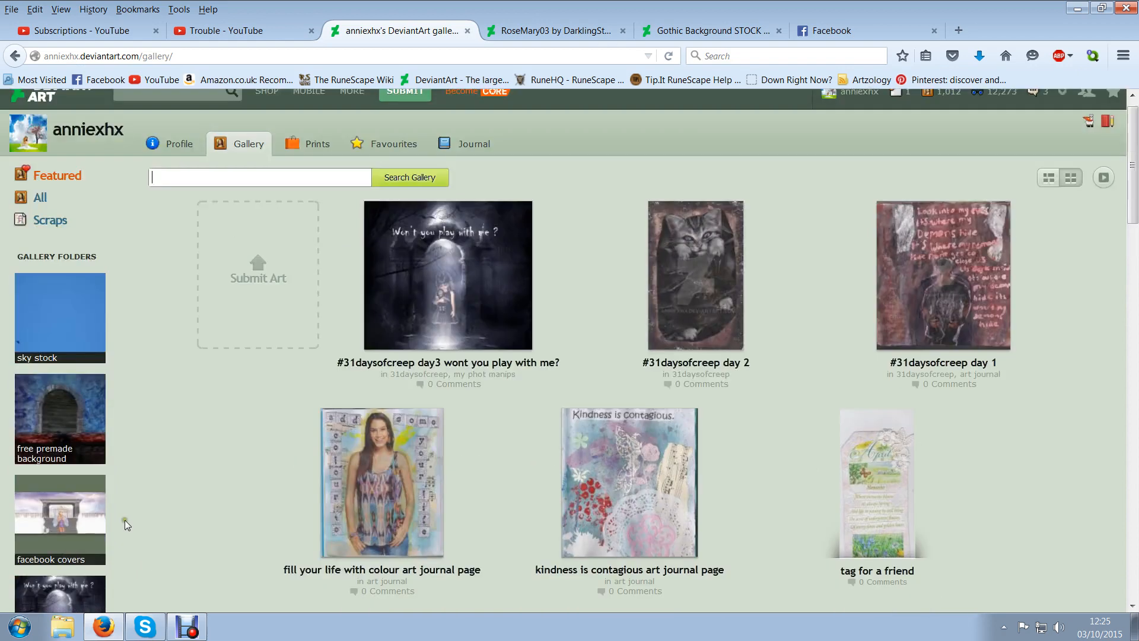
scroll("down", 3)
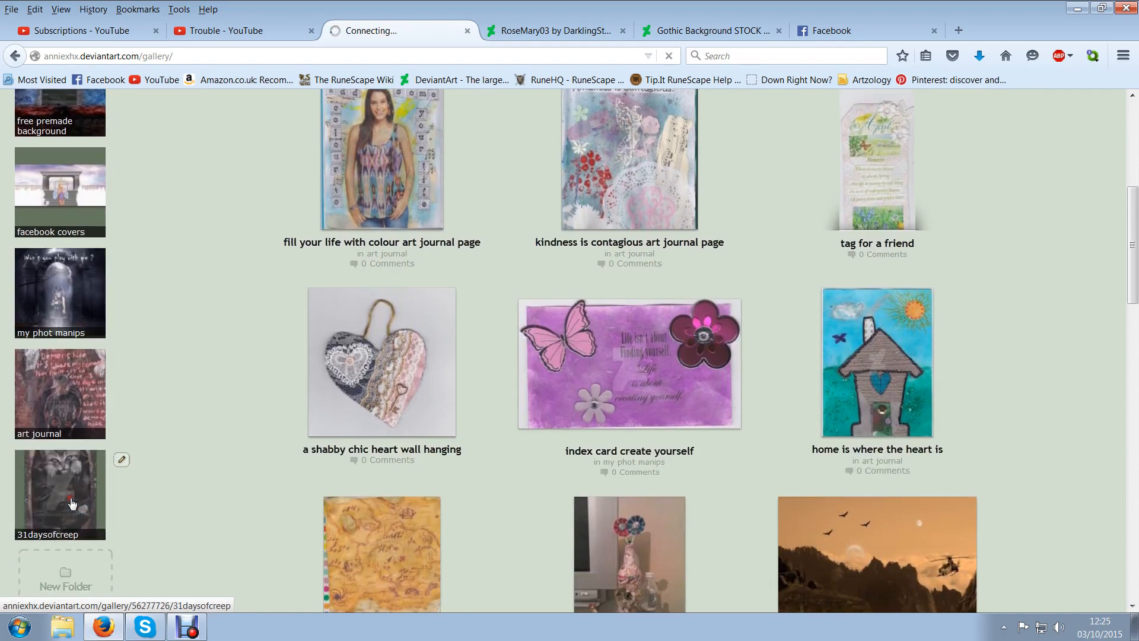
Look into the 31daysofcreep and my phot manips gallery folders, returning to the full gallery each time
left_click(59, 493)
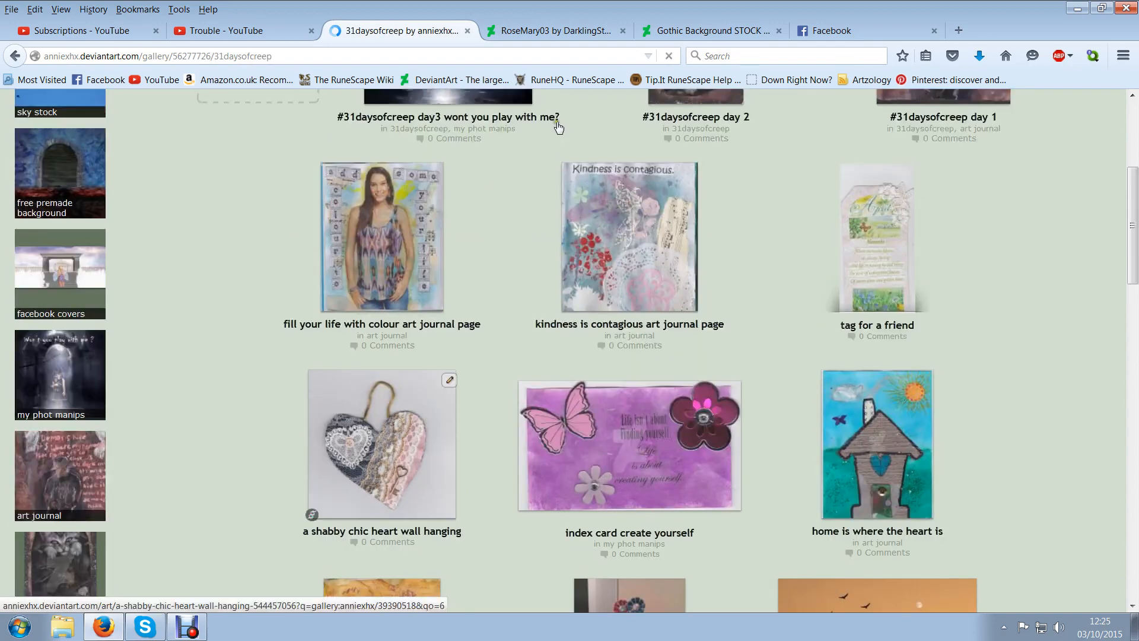
scroll("up", 3)
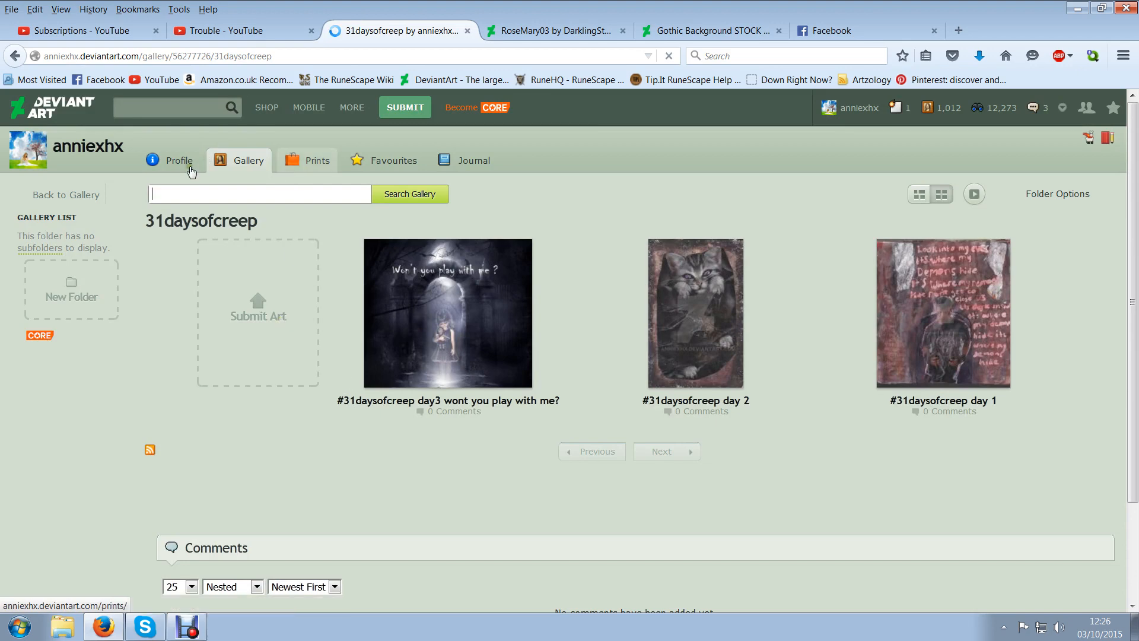
left_click(64, 194)
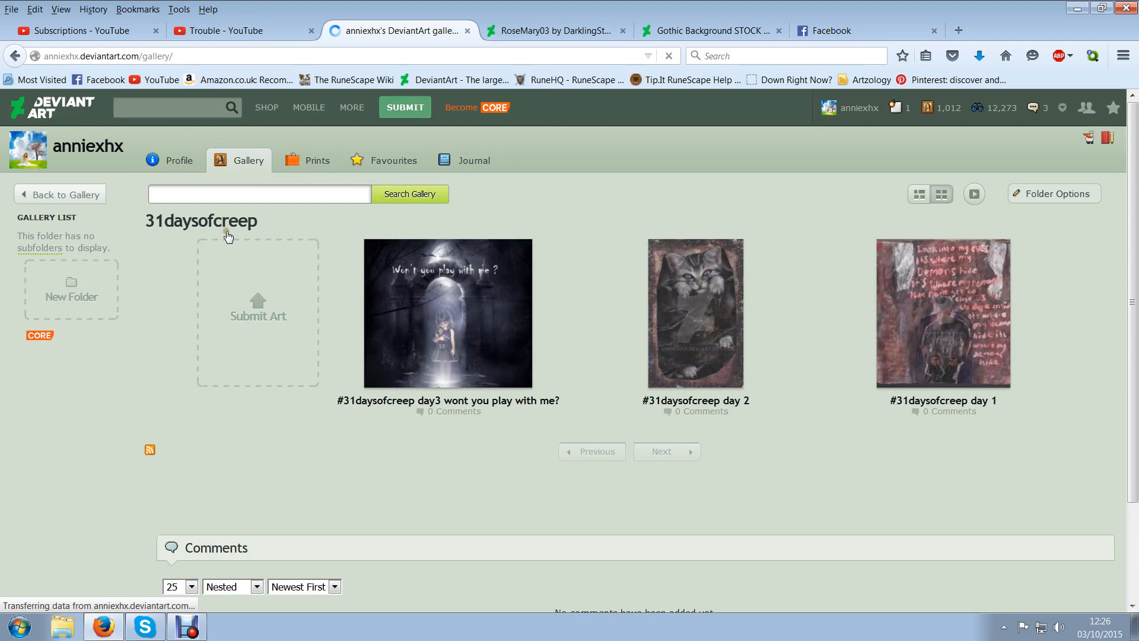
left_click(59, 194)
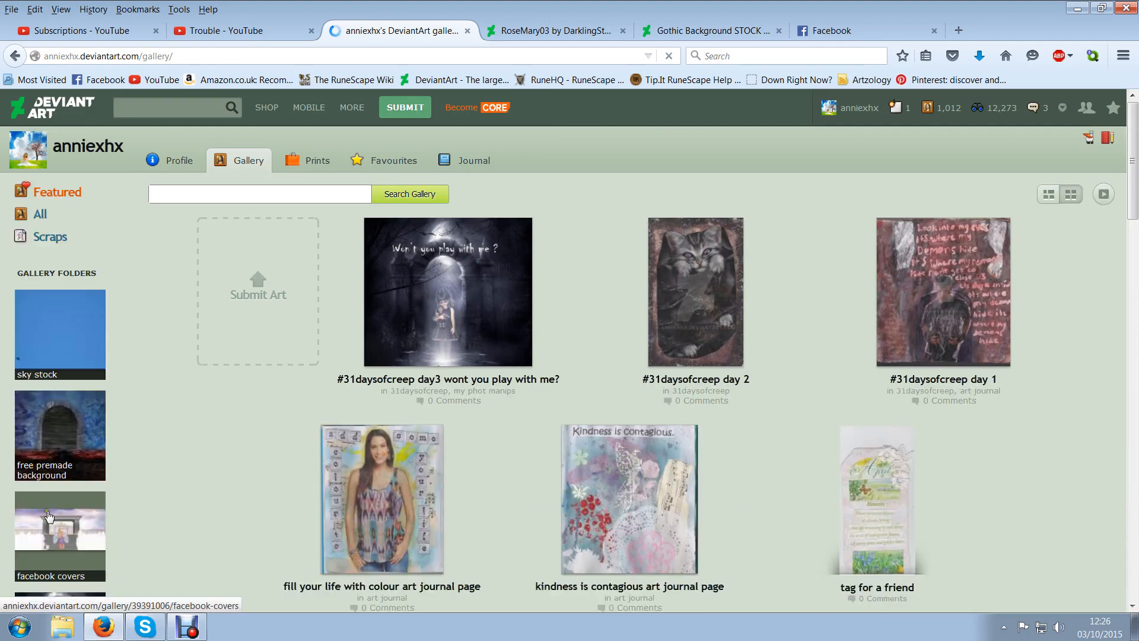
left_click(61, 535)
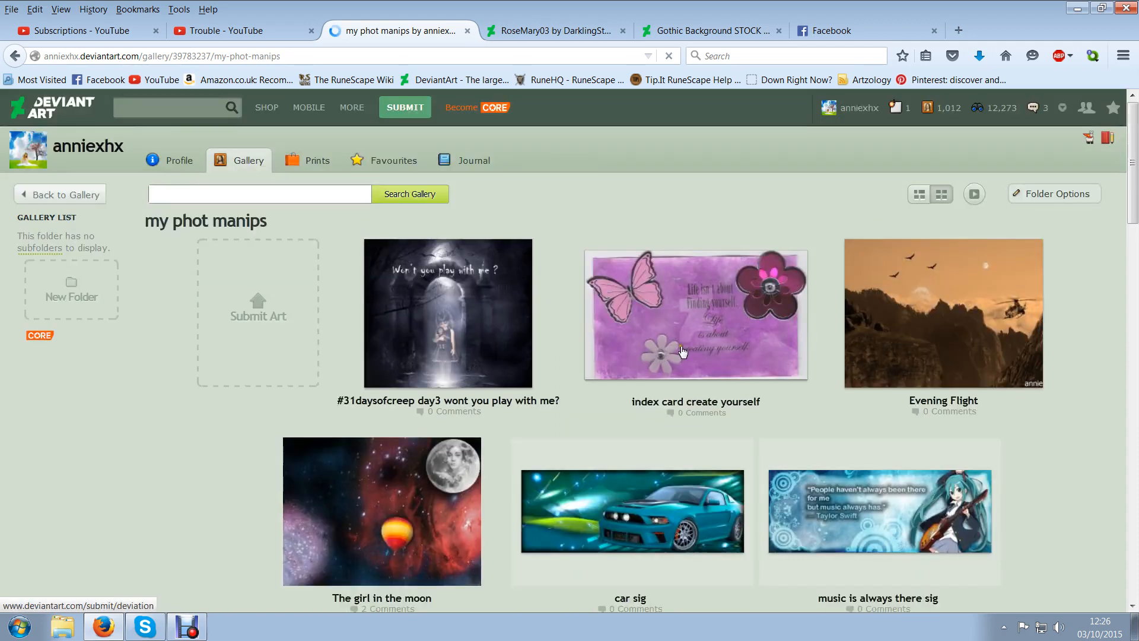
mouse_move(31, 202)
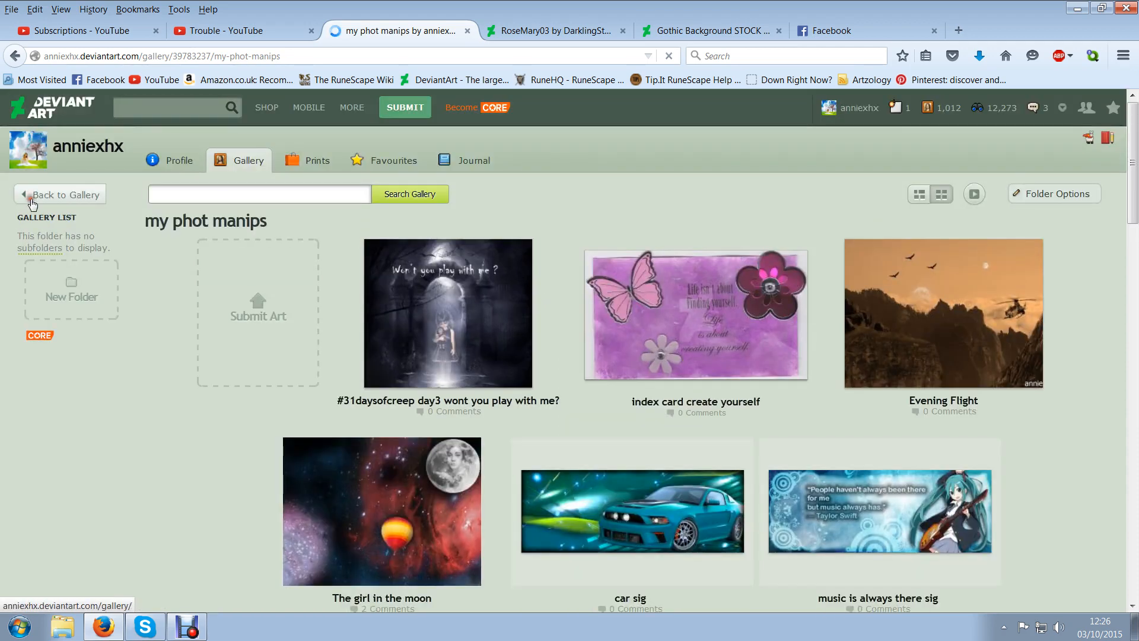
left_click(61, 194)
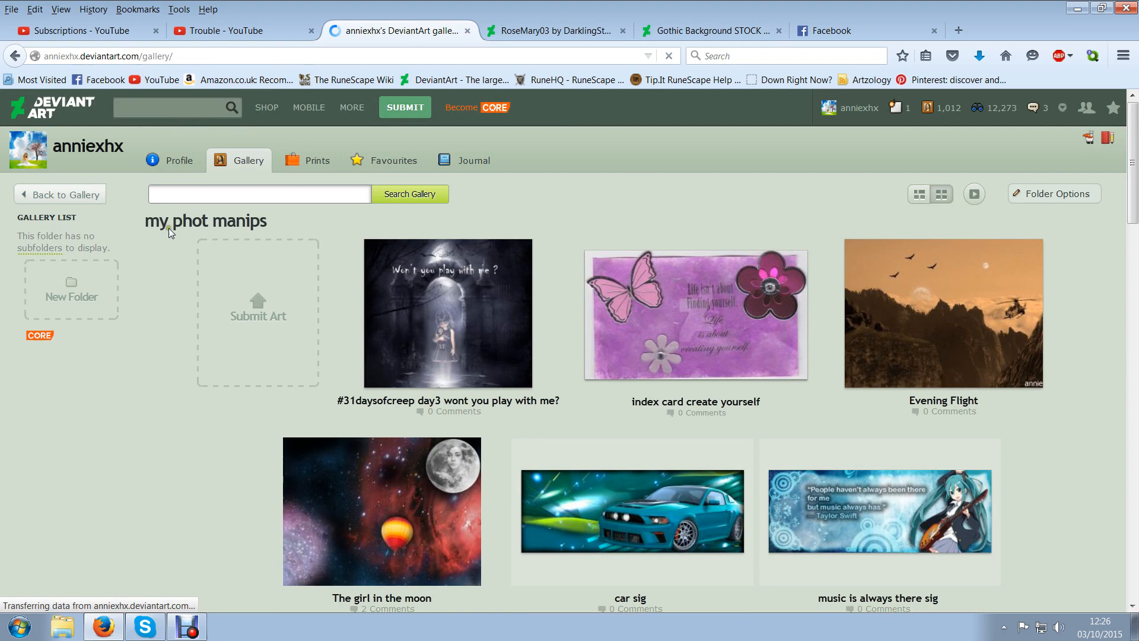
Open the facebook covers folder and the day 4 graveyard girl piece within it
left_click(59, 194)
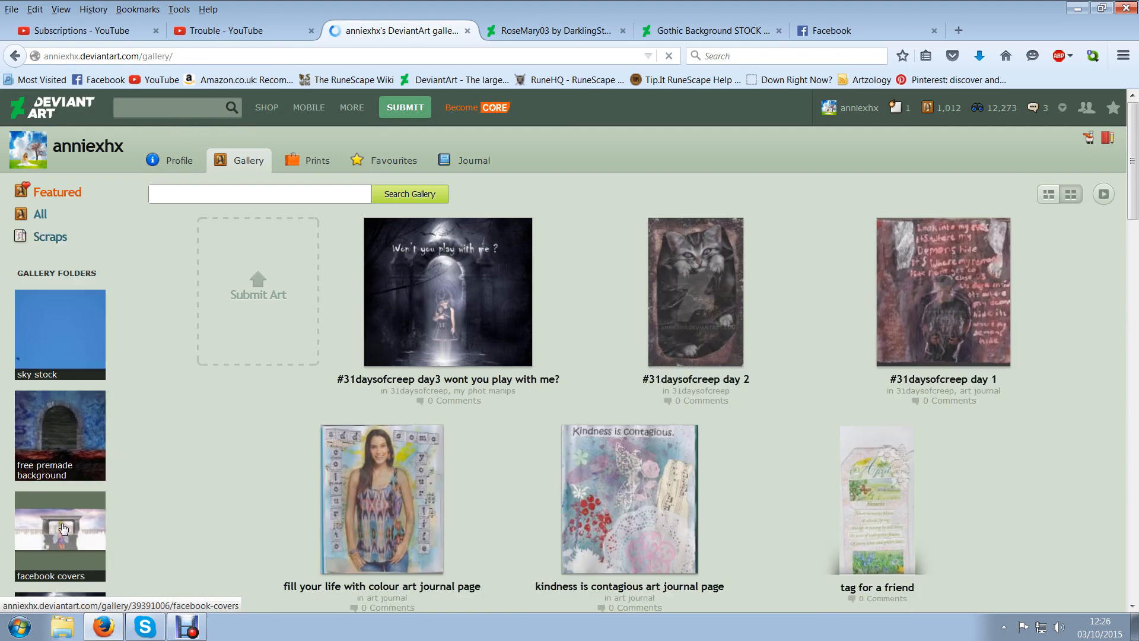
left_click(381, 497)
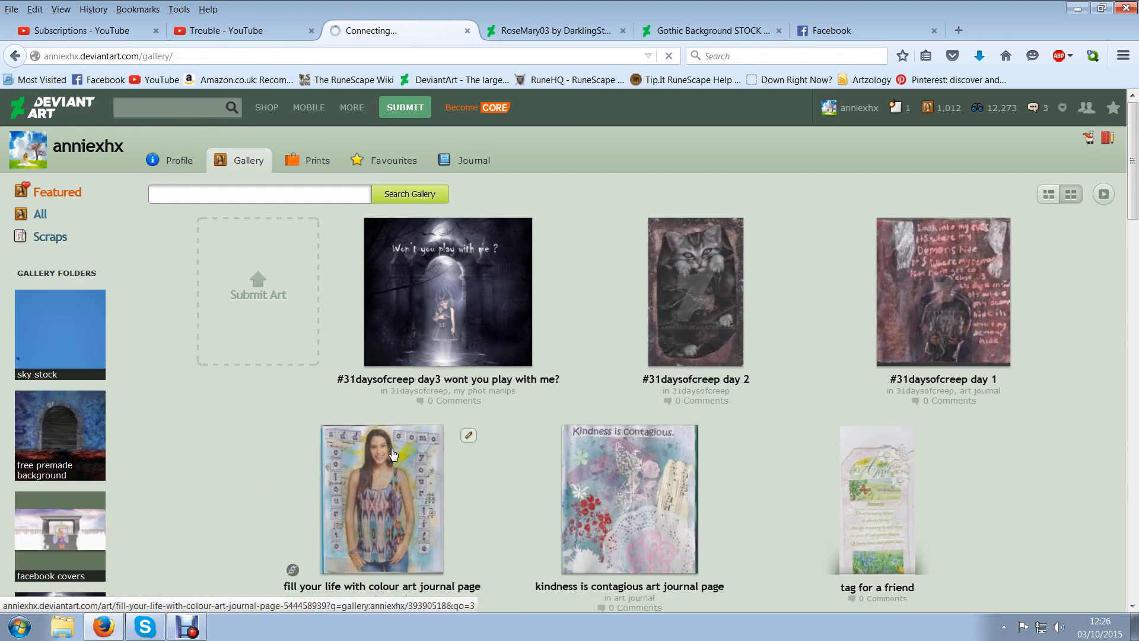
left_click(59, 535)
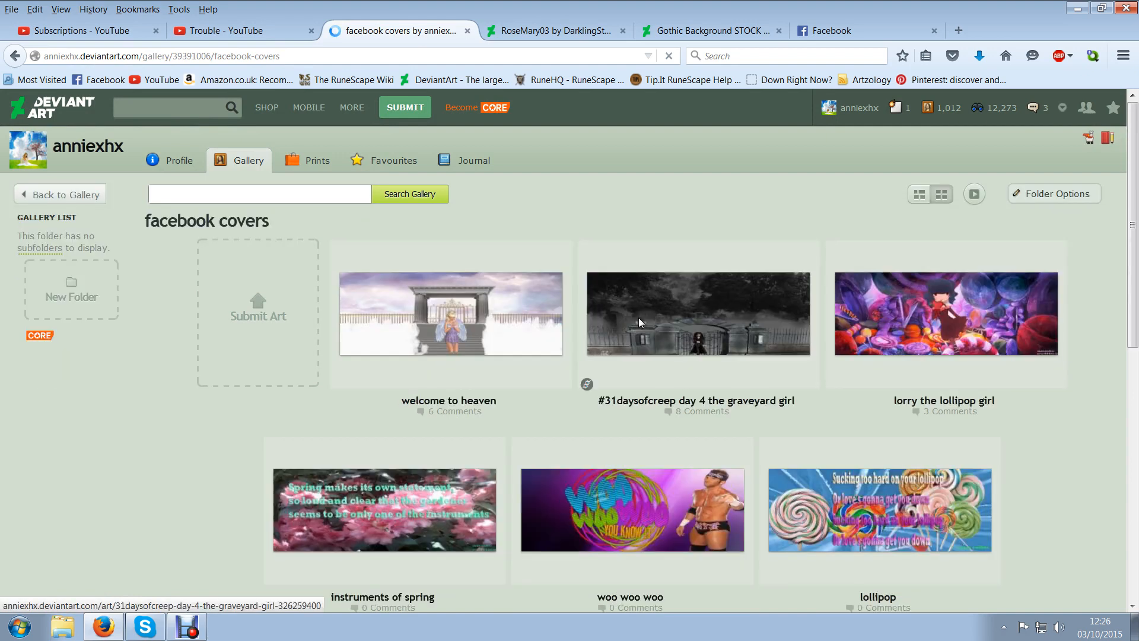
mouse_move(296, 501)
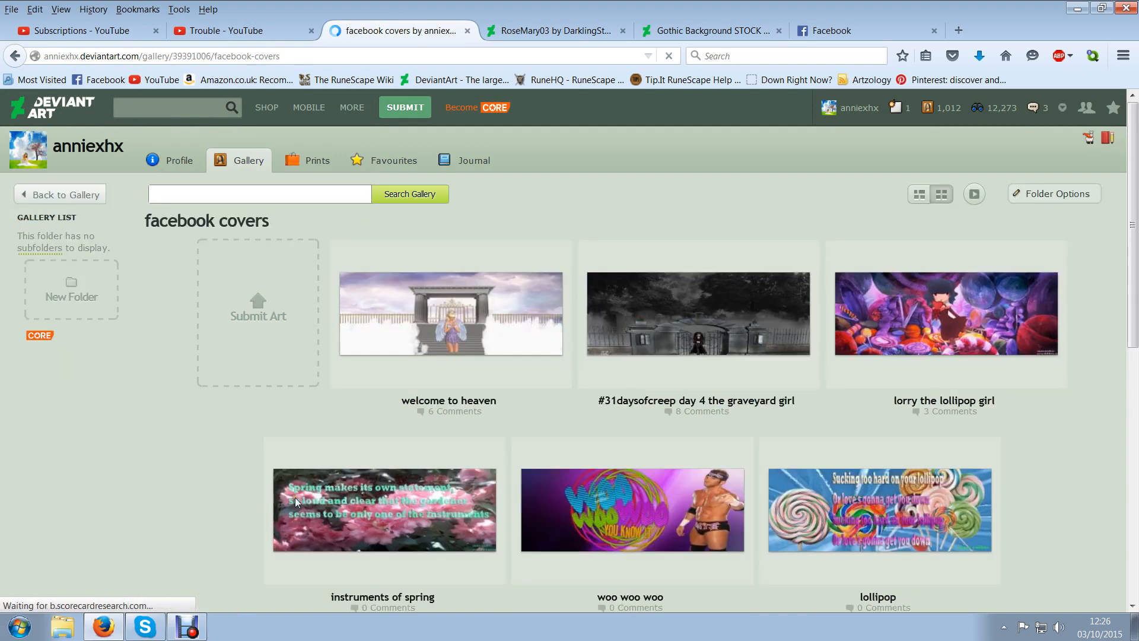
mouse_move(733, 364)
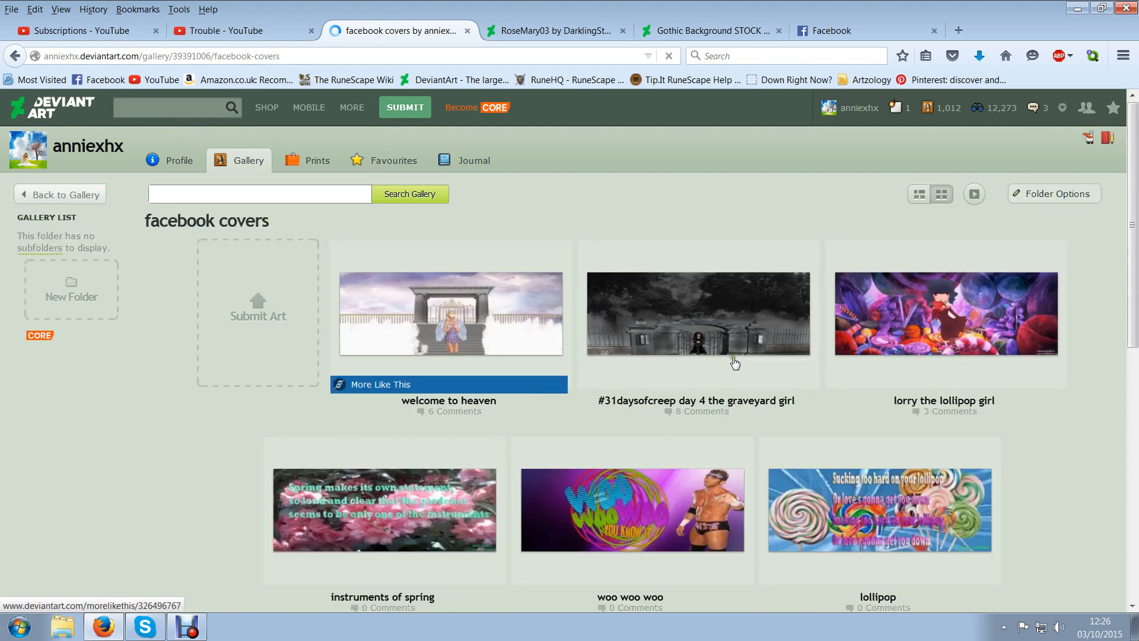
left_click(697, 314)
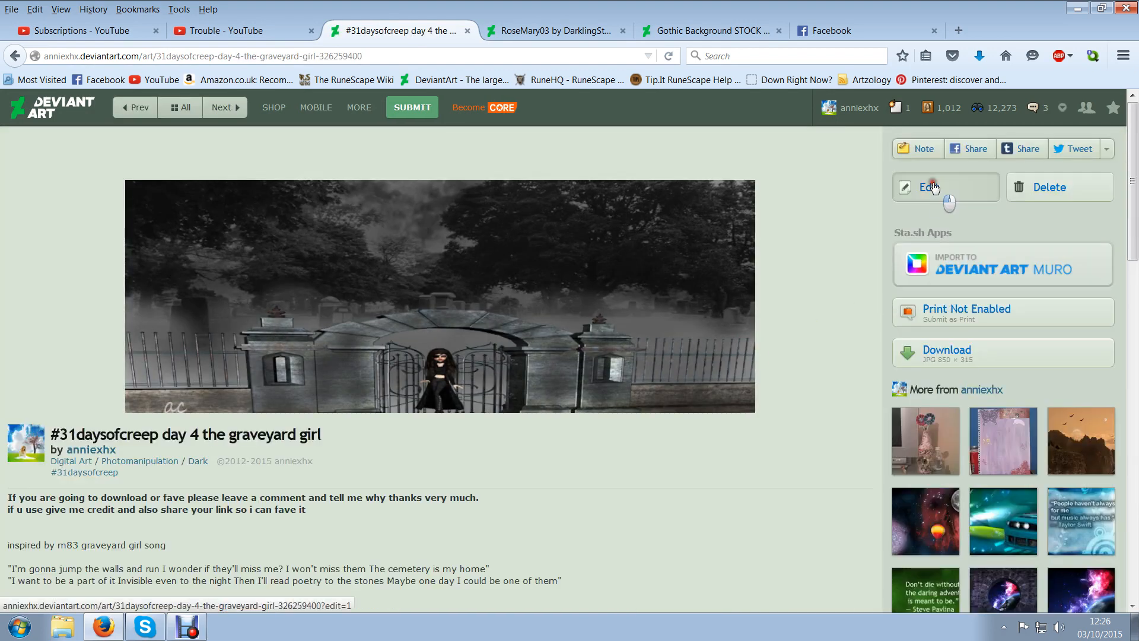
Edit the graveyard girl piece's gallery and group folder options, update, and return to its page
left_click(932, 186)
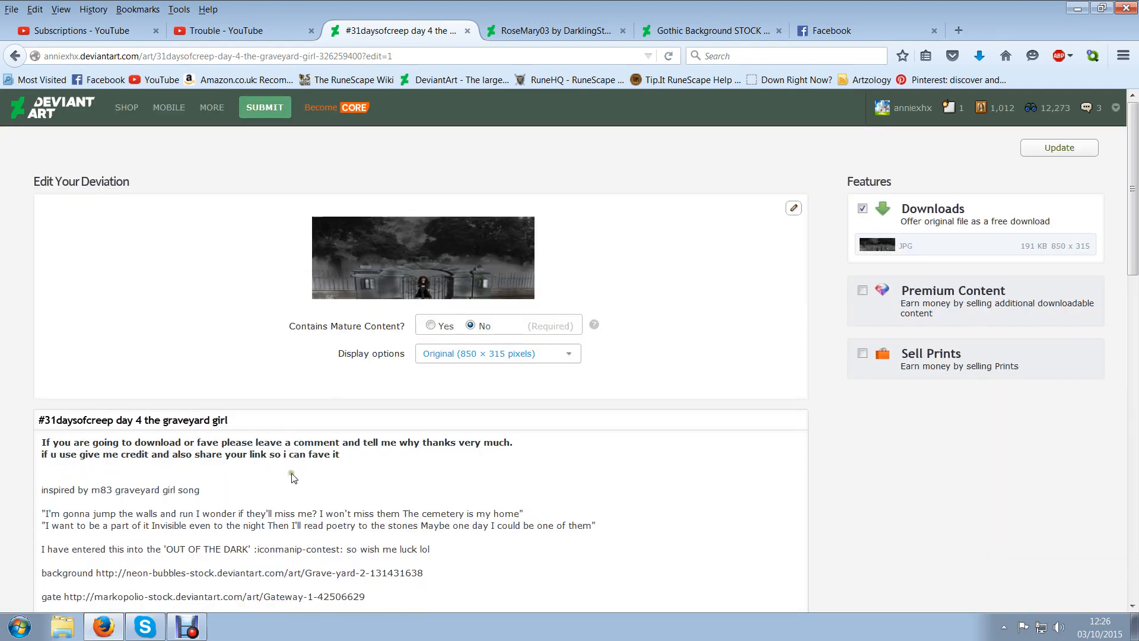
scroll("down", 3)
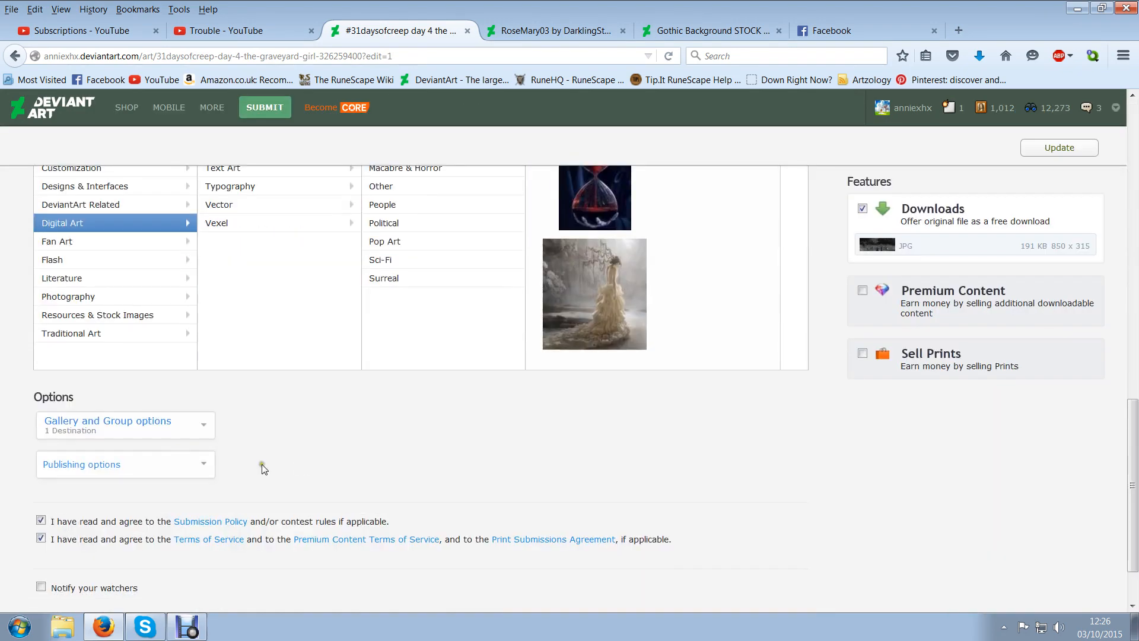
left_click(125, 425)
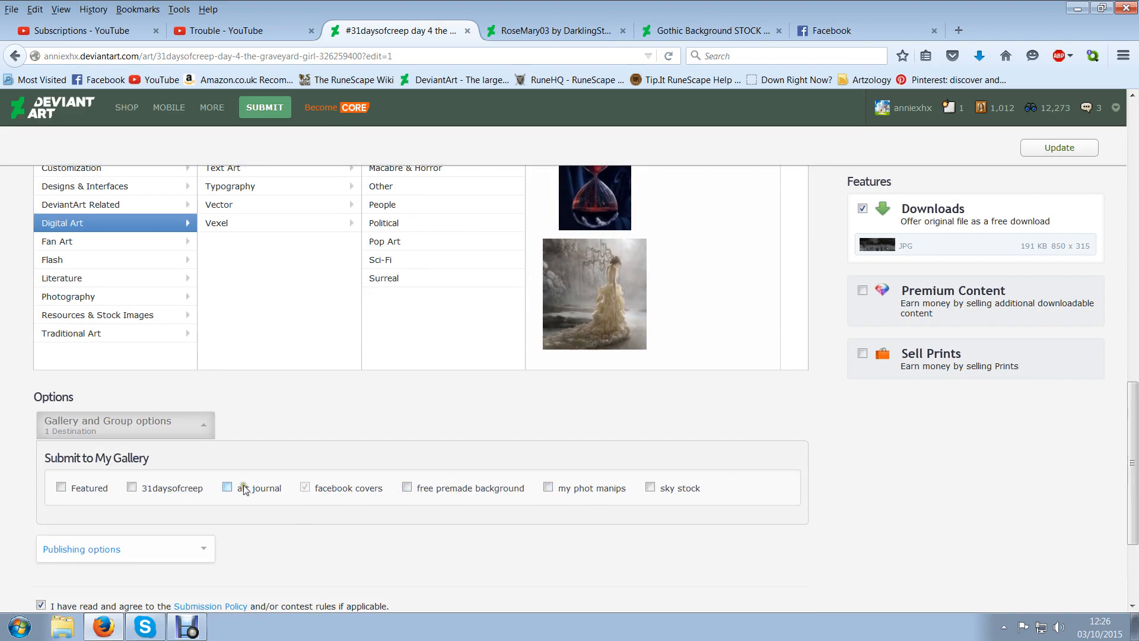
scroll("up", 3)
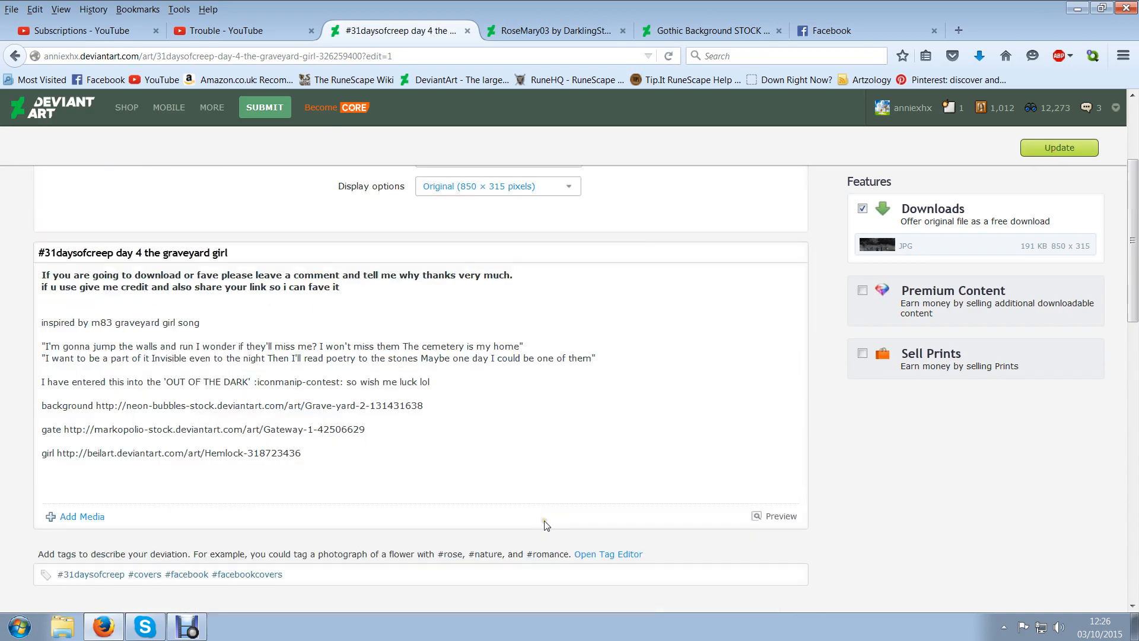
left_click(1059, 147)
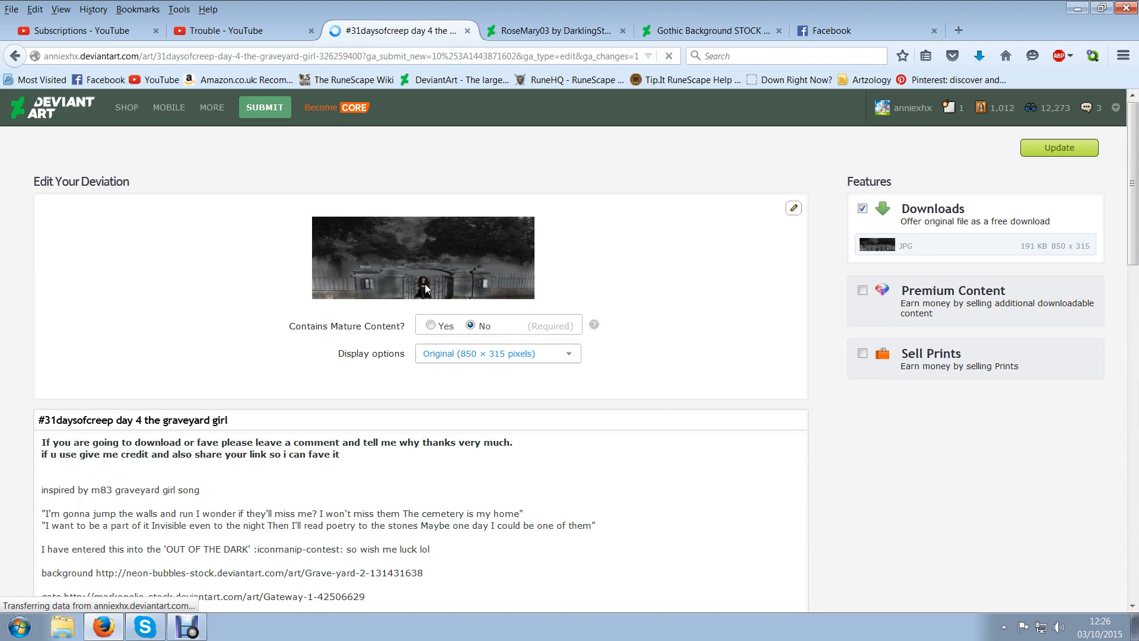
left_click(1057, 147)
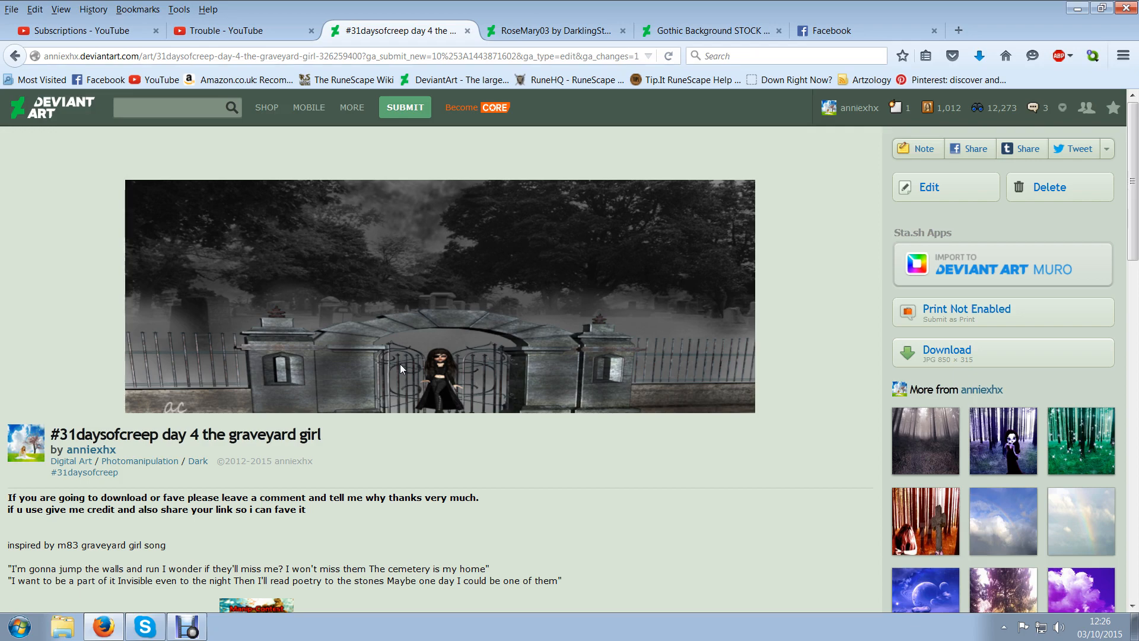
Open the Manip-Contest group link from the description in a new tab and switch to it
scroll("down", 3)
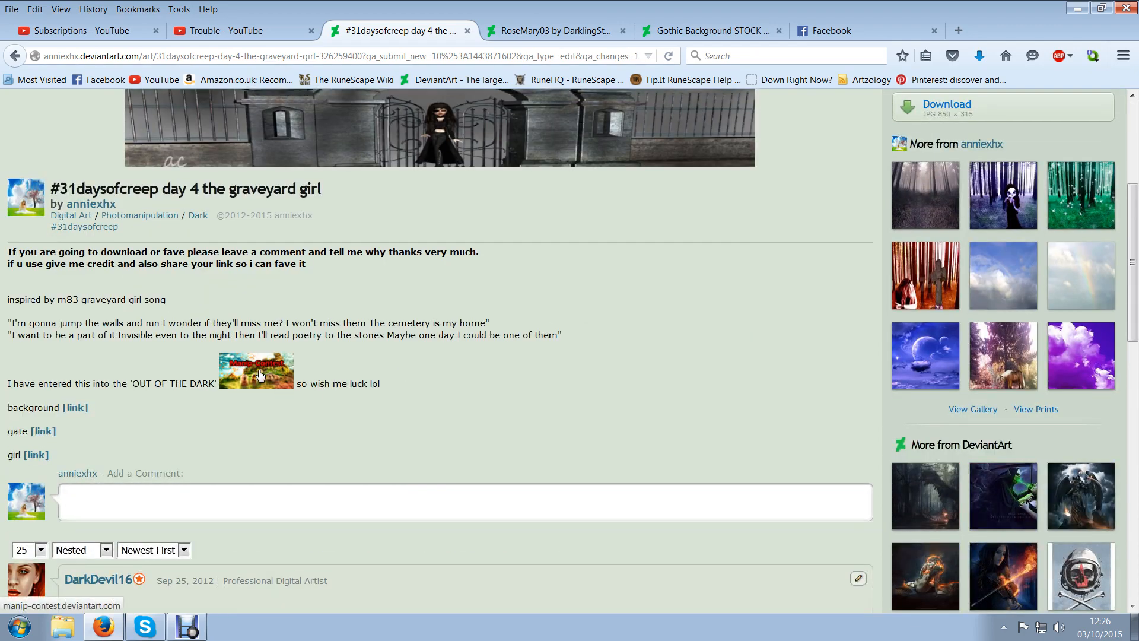
mouse_move(274, 391)
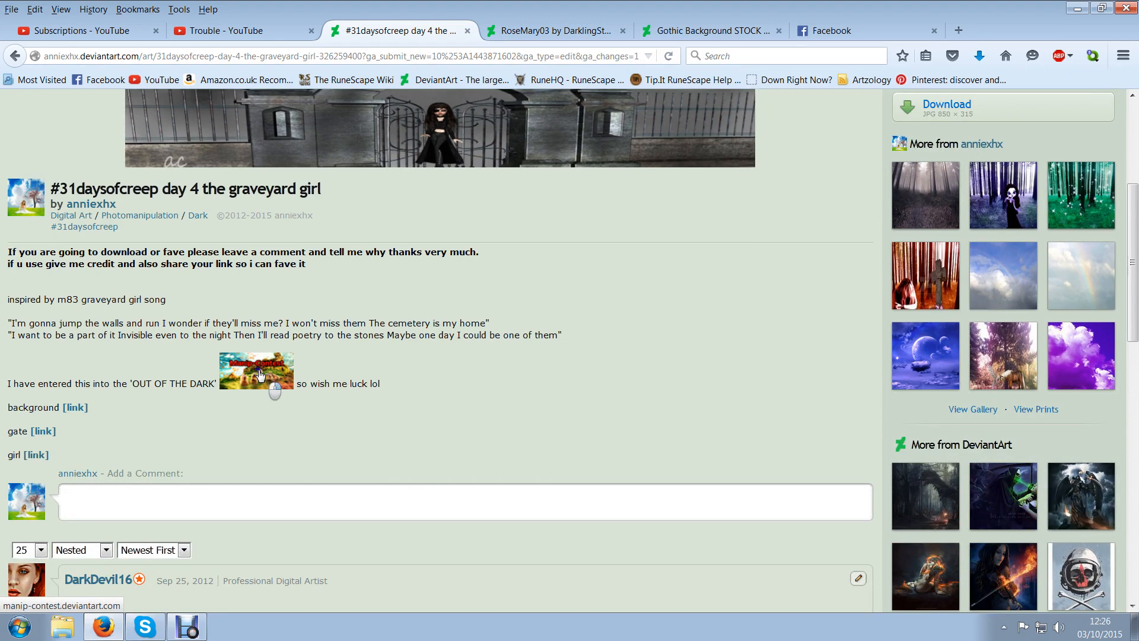
right_click(256, 371)
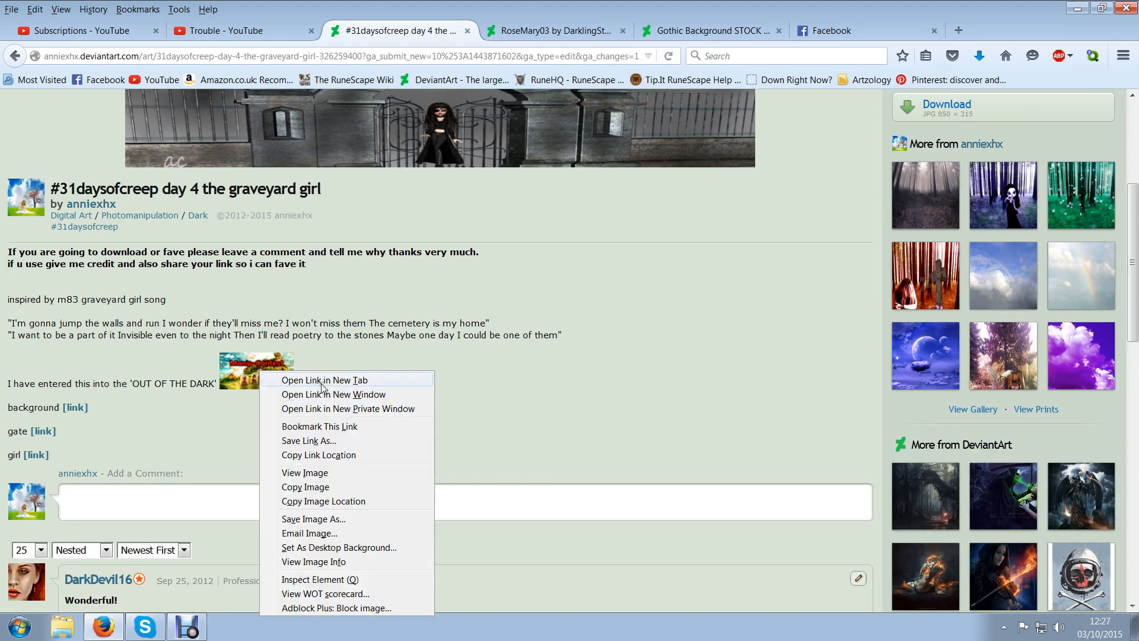
left_click(325, 380)
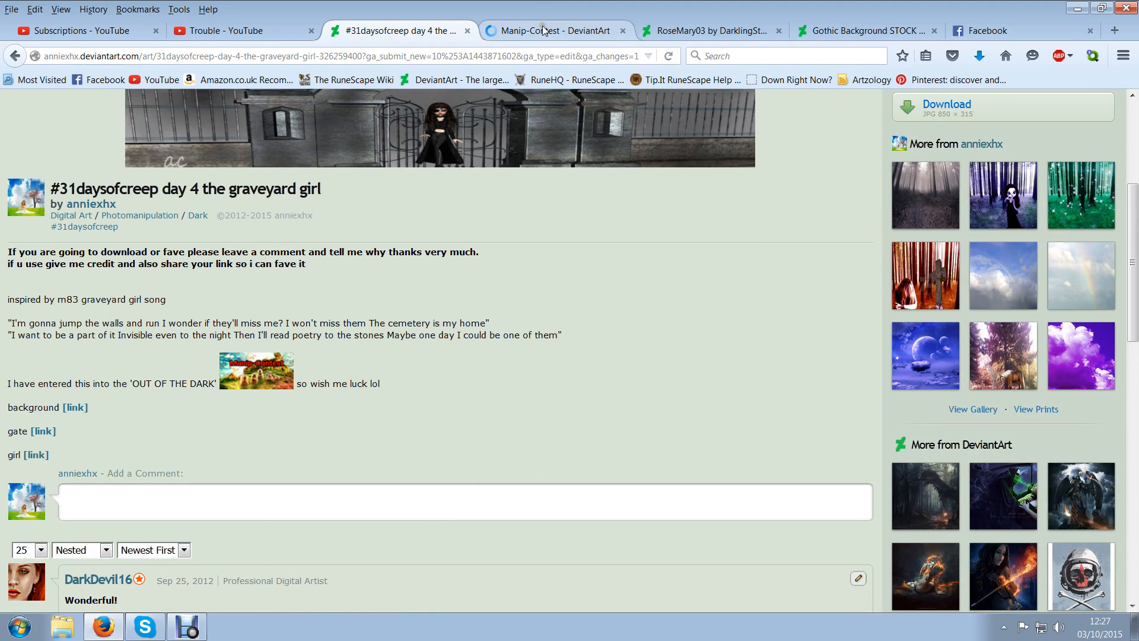
left_click(554, 31)
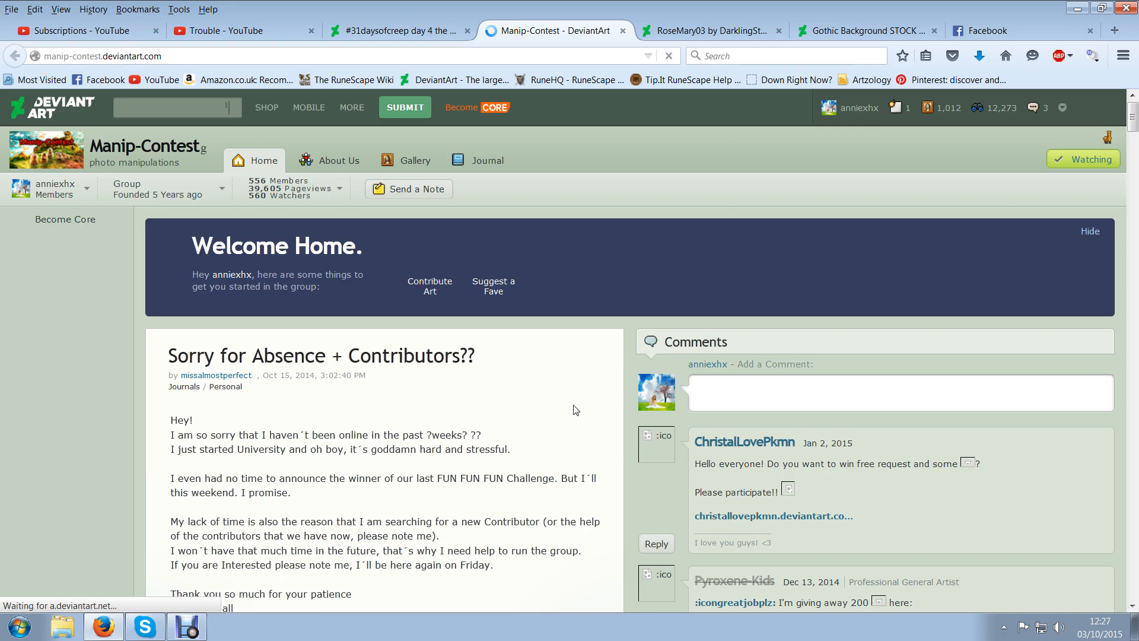
Open the Manip-Contest group's gallery and its Out of the Dark contest folder
scroll("down", 3)
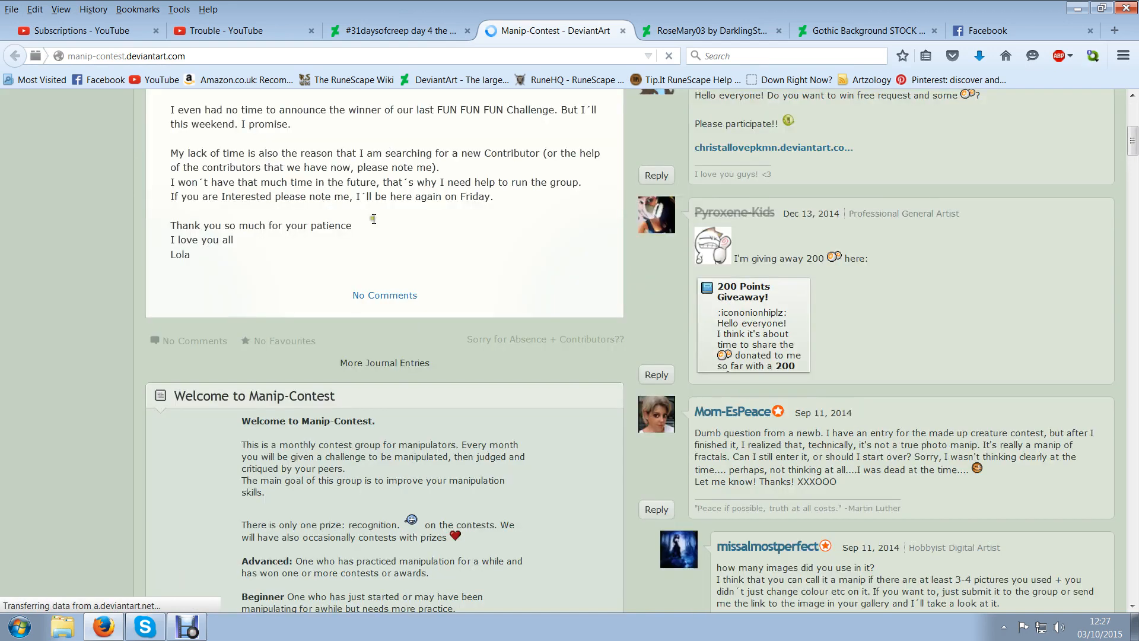
scroll("up", 3)
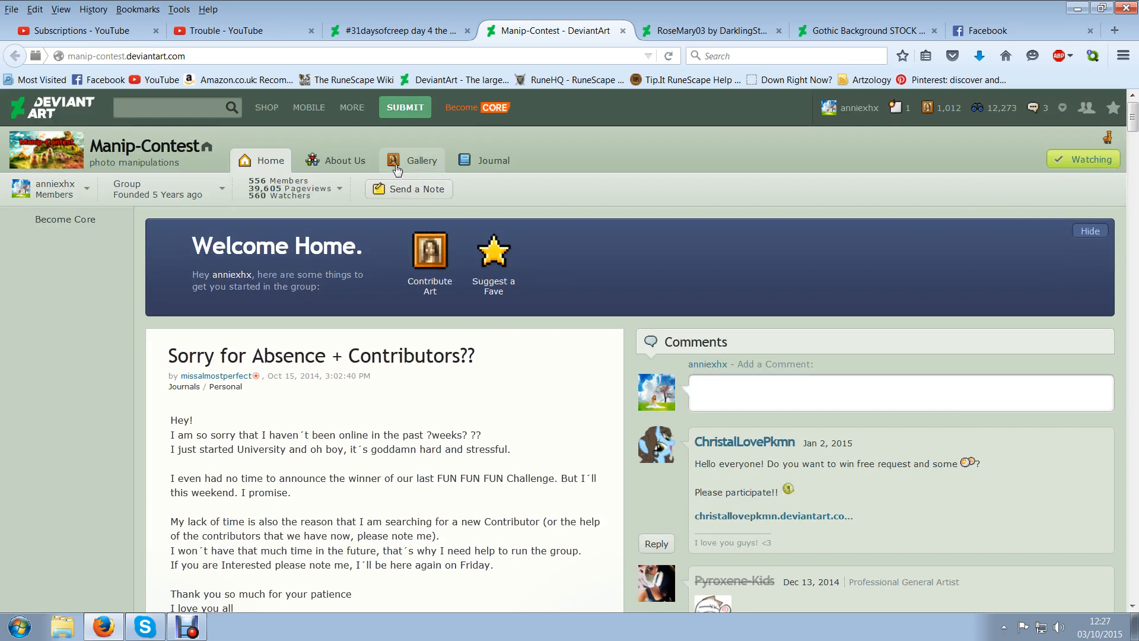
left_click(412, 161)
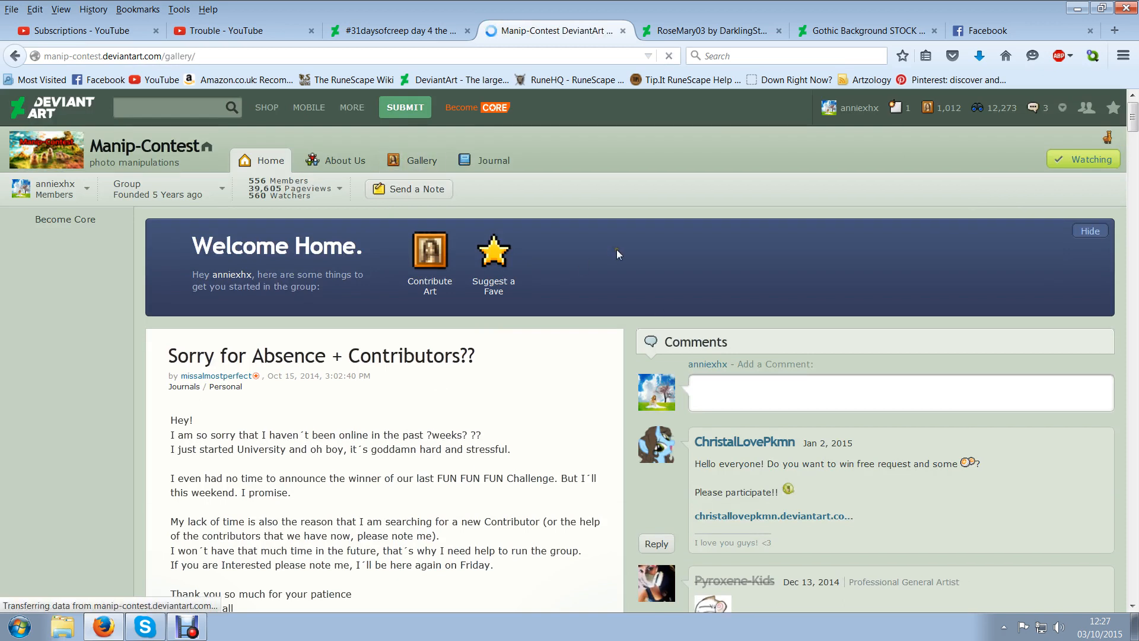
left_click(420, 160)
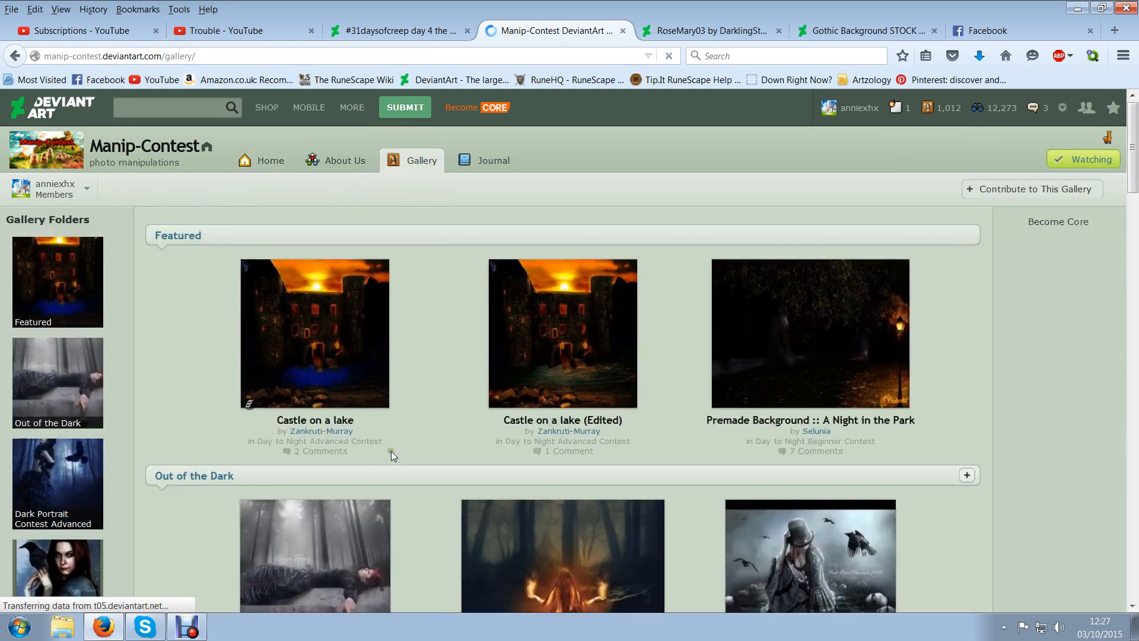
scroll("down", 3)
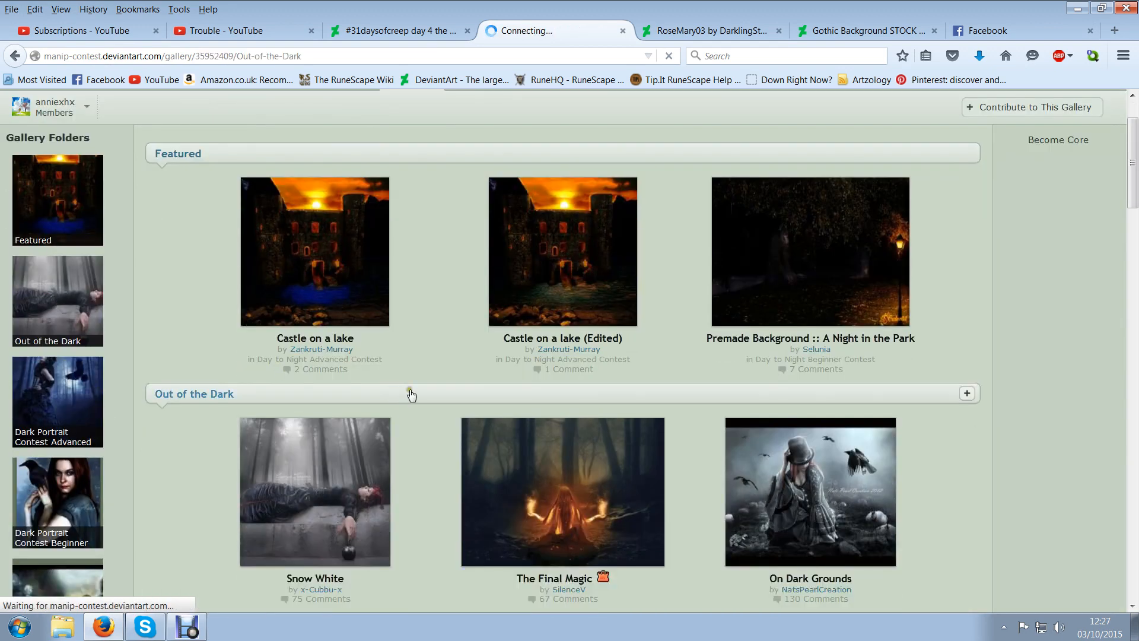
left_click(193, 393)
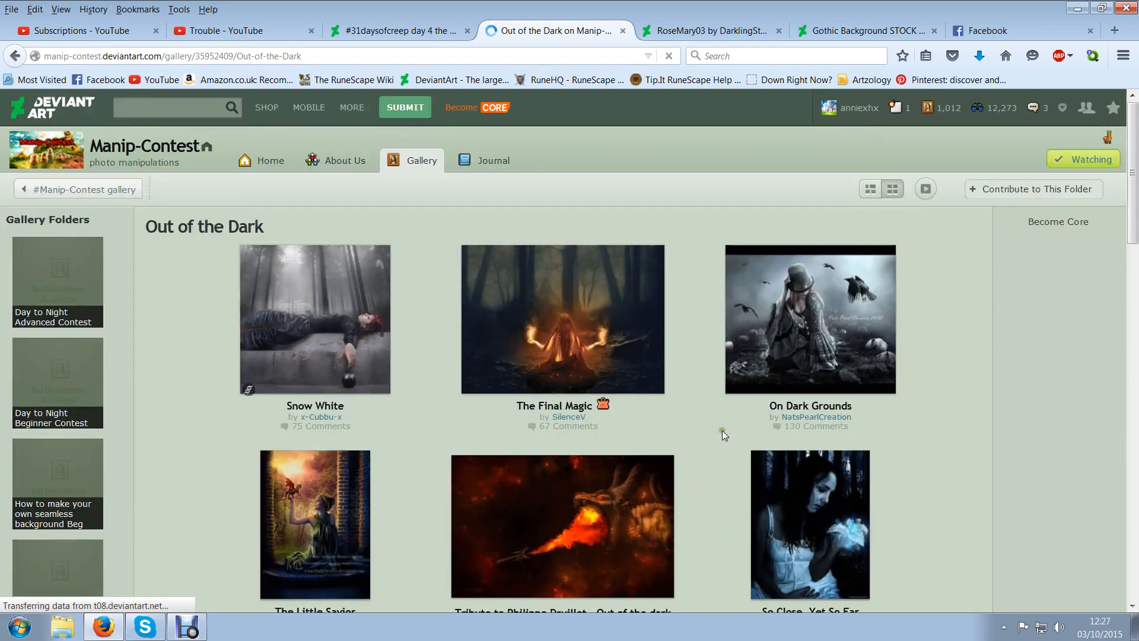
mouse_move(809, 319)
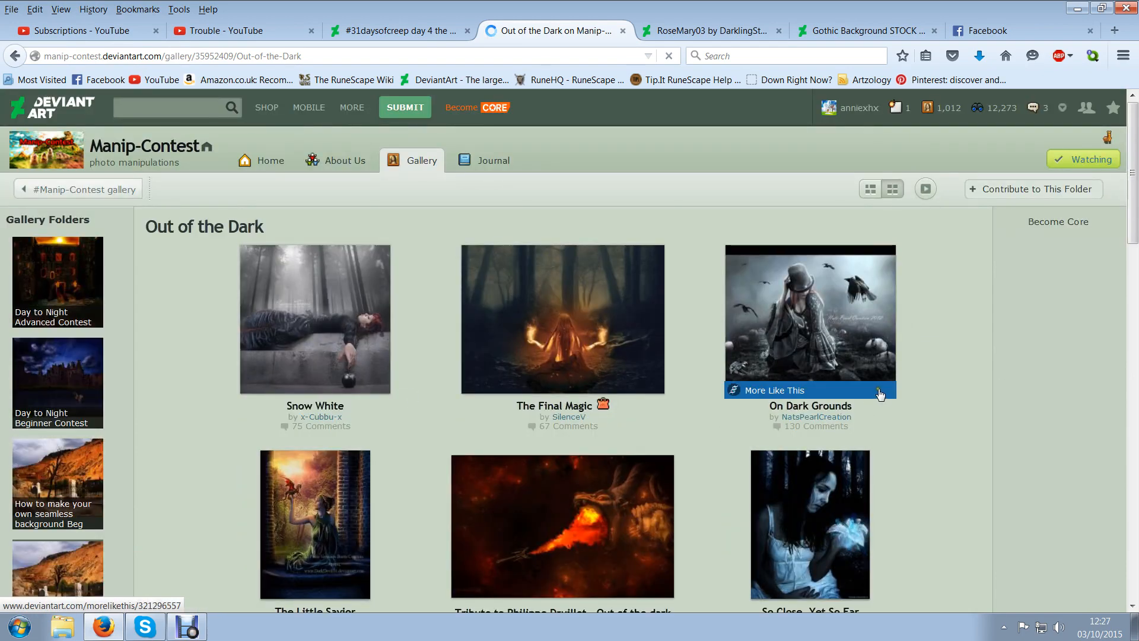
Browse the Out of the Dark folder down to its last entry, including the graveyard girl piece
scroll("down", 3)
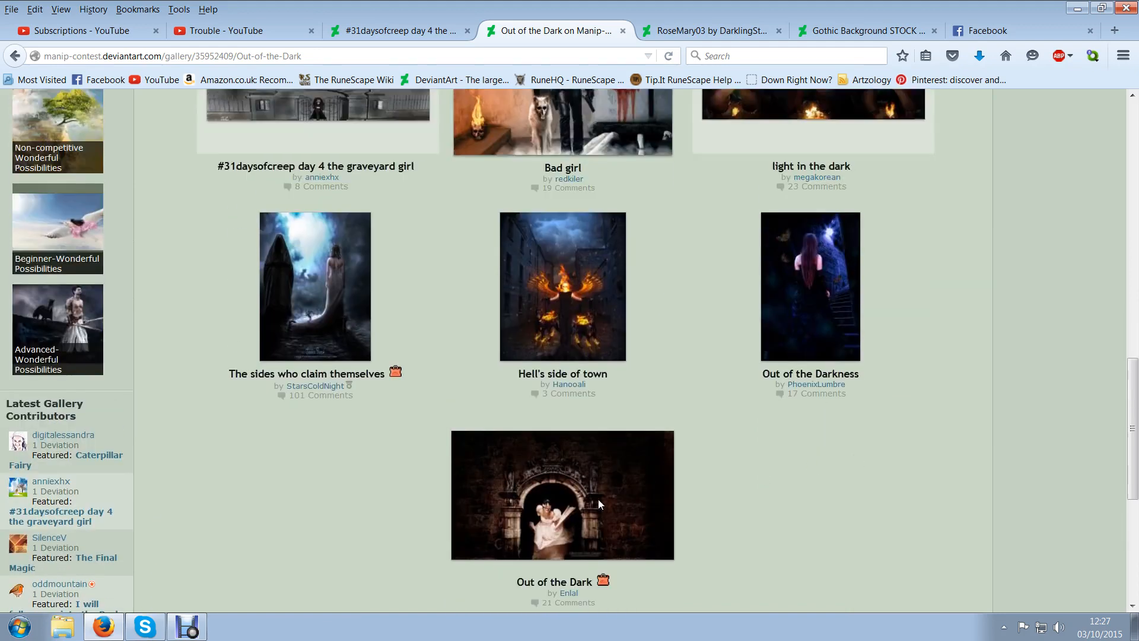
scroll("up", 3)
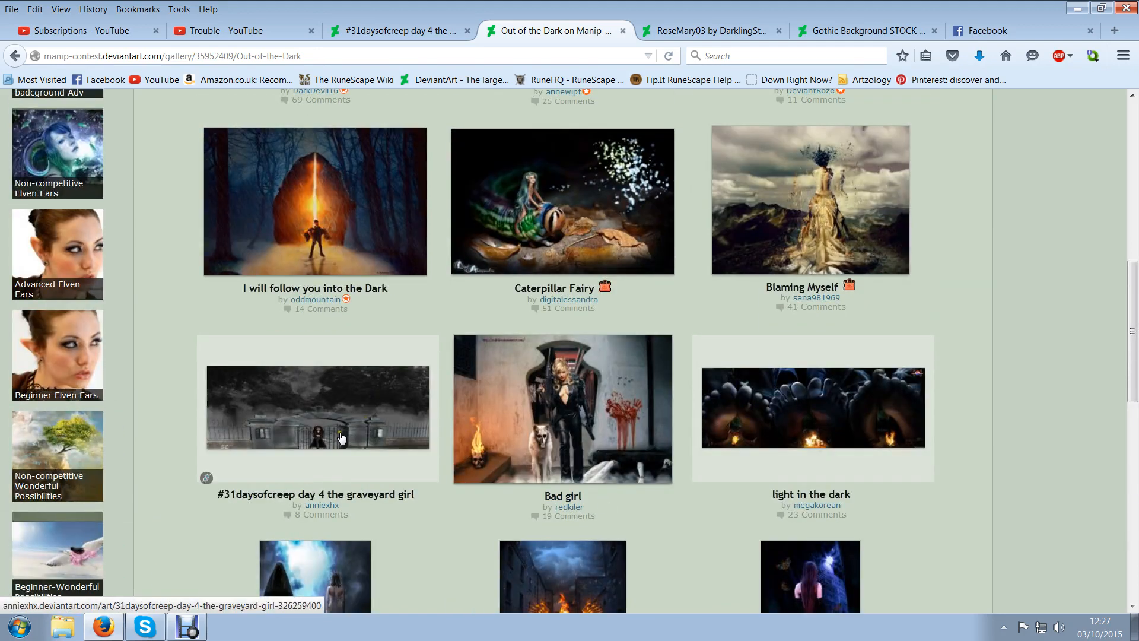
scroll("up", 3)
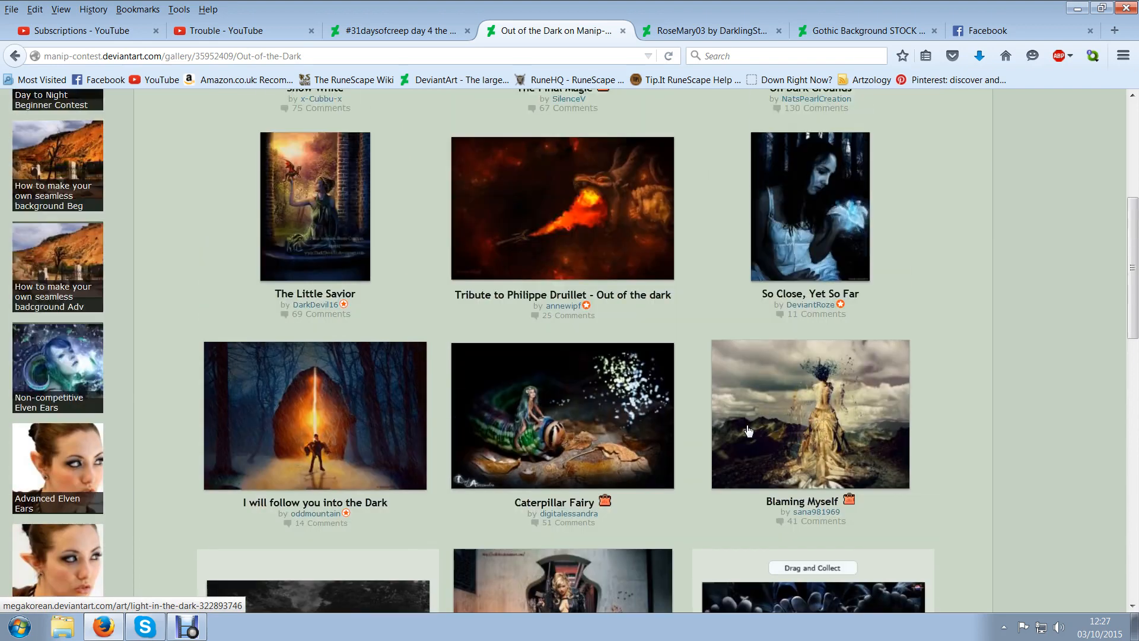
scroll("up", 3)
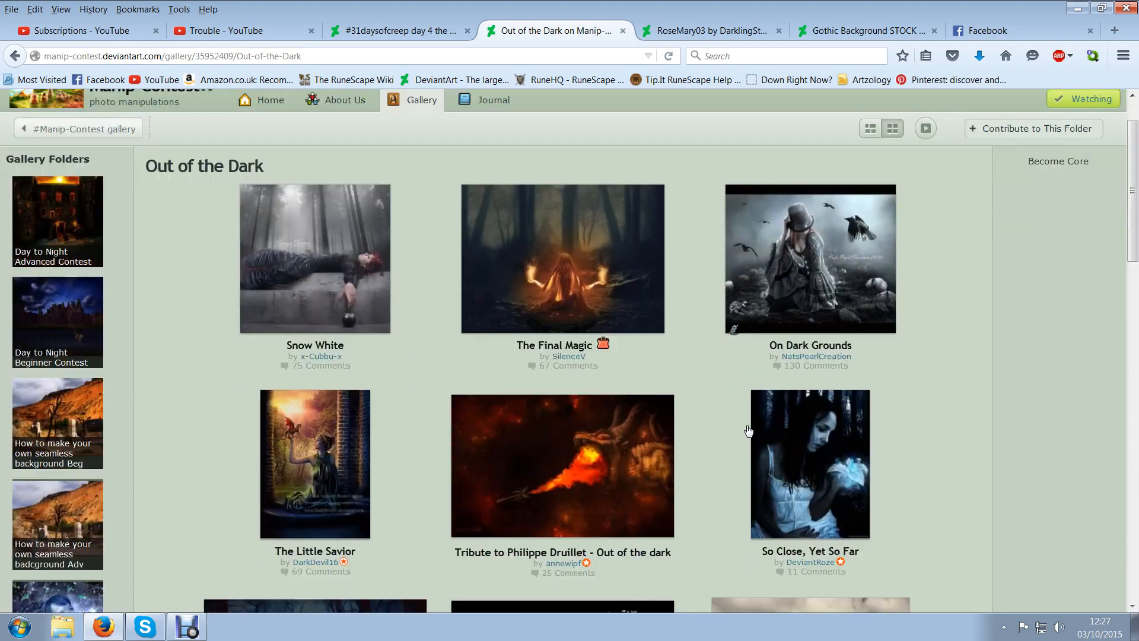
scroll("down", 3)
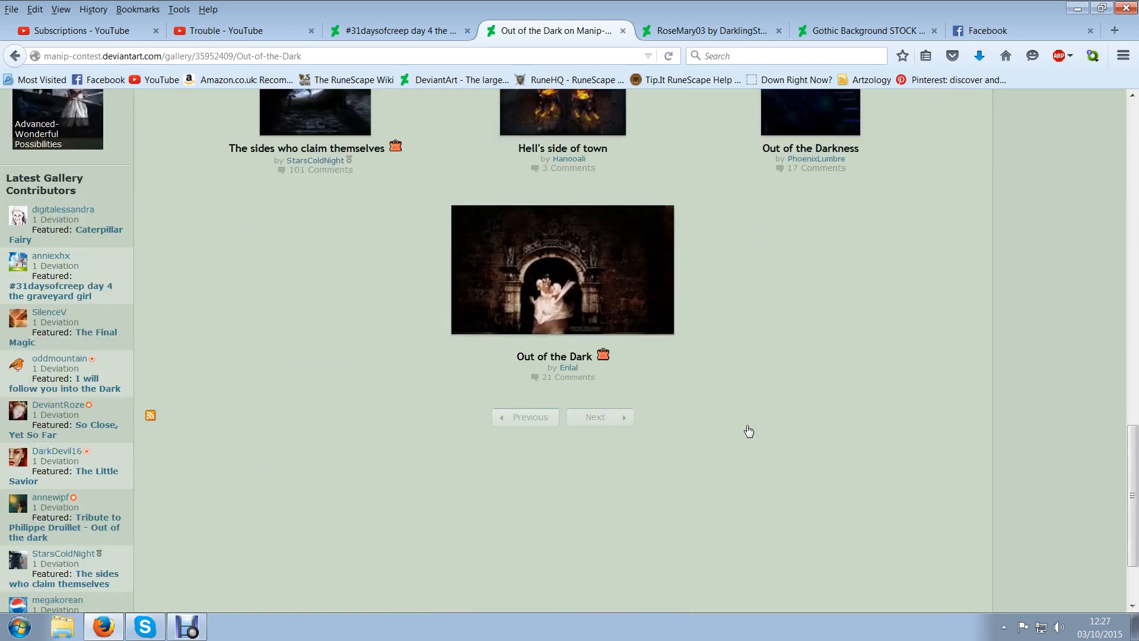
scroll("down", 3)
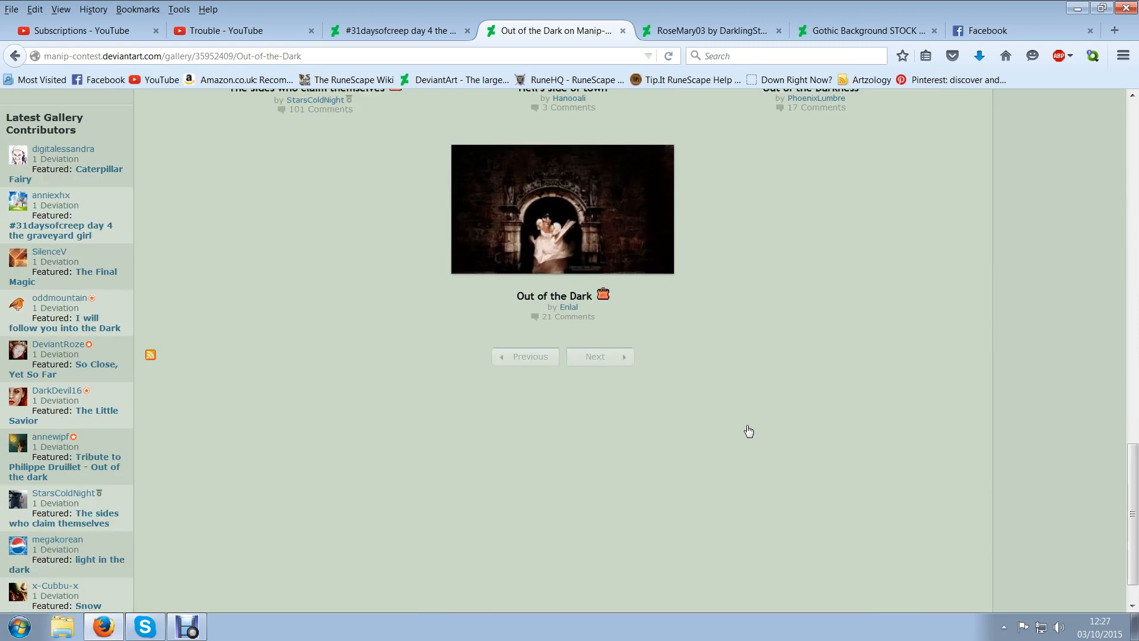
Return to the group overview and open the Manip-Contest journal with the absence post
left_click(14, 55)
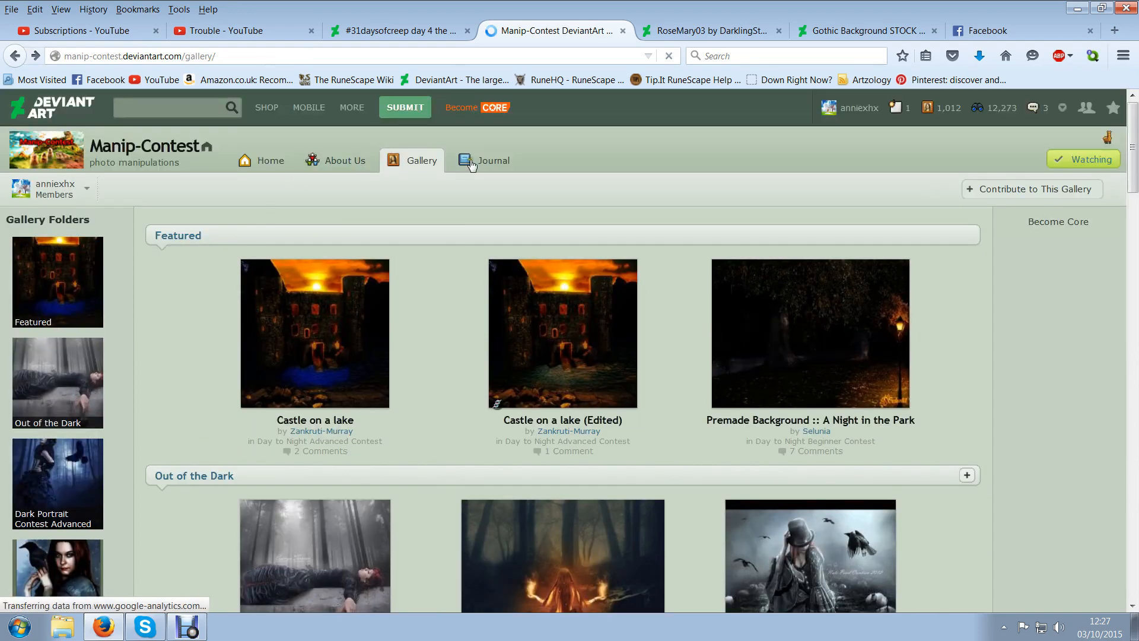
left_click(493, 160)
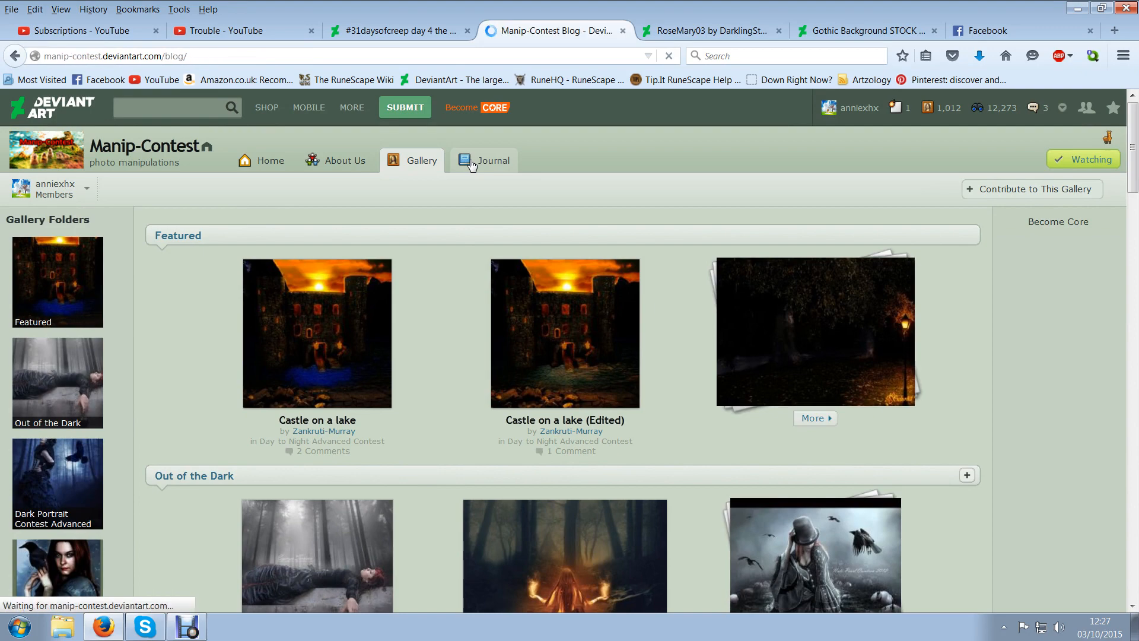
left_click(491, 160)
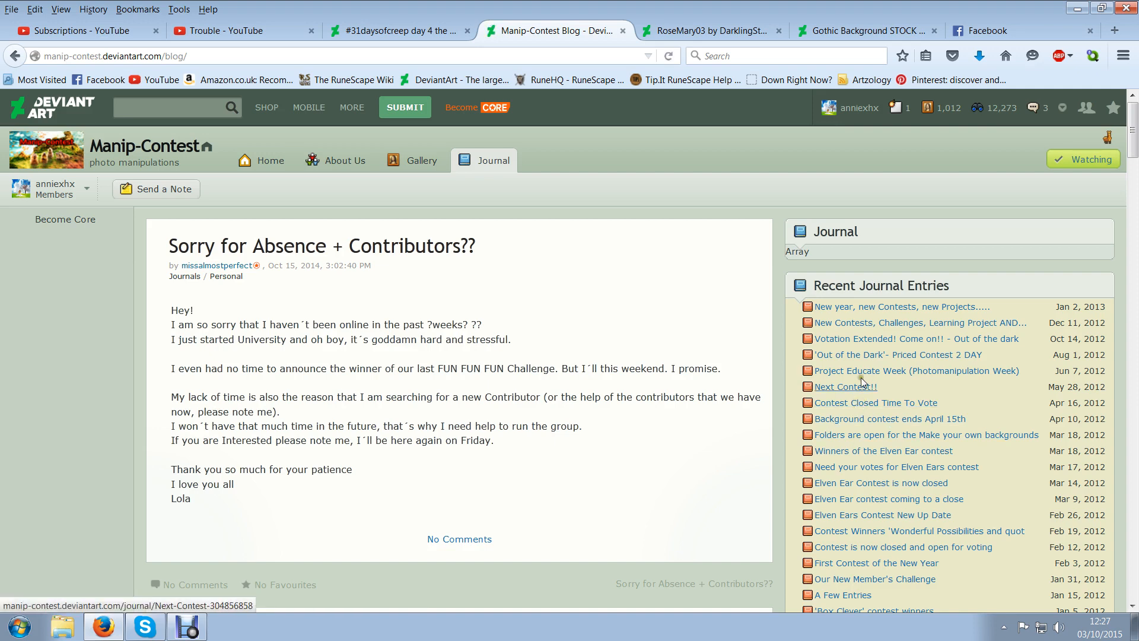
Read the 'Out of the Dark - Priced Contest 2 DAY' journal's theme, stock-crediting rules and prizes
left_click(897, 355)
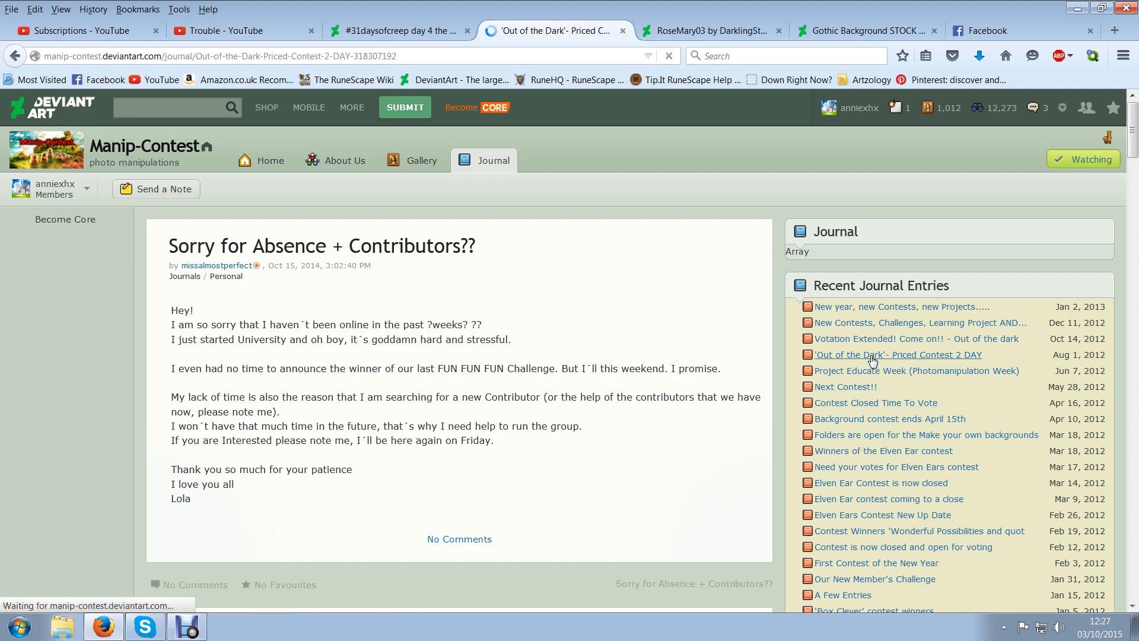
left_click(897, 355)
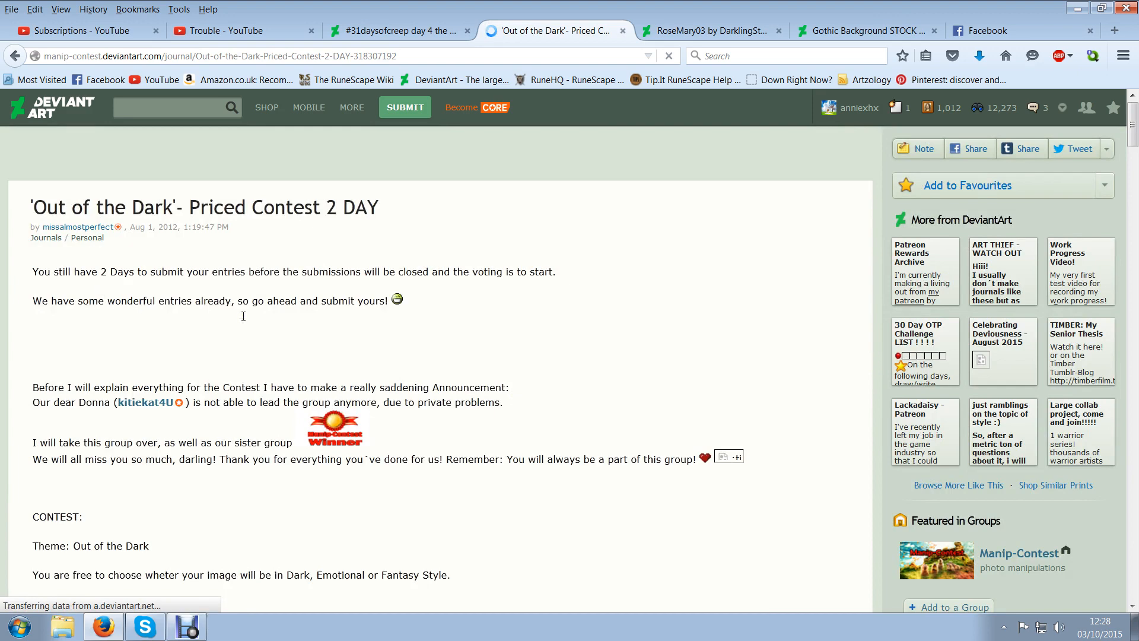
scroll("down", 3)
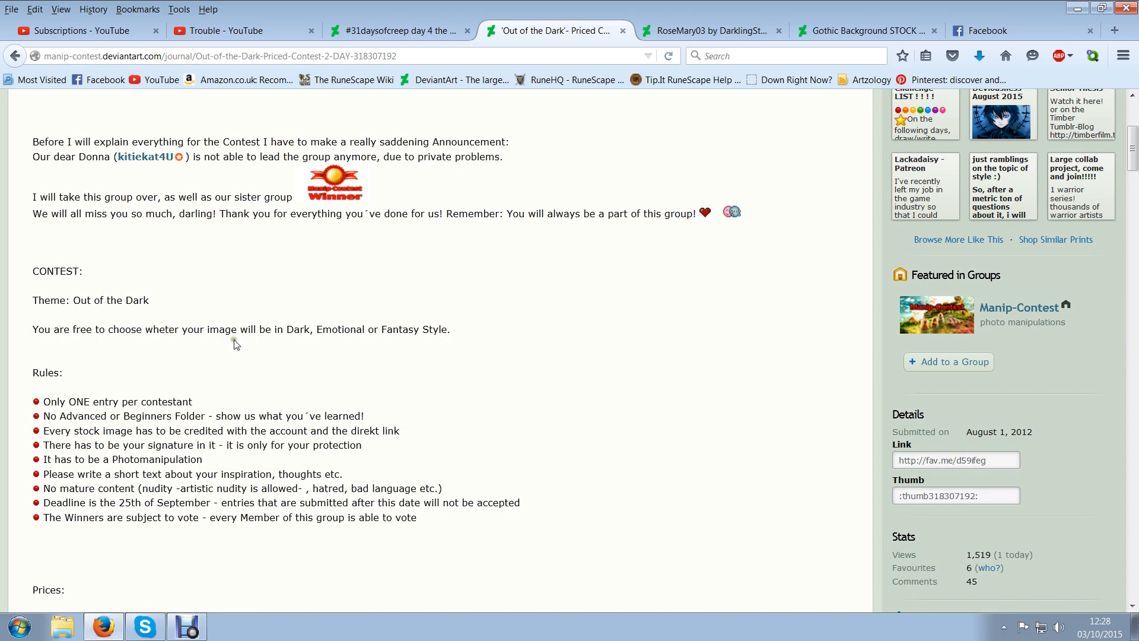
mouse_move(144, 377)
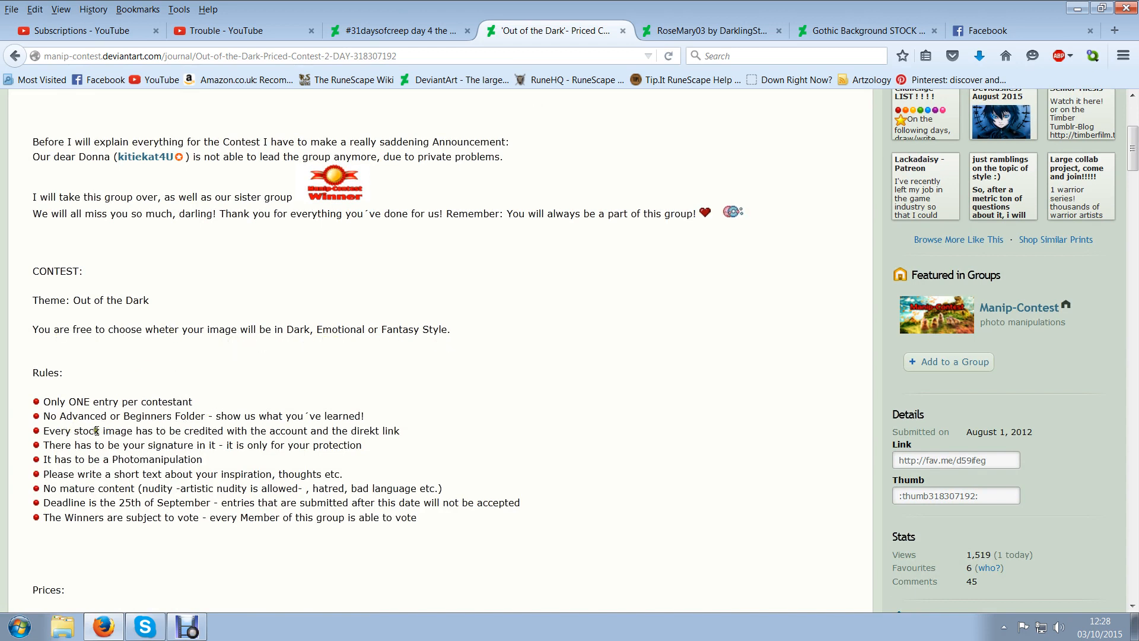
mouse_move(115, 461)
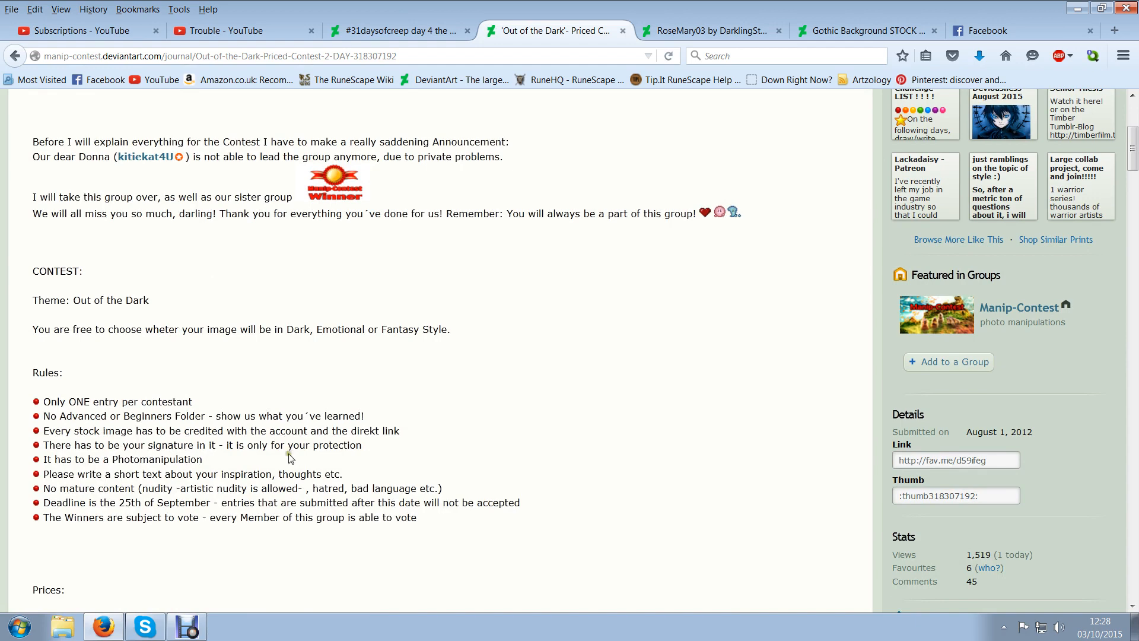
mouse_move(185, 475)
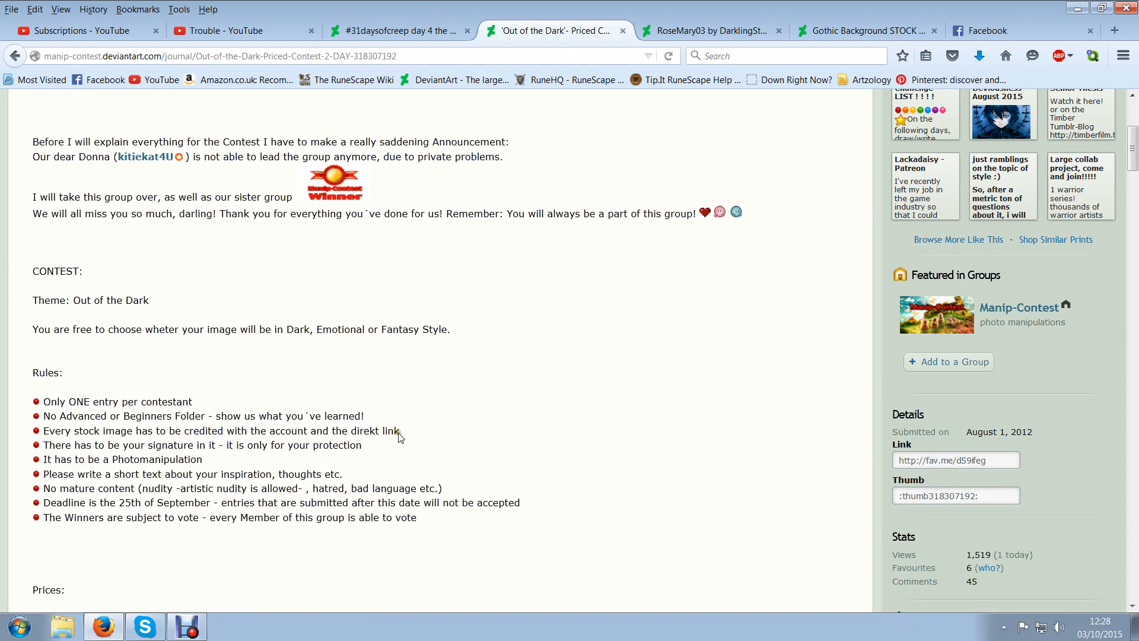
scroll("down", 3)
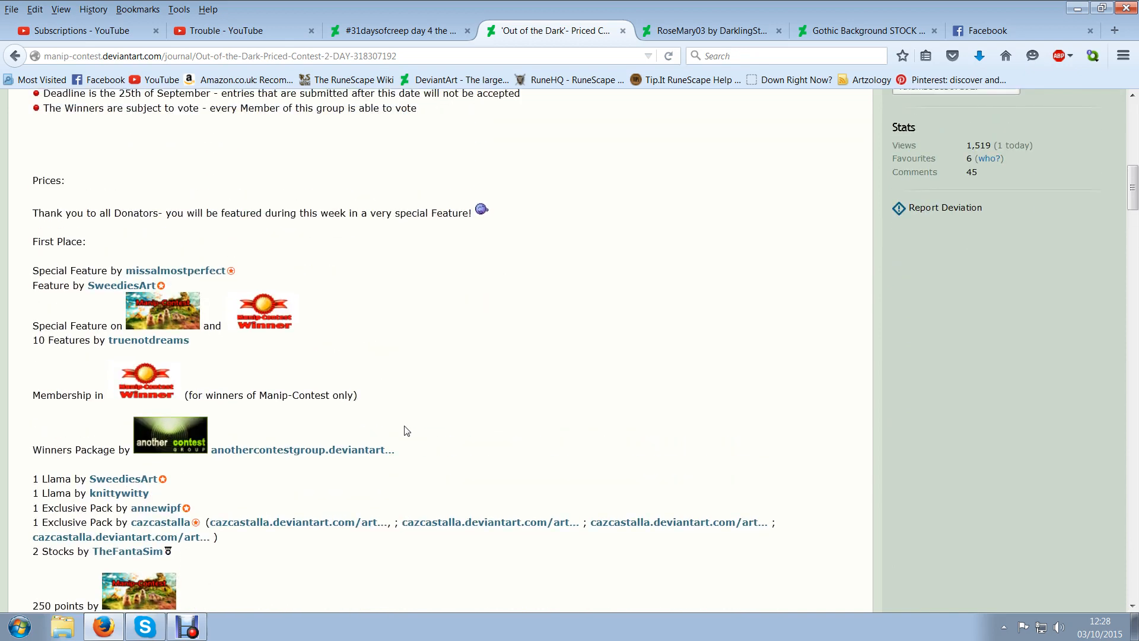
scroll("down", 3)
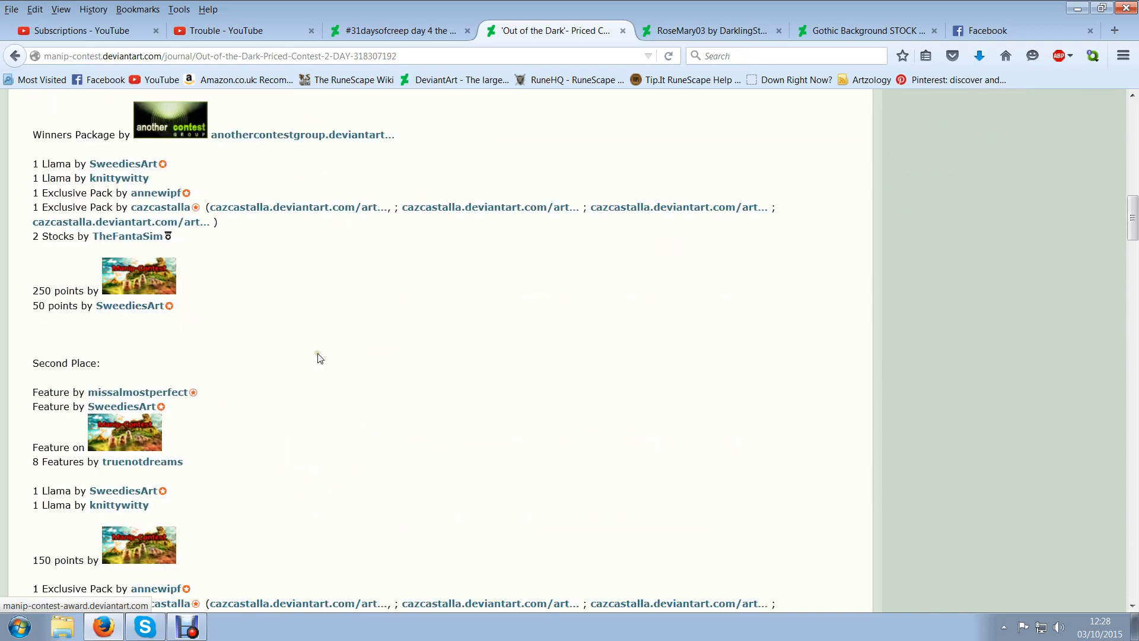
scroll("up", 3)
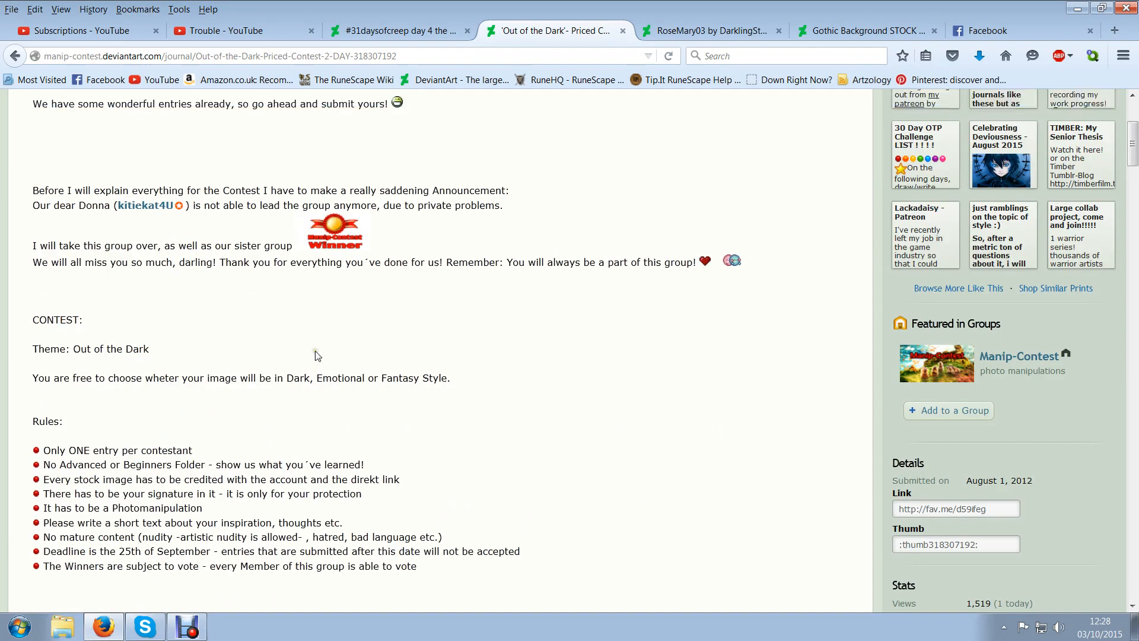
Return to the Manip-Contest journal entries list and browse the older journals
left_click(13, 56)
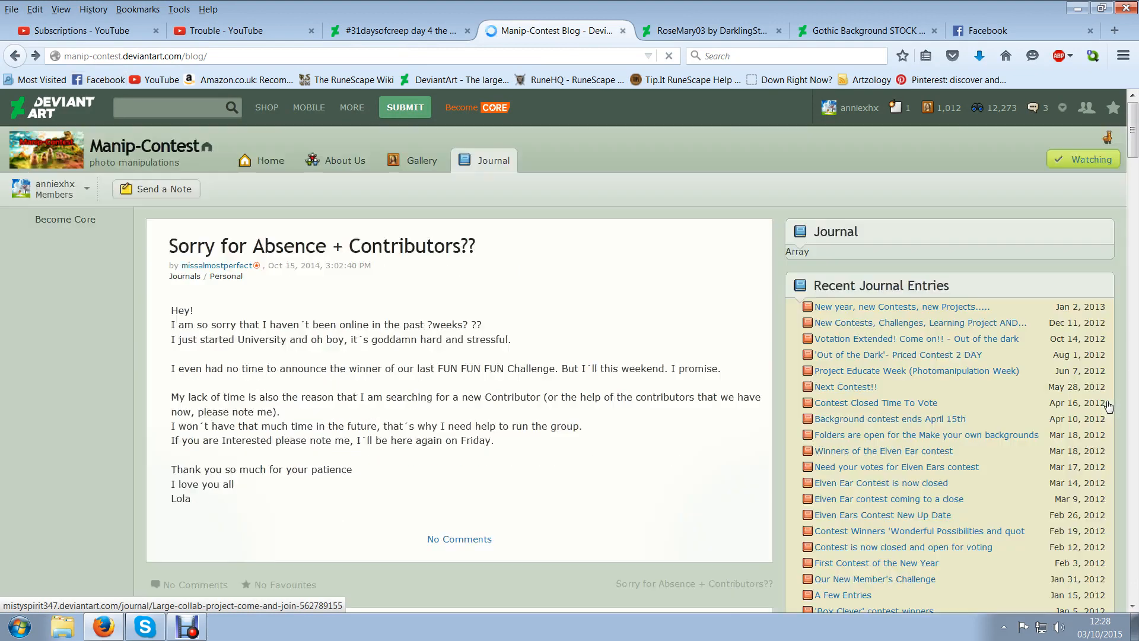
mouse_move(897, 354)
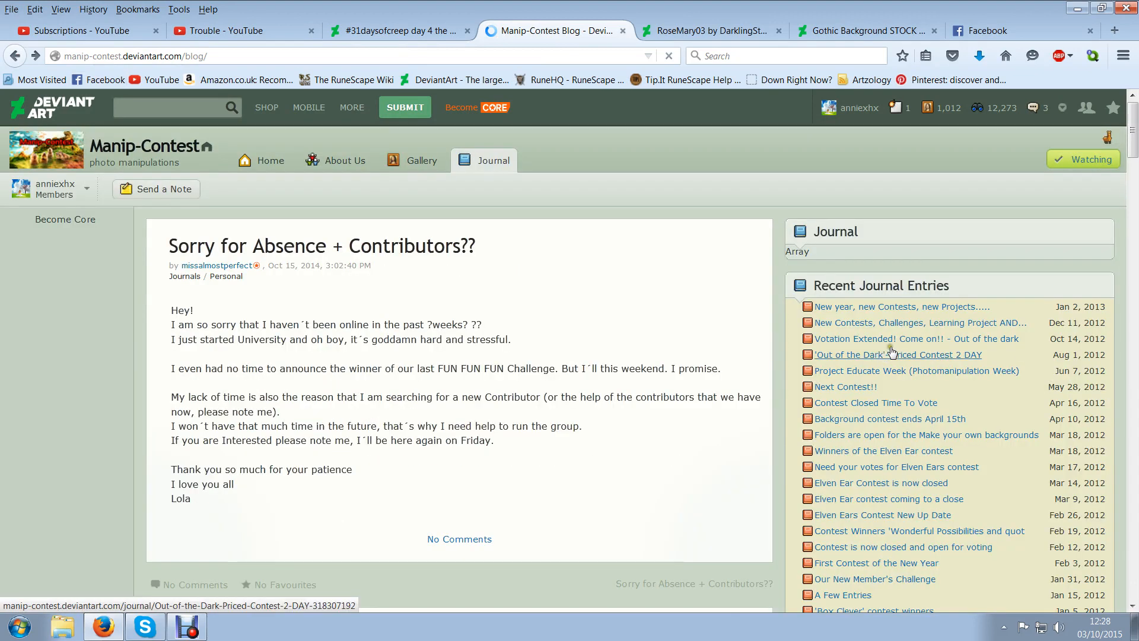
mouse_move(918, 339)
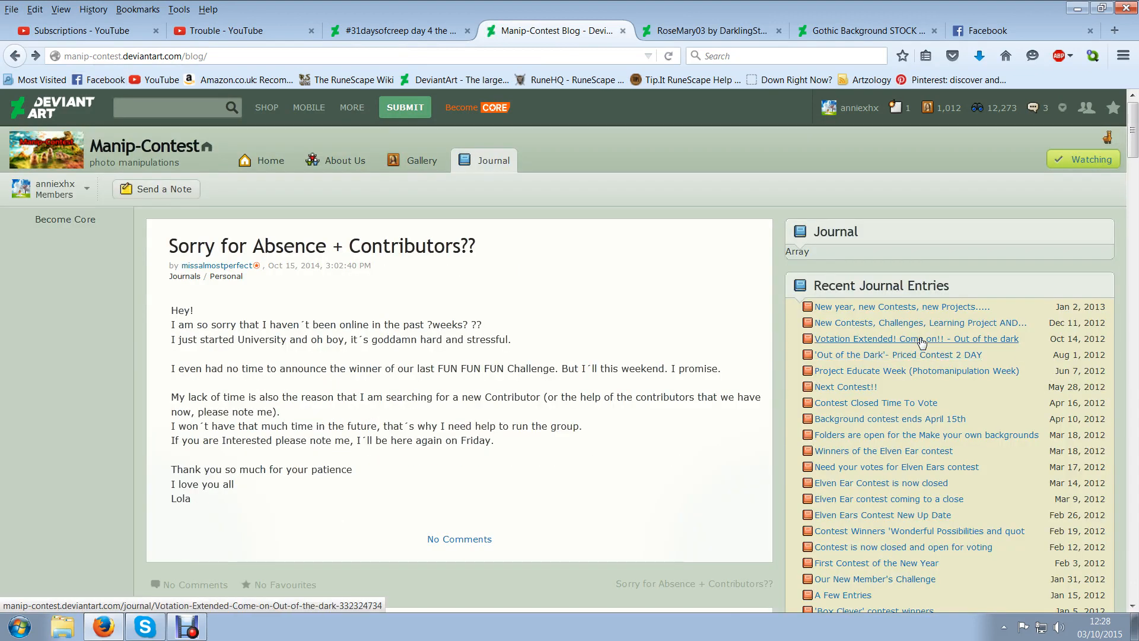
scroll("down", 3)
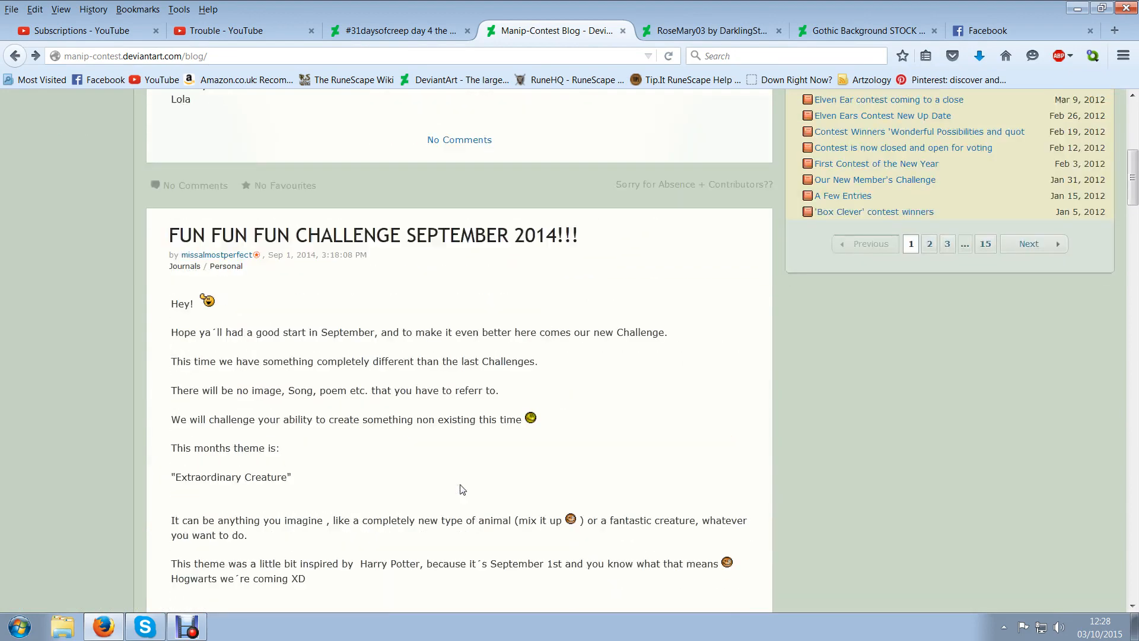
scroll("down", 3)
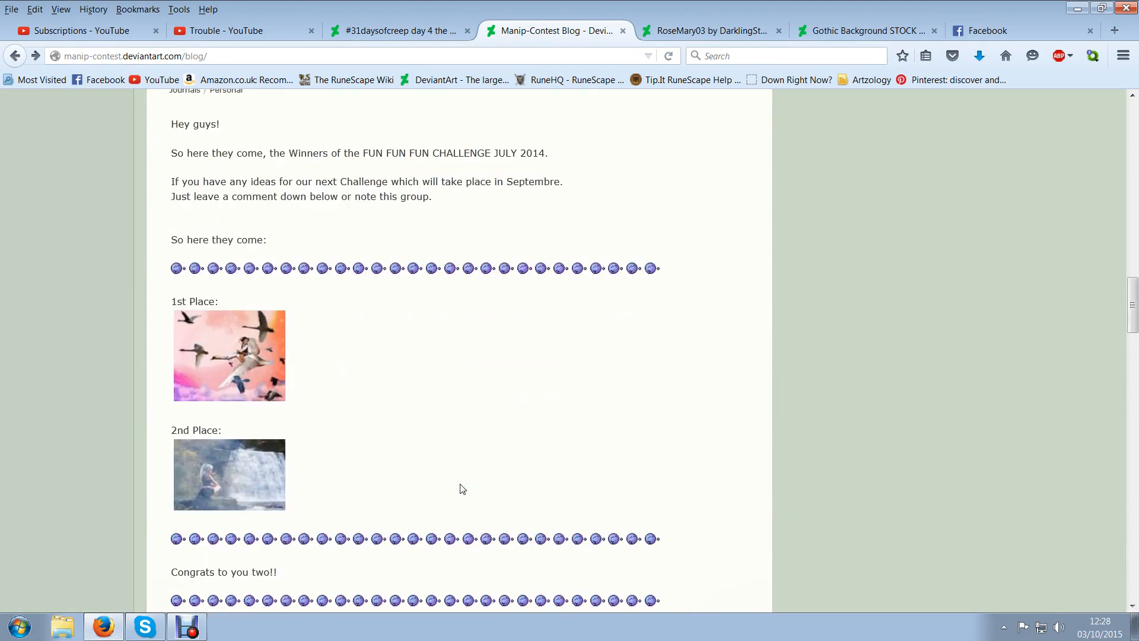
scroll("up", 3)
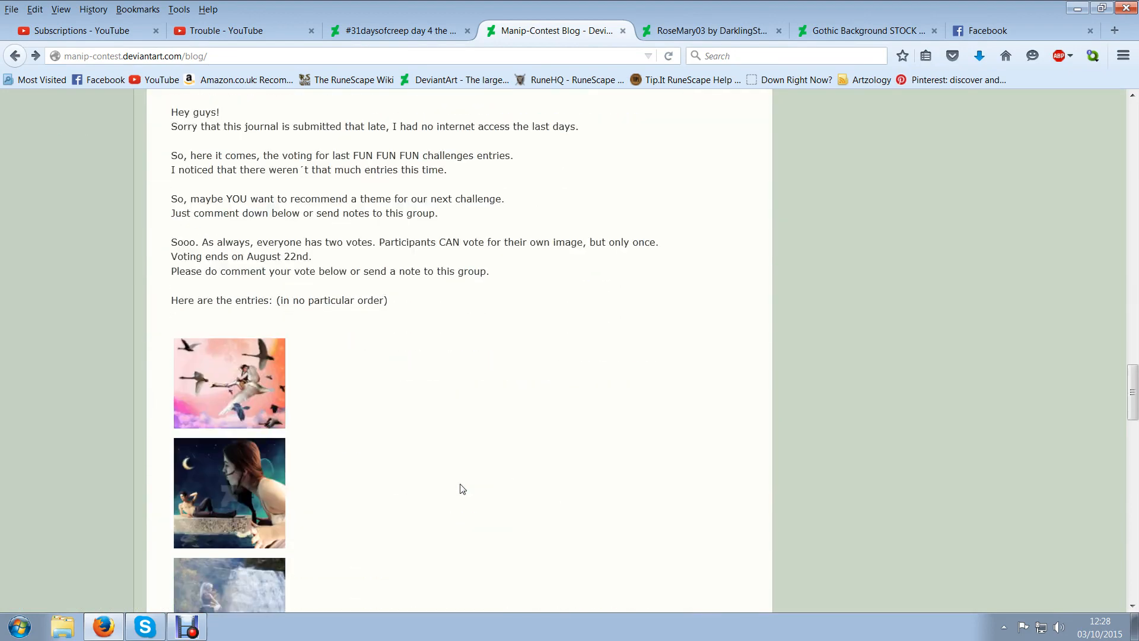
scroll("down", 3)
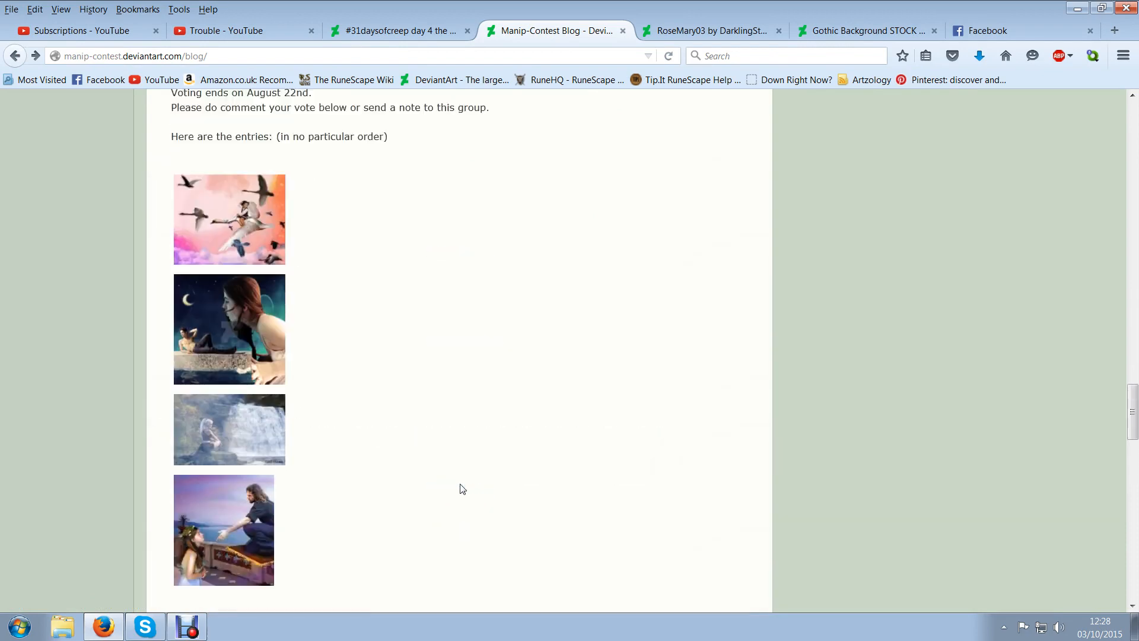
scroll("down", 3)
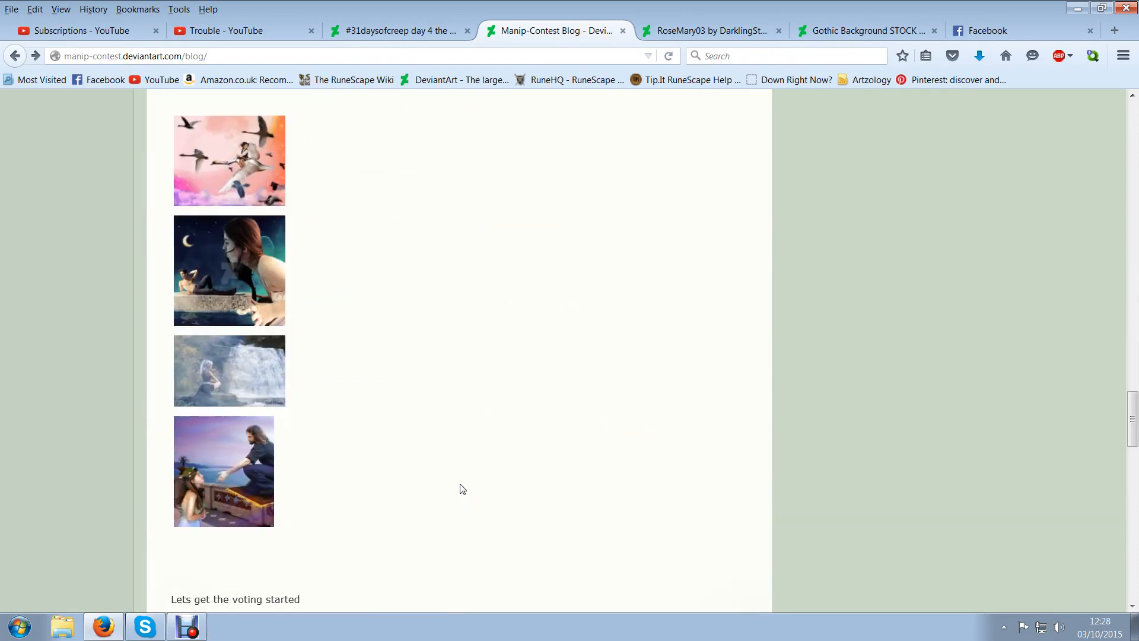
scroll("up", 3)
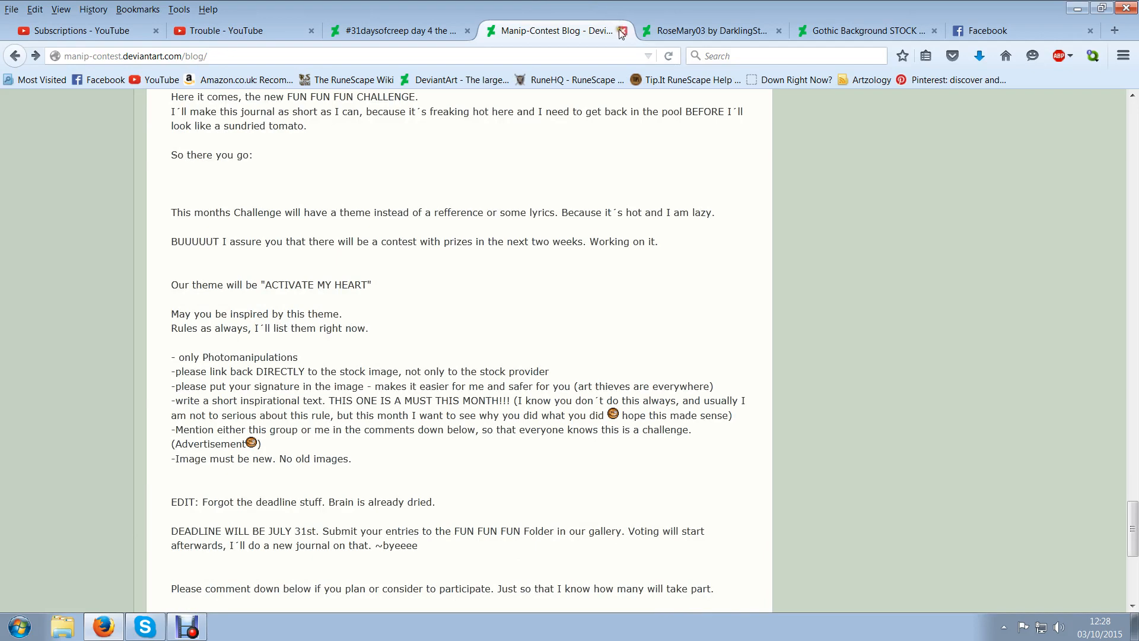
Close the Manip-Contest, RoseMary03 and Gothic Background STOCK tabs to return to the day 4 page
left_click(623, 31)
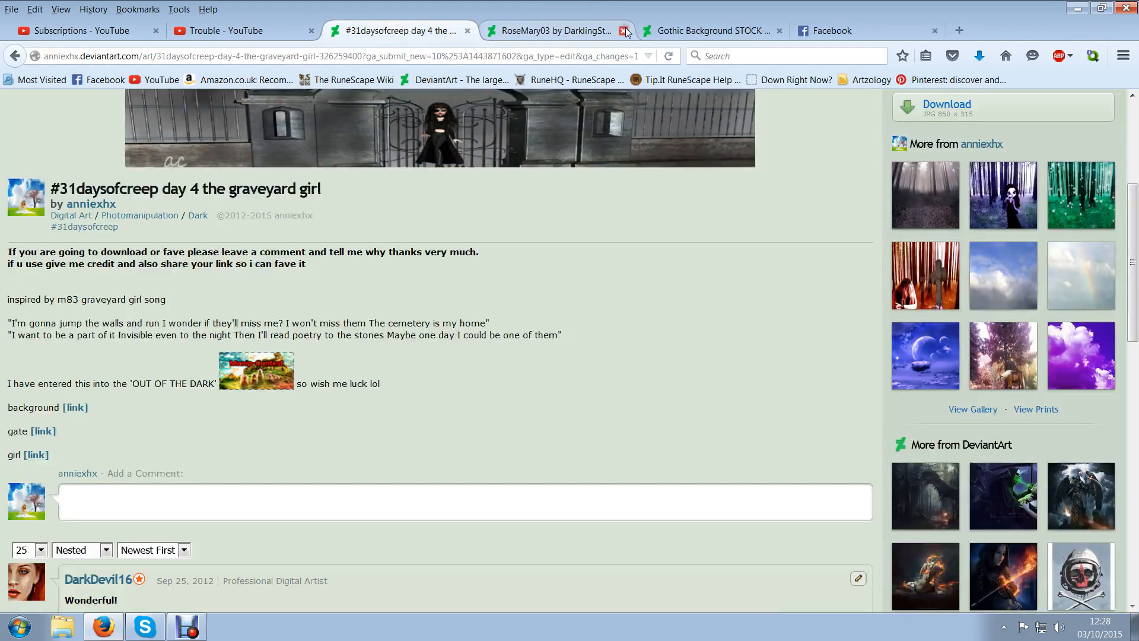
left_click(626, 31)
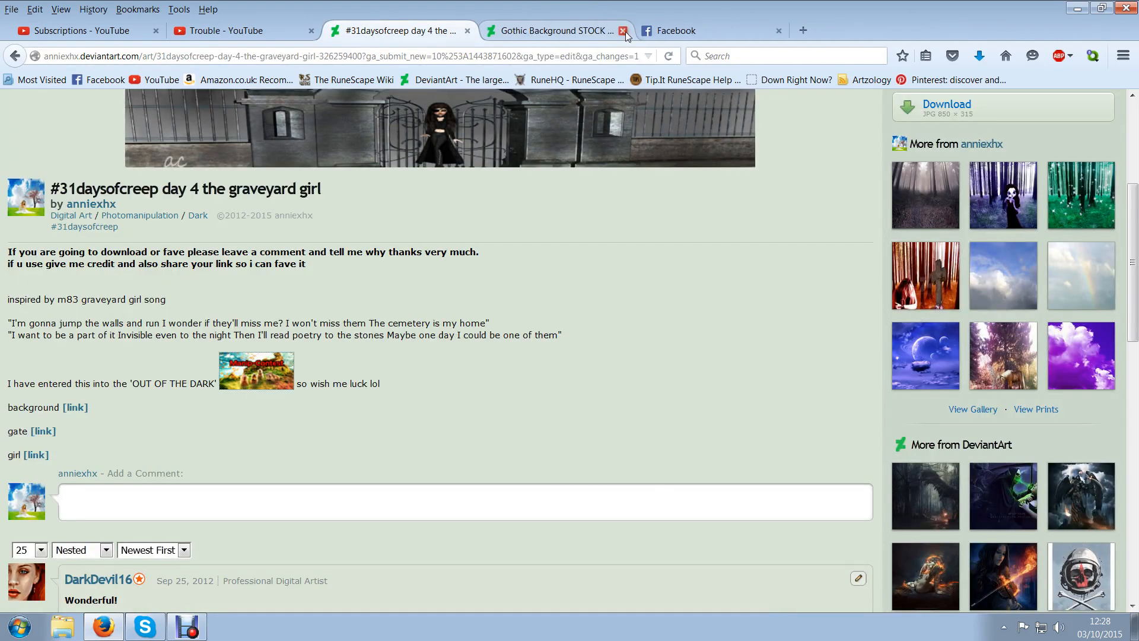
left_click(623, 30)
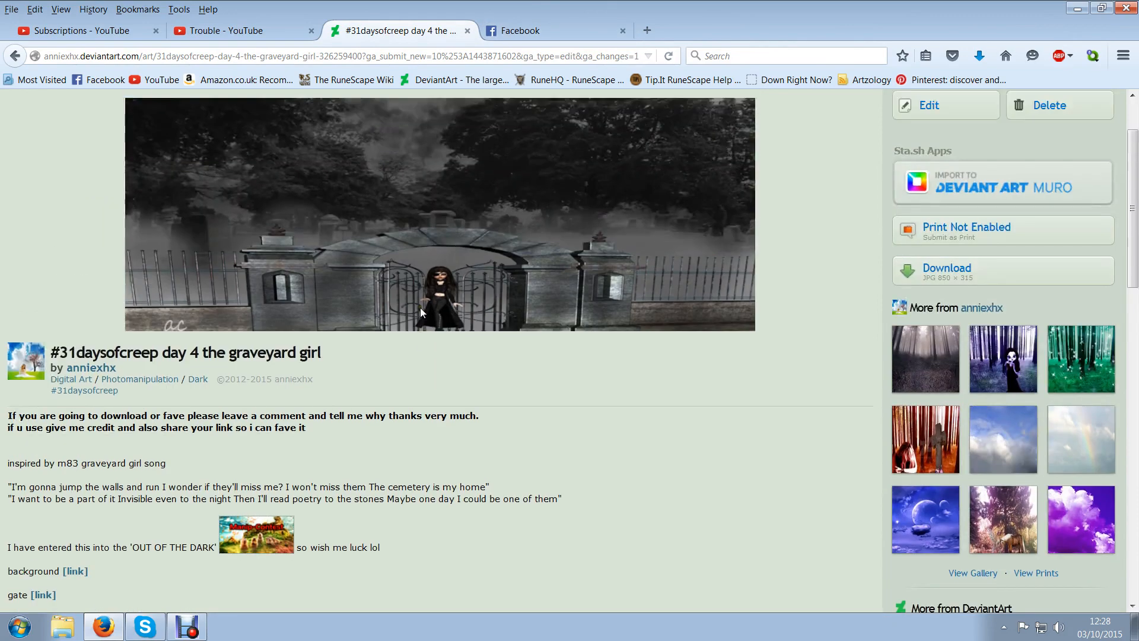
scroll("up", 3)
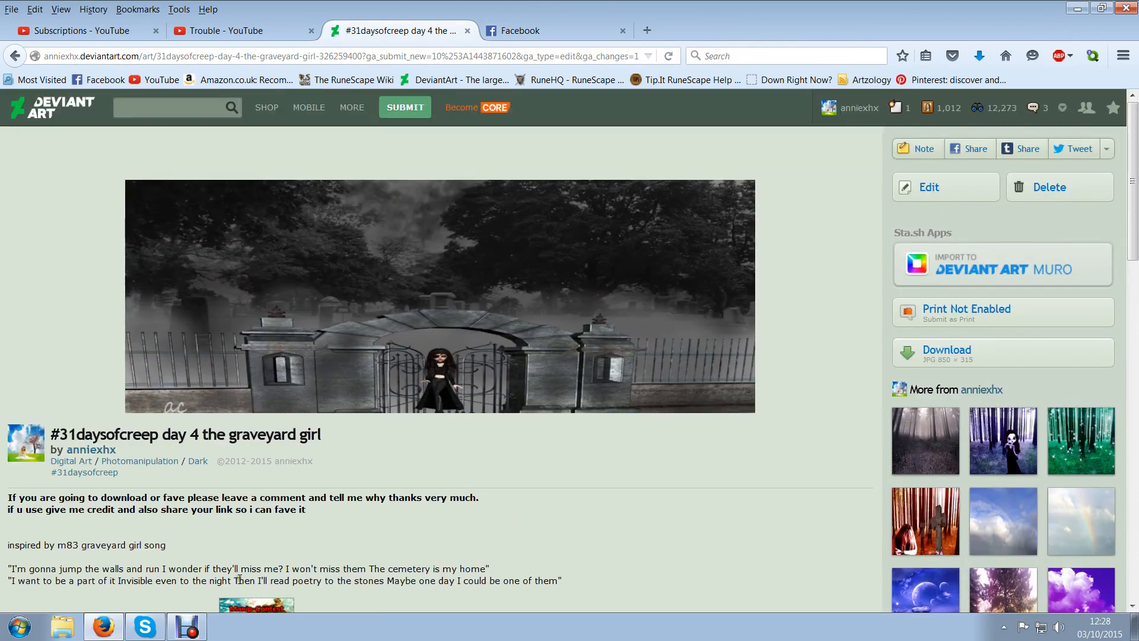
mouse_move(50, 595)
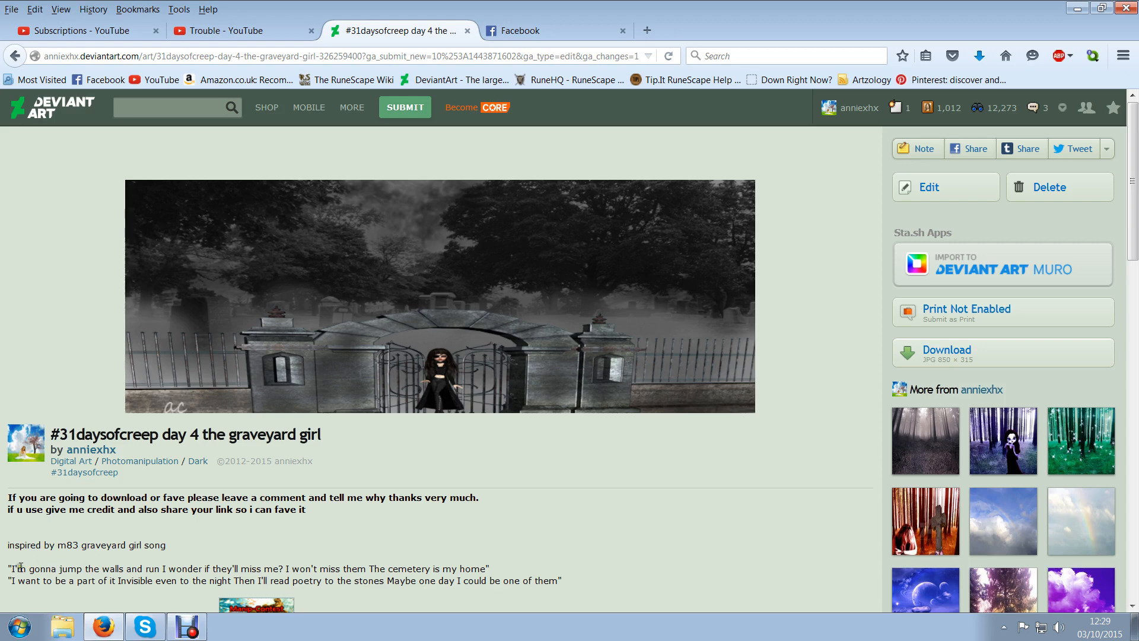
mouse_move(98, 586)
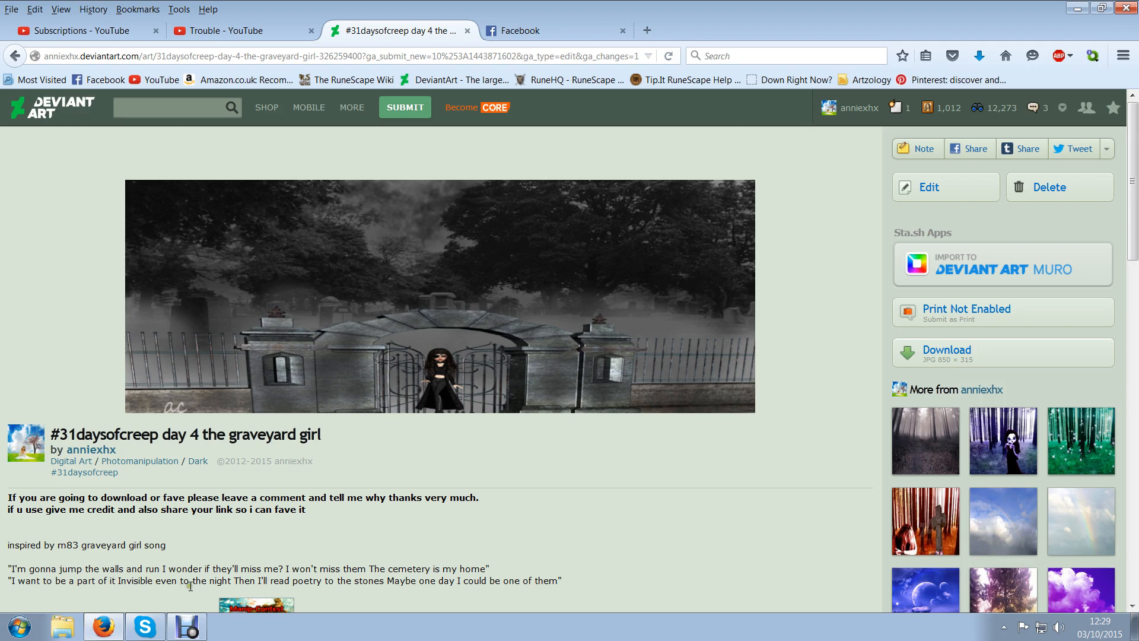
mouse_move(258, 599)
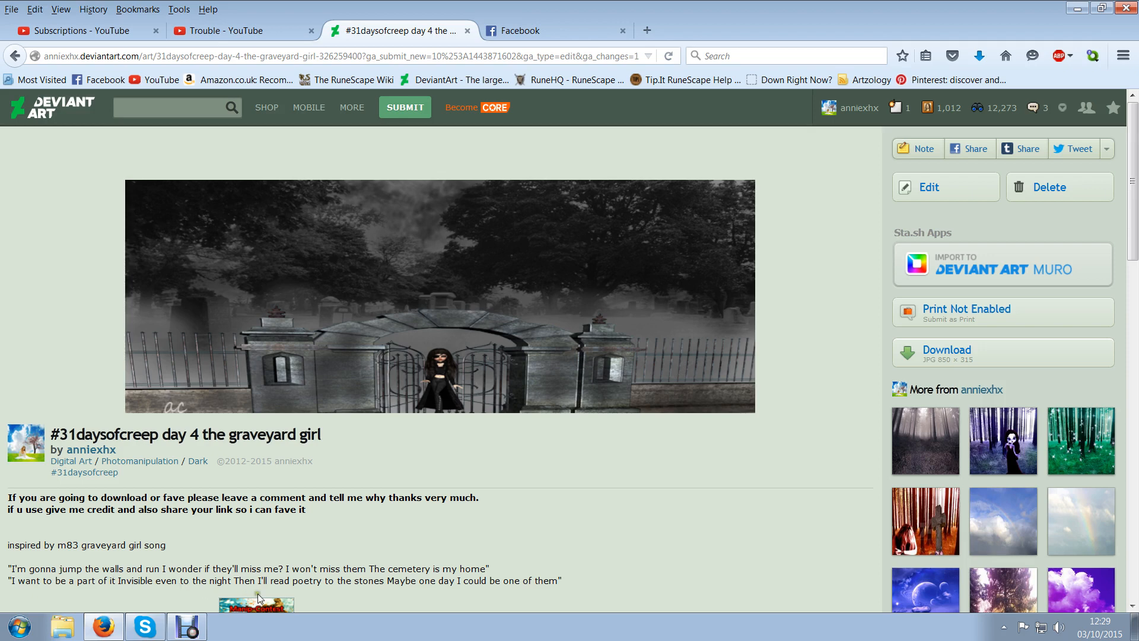
mouse_move(365, 582)
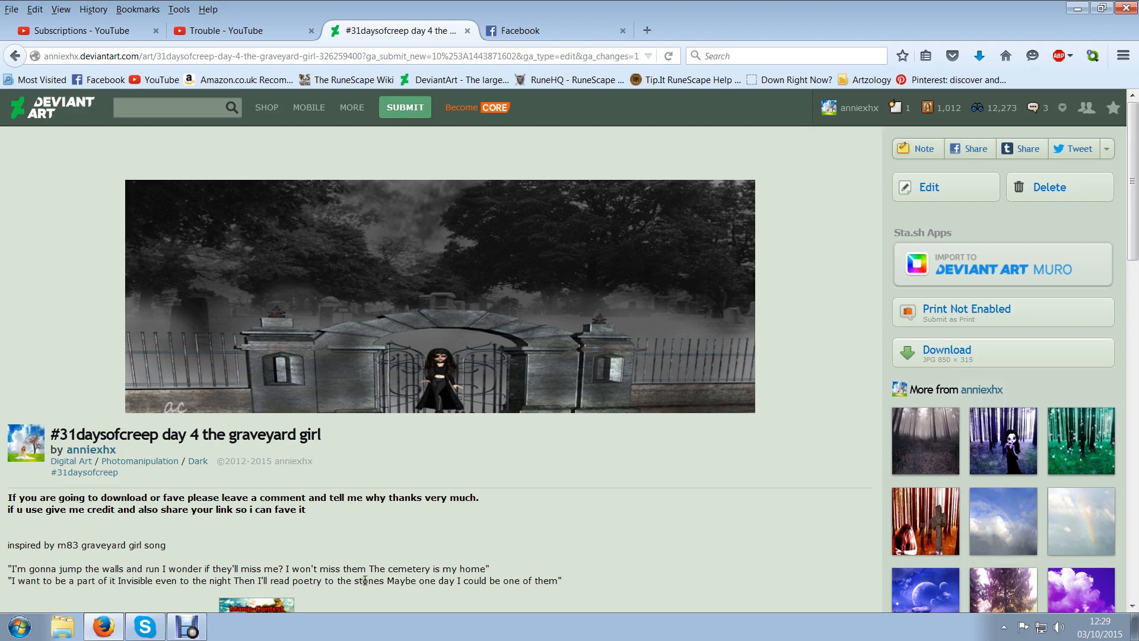
mouse_move(568, 559)
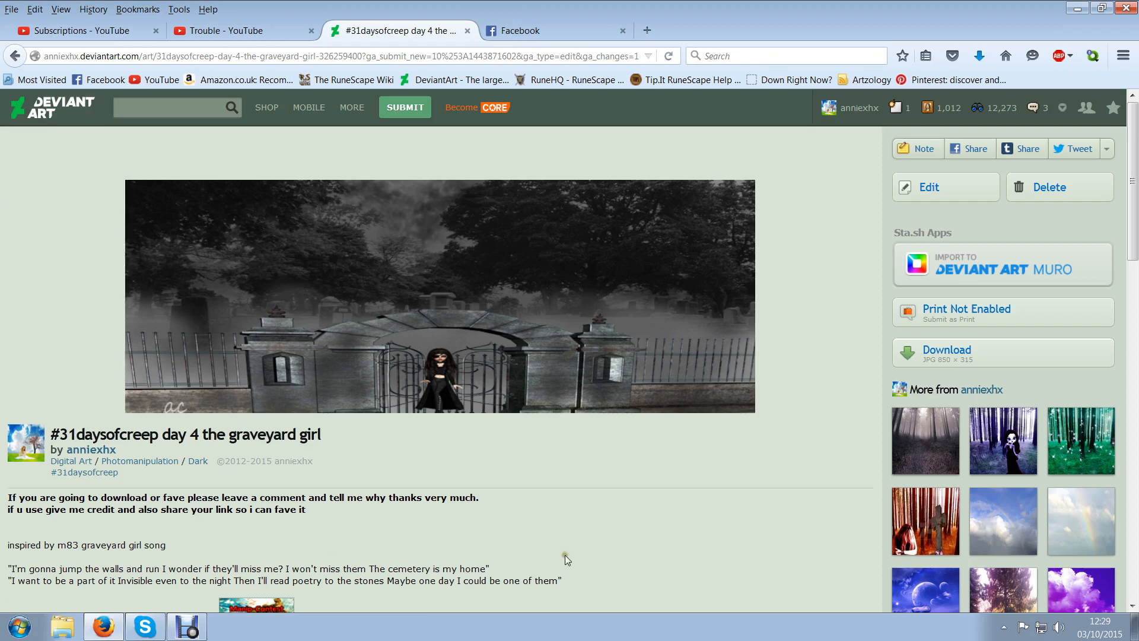
scroll("down", 3)
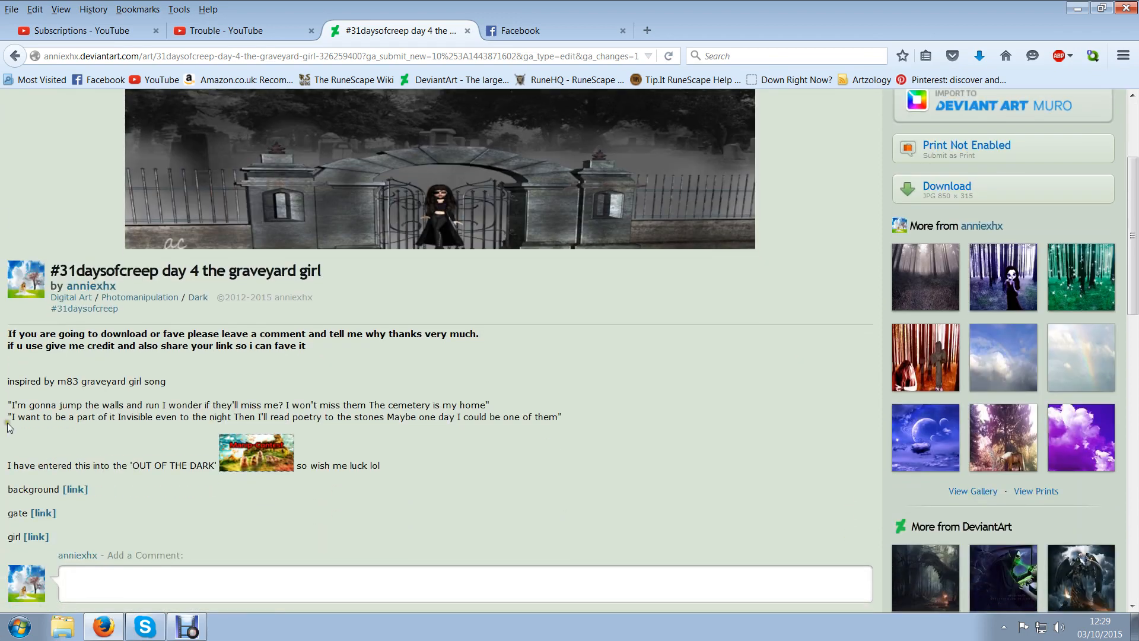
mouse_move(276, 292)
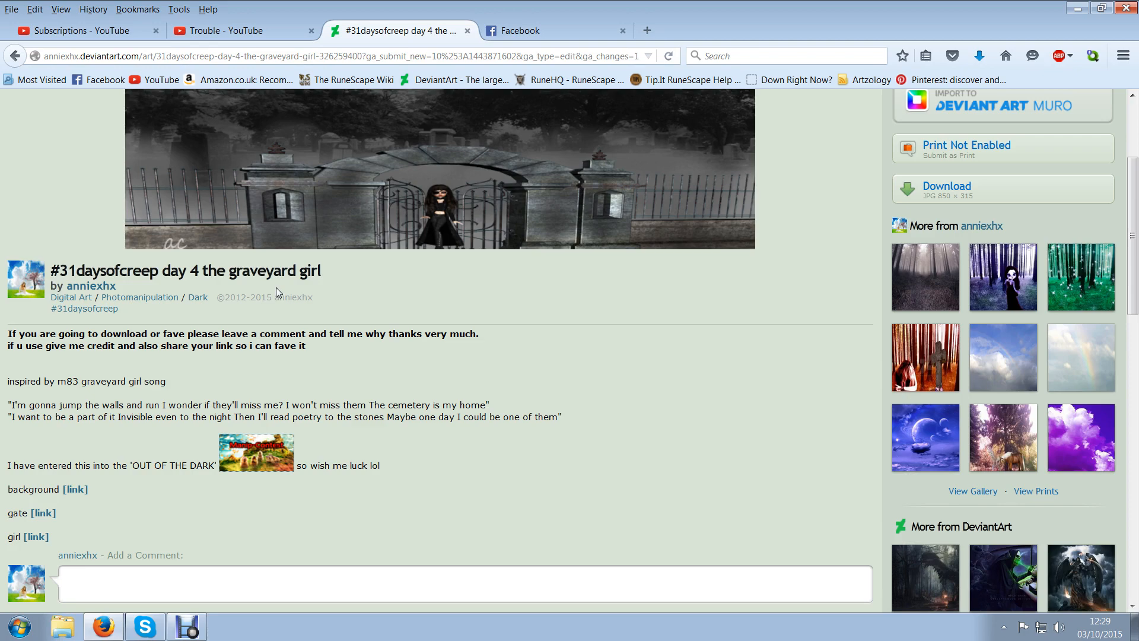
scroll("up", 3)
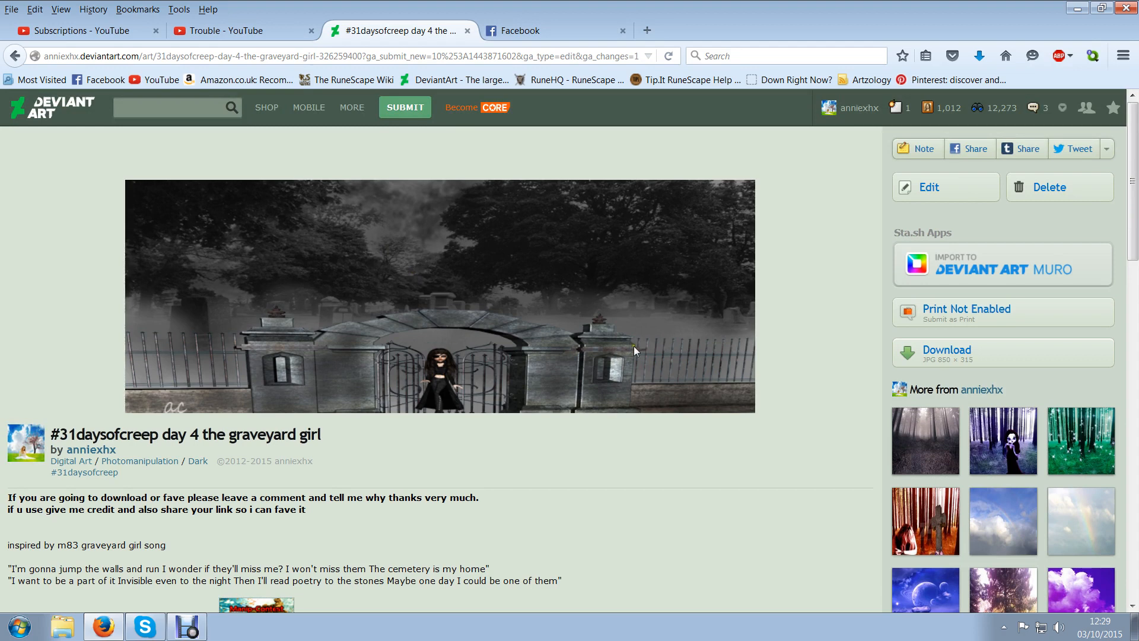
mouse_move(428, 352)
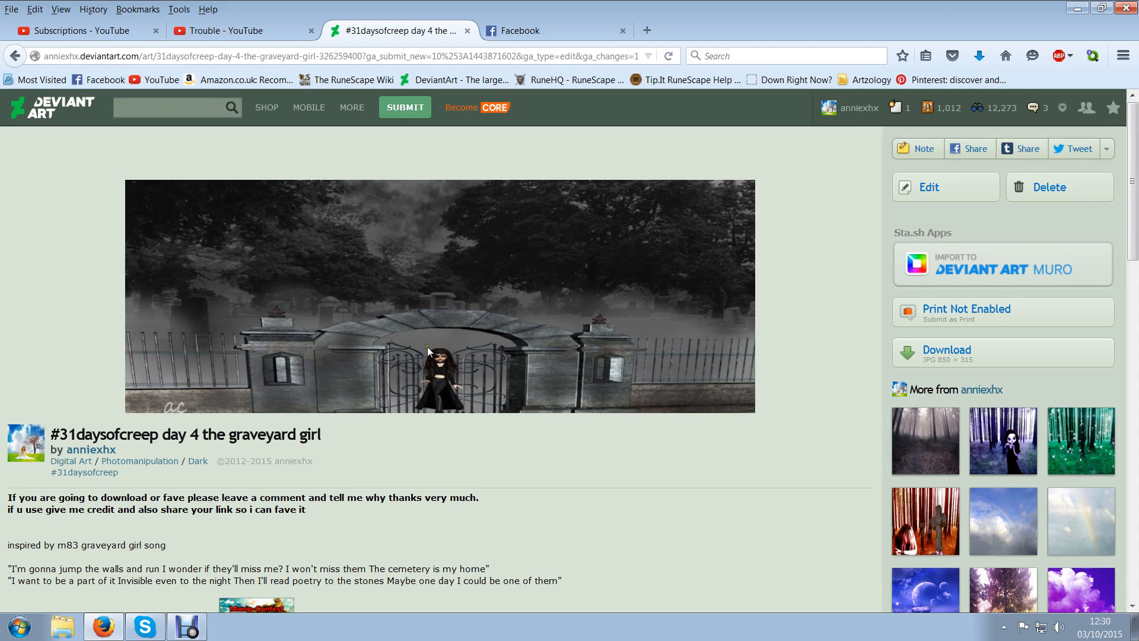
mouse_move(446, 355)
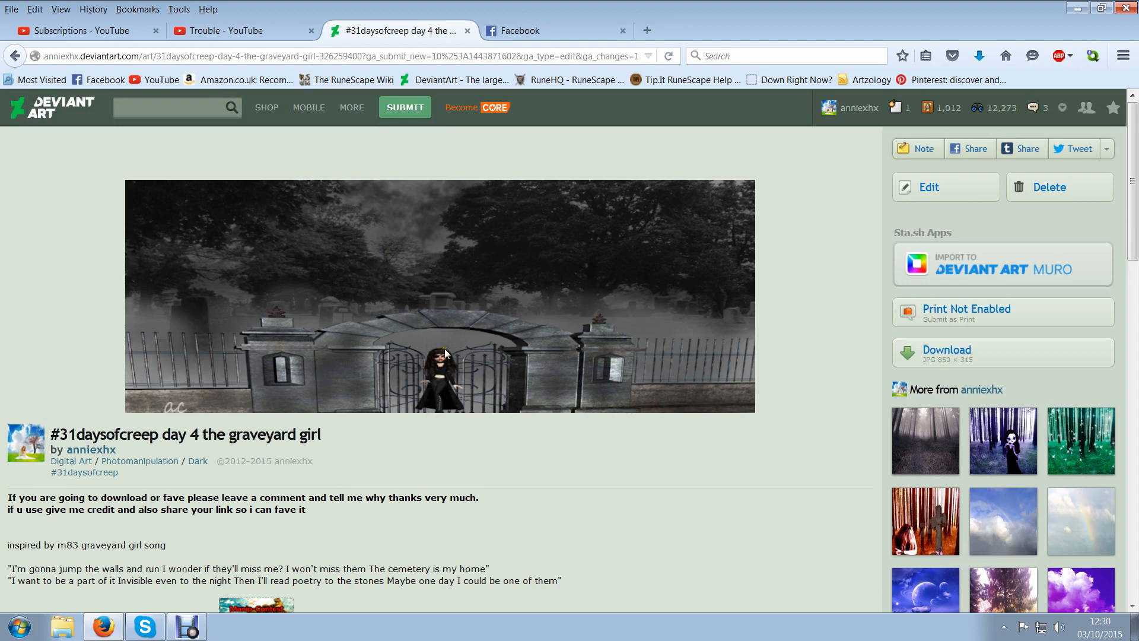
mouse_move(370, 335)
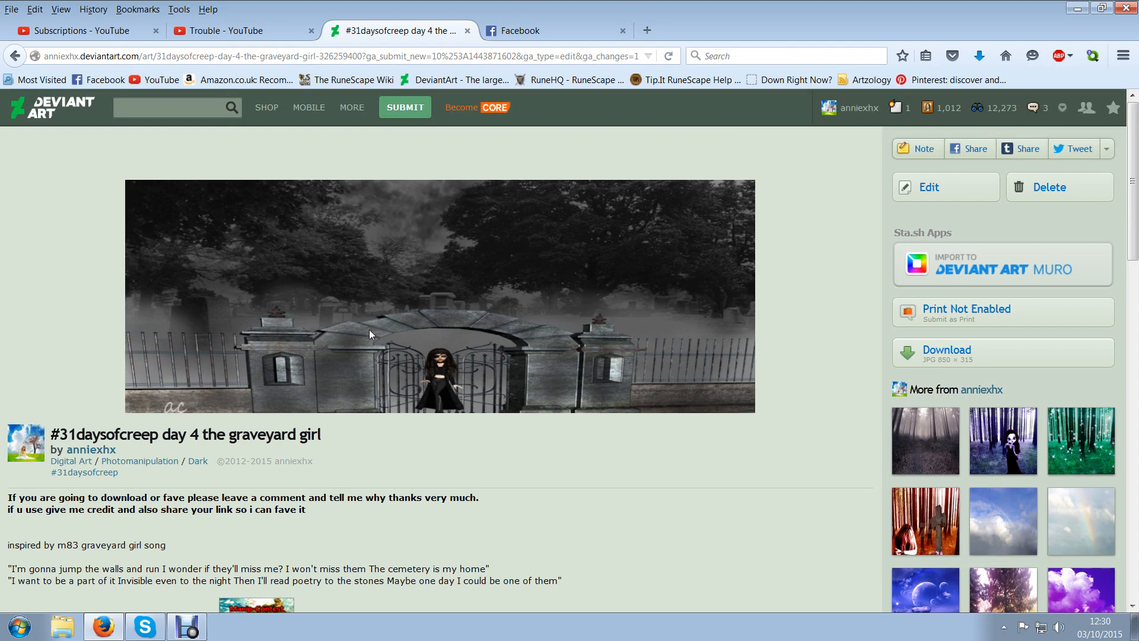
mouse_move(774, 376)
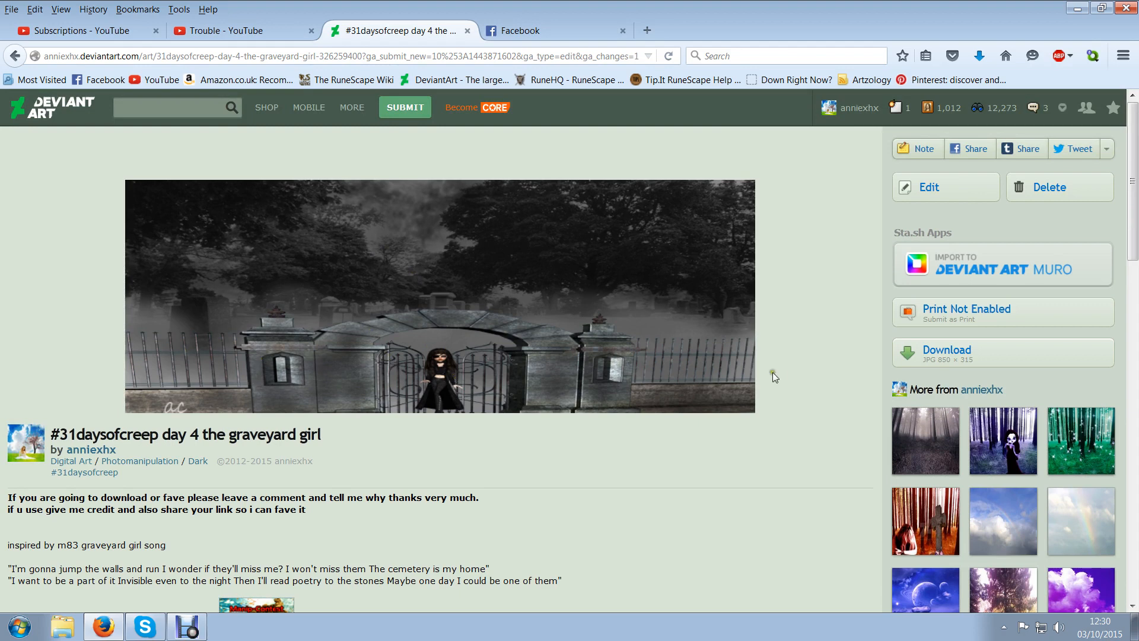
mouse_move(422, 360)
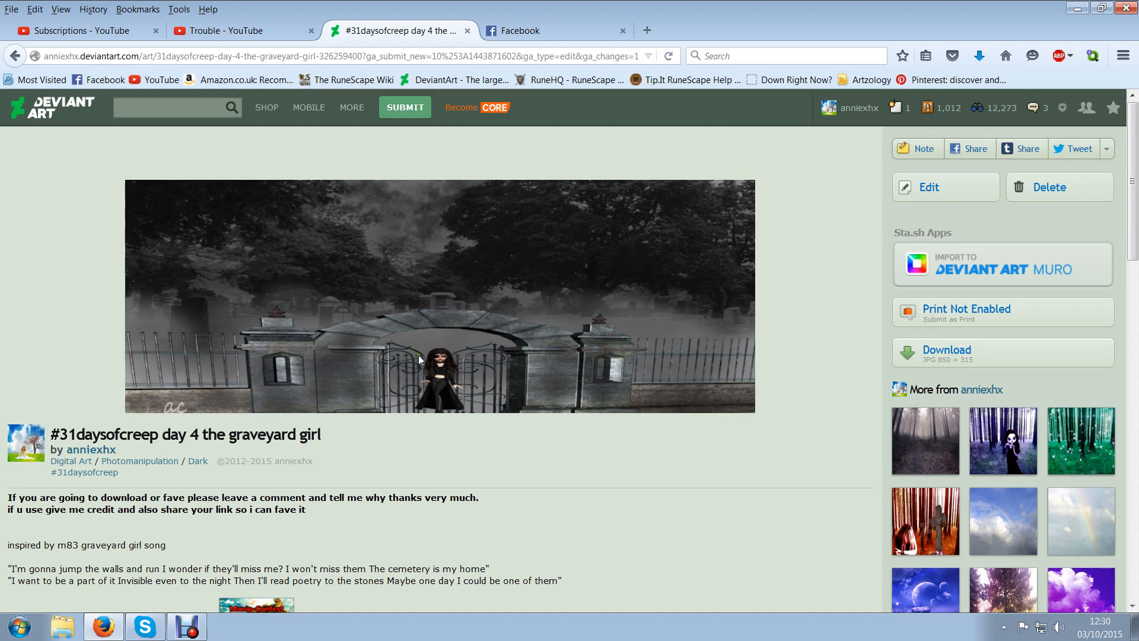
mouse_move(383, 372)
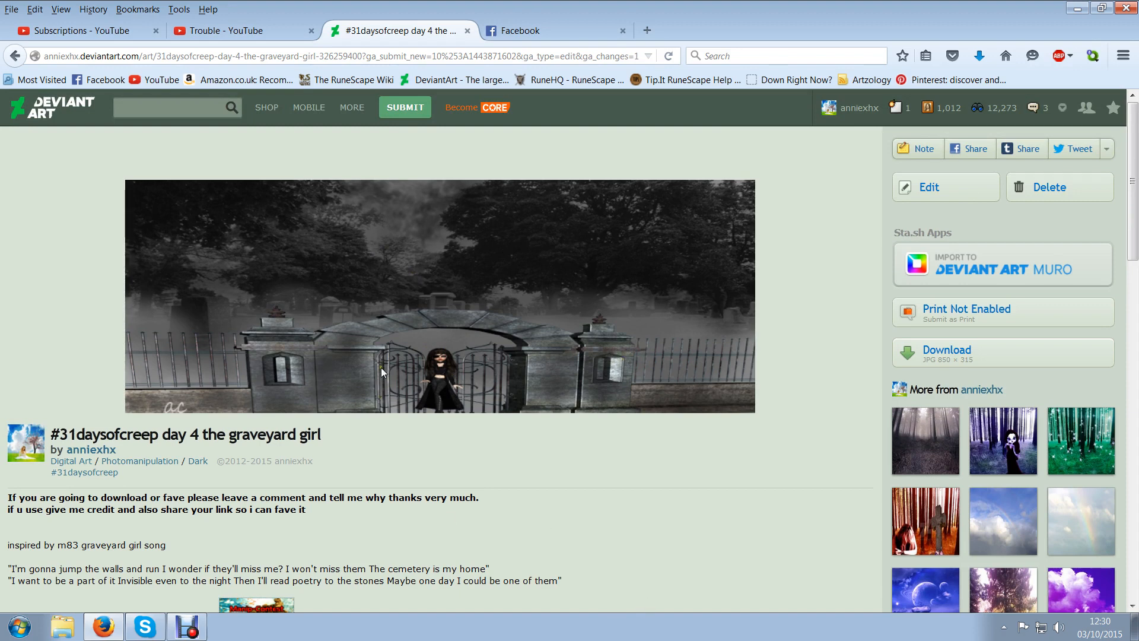
mouse_move(575, 495)
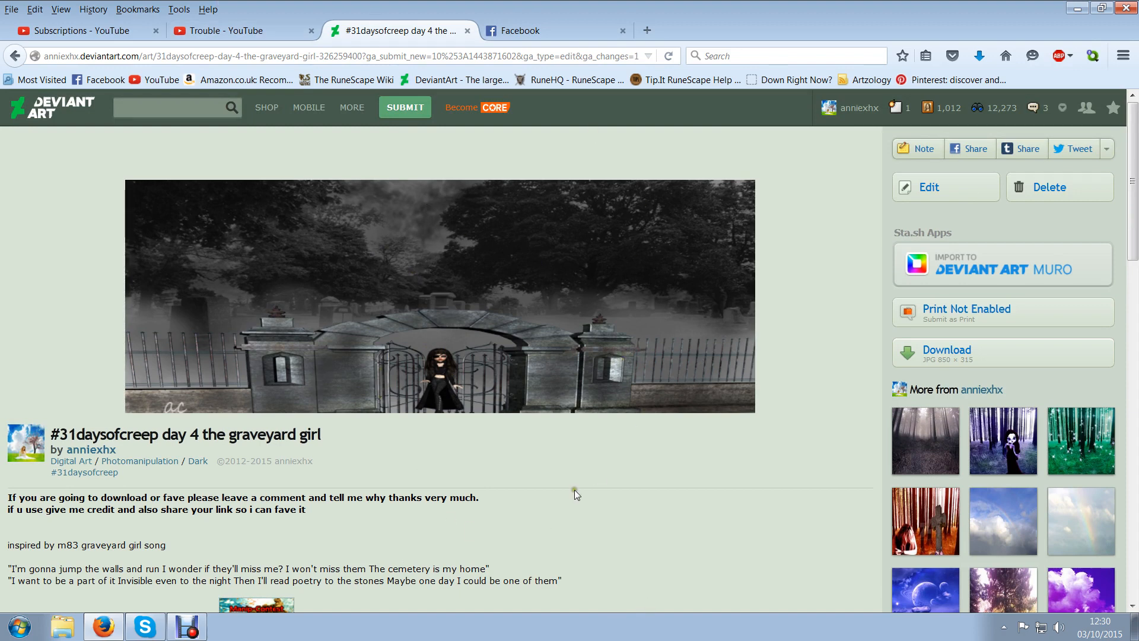
scroll("down", 3)
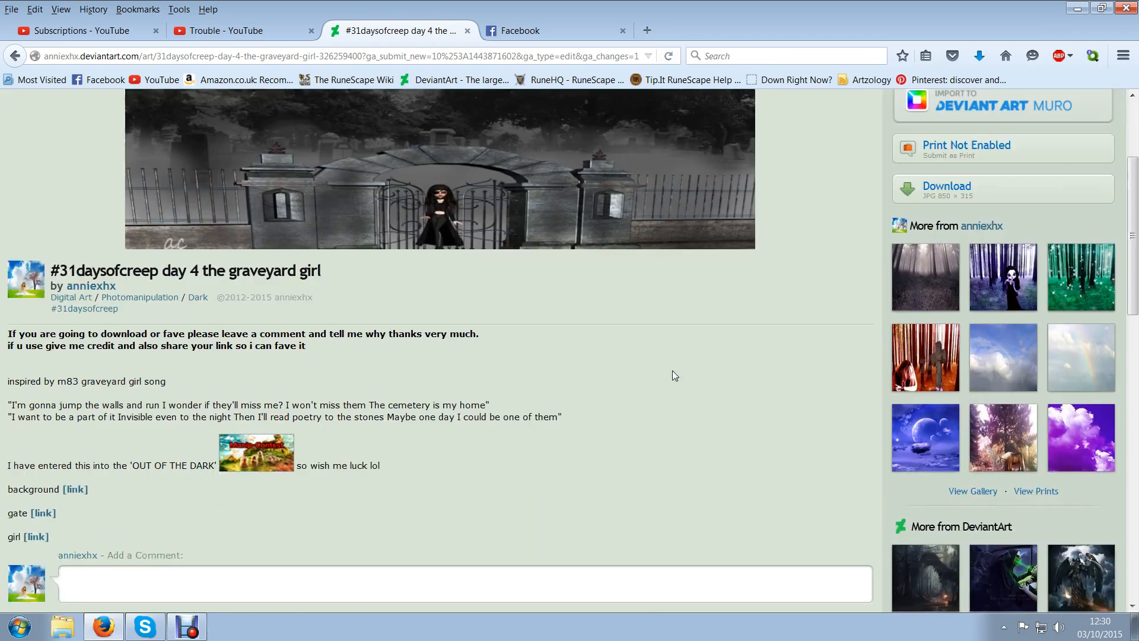
scroll("down", 3)
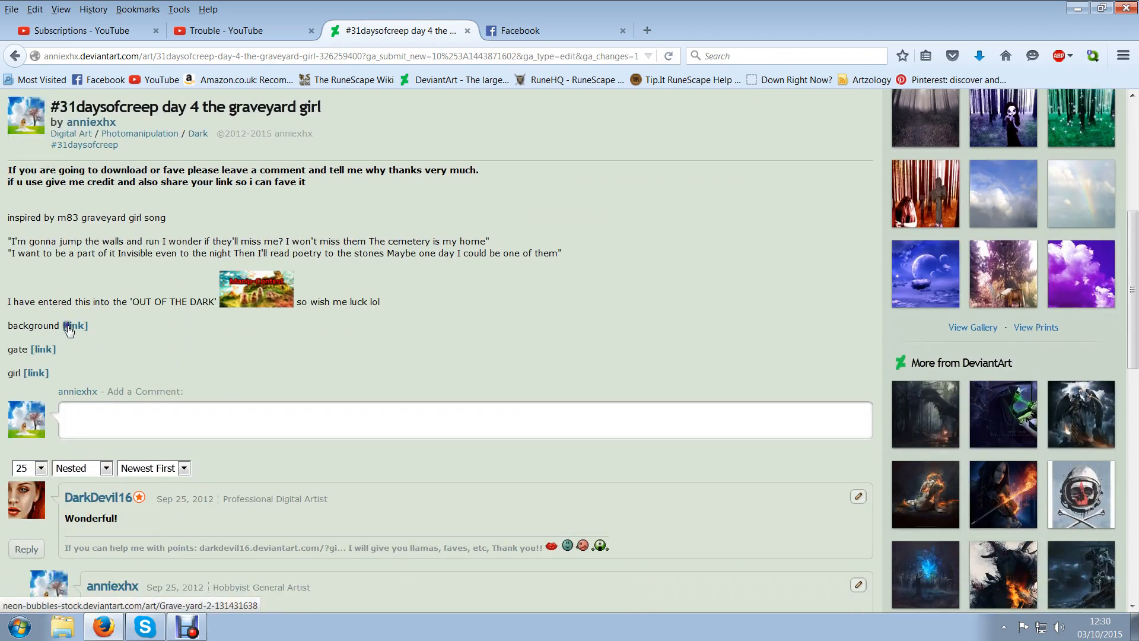
left_click(74, 325)
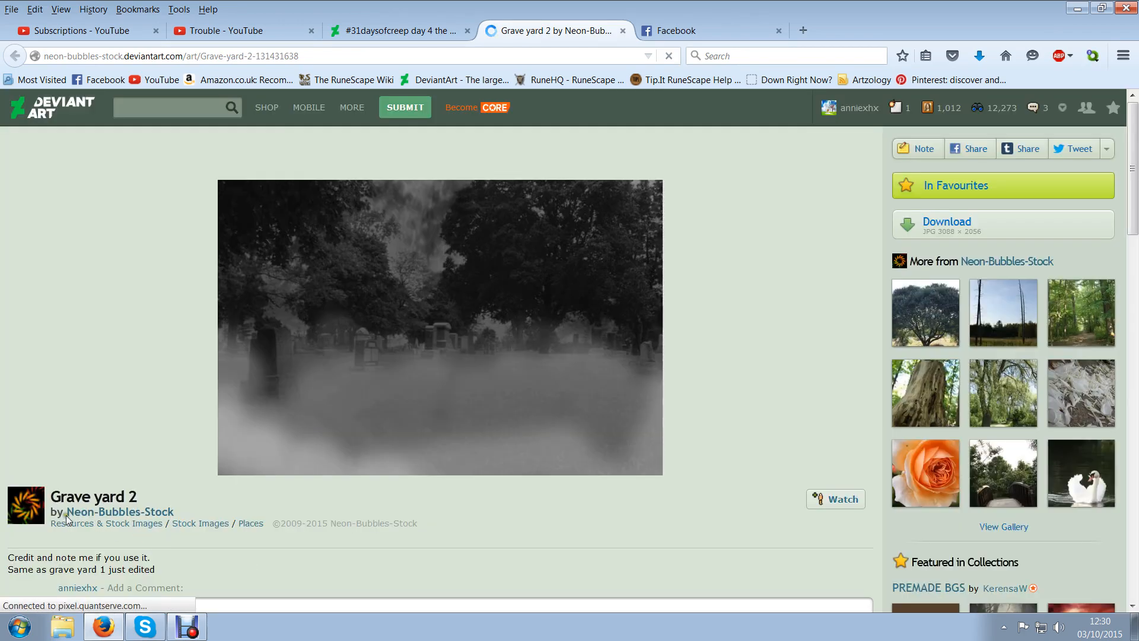
scroll("down", 3)
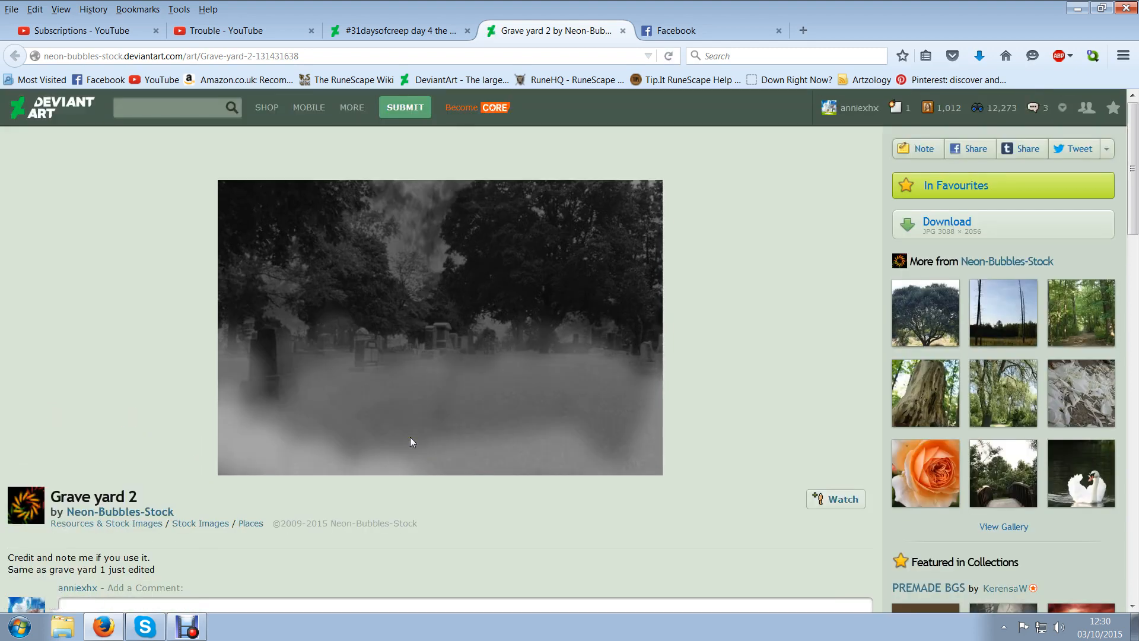
scroll("down", 3)
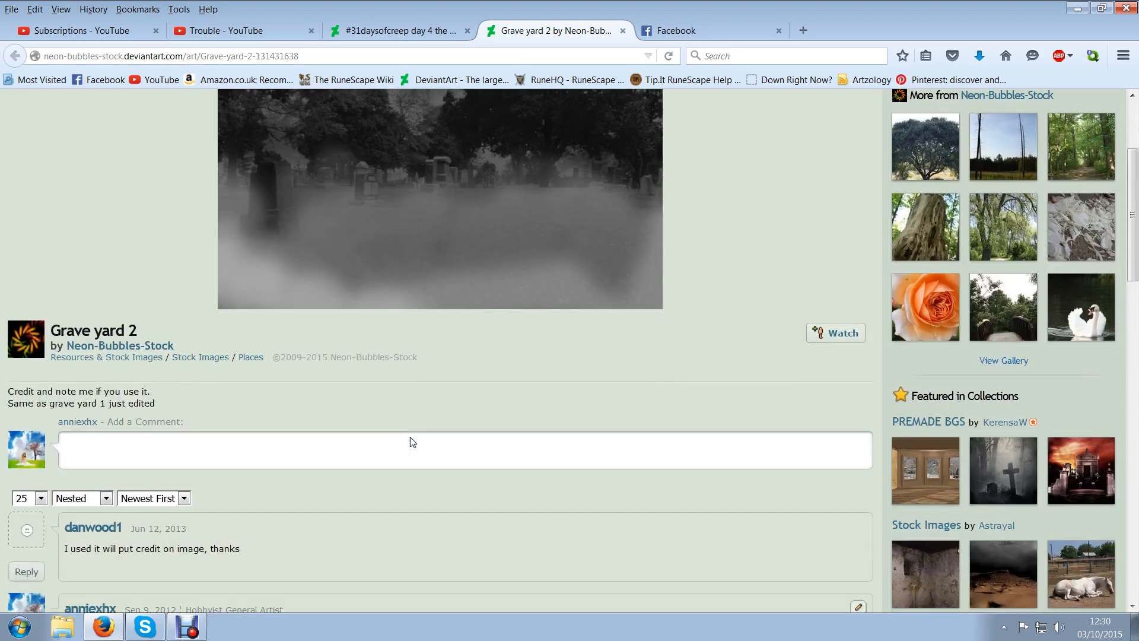
scroll("down", 3)
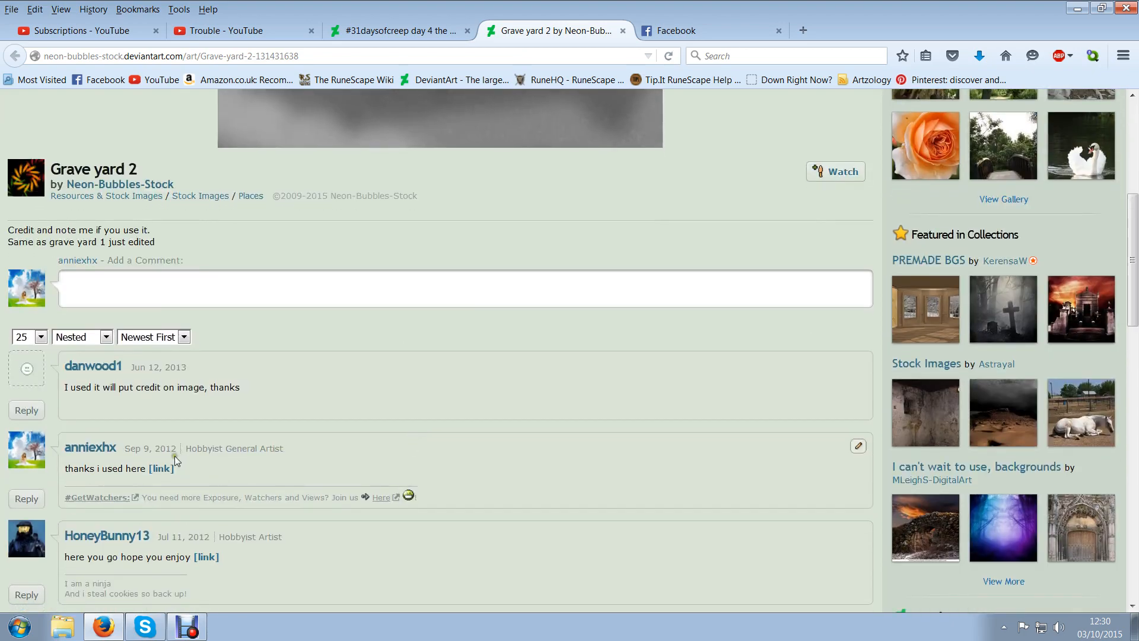
mouse_move(162, 467)
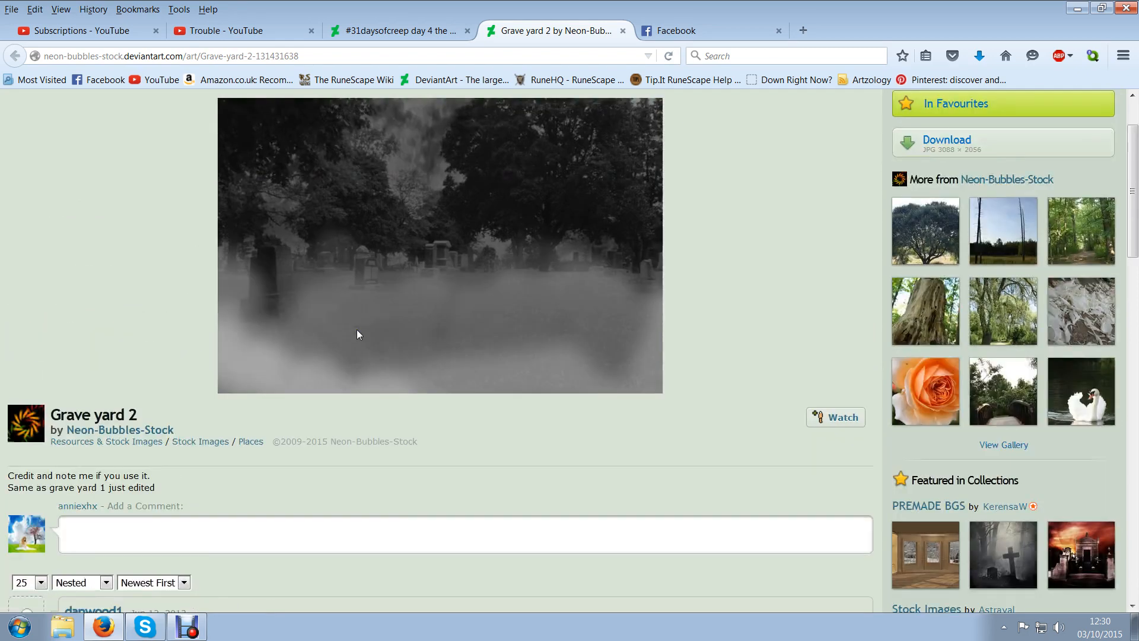
scroll("down", 3)
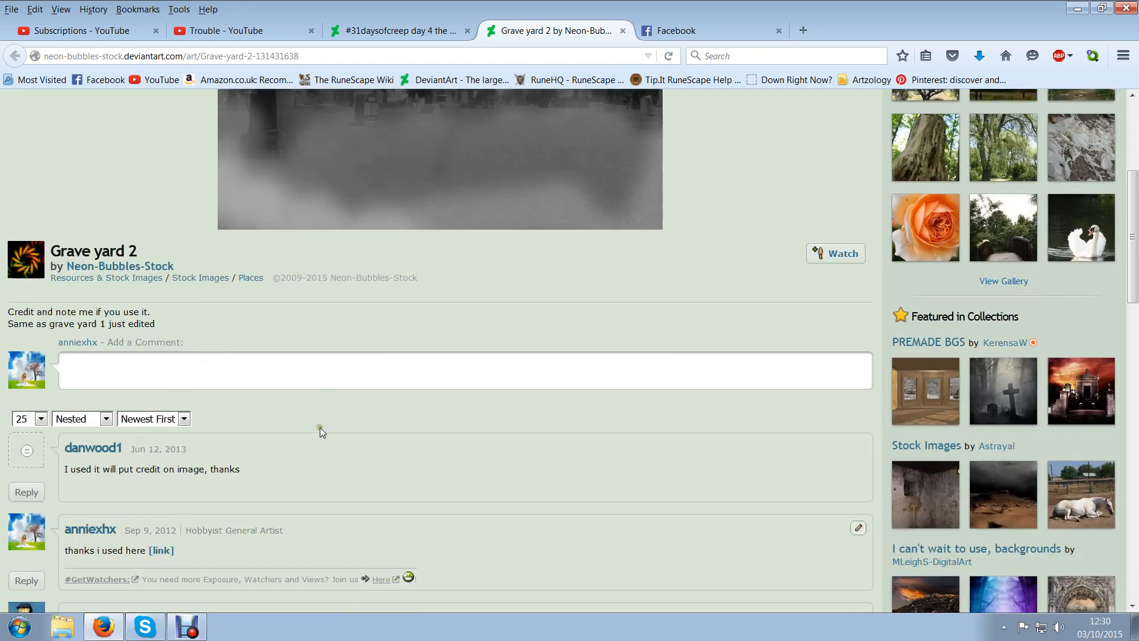
scroll("down", 3)
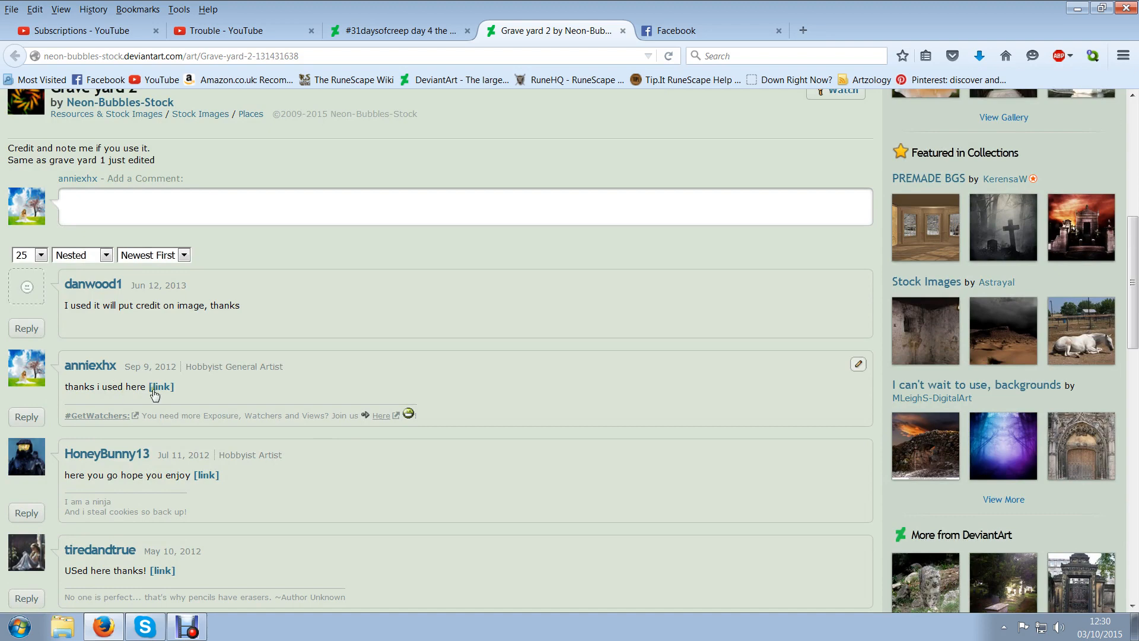
scroll("up", 3)
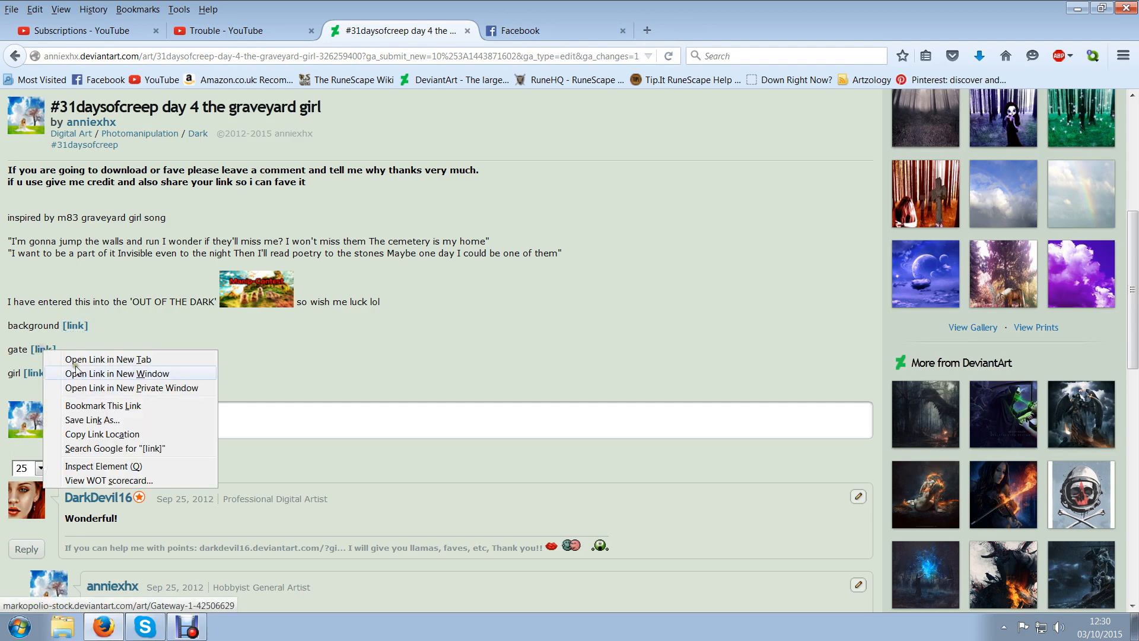
View the credited 'Gateway 1' gate stock by markopolio-stock in a new tab and read its description
left_click(108, 358)
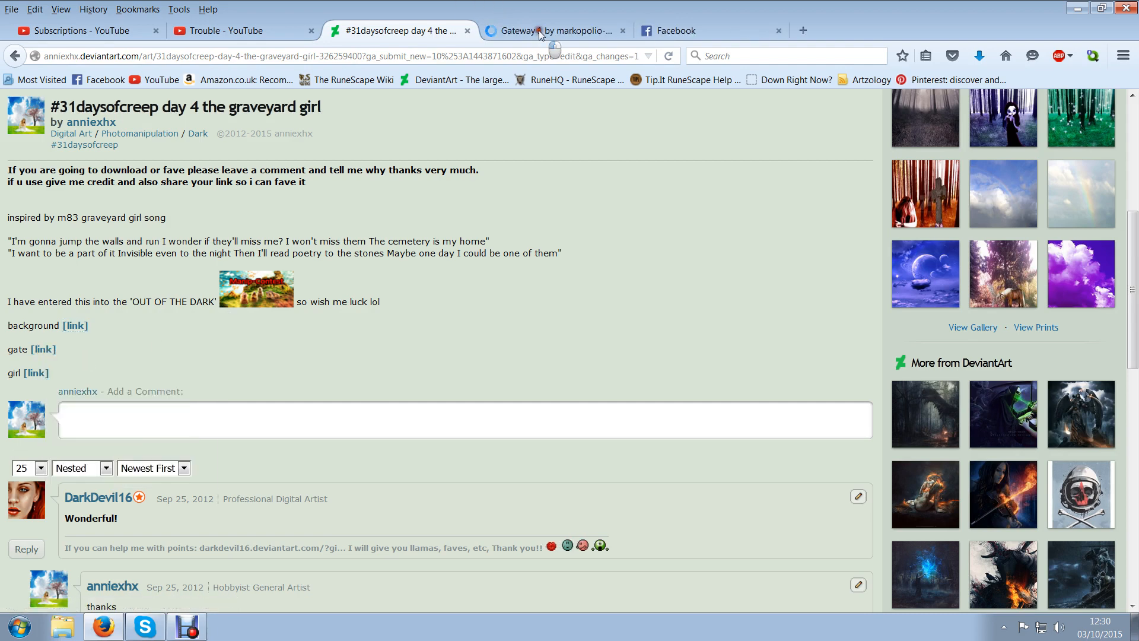
left_click(552, 31)
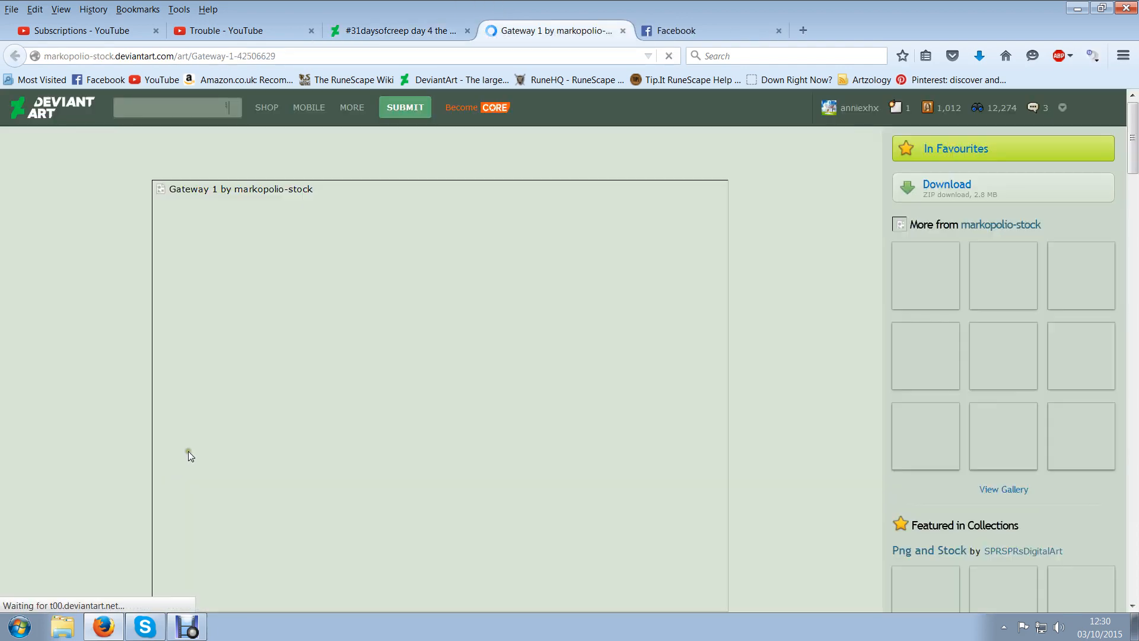
scroll("down", 3)
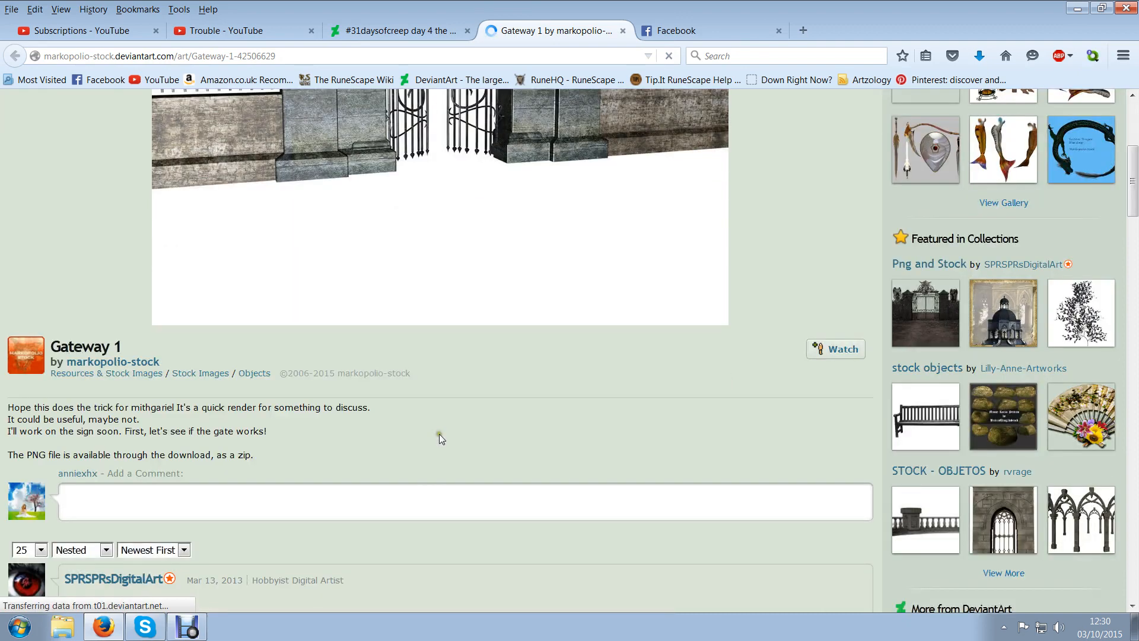
scroll("up", 3)
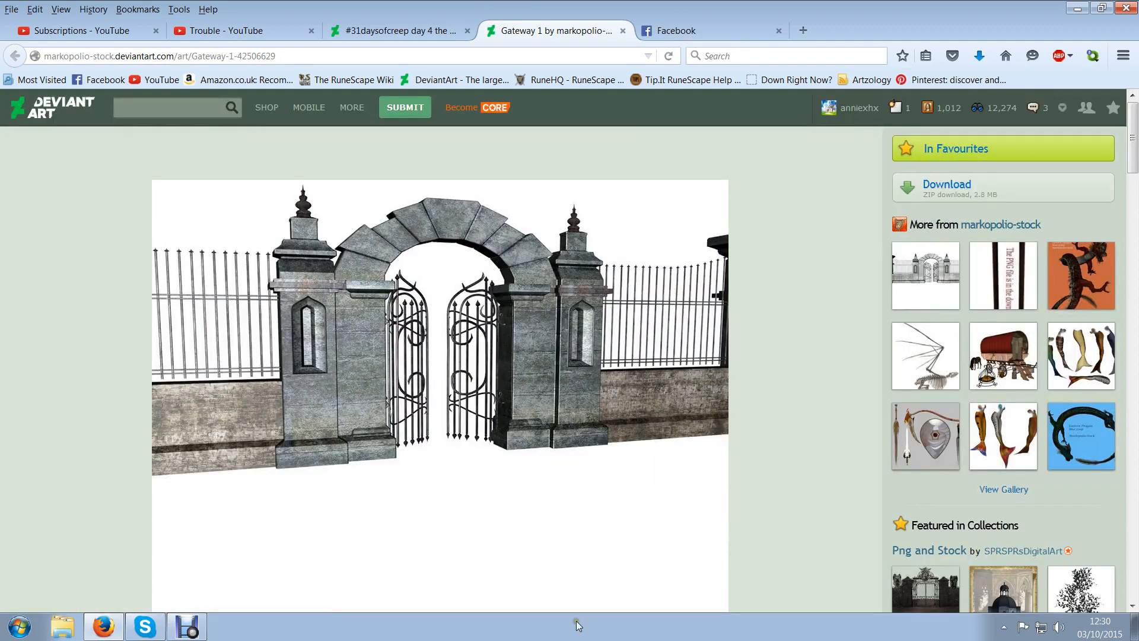
scroll("down", 3)
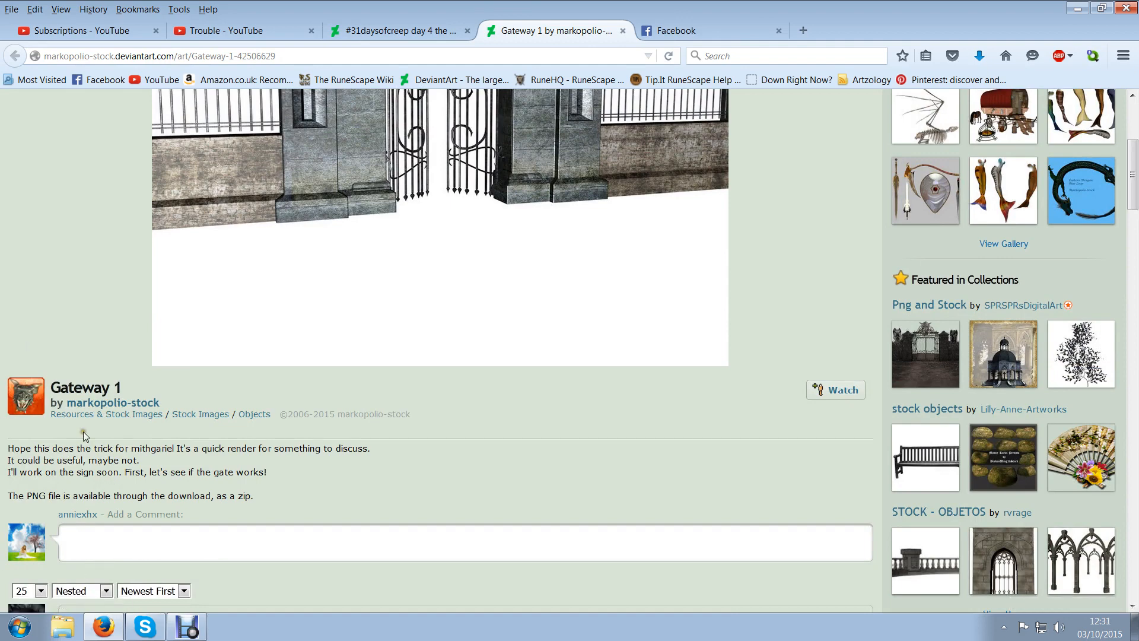
mouse_move(81, 403)
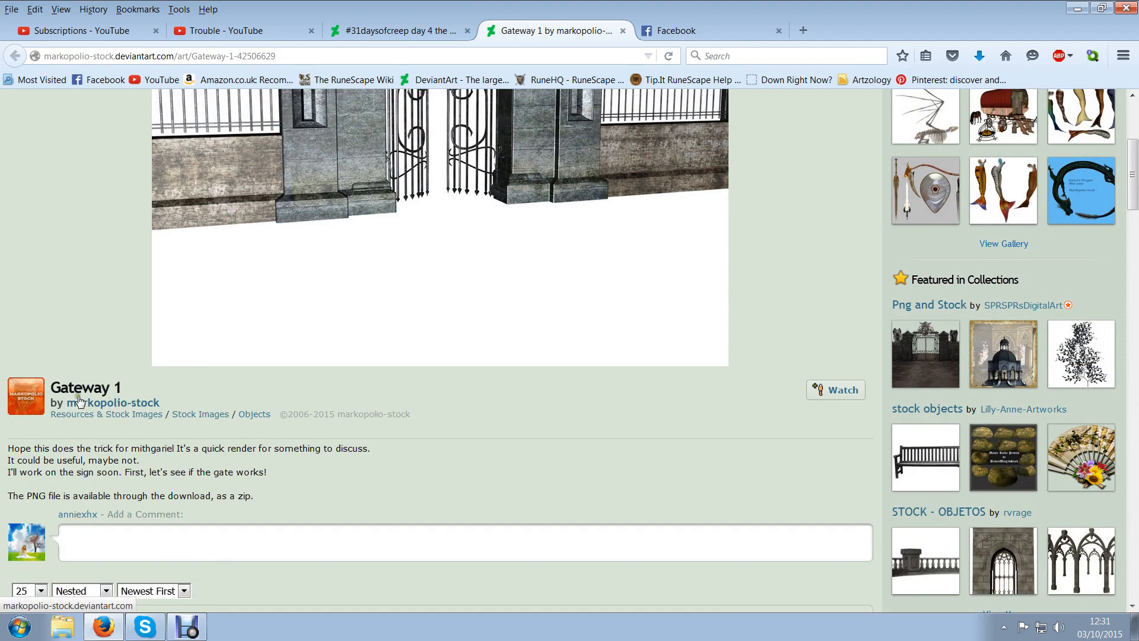
mouse_move(722, 149)
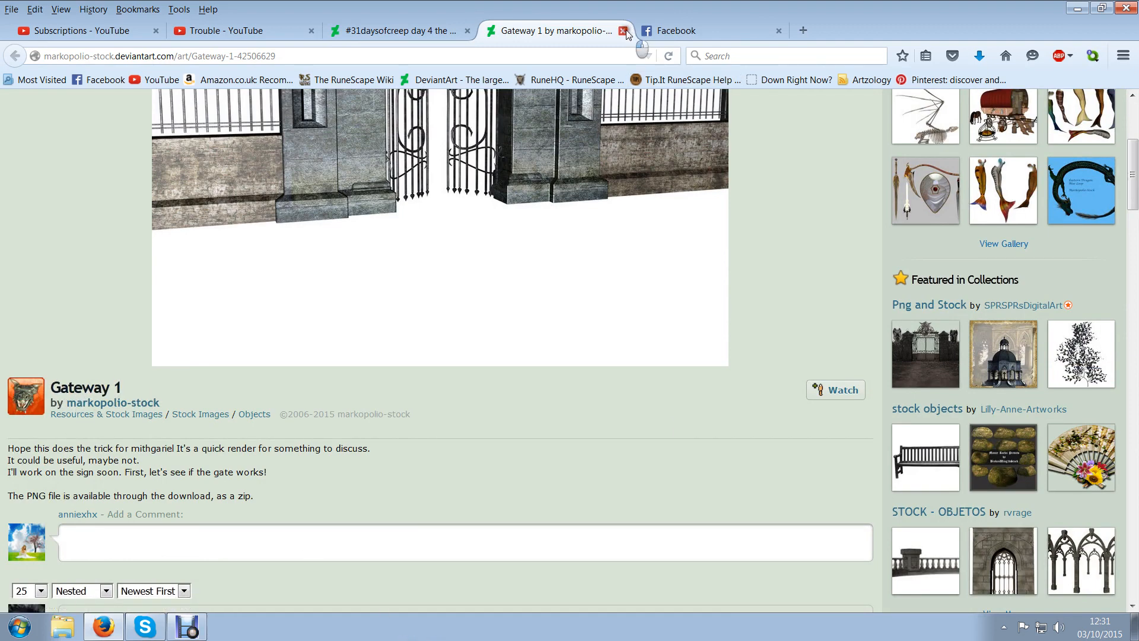
Close the Gateway 1 tab, then view the credited girl stock from the day 4 description in a new tab
left_click(623, 31)
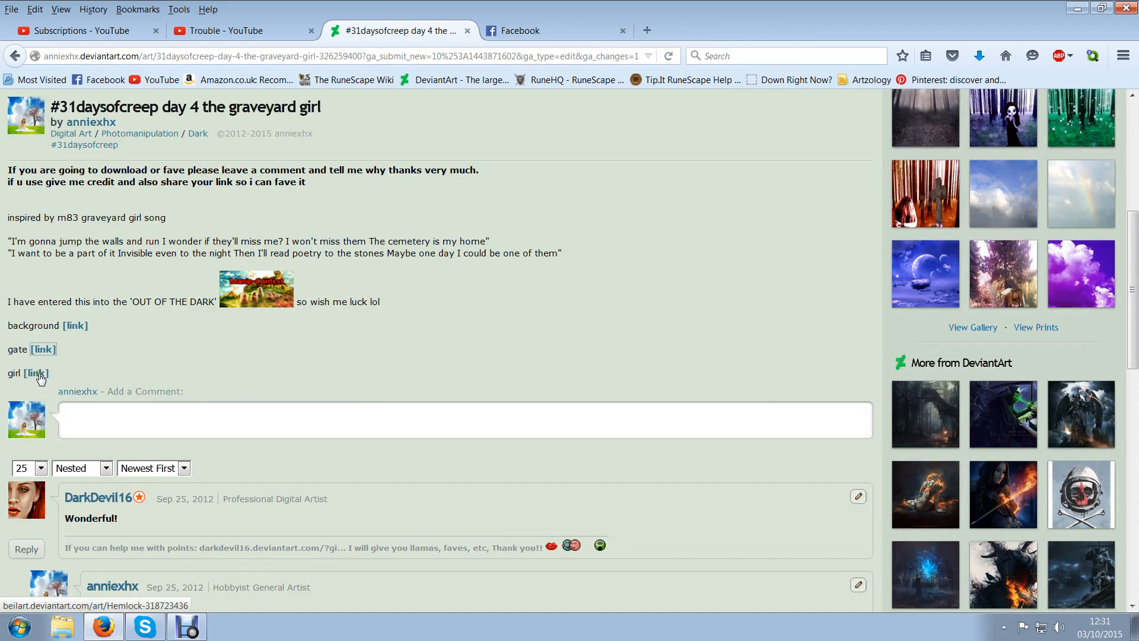
left_click(35, 373)
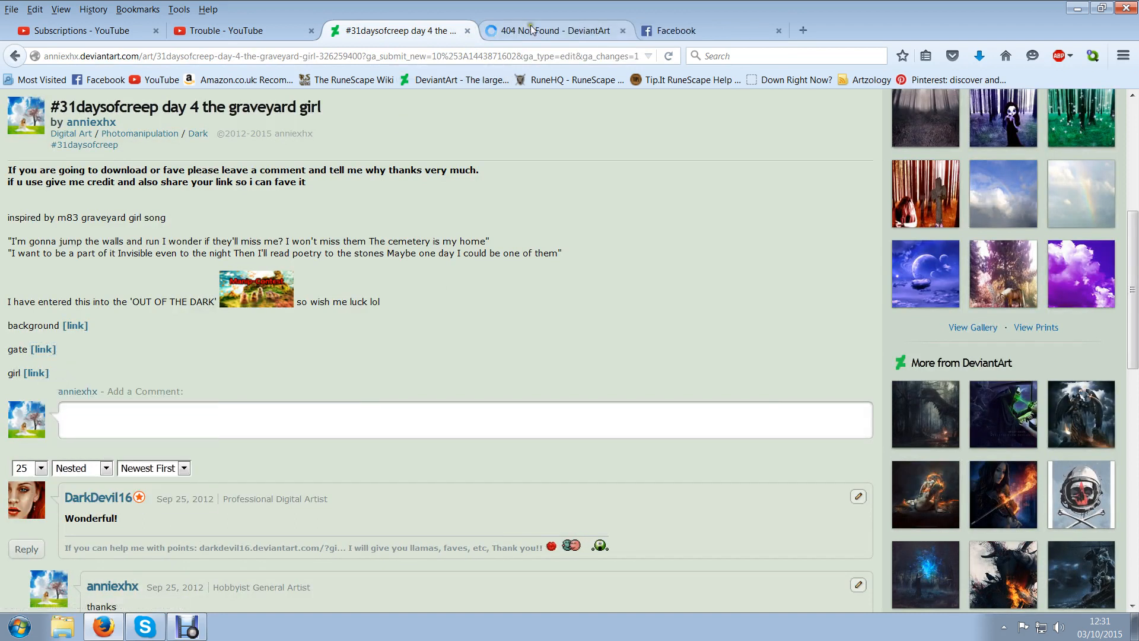
left_click(556, 31)
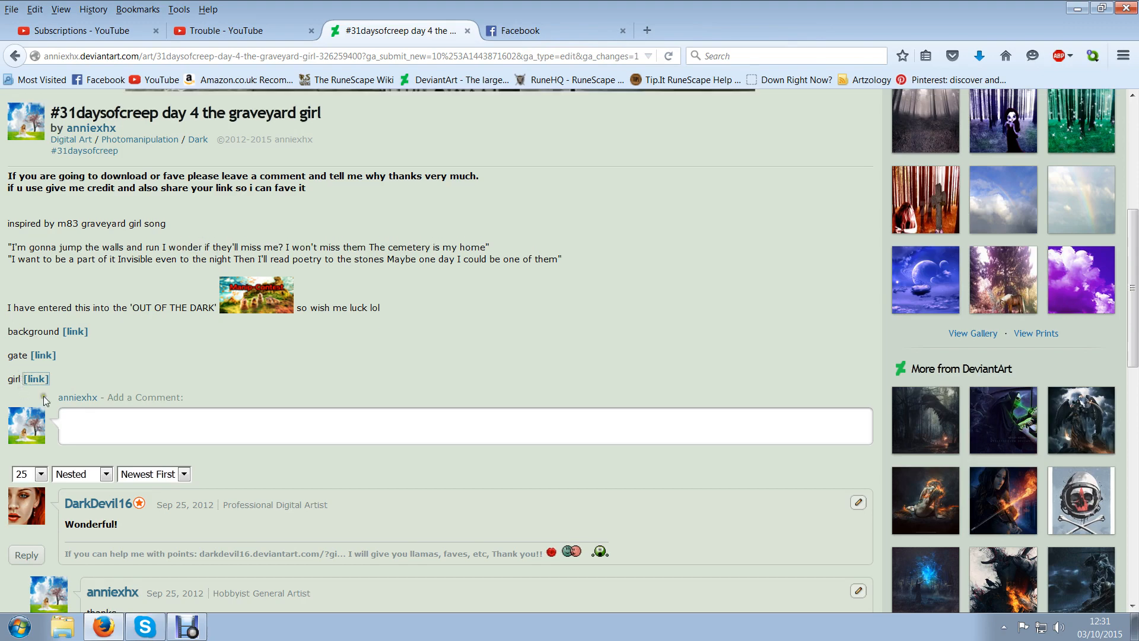
scroll("up", 3)
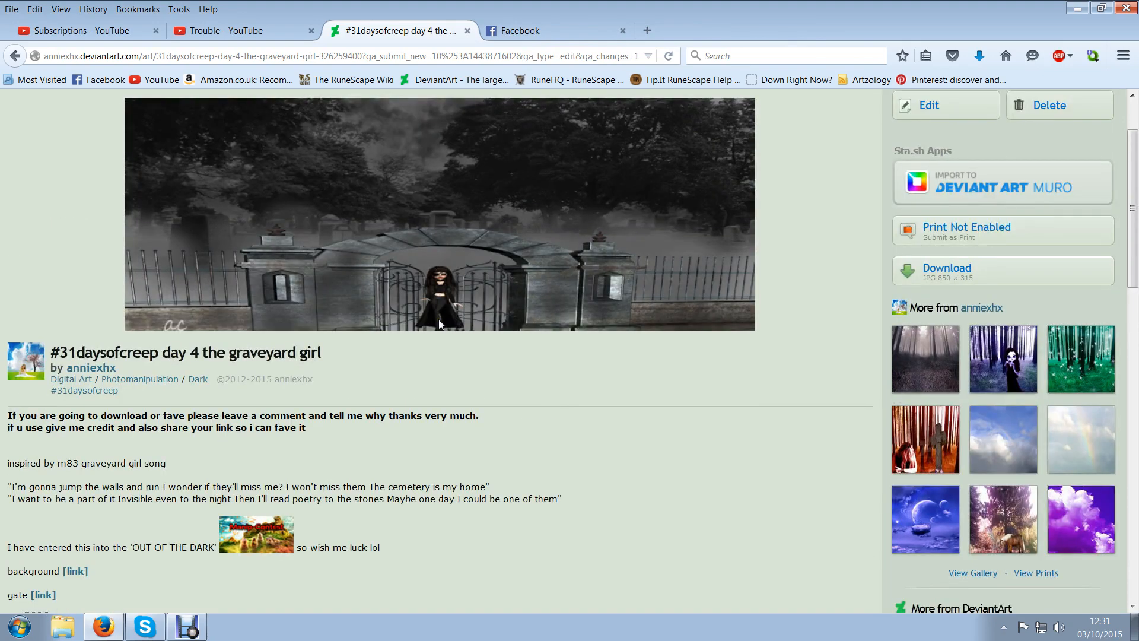
mouse_move(454, 267)
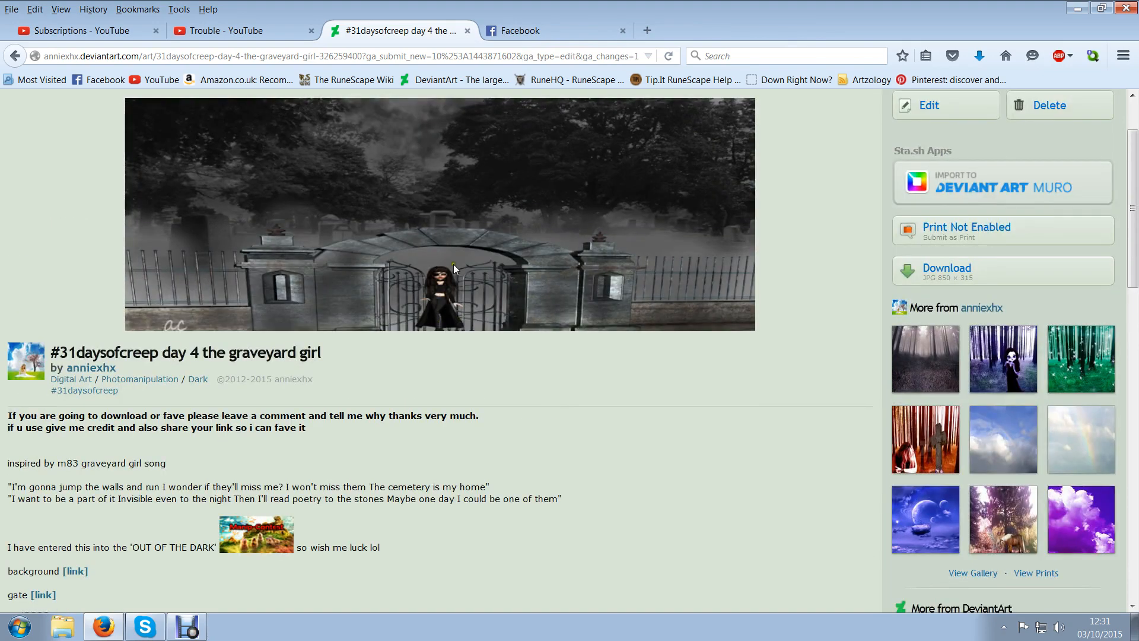
scroll("down", 3)
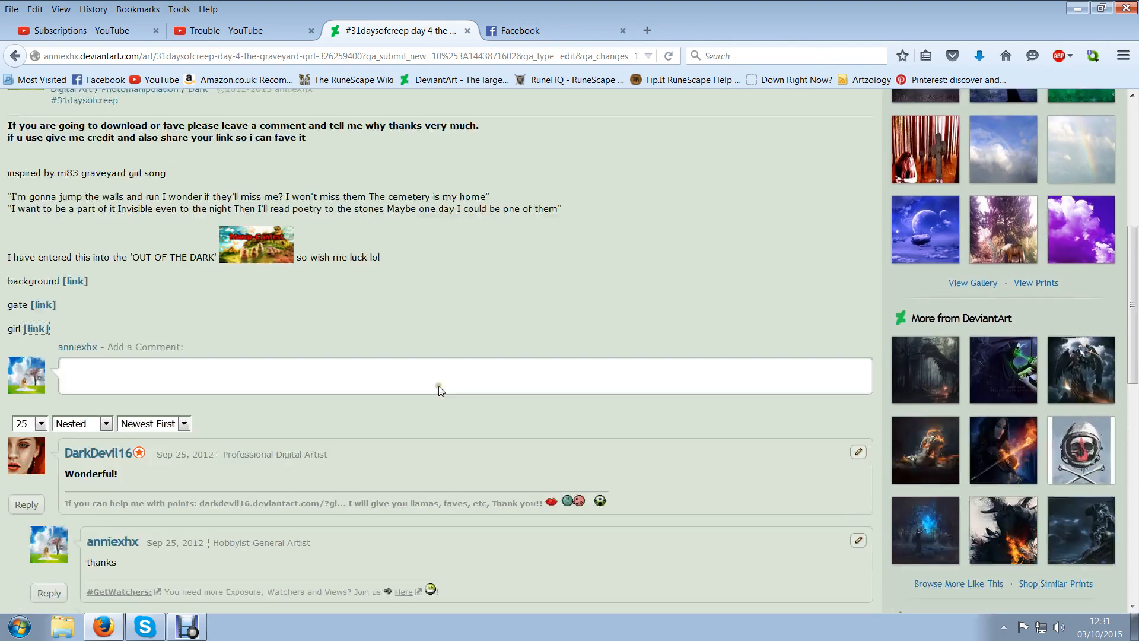
scroll("down", 3)
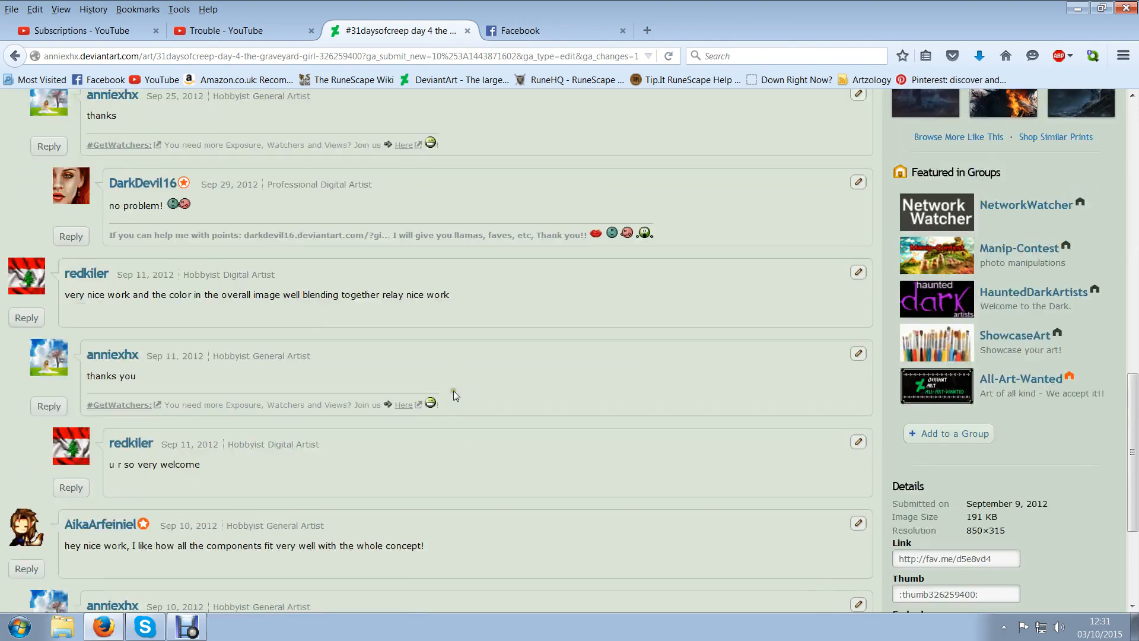
scroll("up", 3)
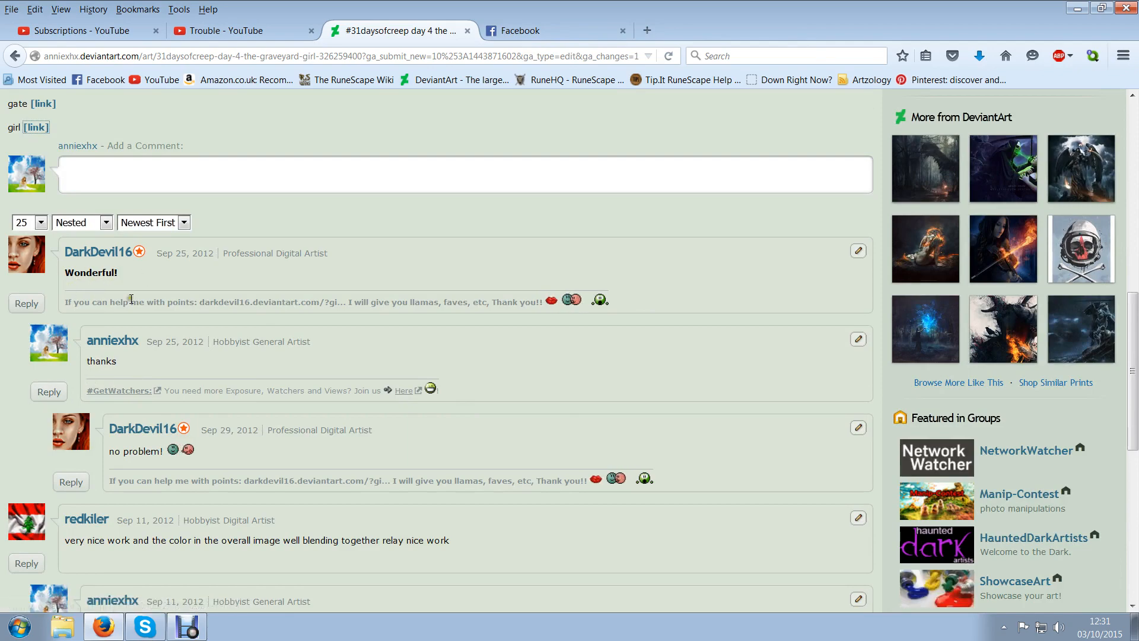
scroll("up", 3)
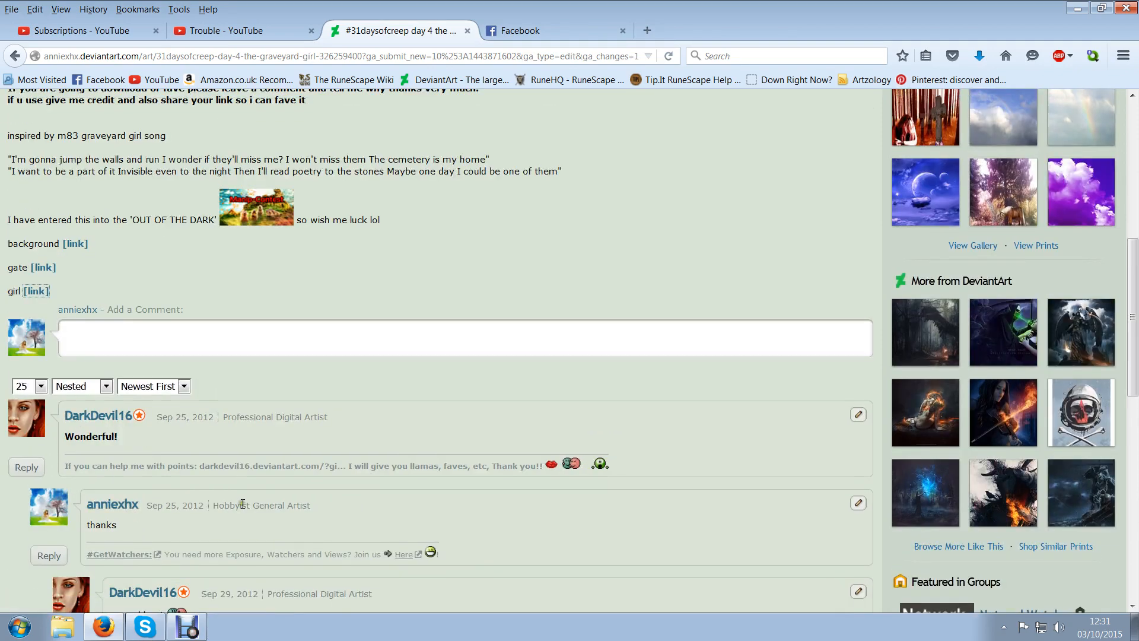
scroll("down", 3)
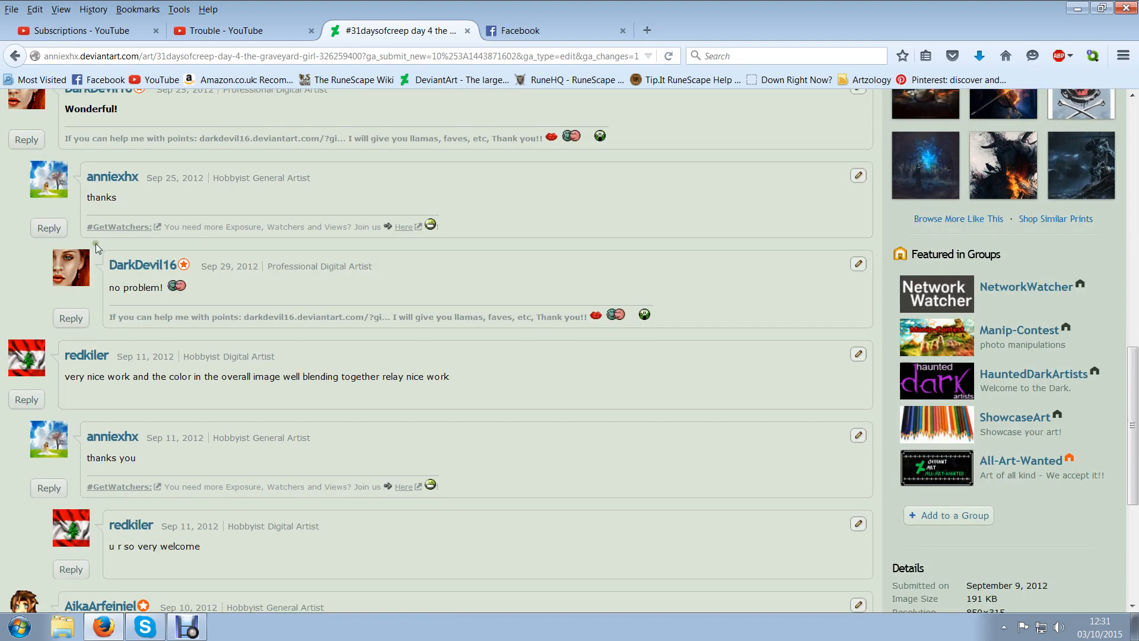
mouse_move(154, 270)
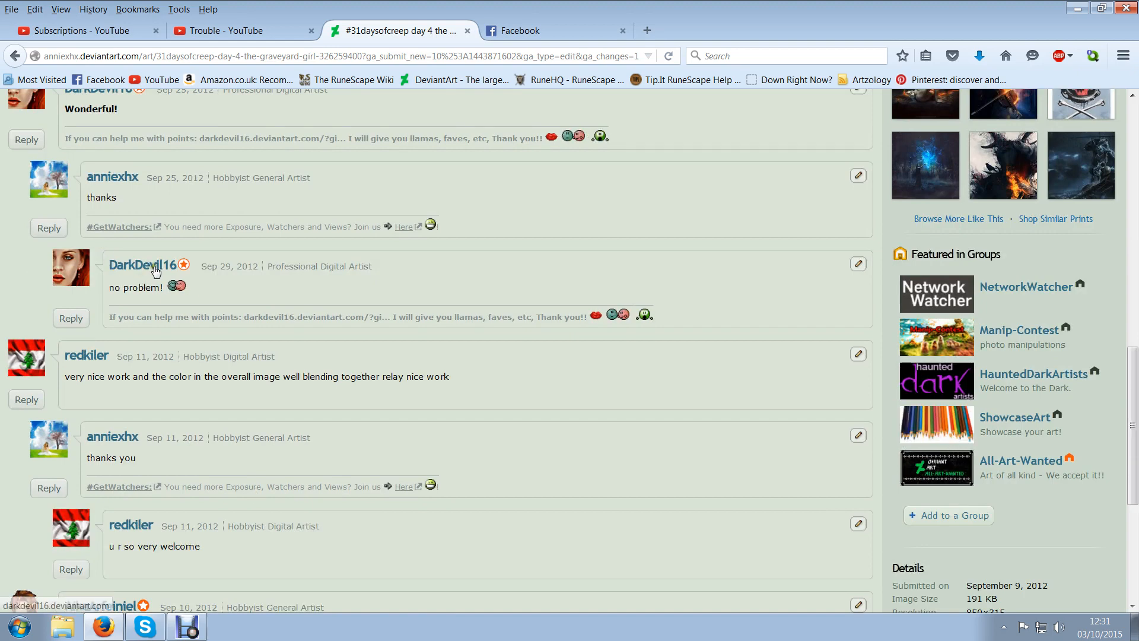
scroll("down", 3)
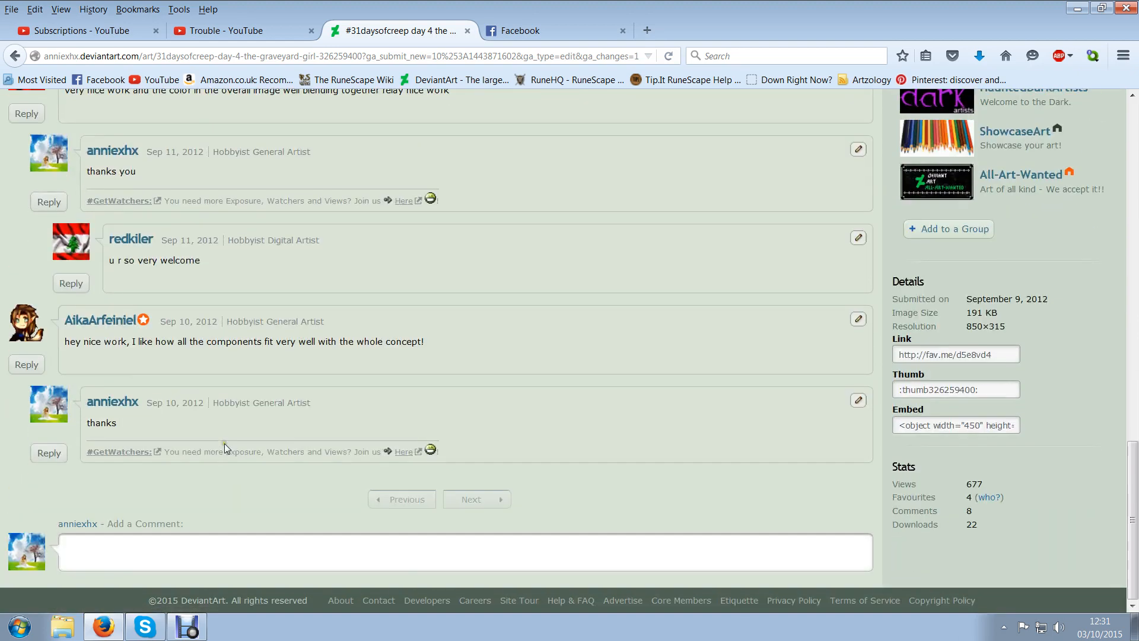
scroll("up", 3)
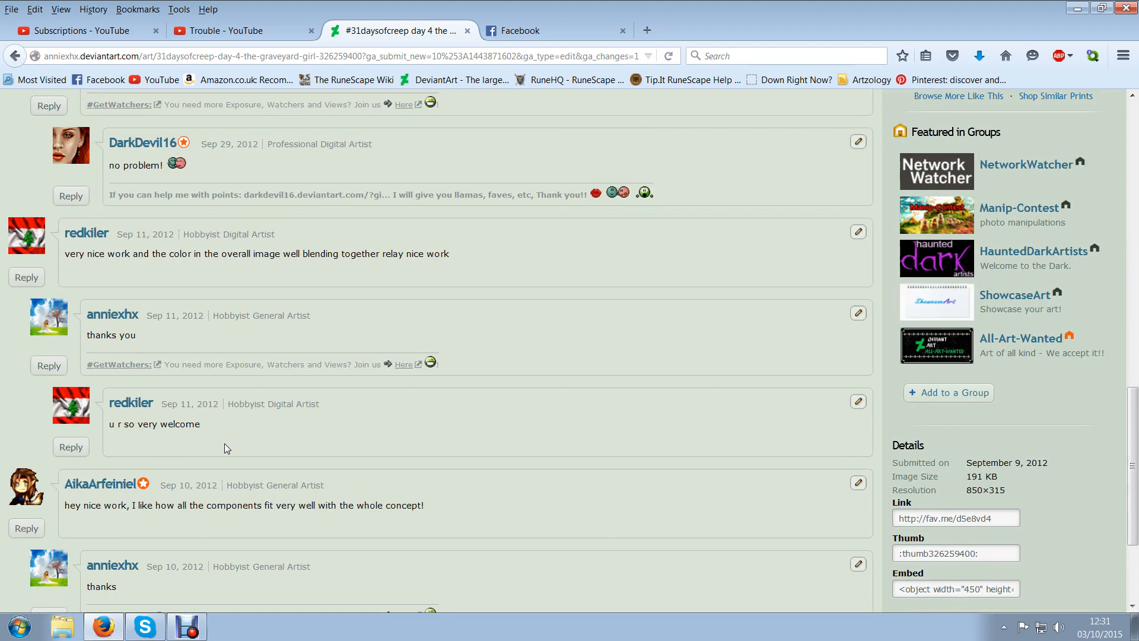
scroll("down", 3)
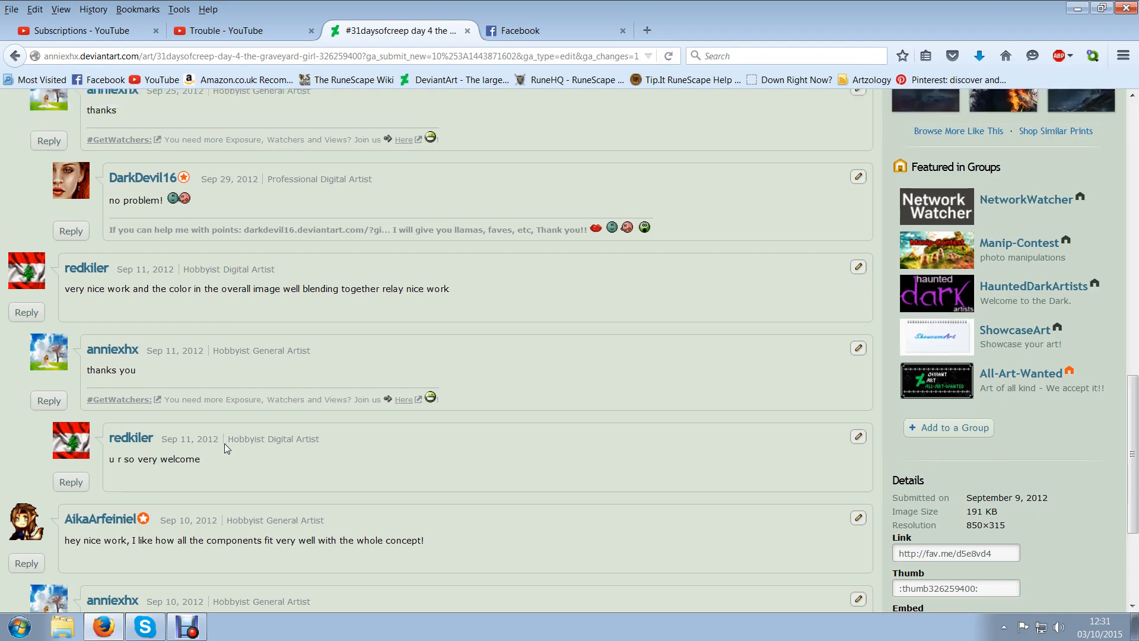
scroll("up", 3)
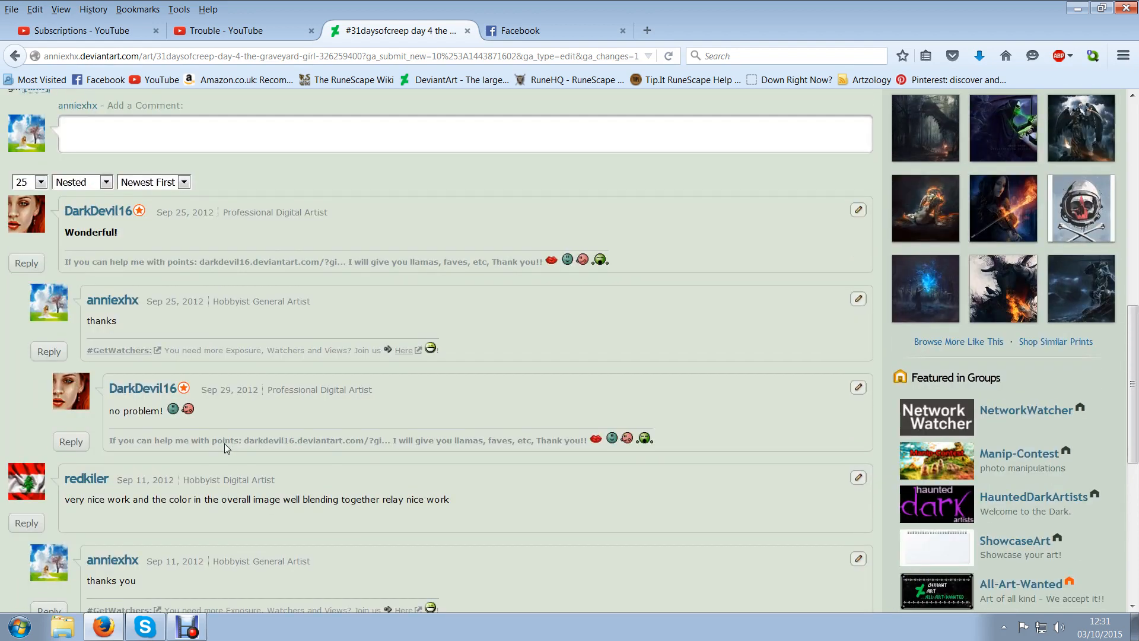
scroll("down", 3)
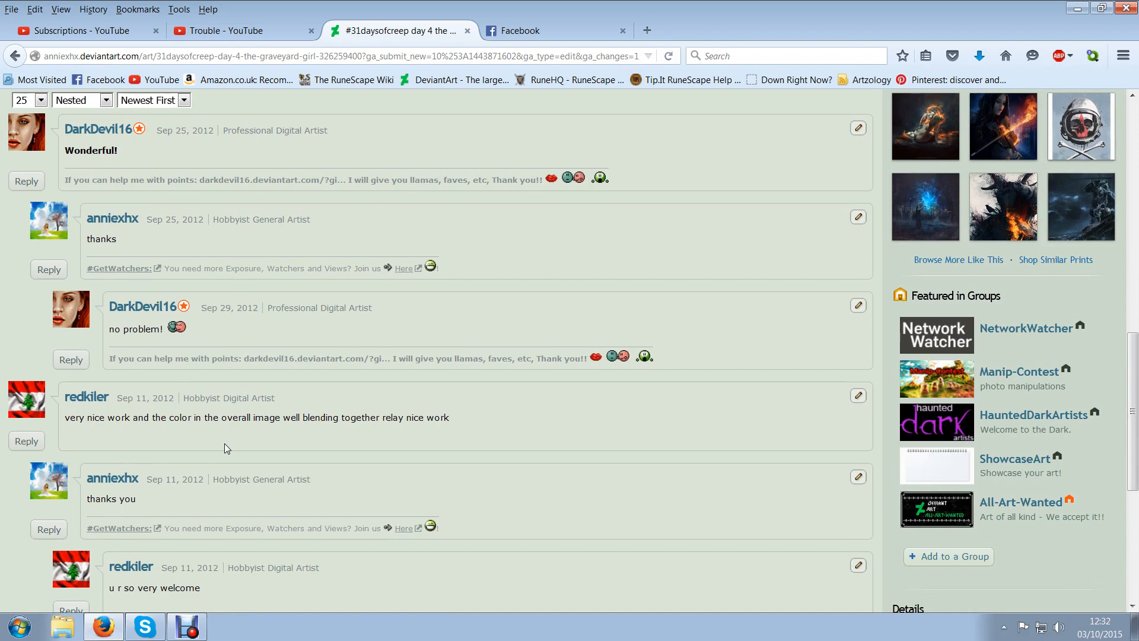
scroll("up", 3)
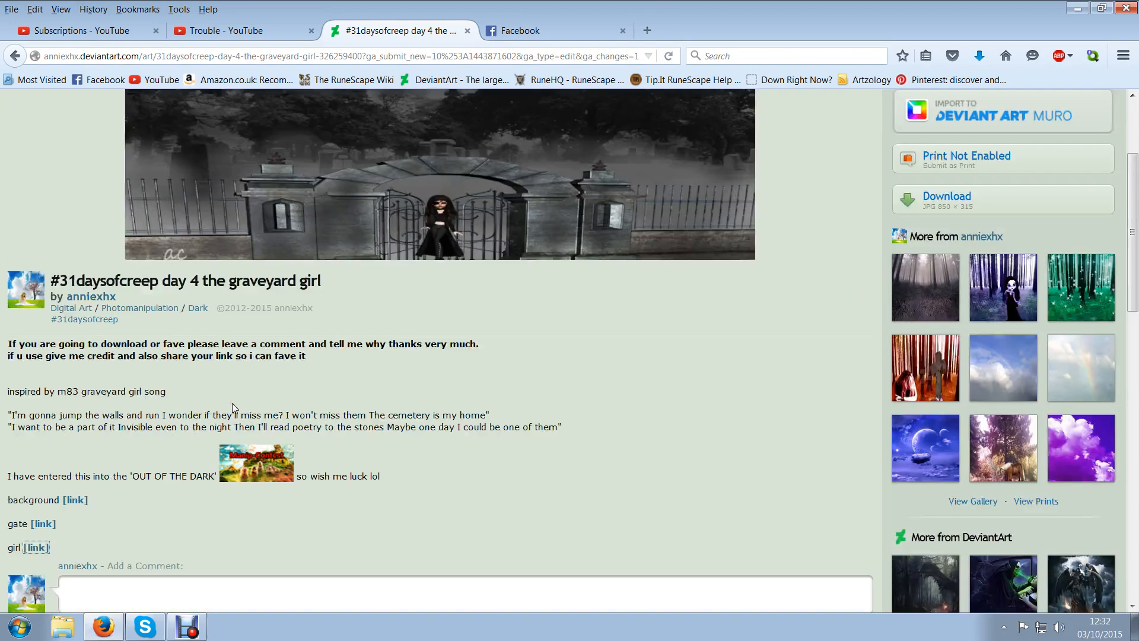
scroll("up", 3)
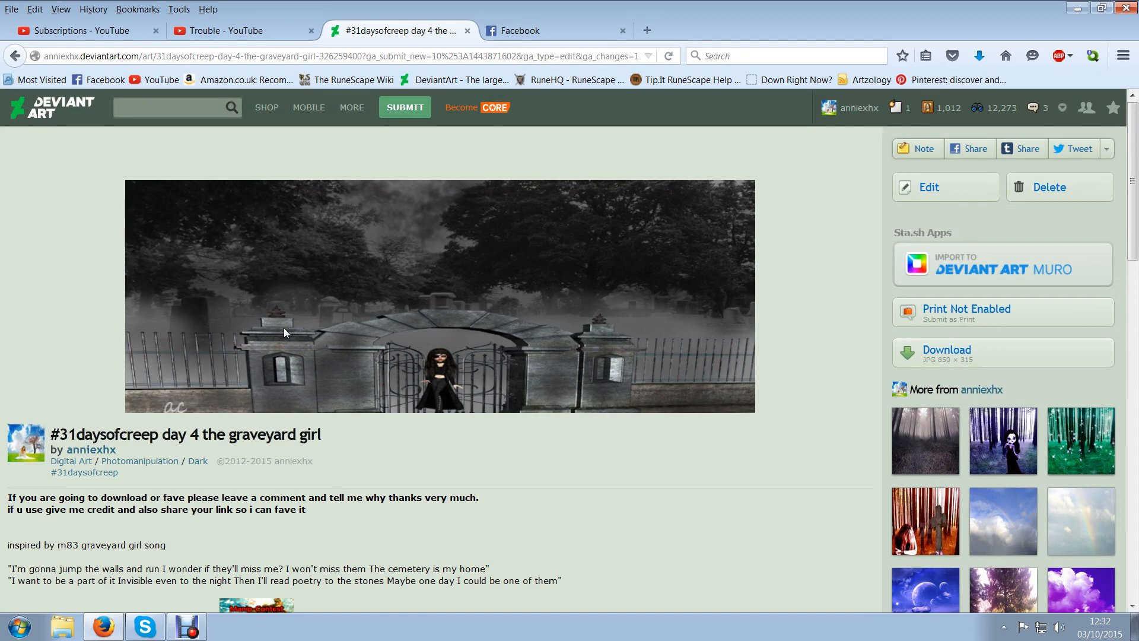
mouse_move(323, 198)
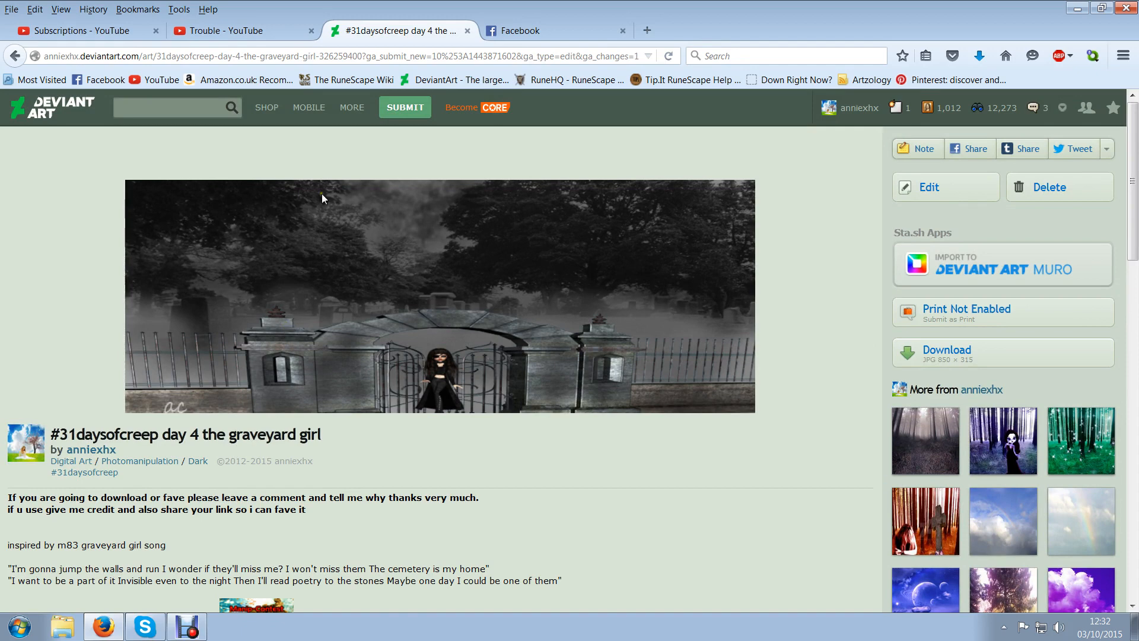
mouse_move(1080, 441)
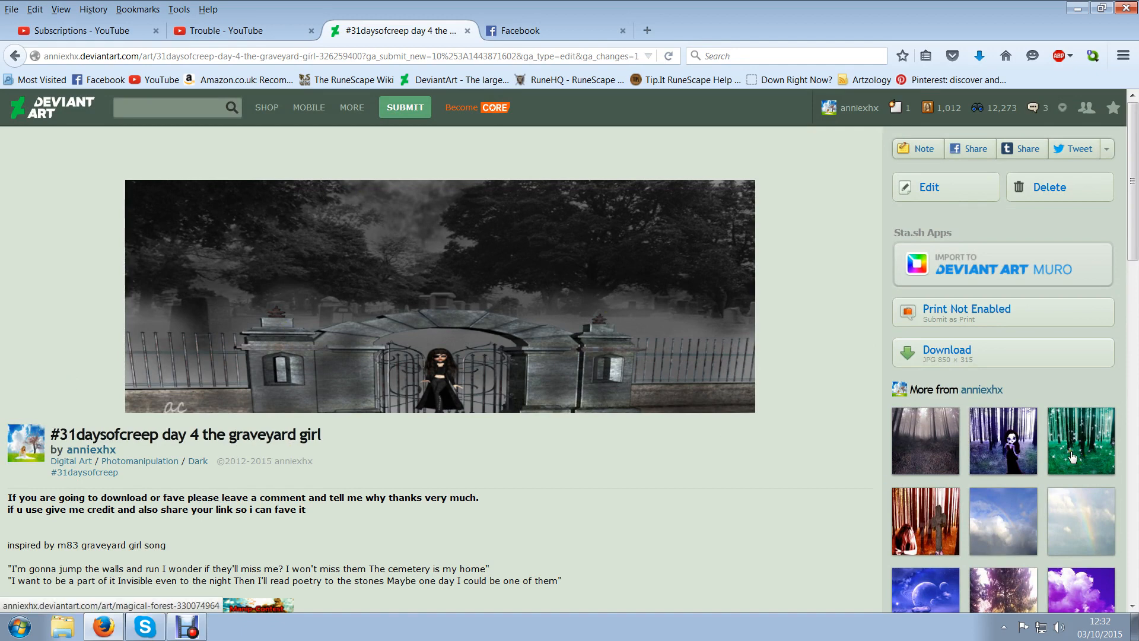
scroll("down", 3)
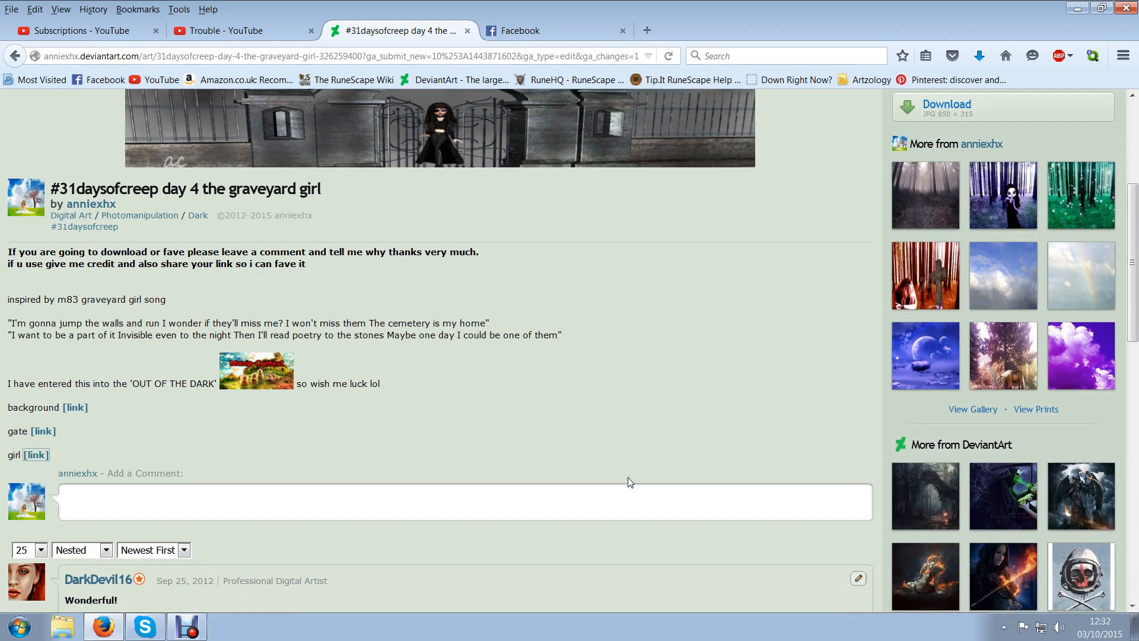
scroll("up", 3)
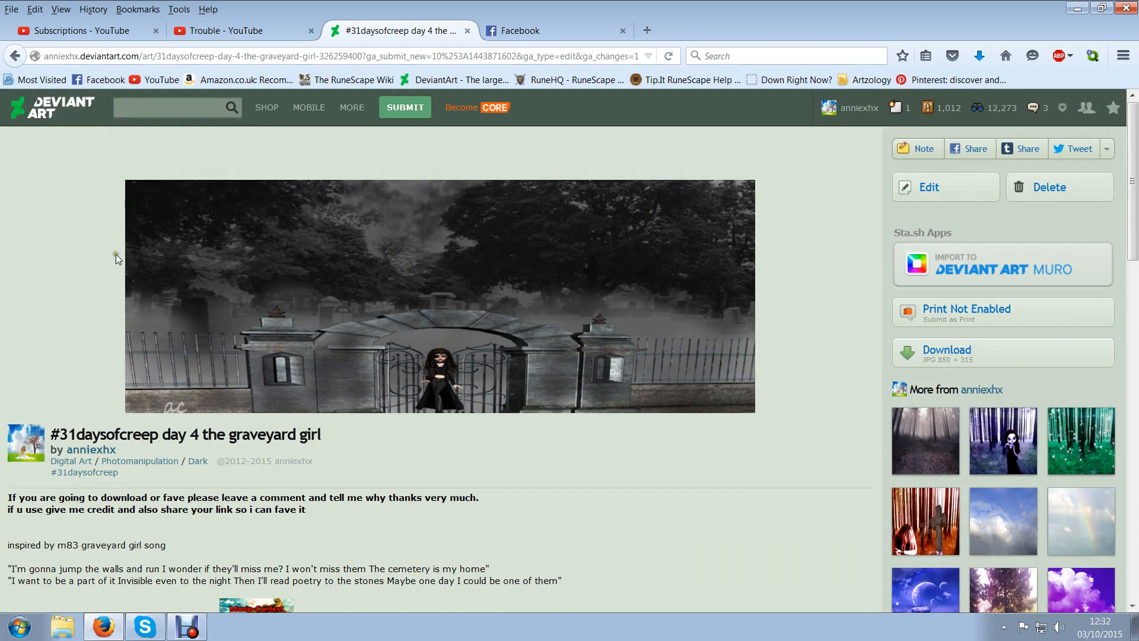
mouse_move(500, 425)
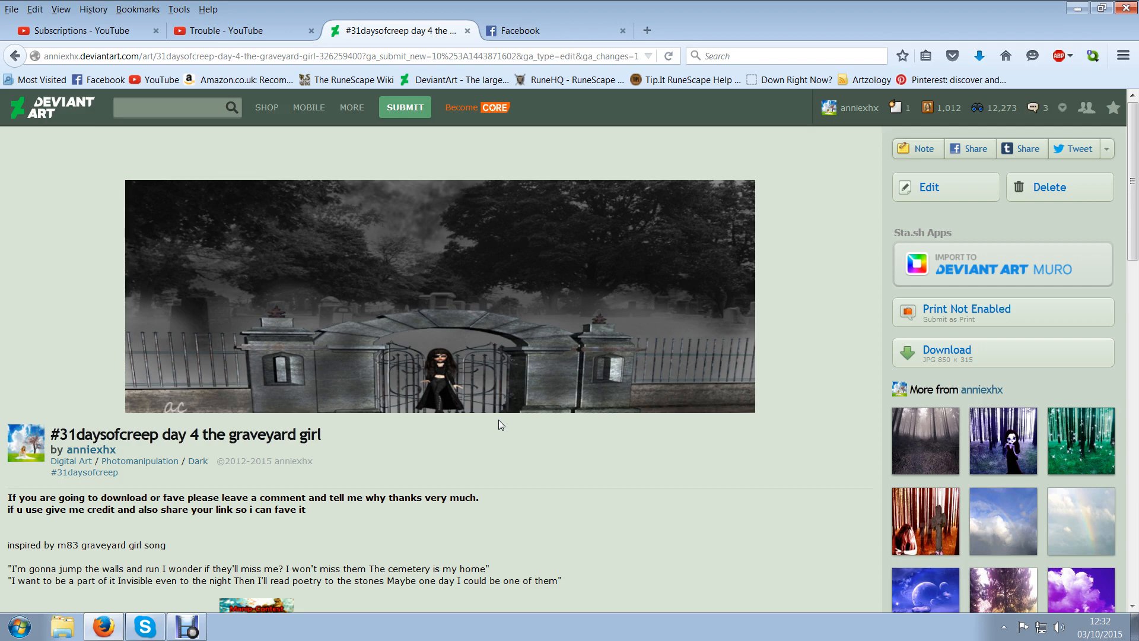
mouse_move(546, 411)
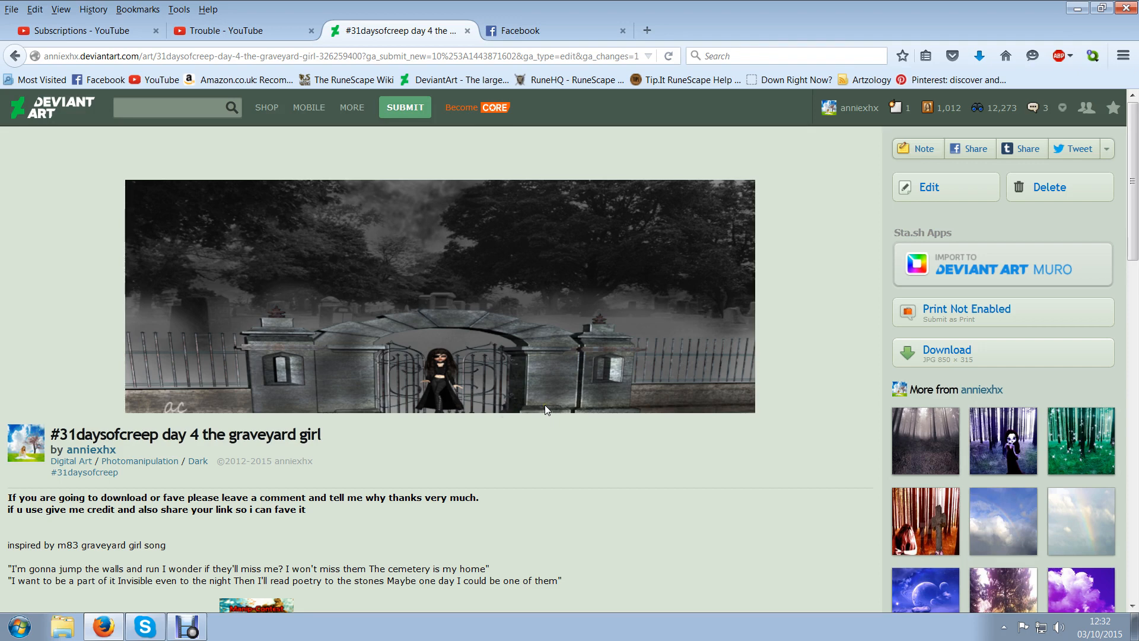
mouse_move(490, 420)
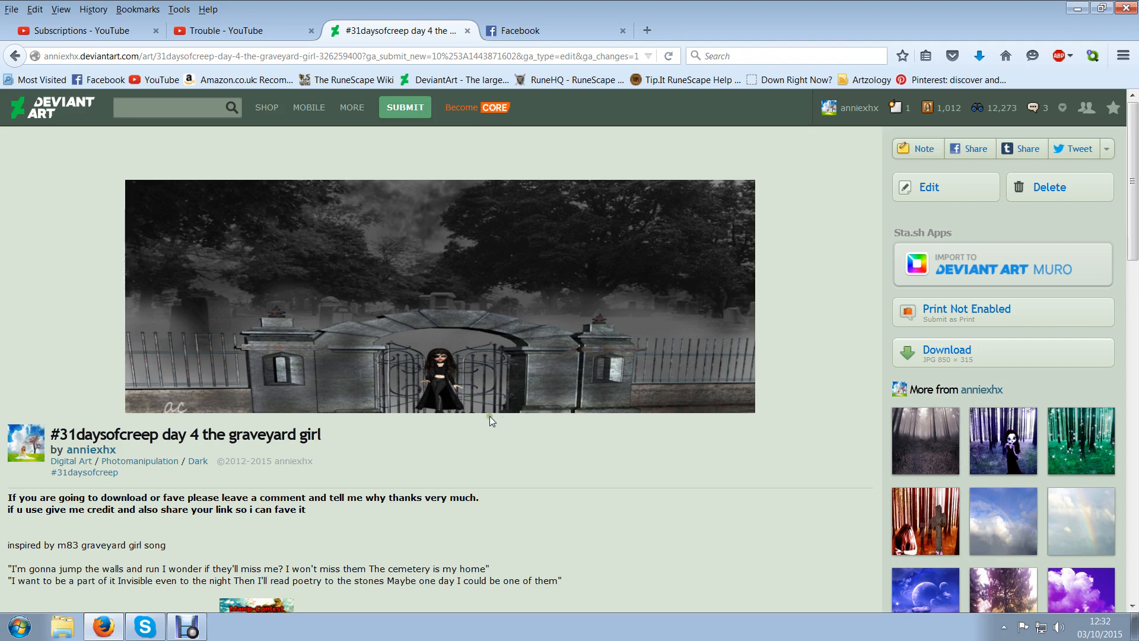
mouse_move(513, 392)
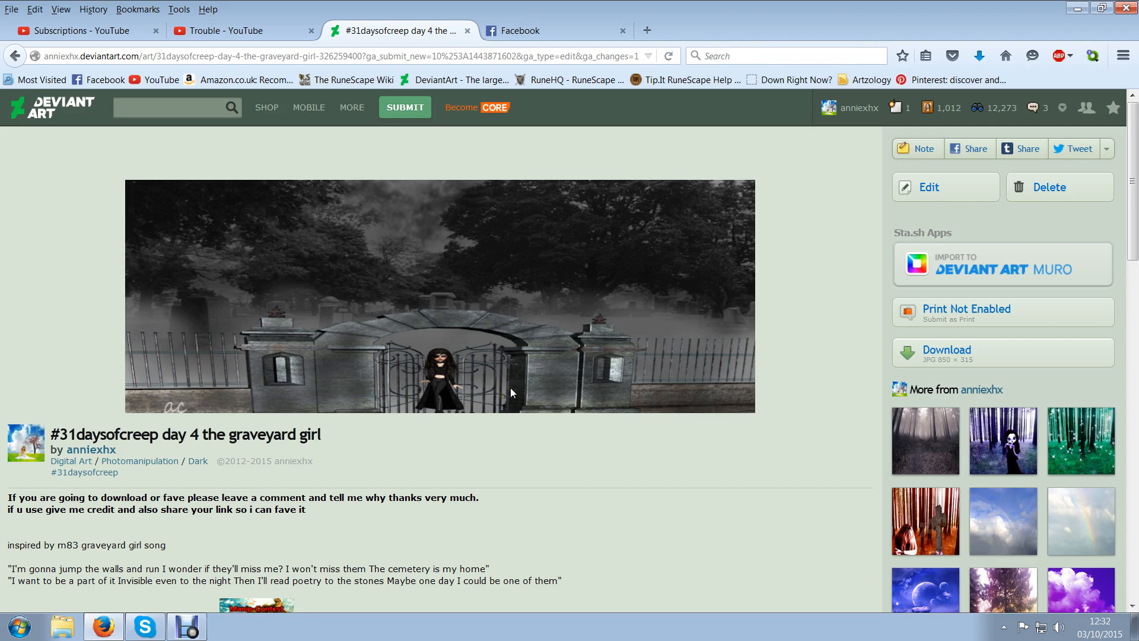
mouse_move(483, 407)
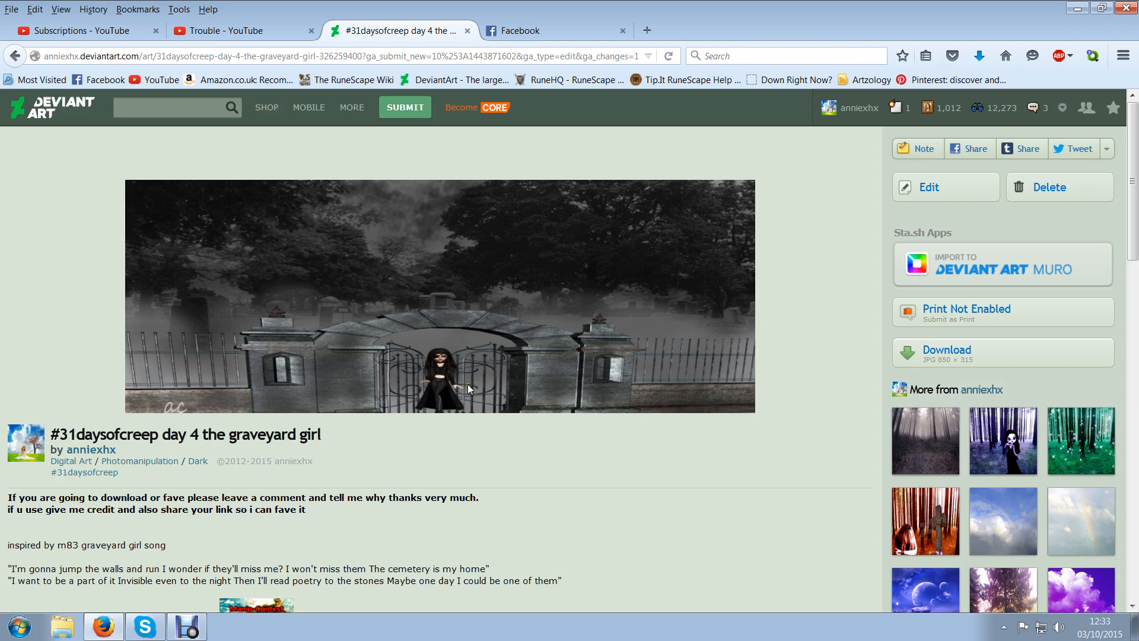
mouse_move(495, 356)
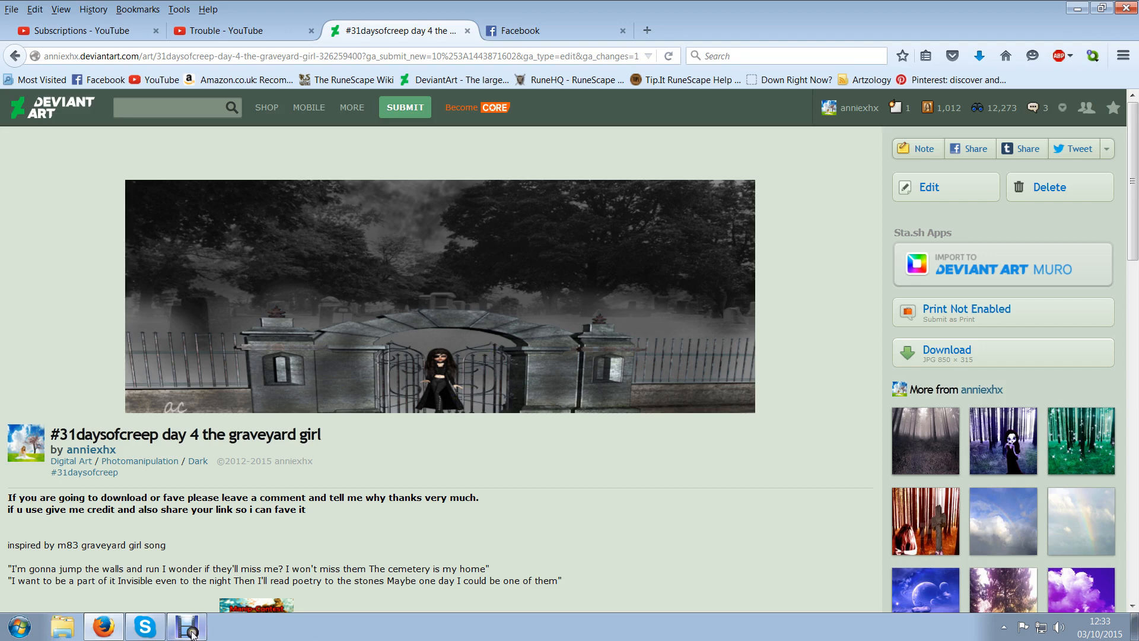
mouse_move(1003, 440)
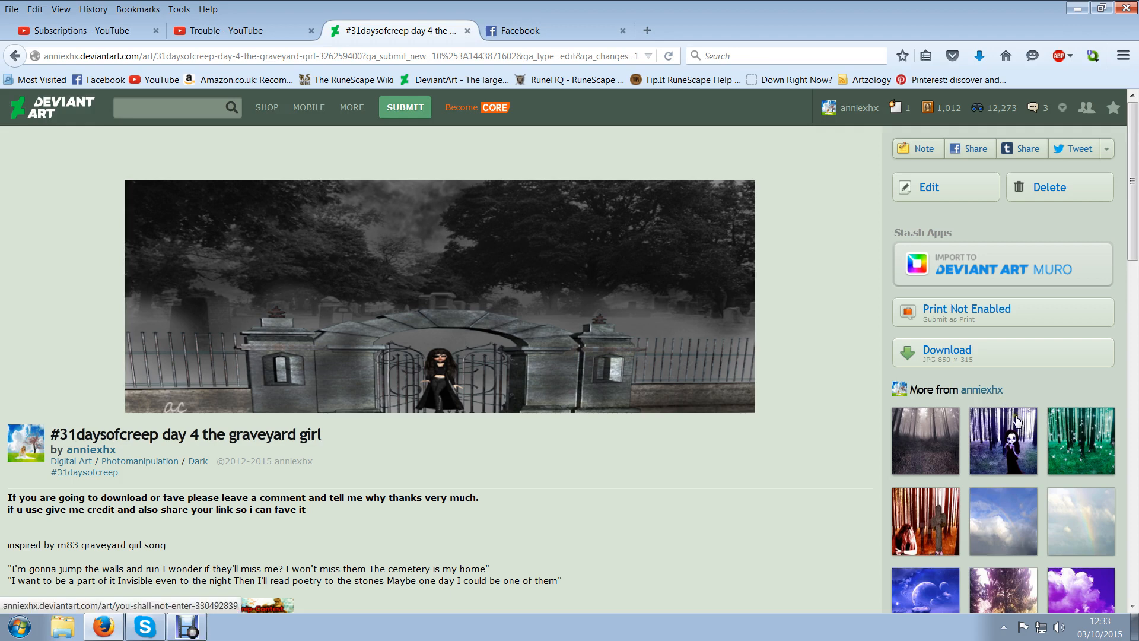